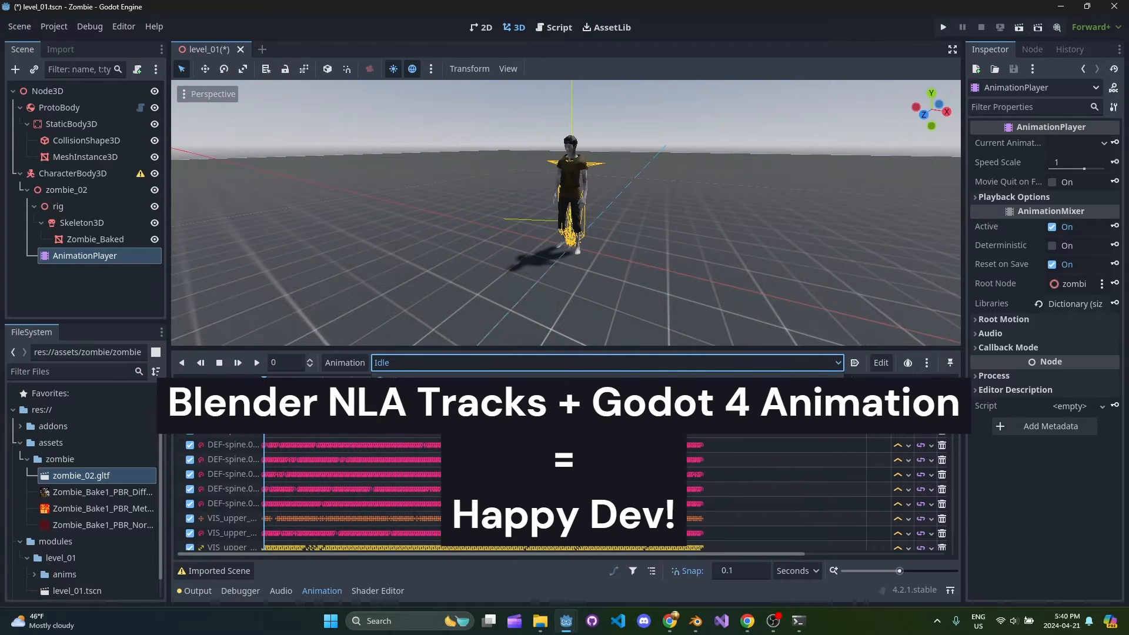
Step: Close the level_01 demo and open the empty Zombie project
left_click(237, 362)
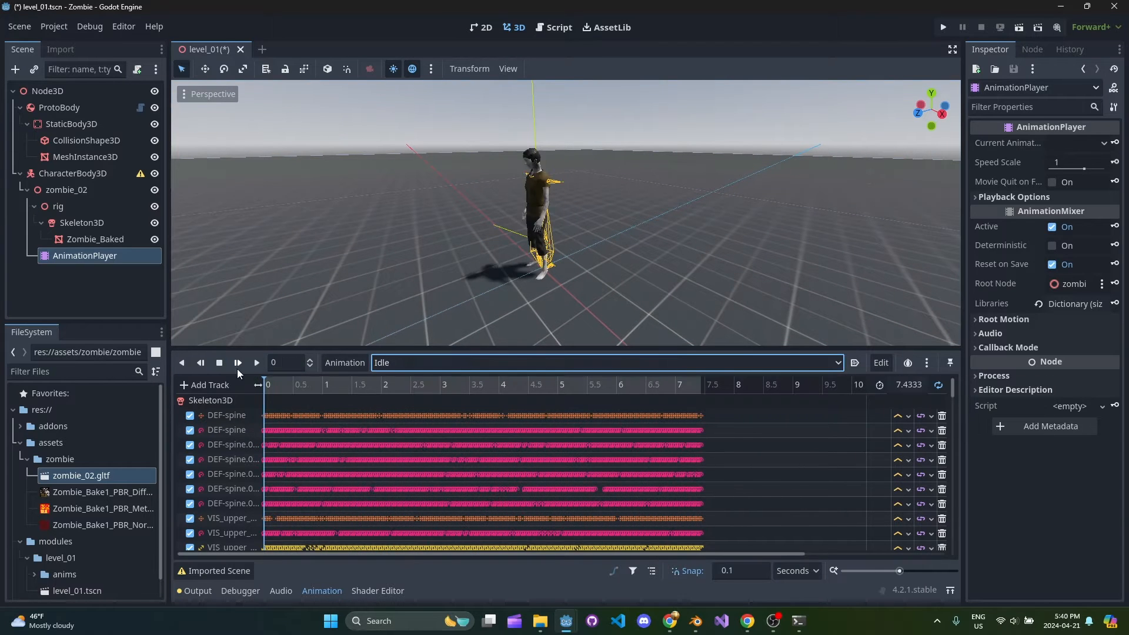
left_click(256, 363)
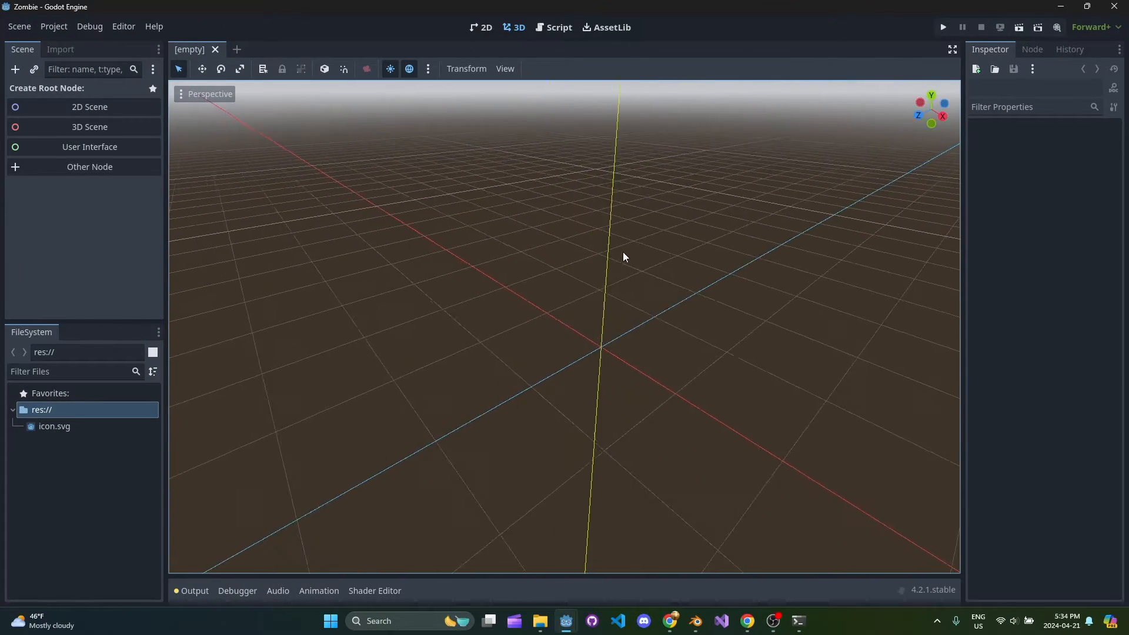
Step: Bring up the Blender window with zombie_02.blend and its Walking action
left_click(694, 621)
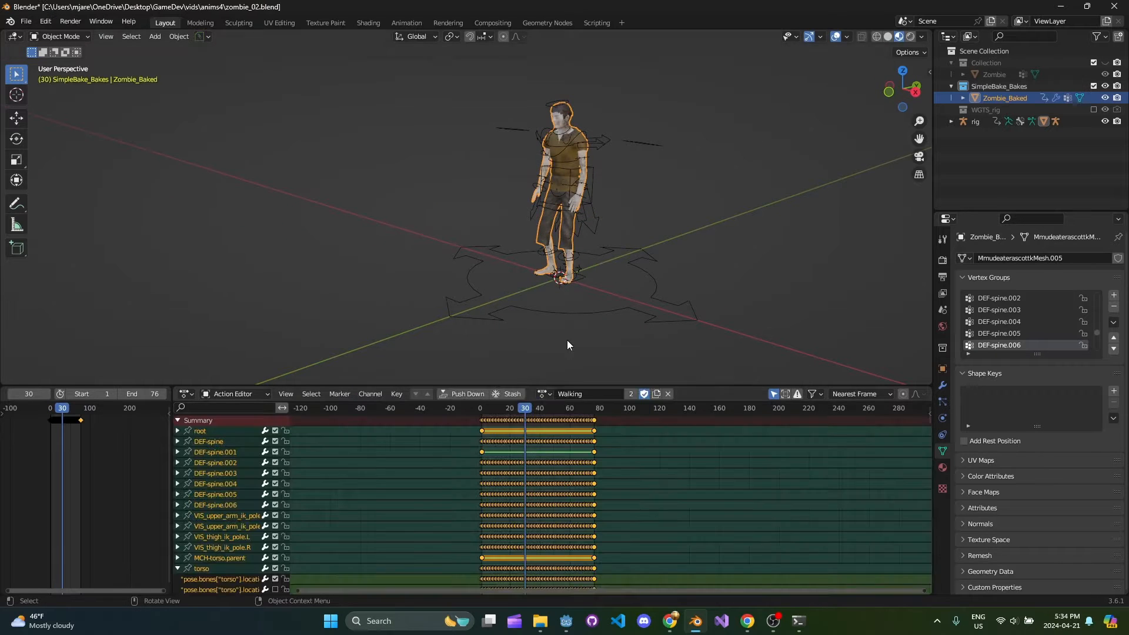
Step: View the rig's Idle and Walking NLA tracks, then return to Godot
left_click(582, 408)
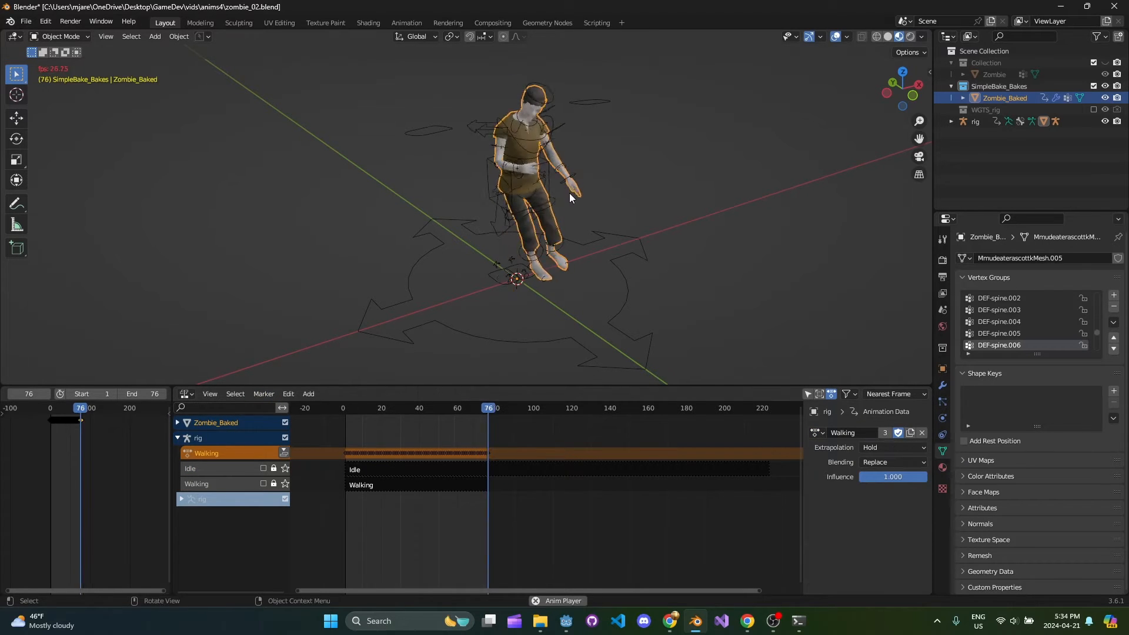
left_click(816, 433)
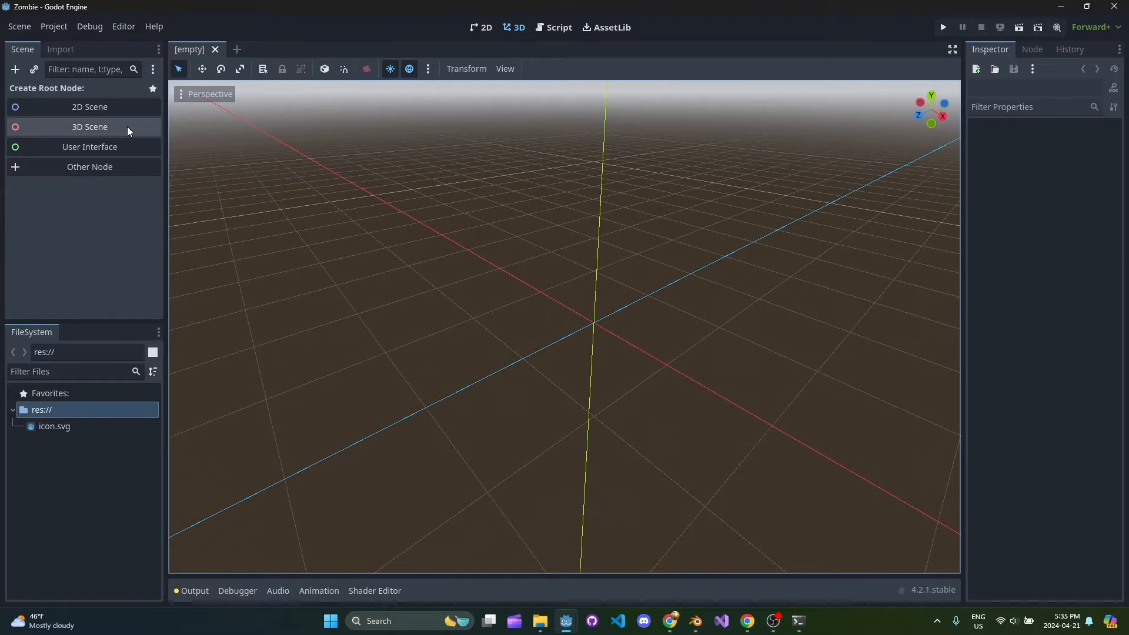
Step: Create a Node3D scene root and download Kenney Prototype Textures from AssetLib
left_click(90, 127)
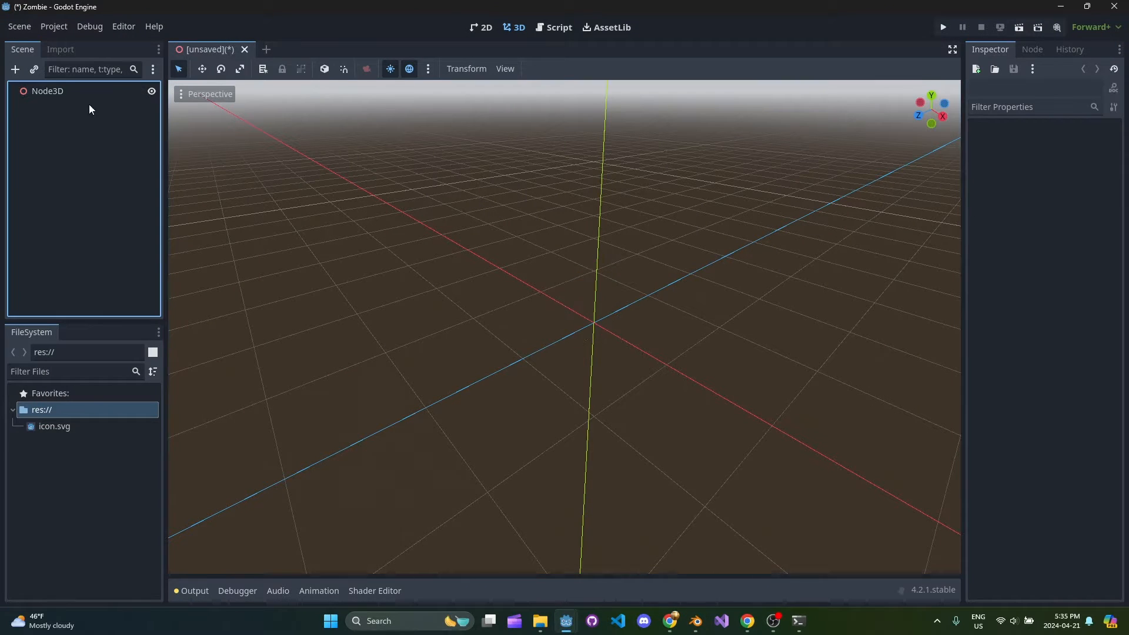
left_click(48, 91)
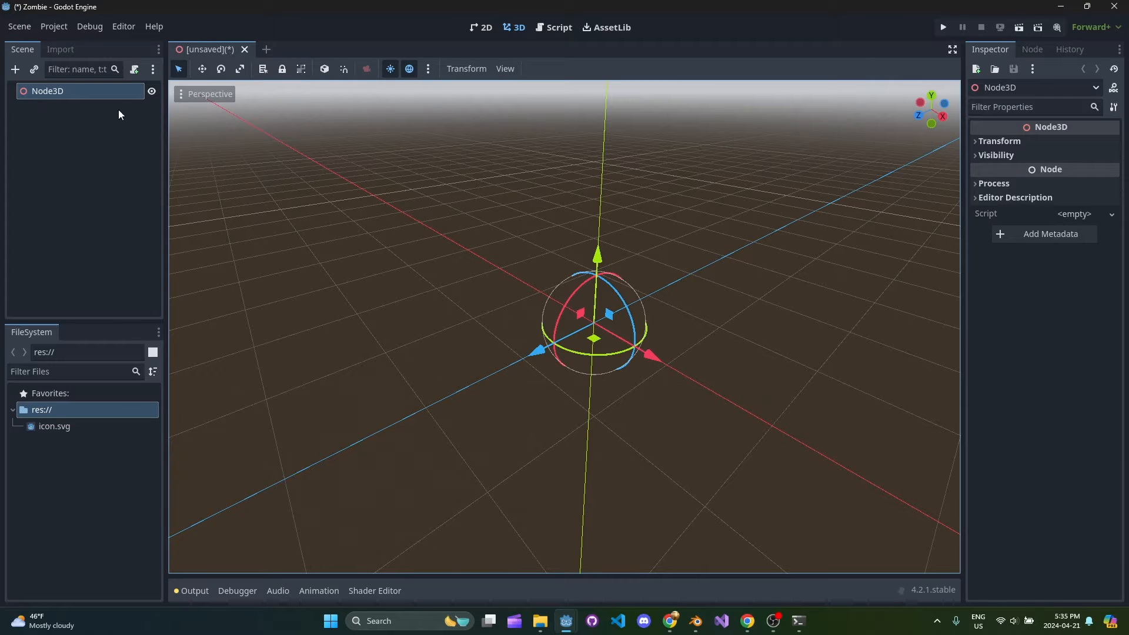
left_click(606, 27)
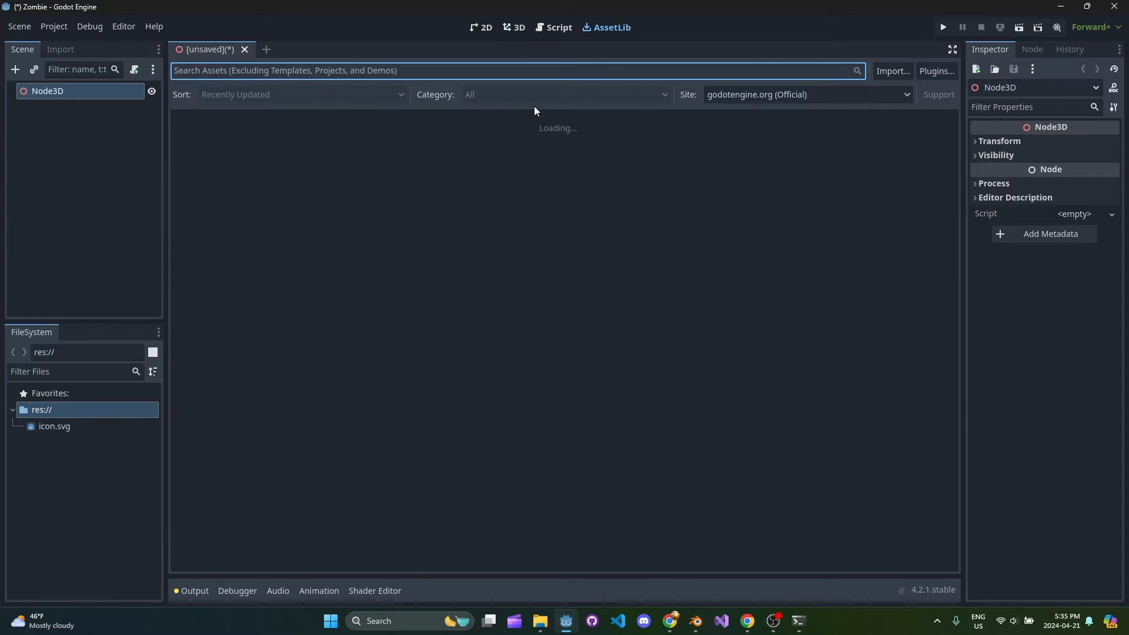
type("uv")
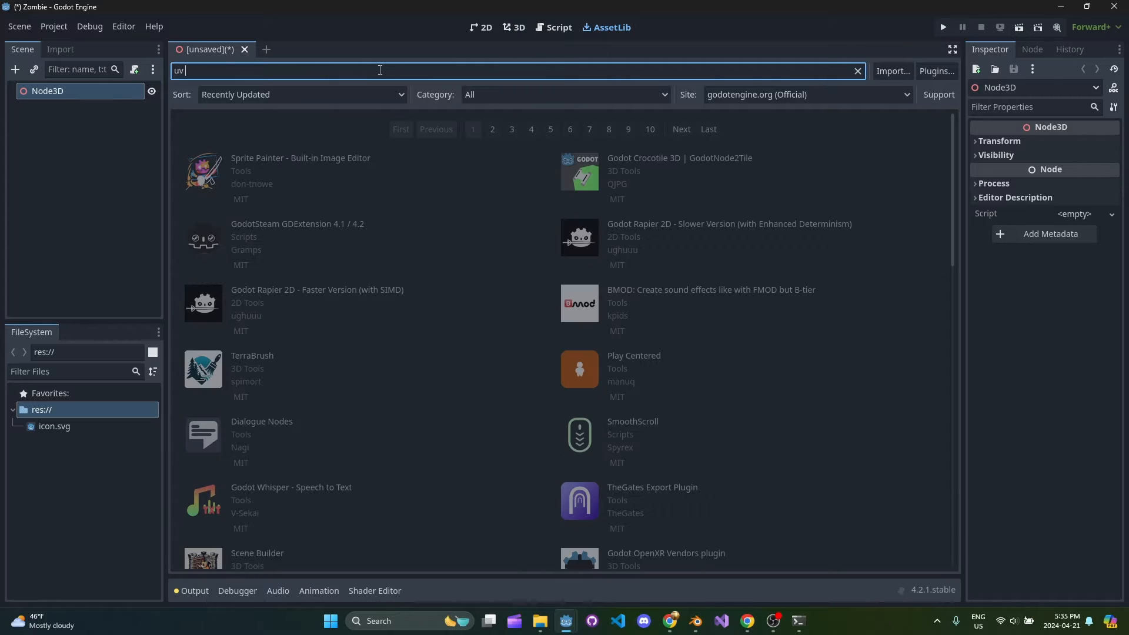
type("t")
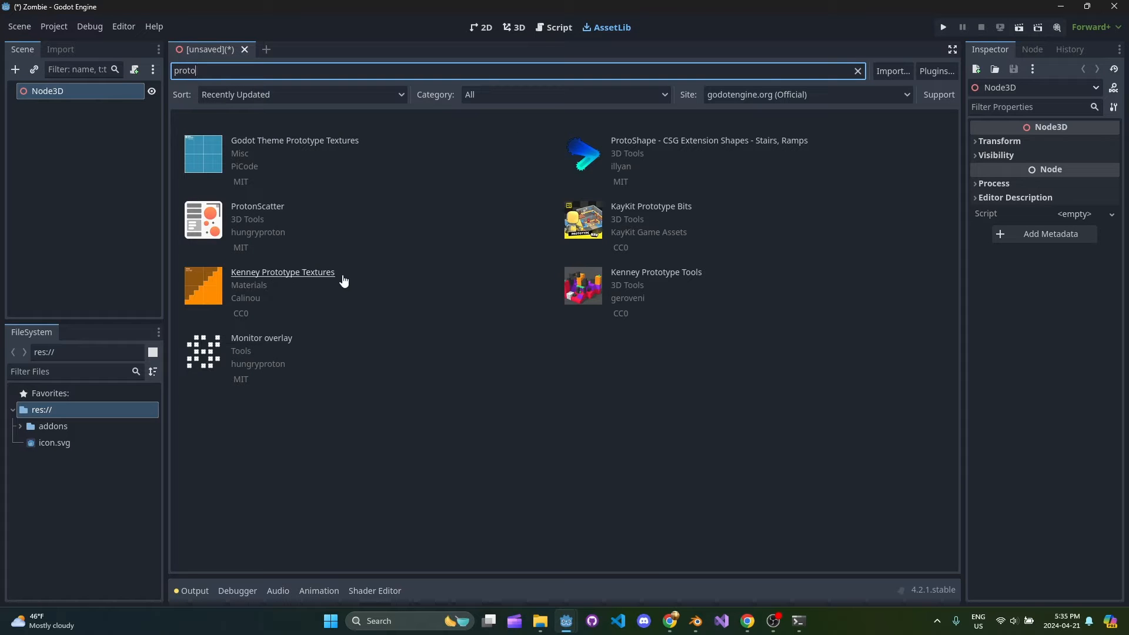
left_click(283, 272)
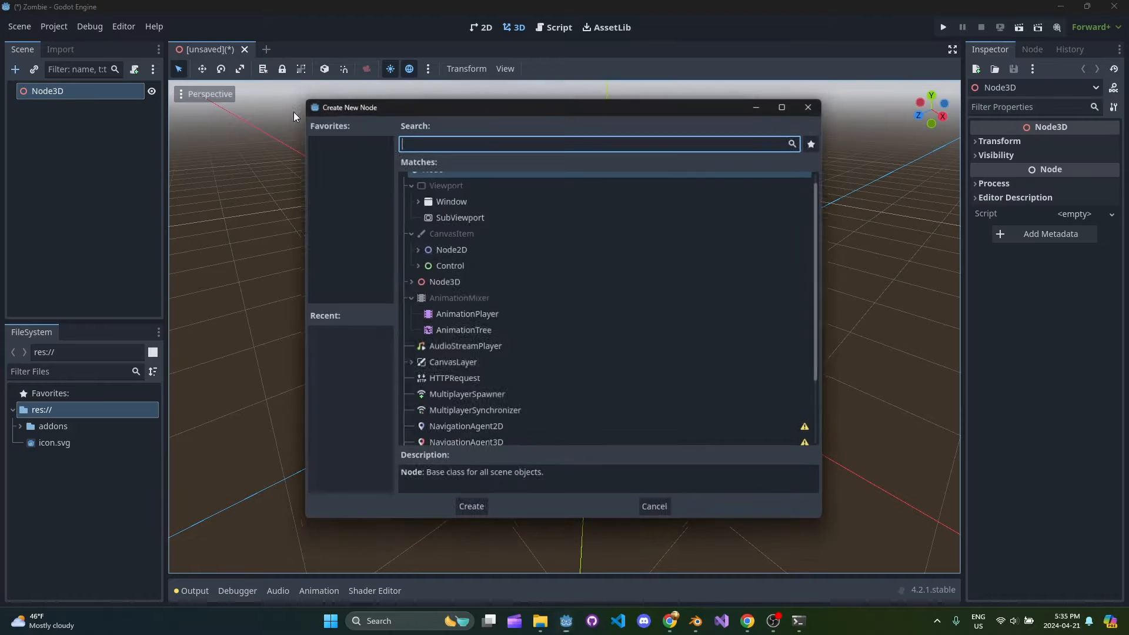
Step: Enable the UVTools plugin in Project Settings > Plugins
type("protob")
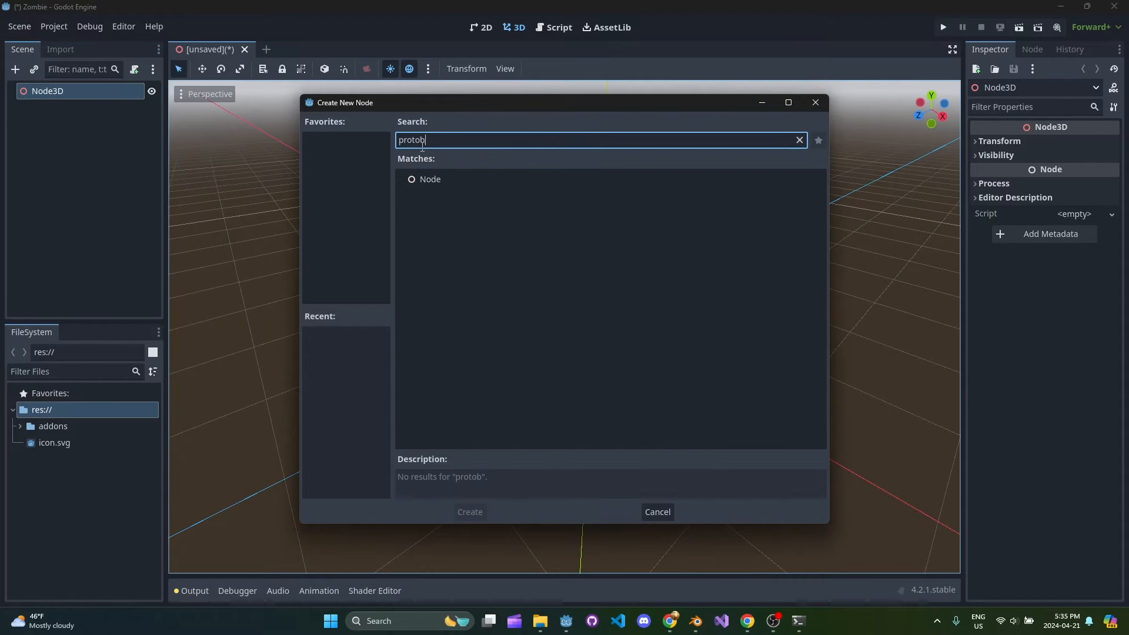
left_click(54, 26)
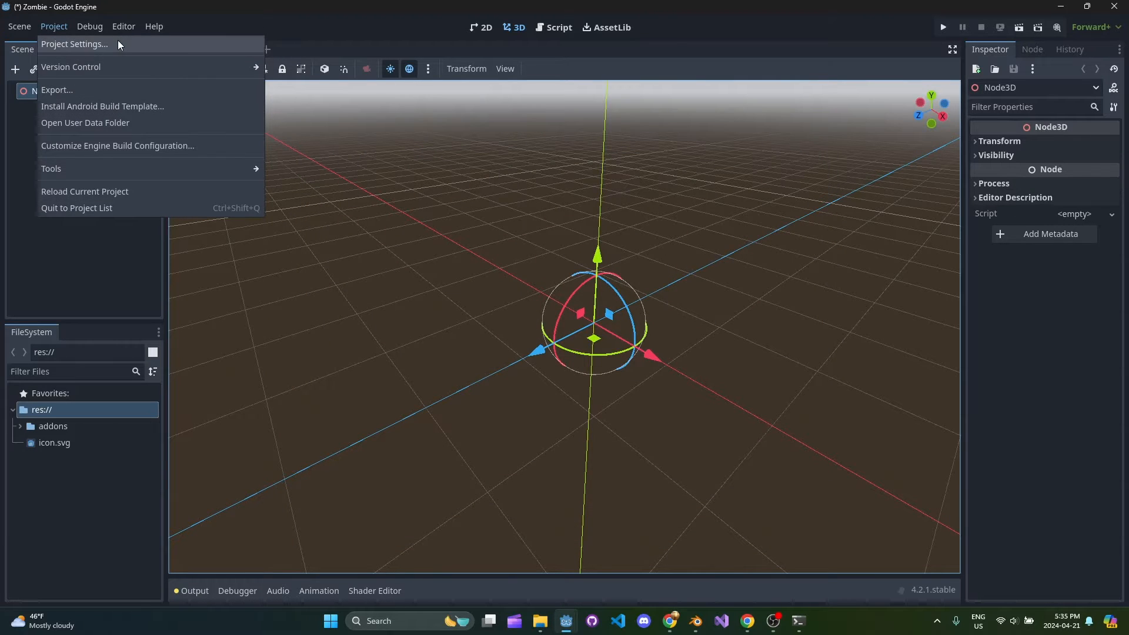
left_click(74, 44)
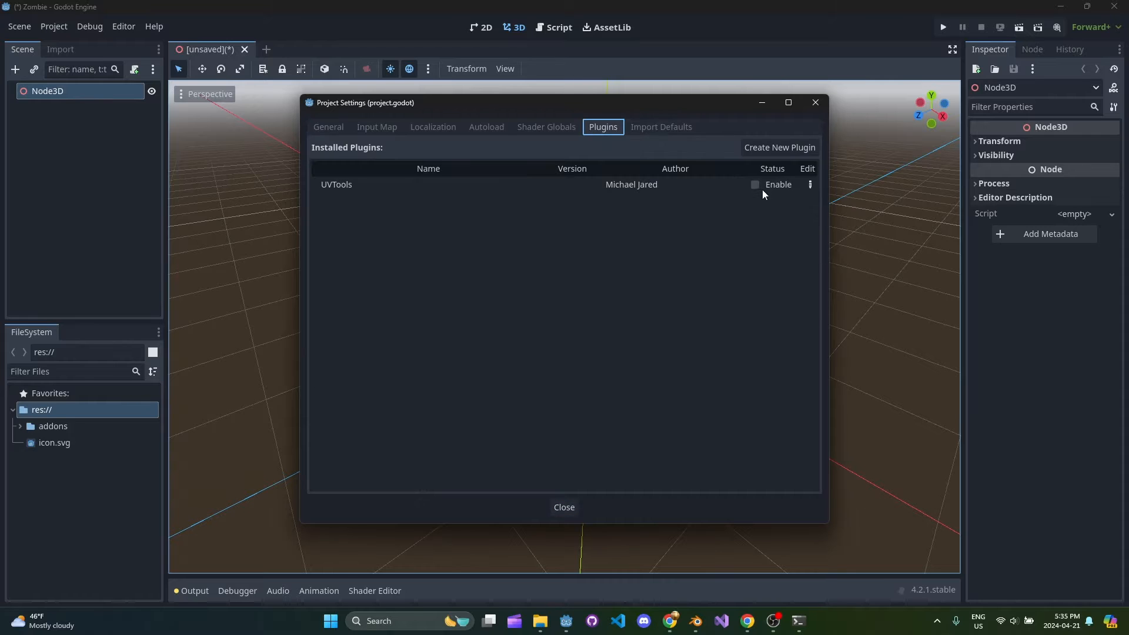
left_click(563, 506)
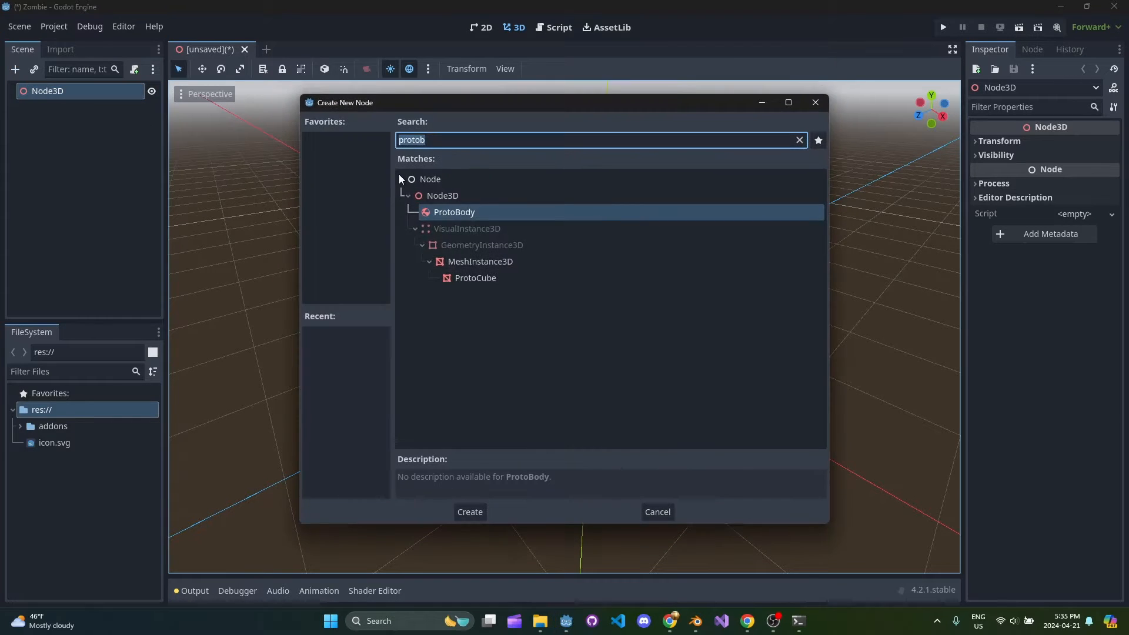
mouse_move(523, 254)
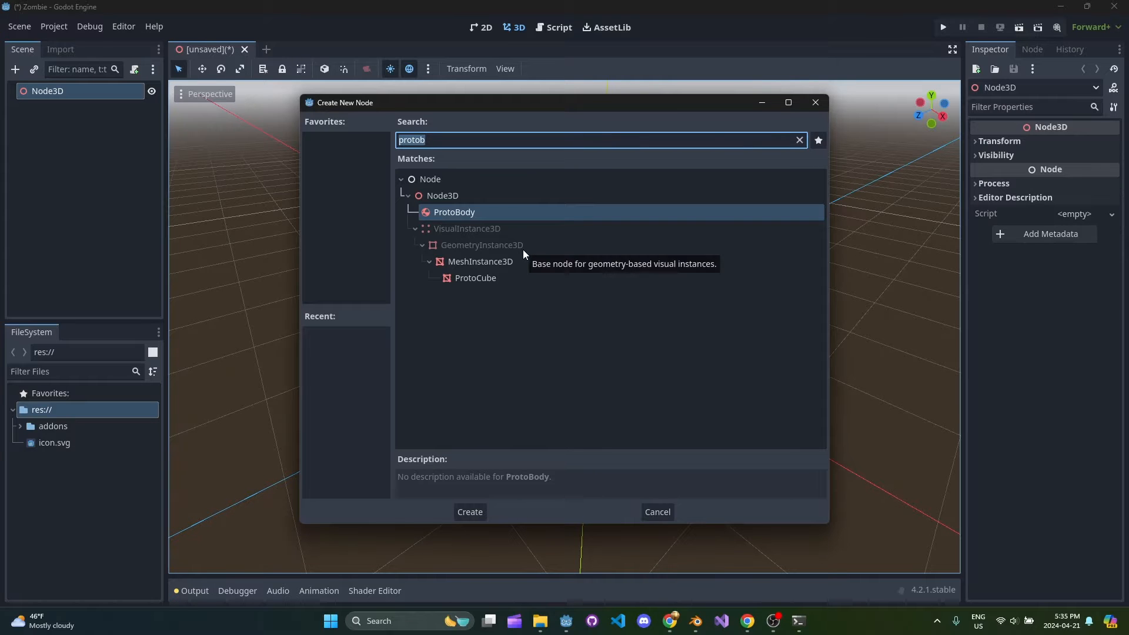
Step: Add a ProtoBody floor sized 100 × 0.1 × 100 at Position Y -0.05
left_click(469, 512)
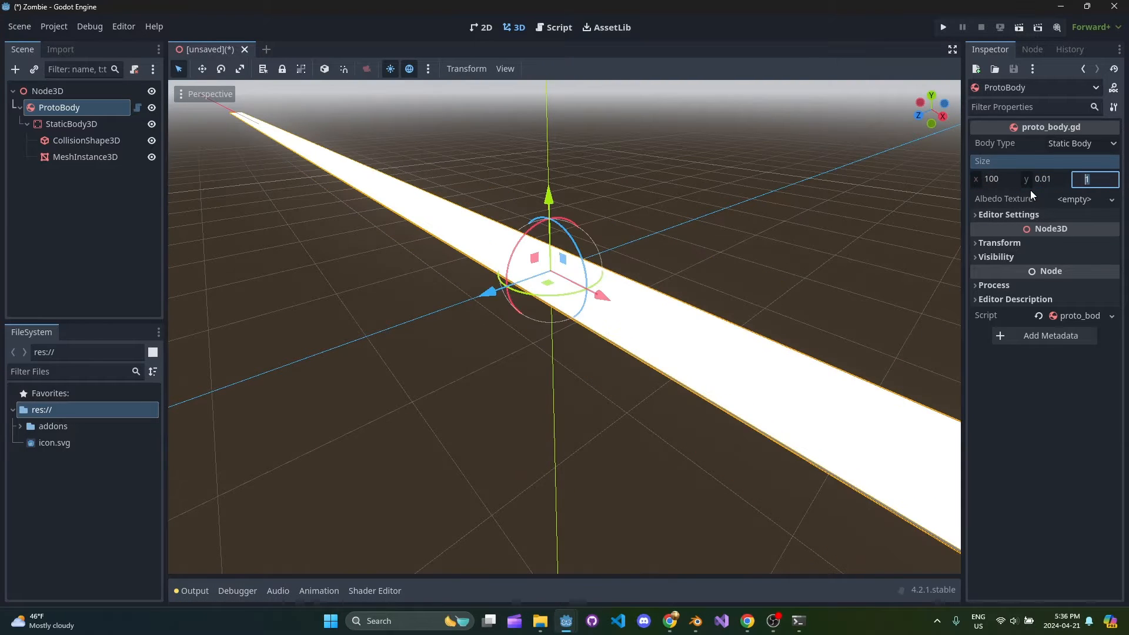
type("100")
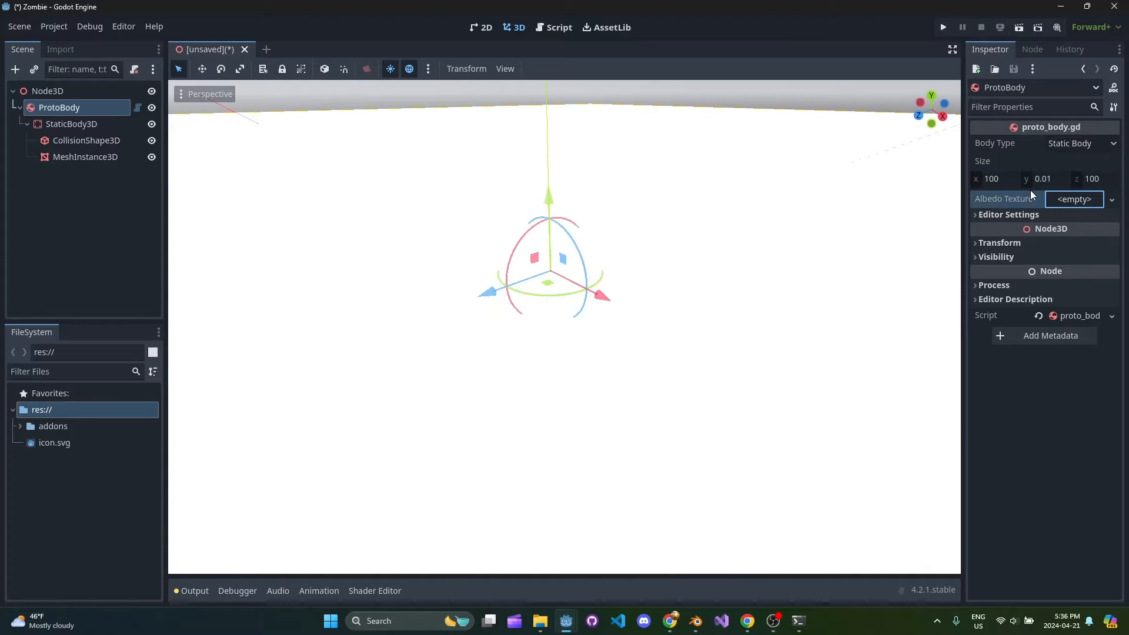
left_click(999, 242)
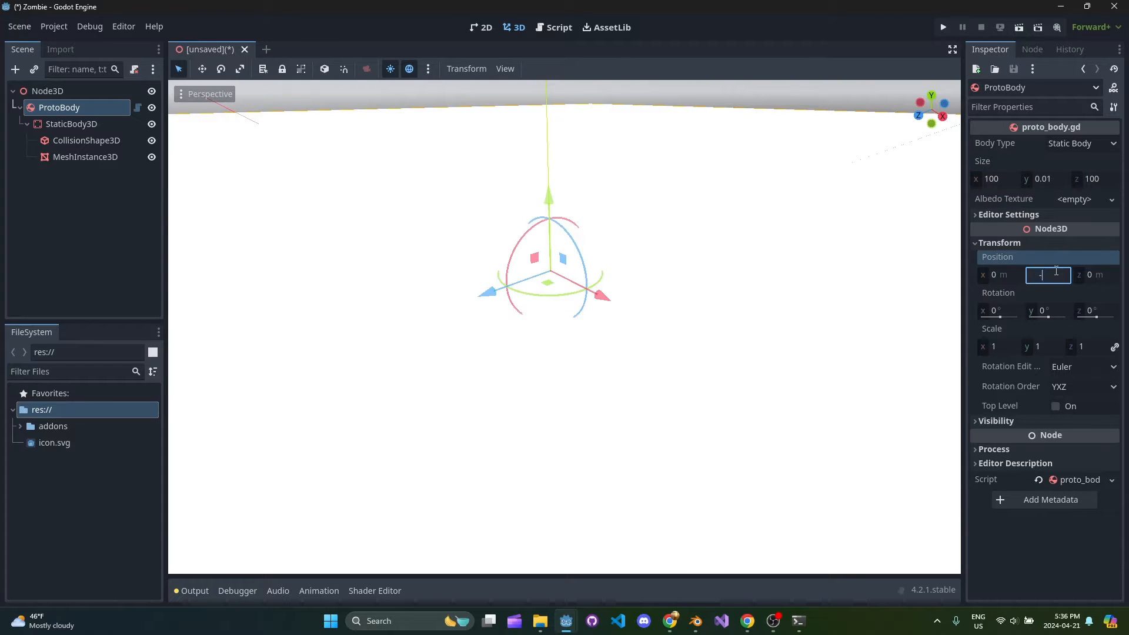
type("-0.05")
left_click(1044, 178)
type("0.1")
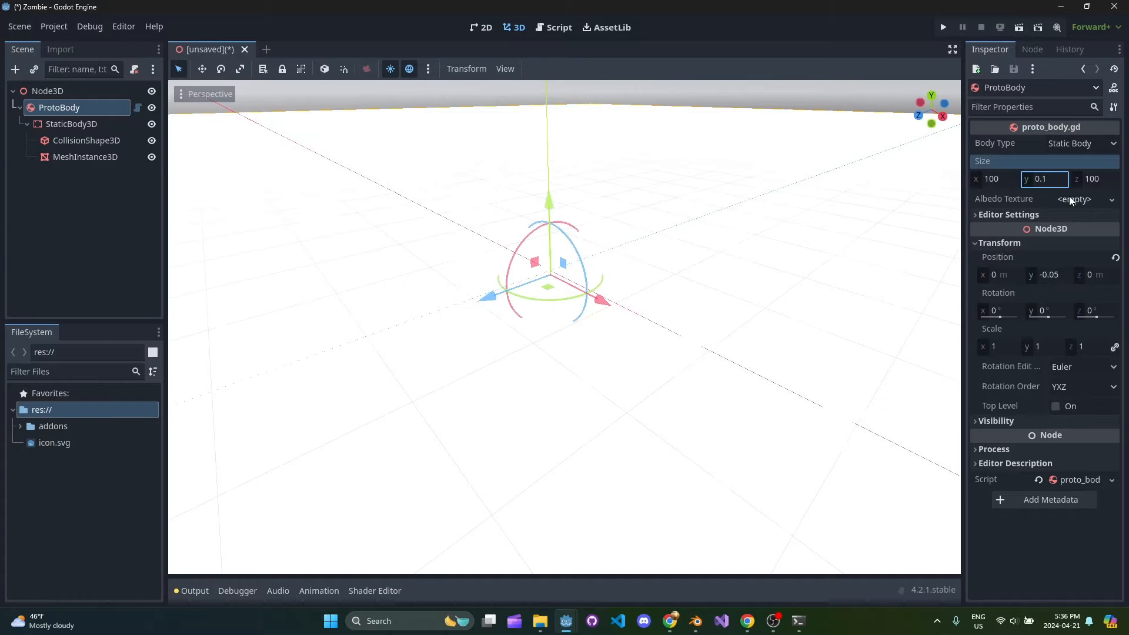
left_click(1048, 274)
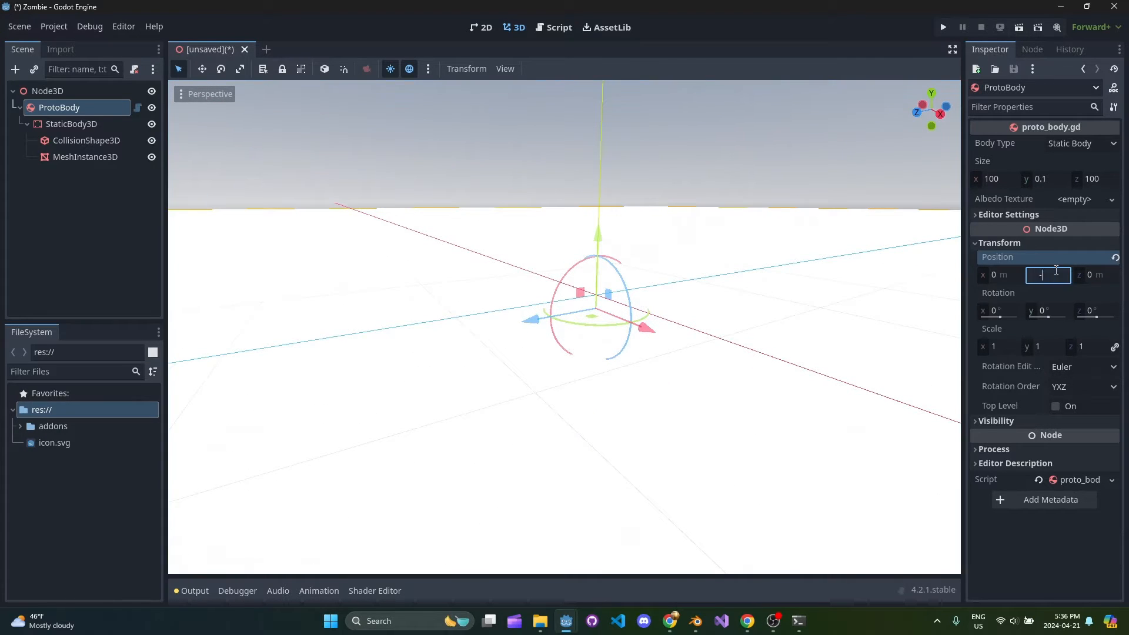
type("-0.05")
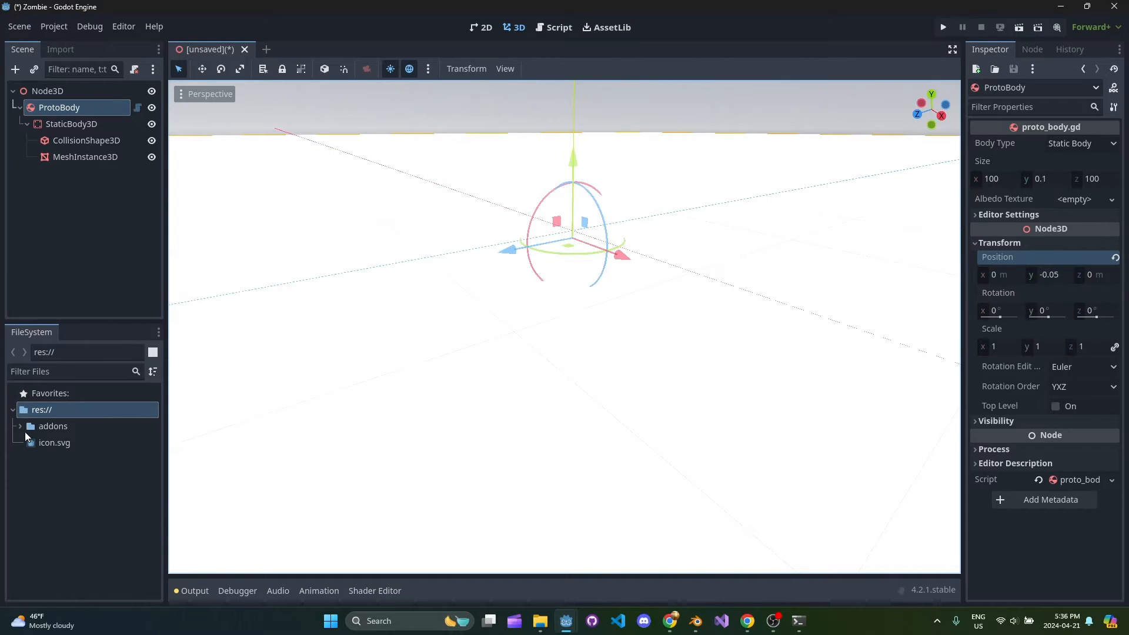
Step: Give the floor a dark Kenney prototype texture as Albedo, cancelling the save dialog
left_click(20, 425)
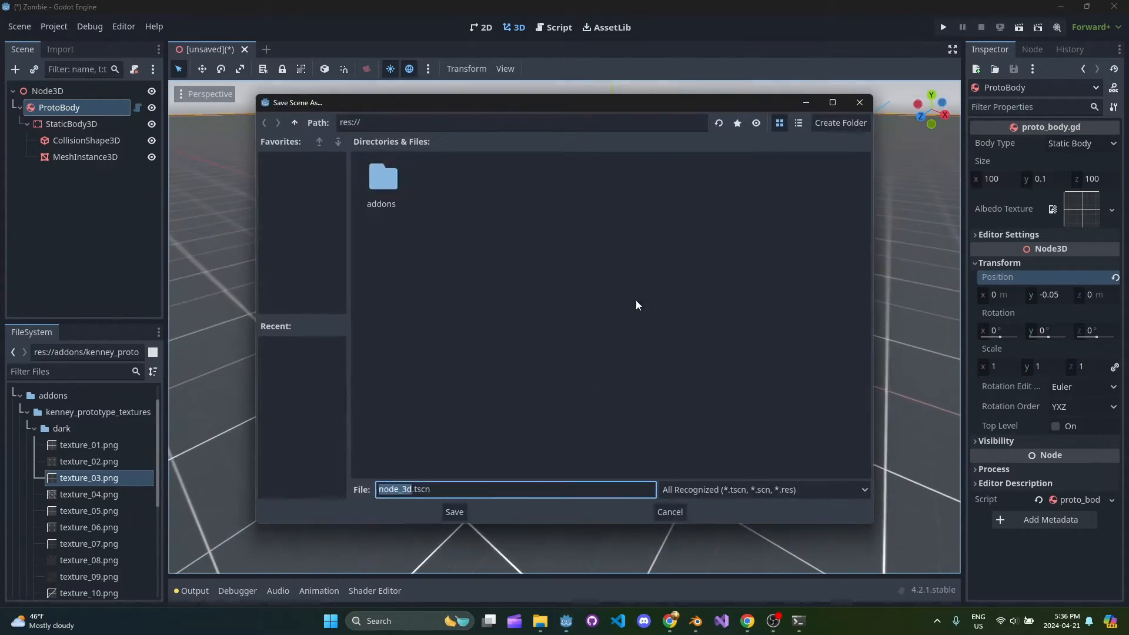
mouse_move(516, 322)
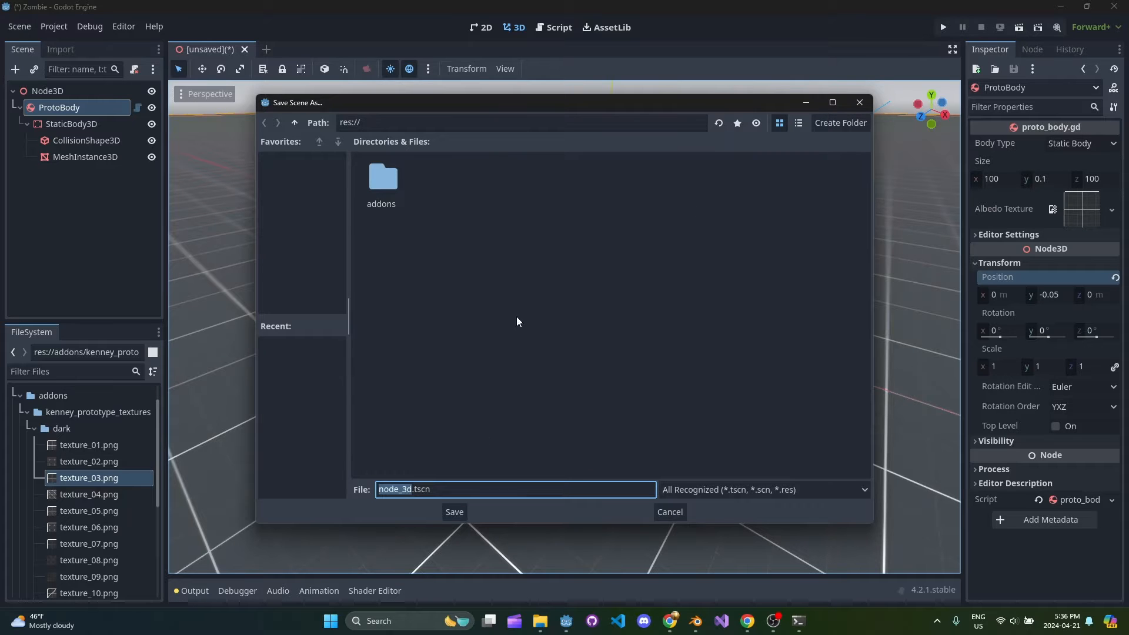
left_click(667, 512)
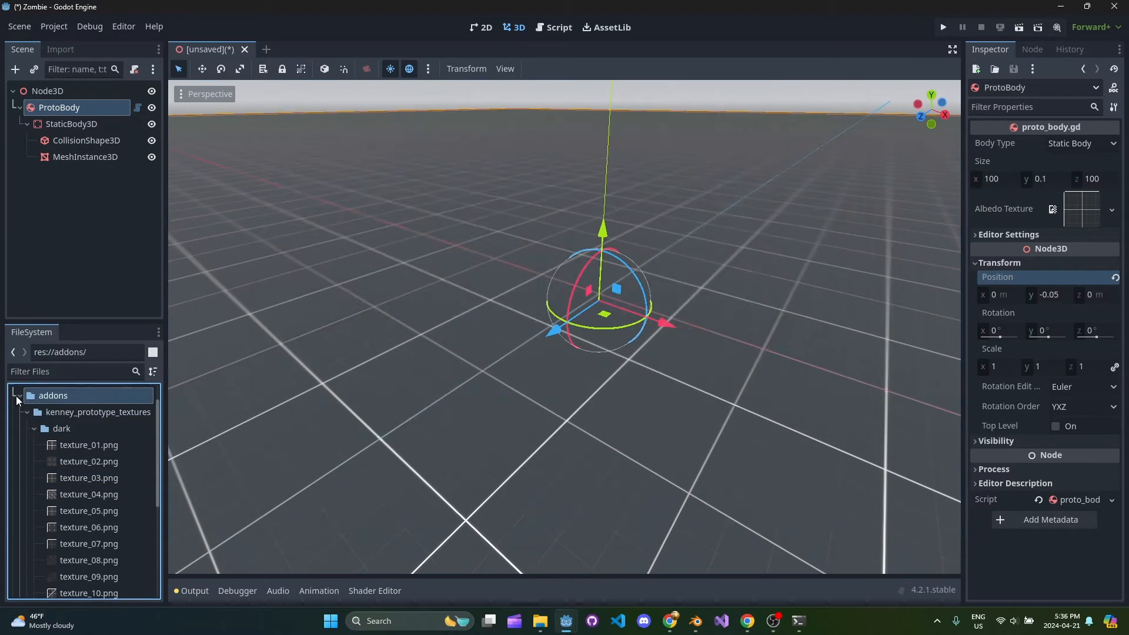
Step: Create a modules folder with a level_01 subfolder in the project files
right_click(41, 409)
type("moudles")
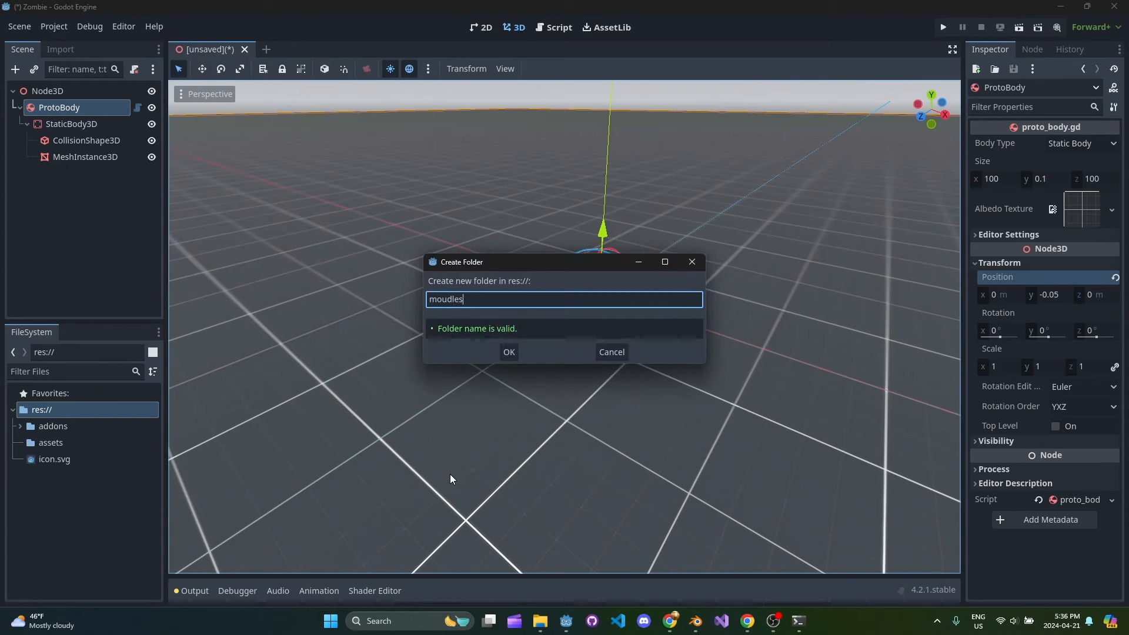
left_click(508, 352)
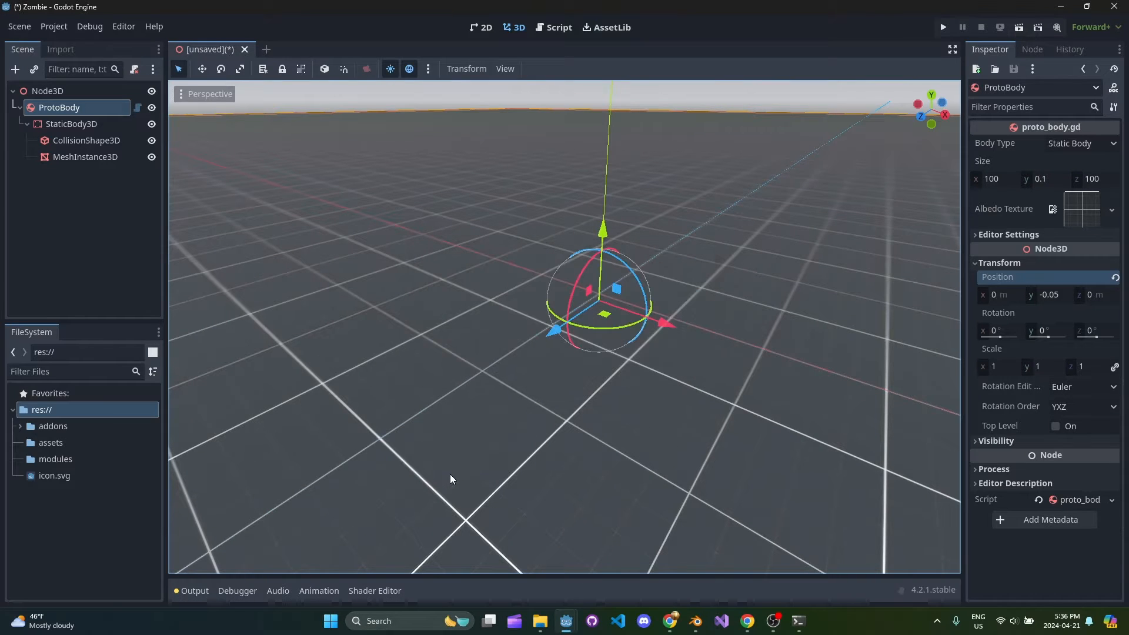
right_click(55, 459)
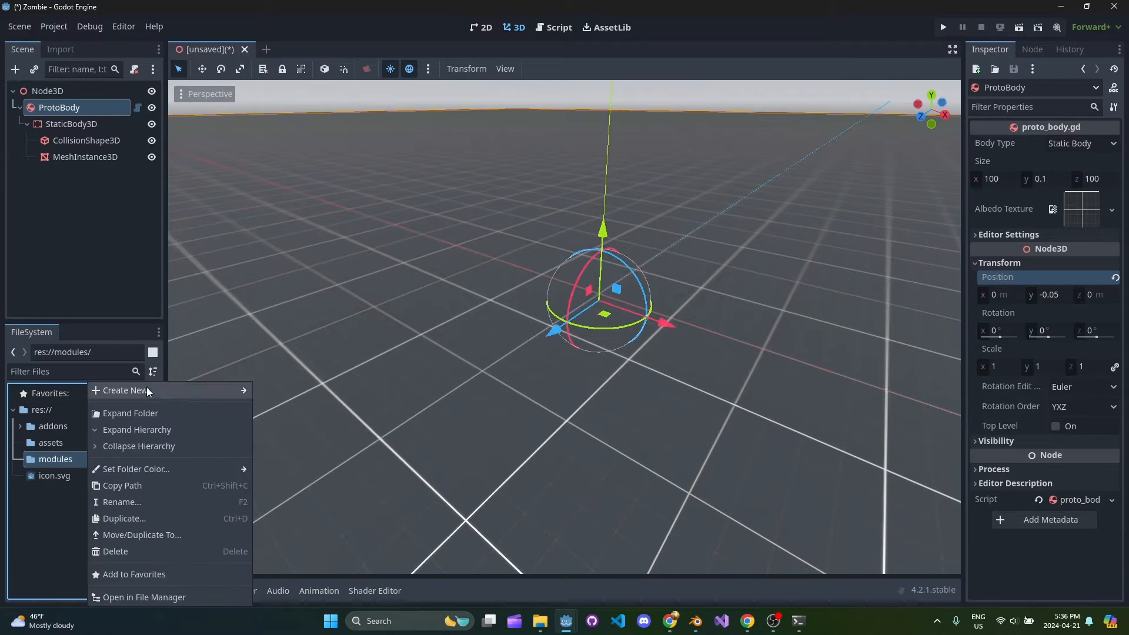
left_click(126, 390)
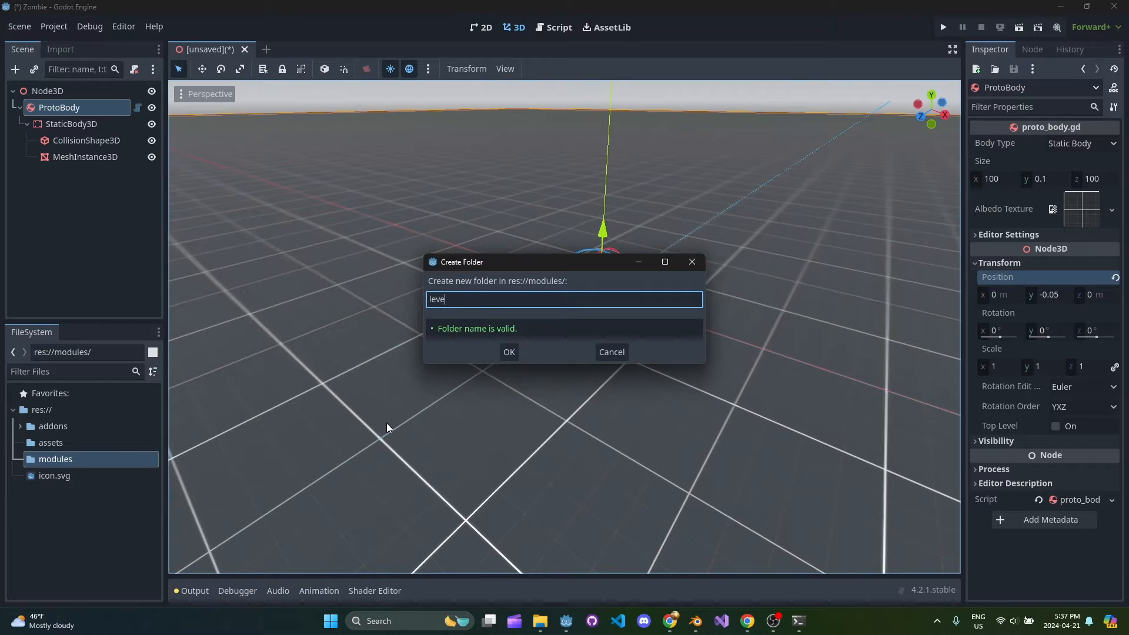
left_click(610, 352)
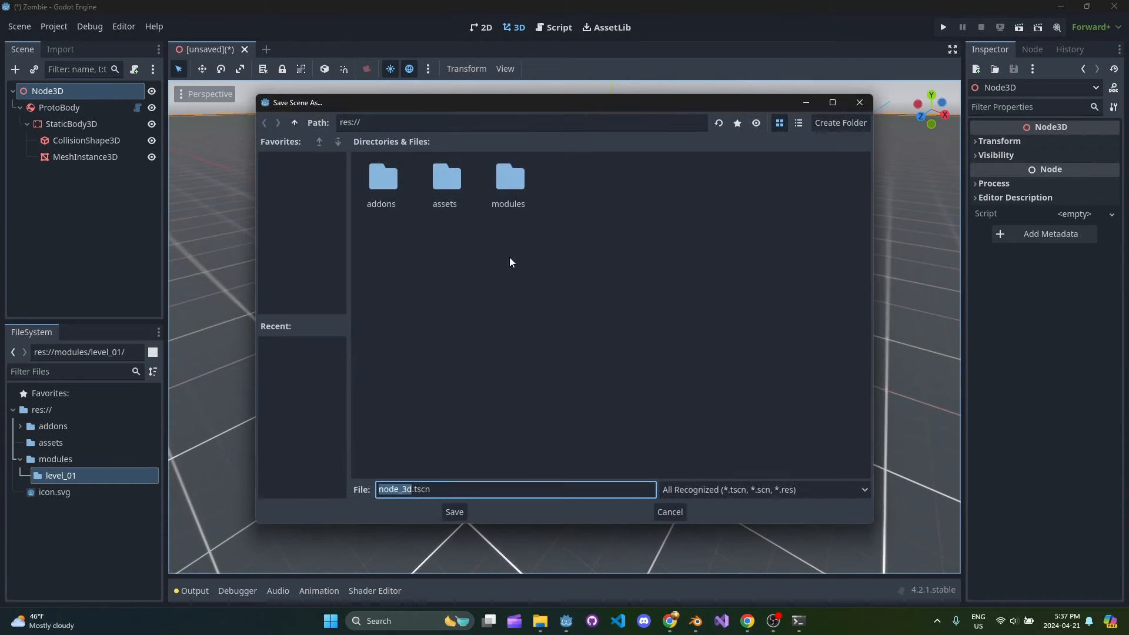
Step: Save the scene as level_01.tscn inside modules/level_01
double_click(507, 178)
type("level_01")
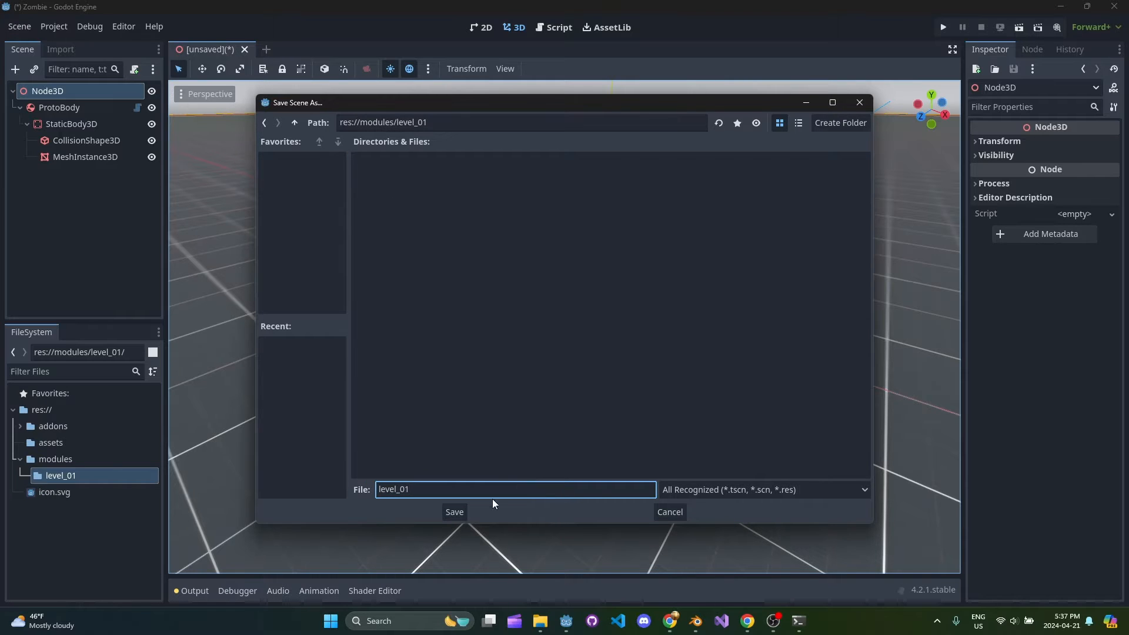
left_click(453, 512)
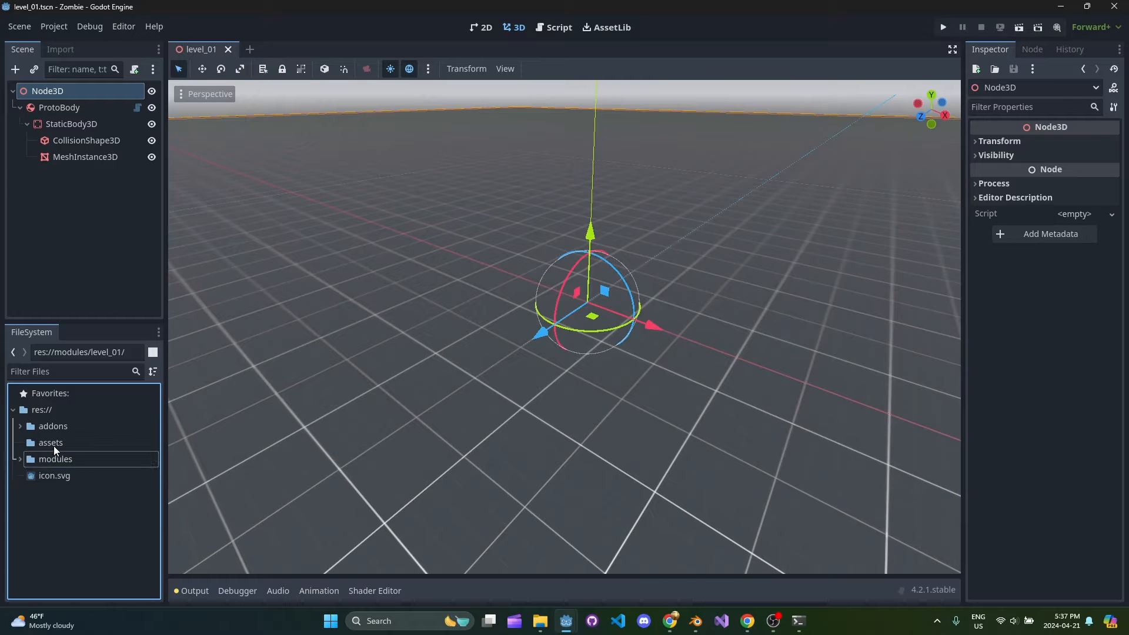
right_click(50, 442)
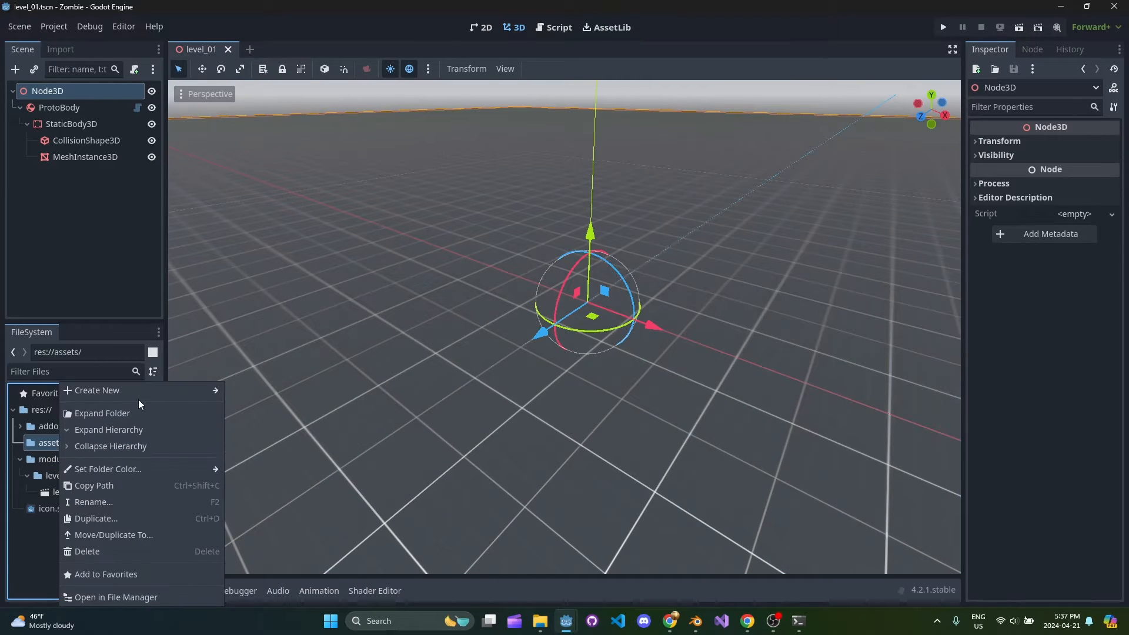
left_click(97, 391)
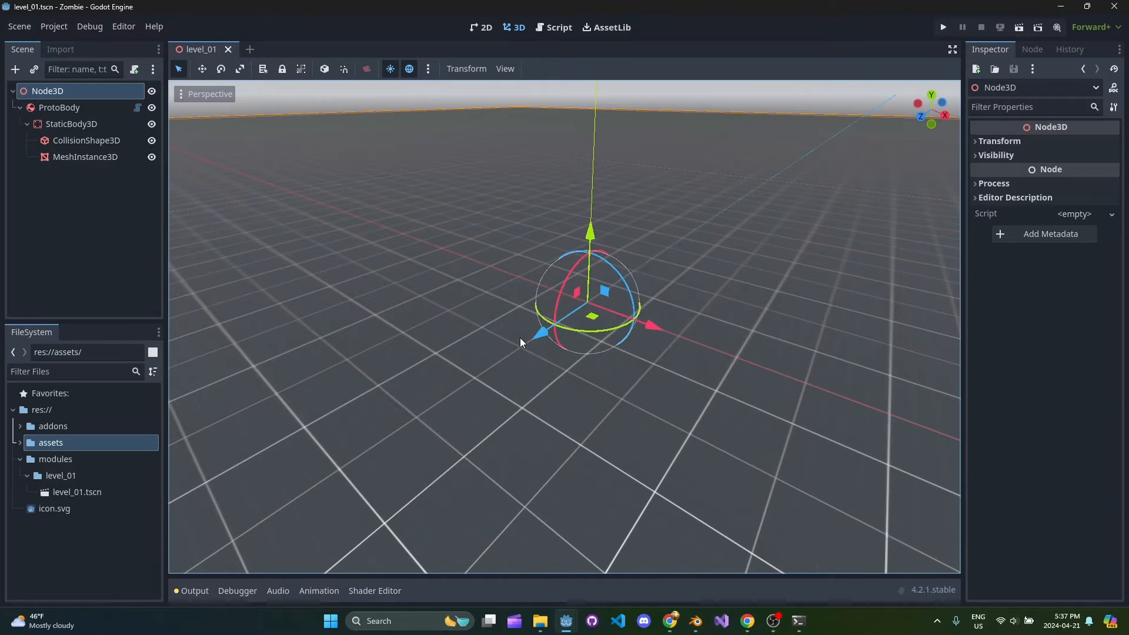
Step: Select the zombie rig in Blender and unlink its Idle action
left_click(693, 621)
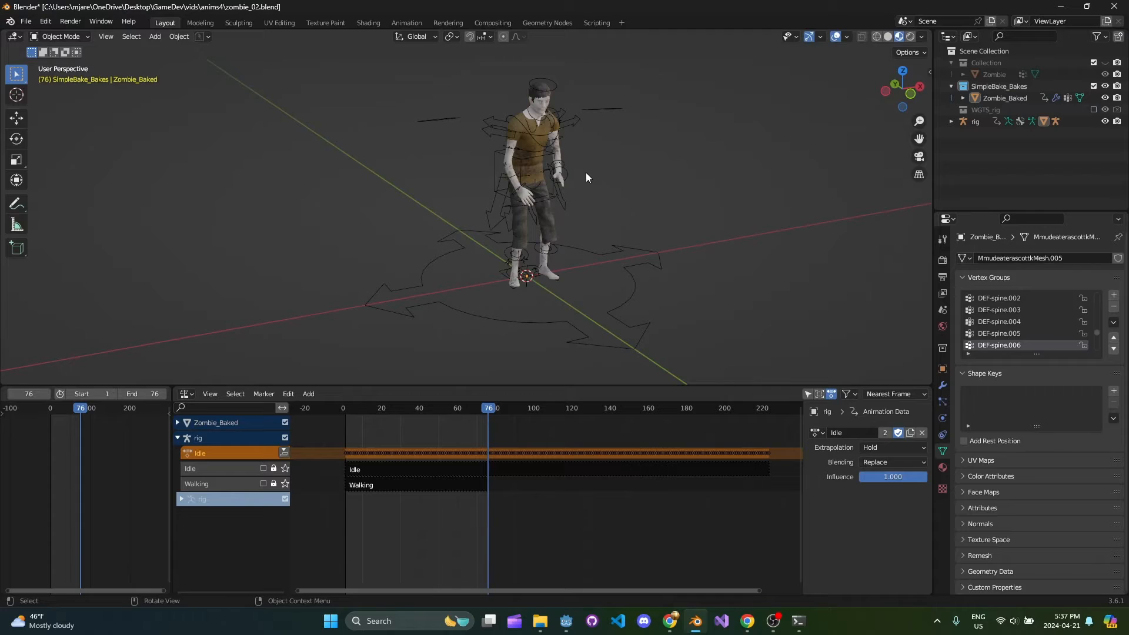
left_click(974, 121)
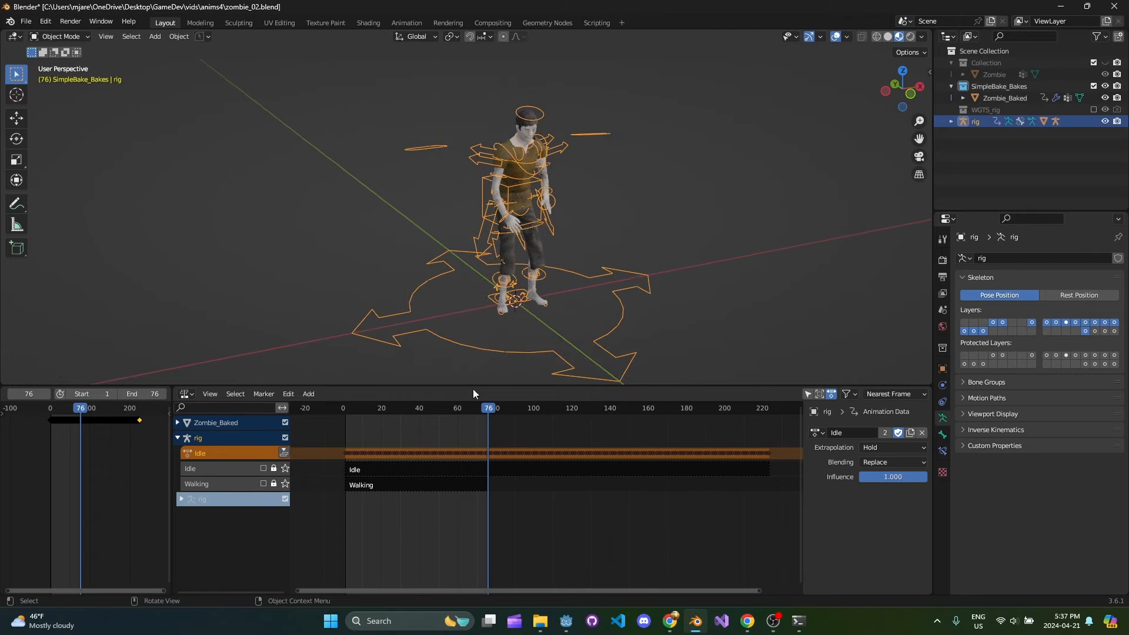
left_click(349, 408)
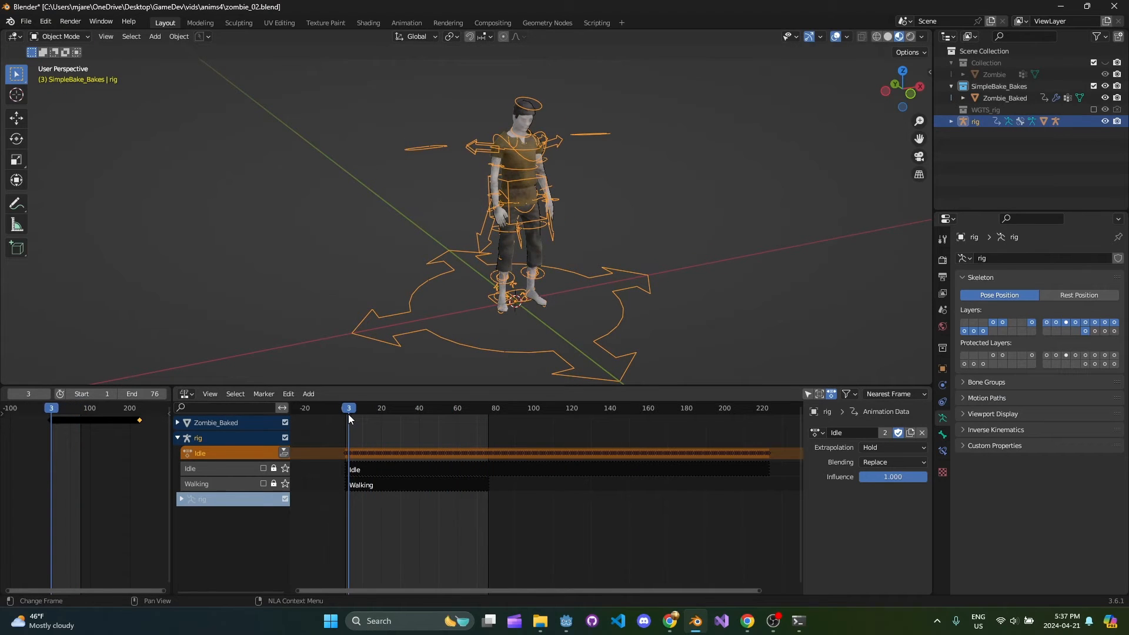
left_click(345, 408)
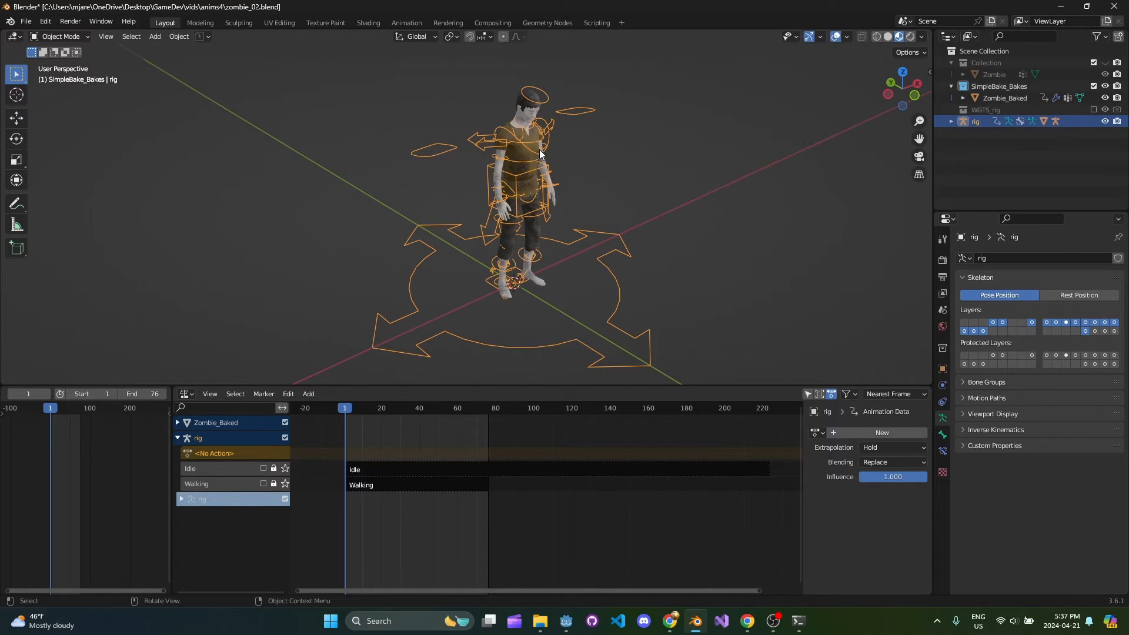
Step: Reset the rig to its rest T-pose and save zombie_02.blend
left_click(61, 36)
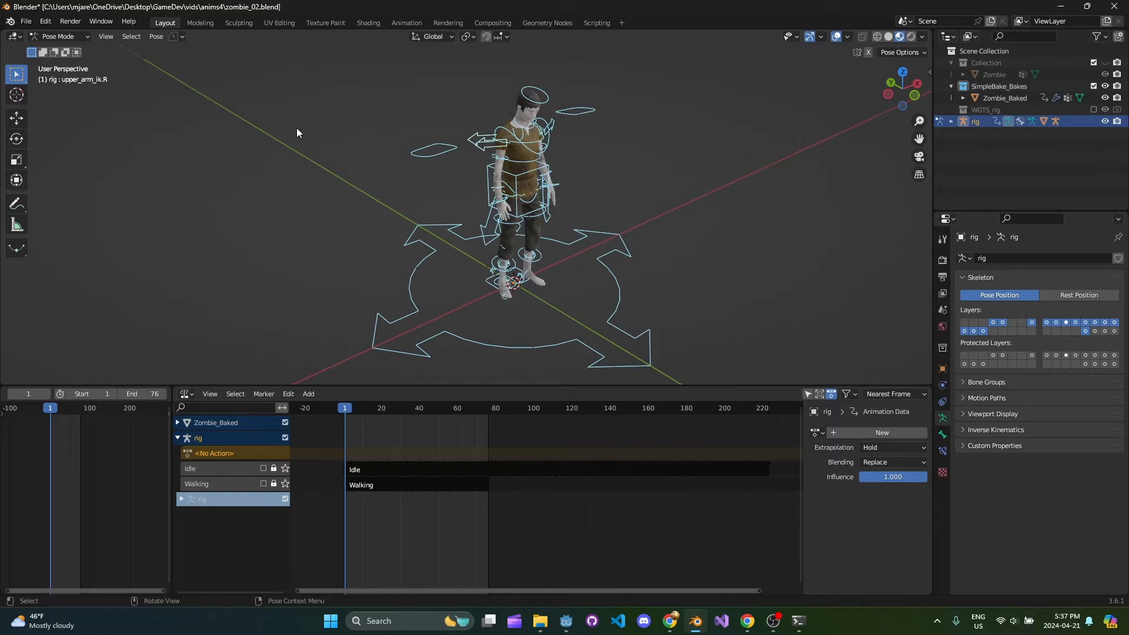
left_click(155, 36)
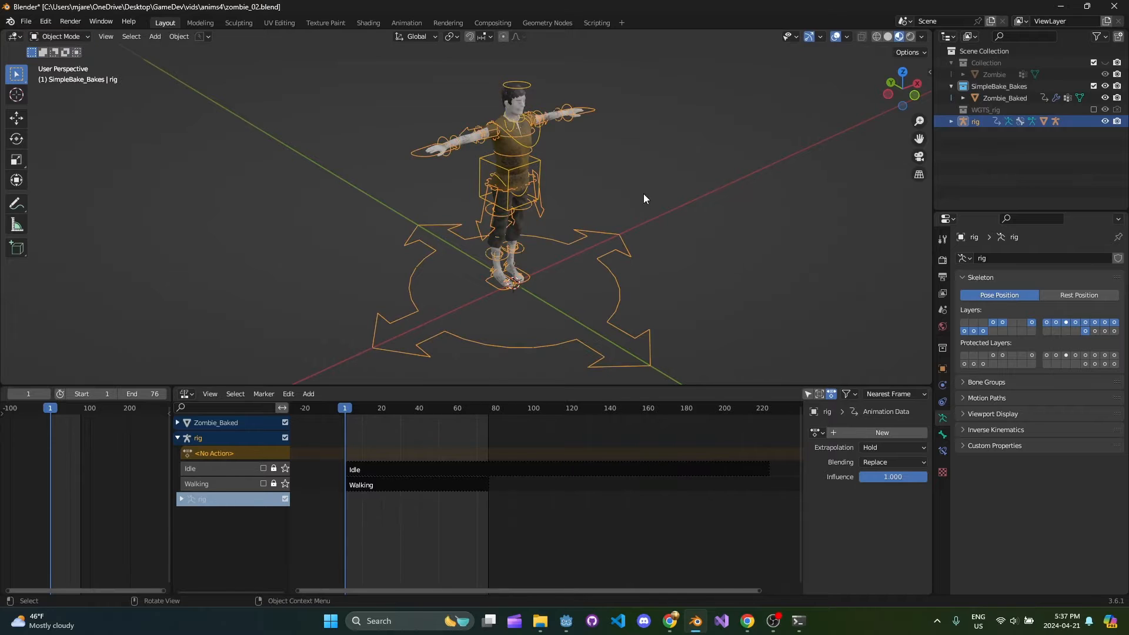
key("ctrl+s")
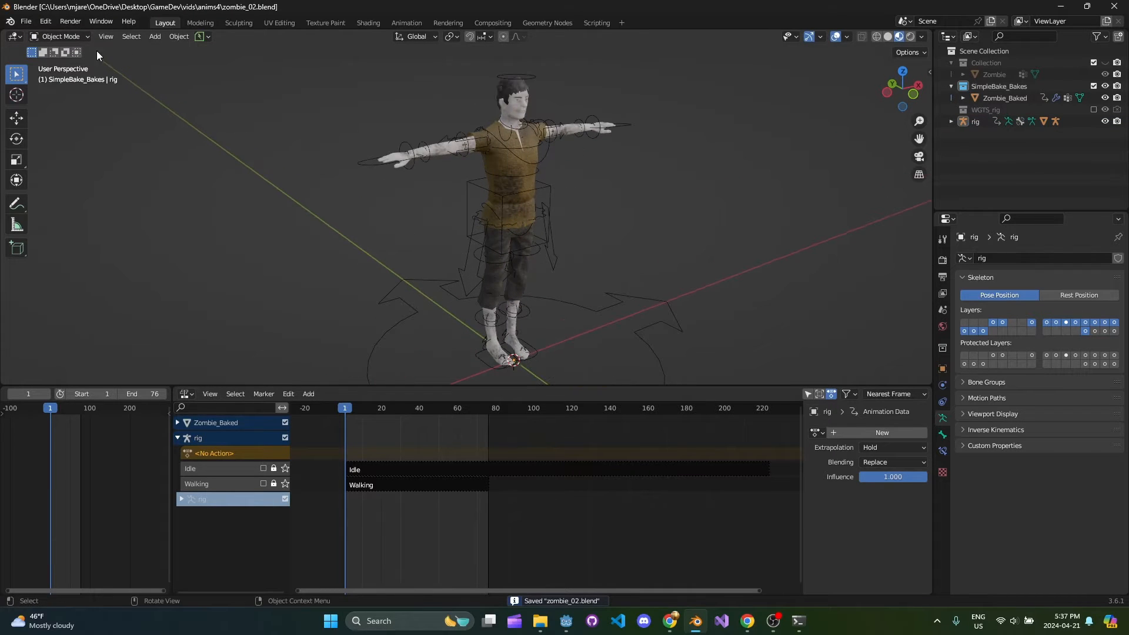
Step: Start a glTF 2.0 export with Format set to glTF Separate
left_click(25, 22)
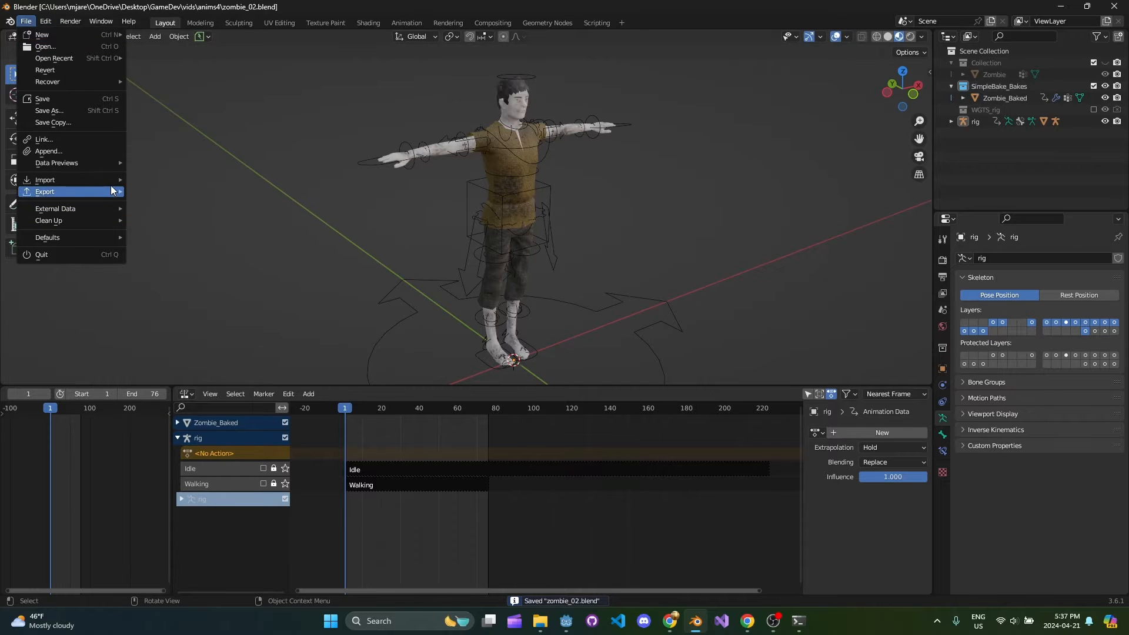
left_click(45, 192)
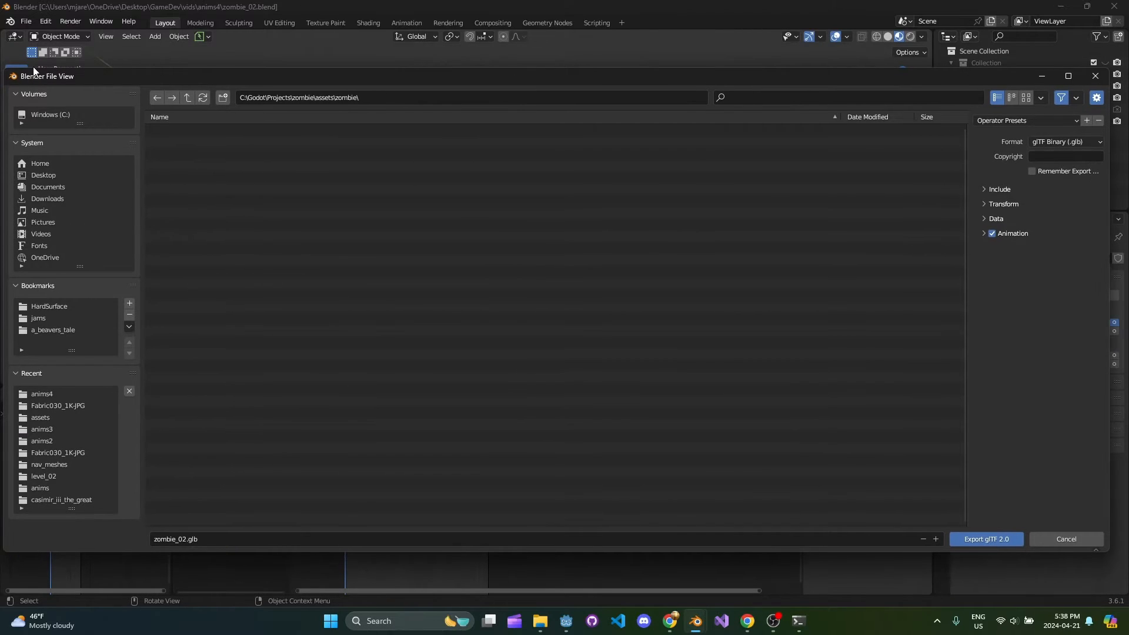
left_click(1044, 151)
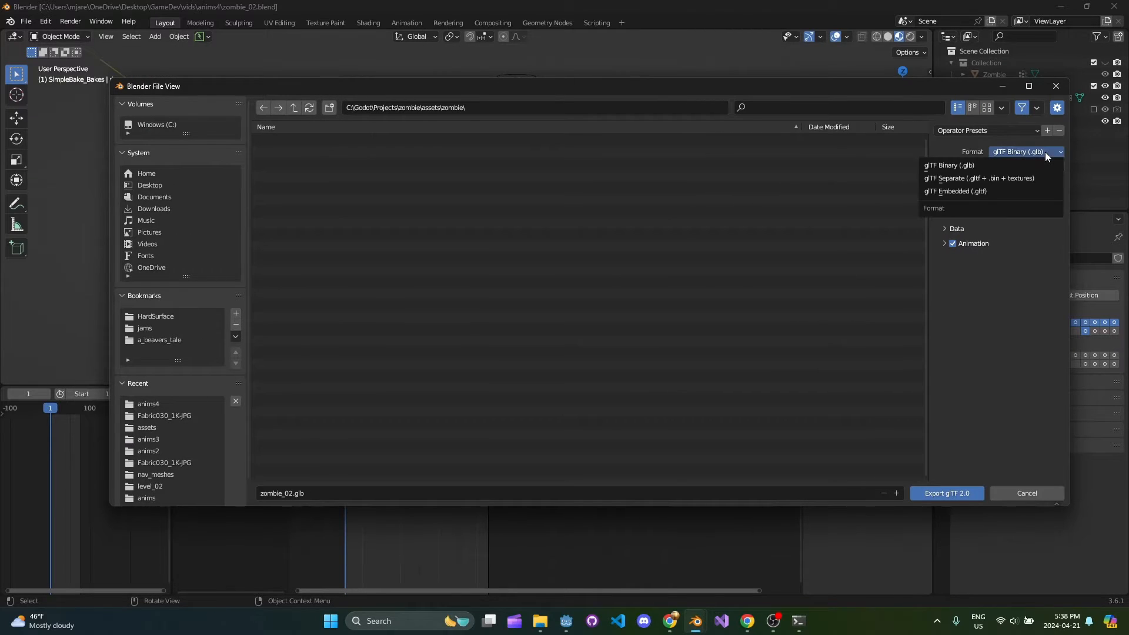
left_click(979, 177)
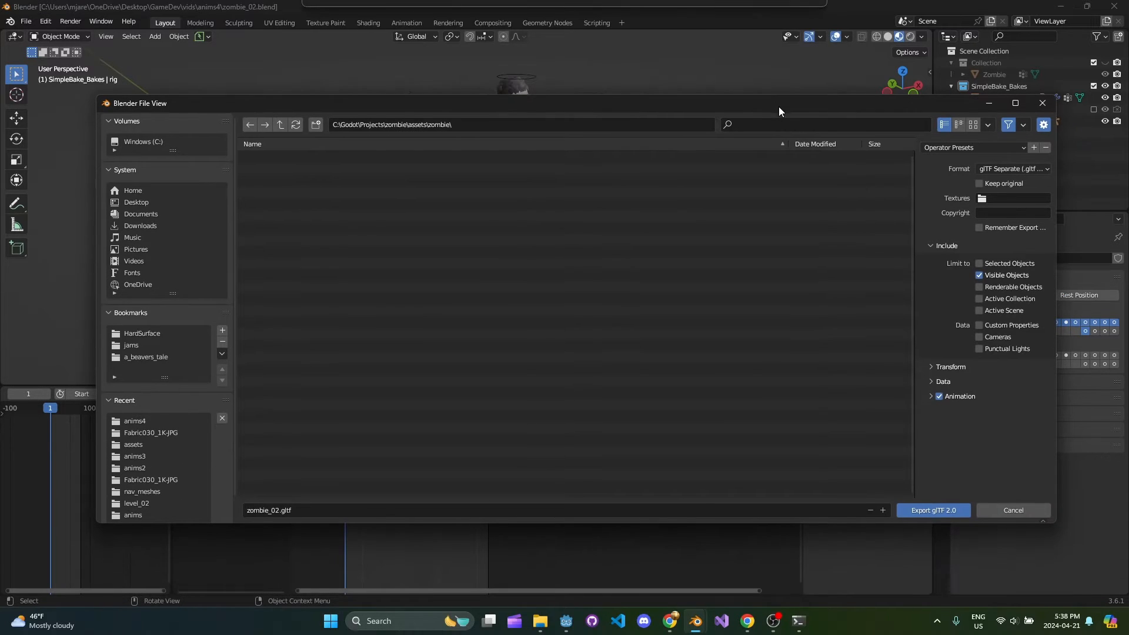
Step: Set Animation mode to NLA Tracks and export zombie_02.gltf to assets/zombie
left_click(950, 366)
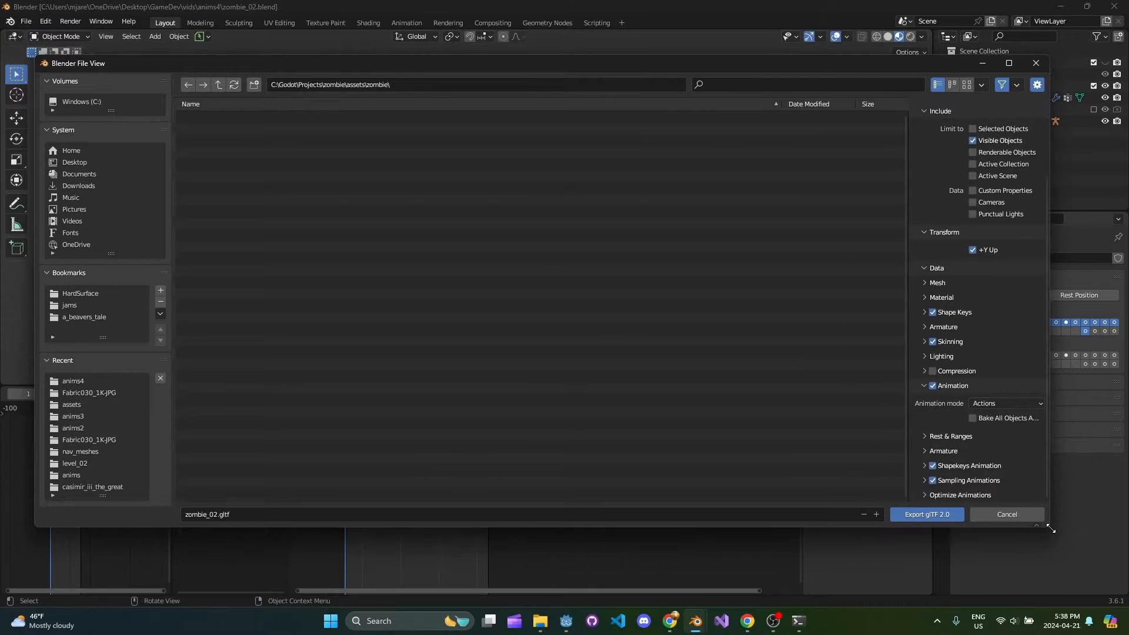
left_click(1005, 403)
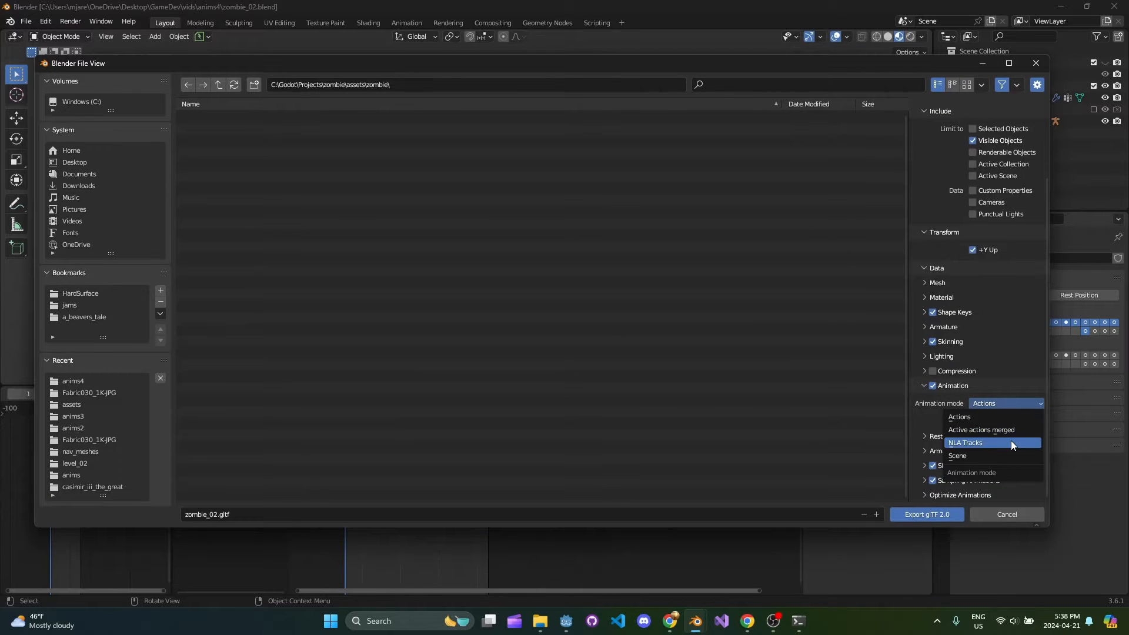
left_click(965, 442)
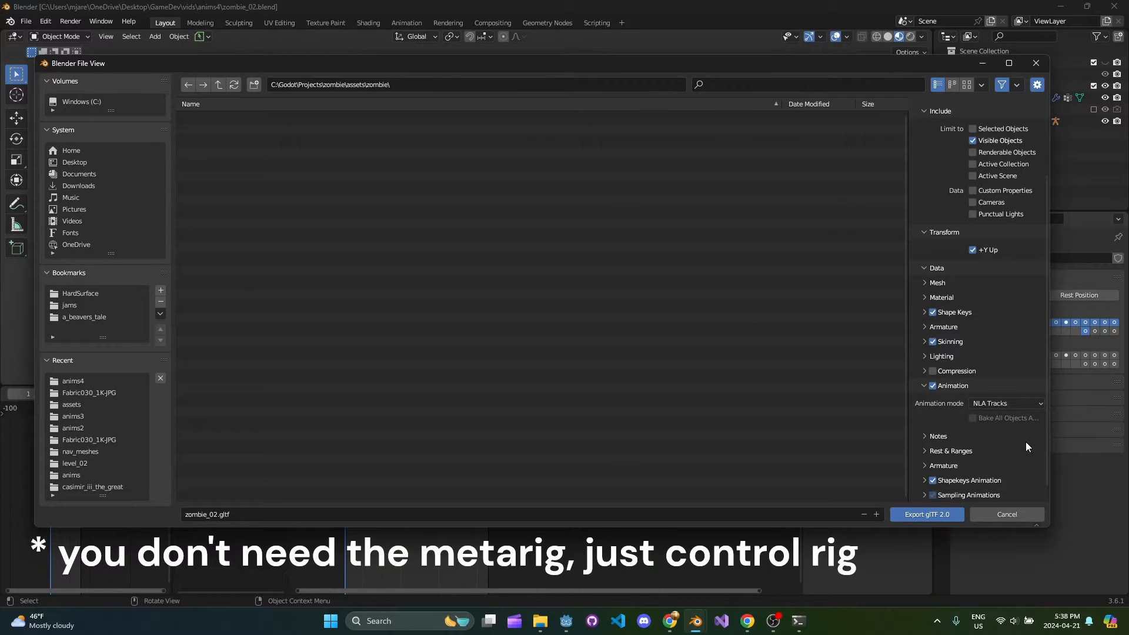
mouse_move(742, 401)
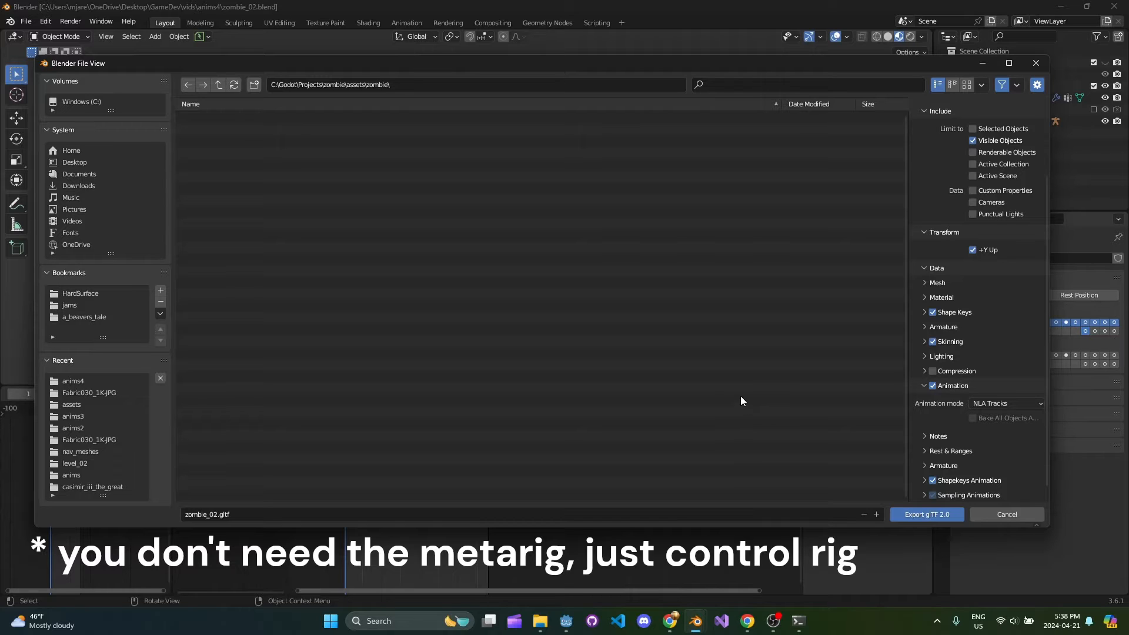
scroll("down", 3)
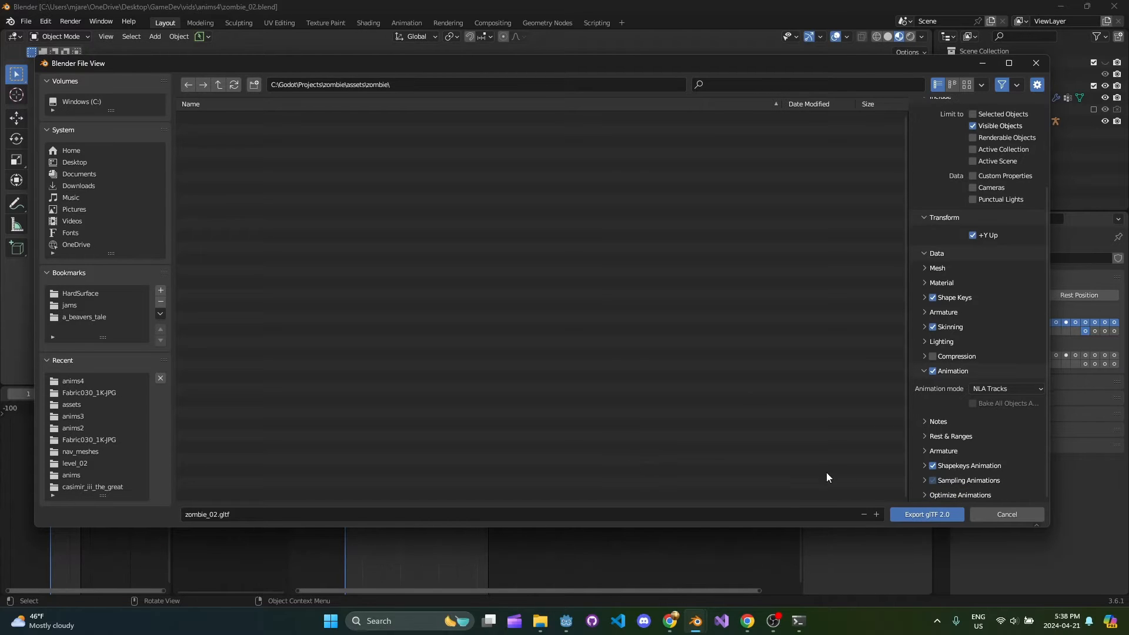
left_click(926, 513)
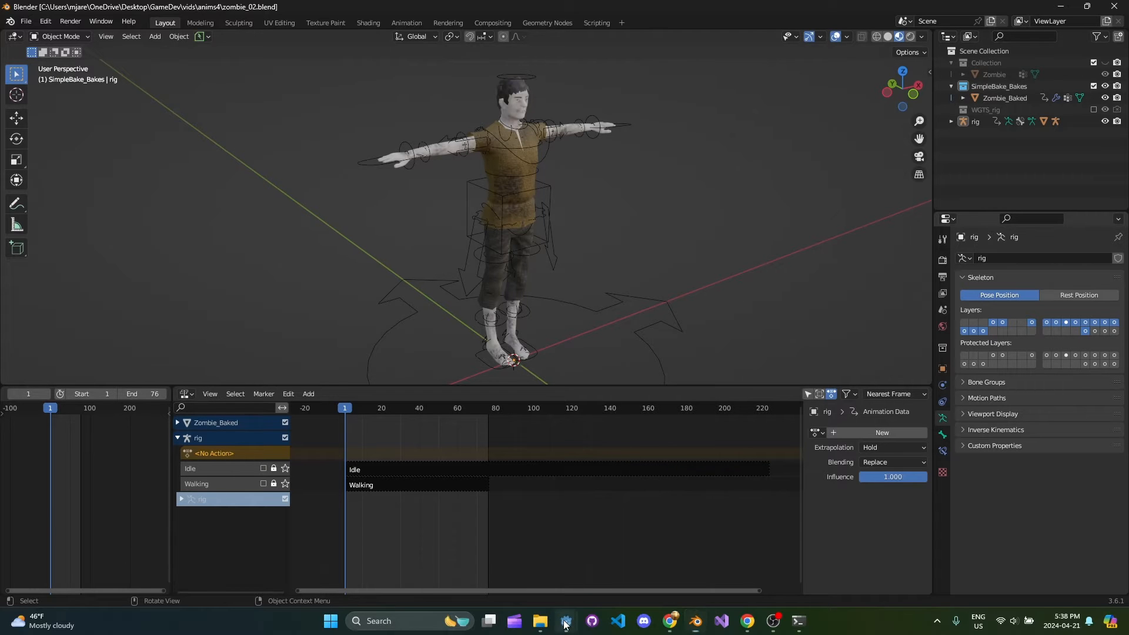
Step: In Godot, expand assets/zombie, select zombie_02.gltf, and narrow the FileSystem dock
left_click(565, 626)
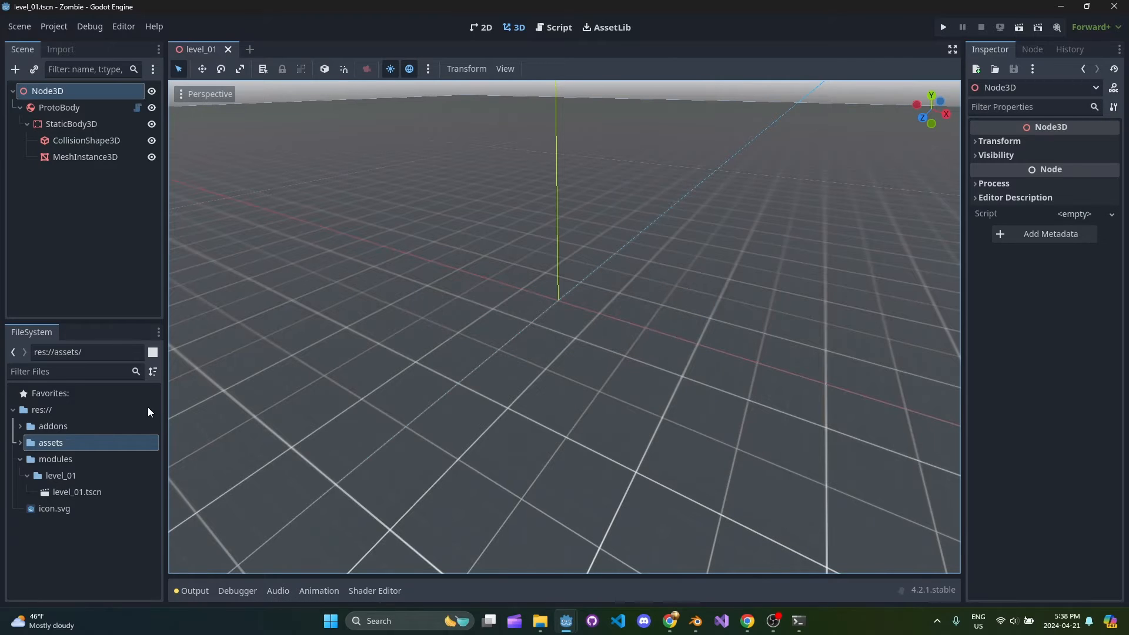
left_click(61, 492)
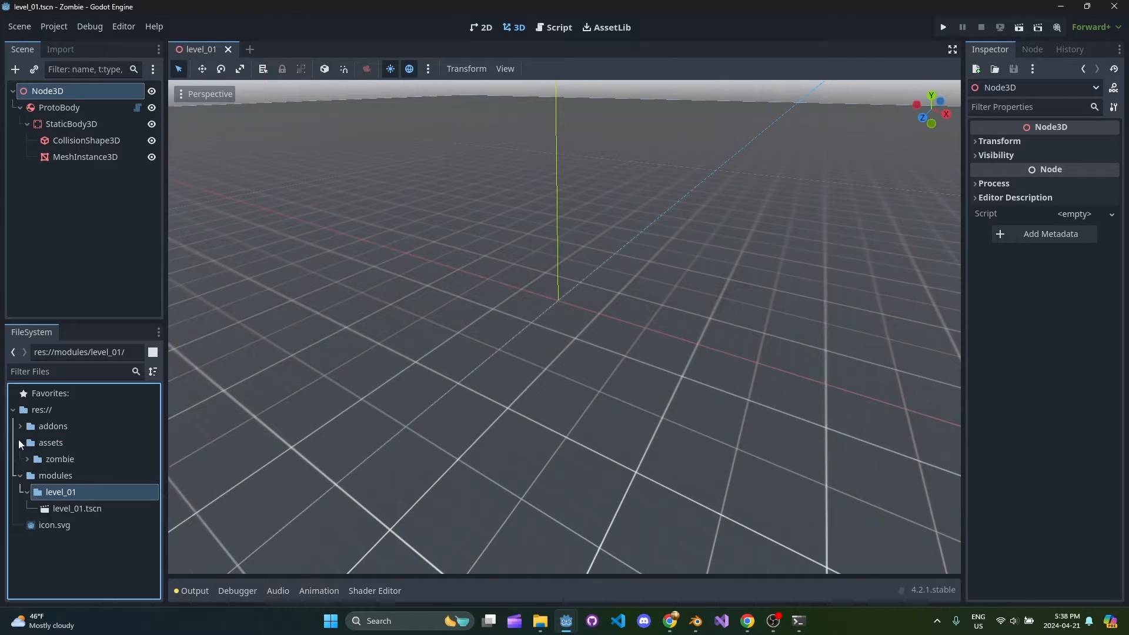
left_click(27, 458)
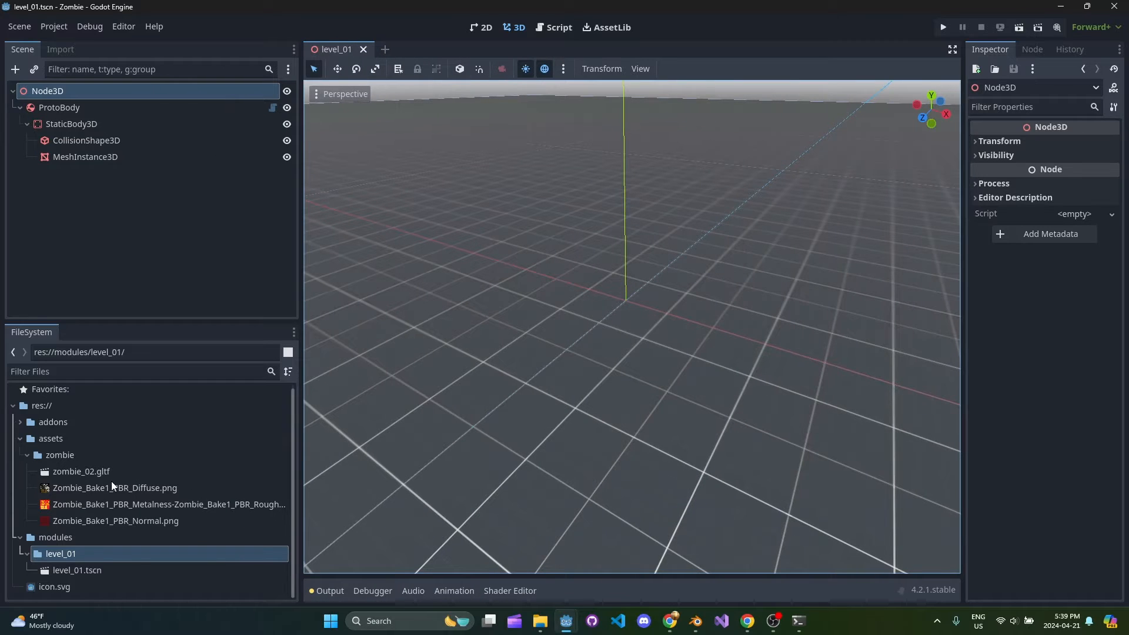
left_click(81, 470)
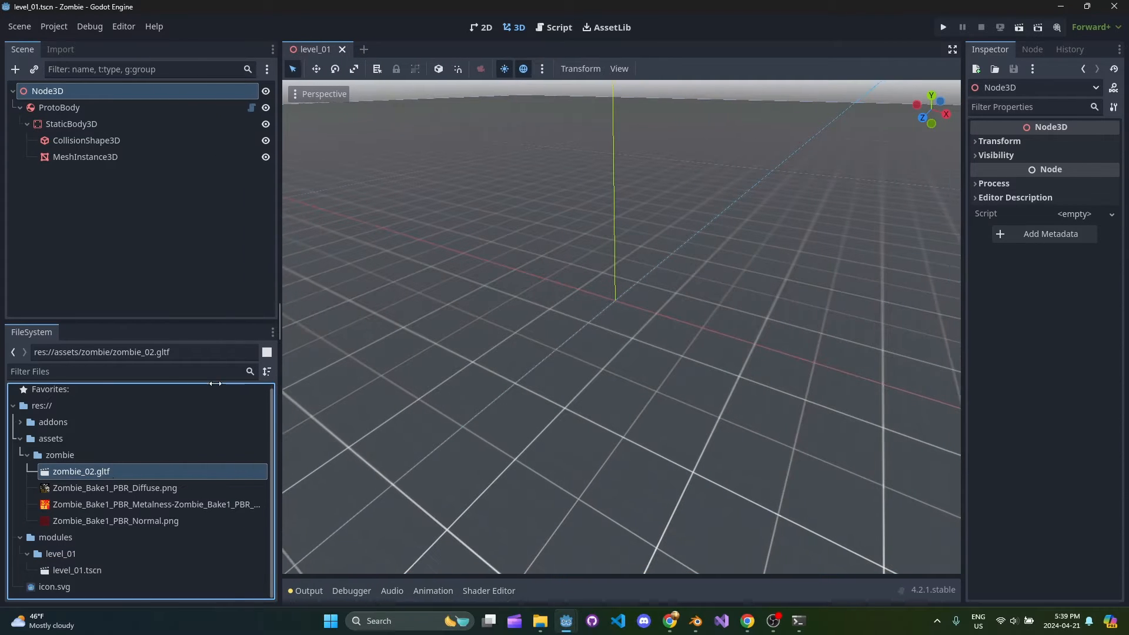
left_click_drag(278, 288, 170, 288)
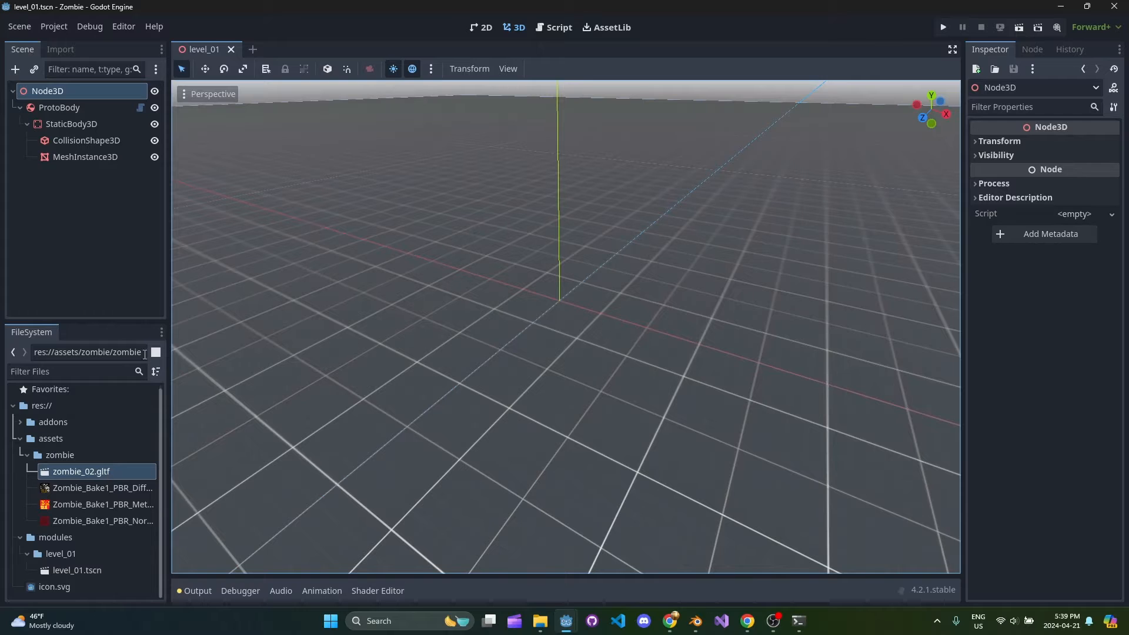
Step: Make zombie_02's Idle animation loop linearly and save it to level_01/anims
double_click(81, 470)
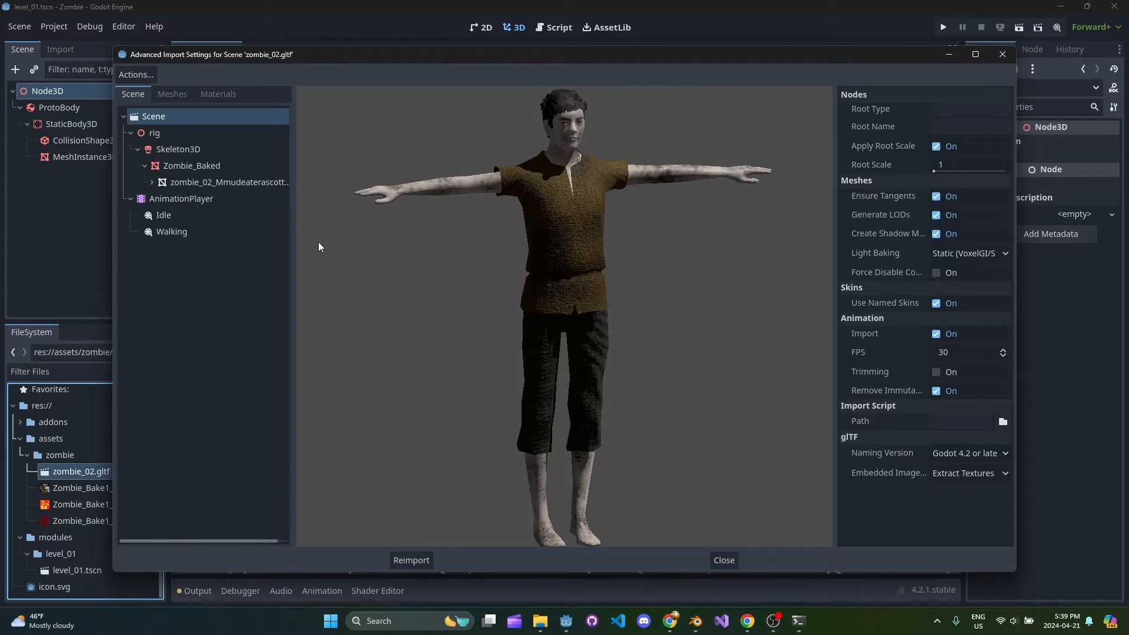
left_click(163, 215)
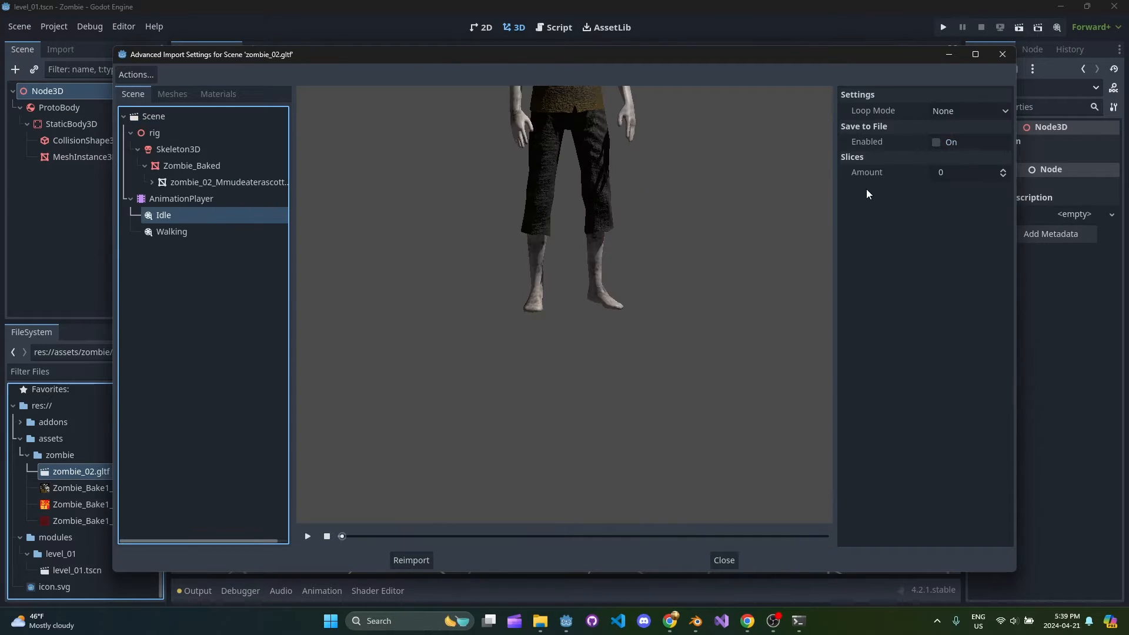
left_click(968, 109)
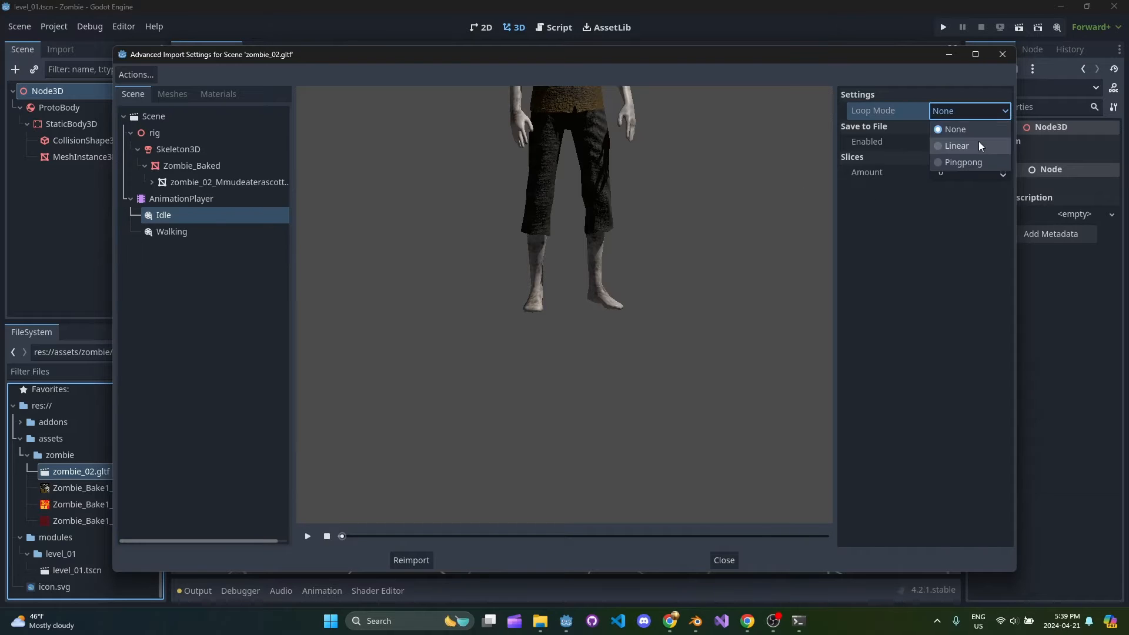
left_click(957, 145)
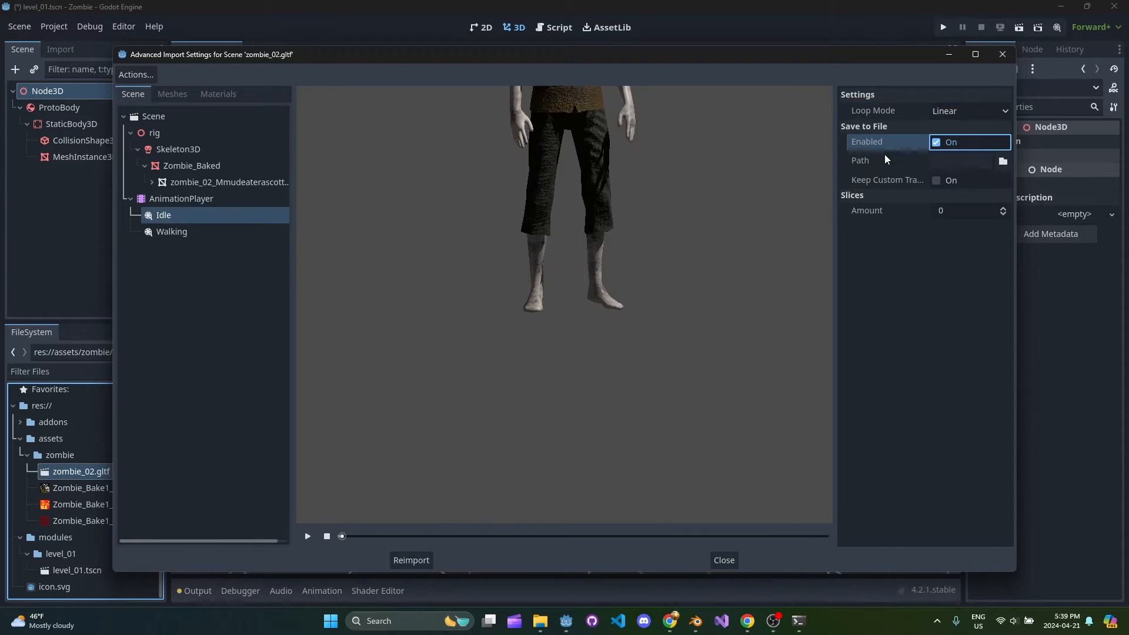
left_click(1001, 160)
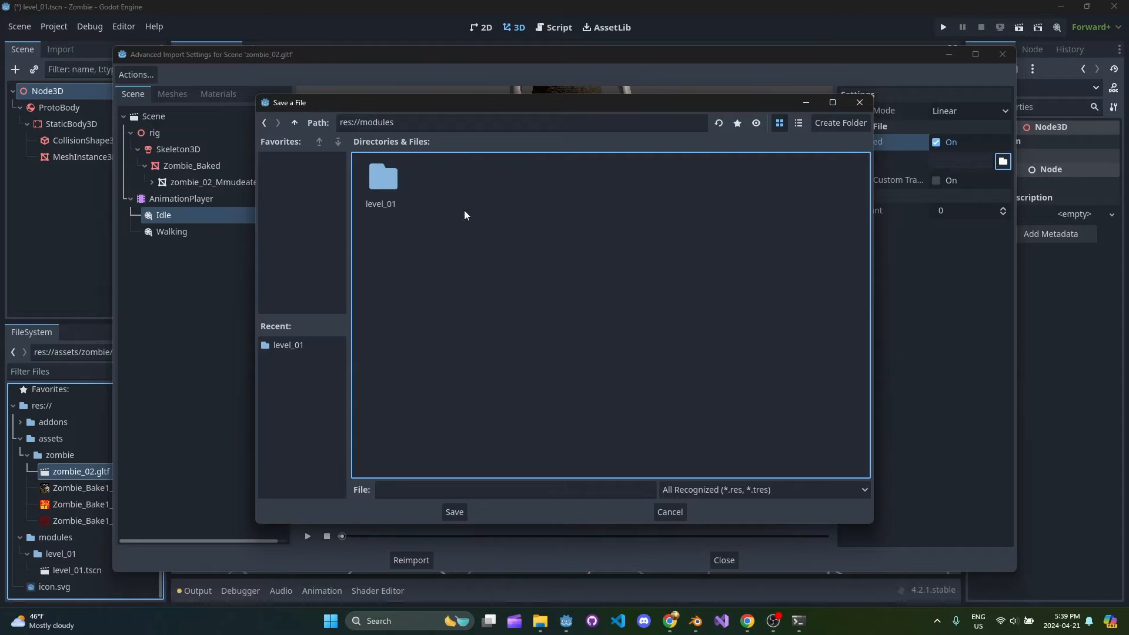
double_click(380, 177)
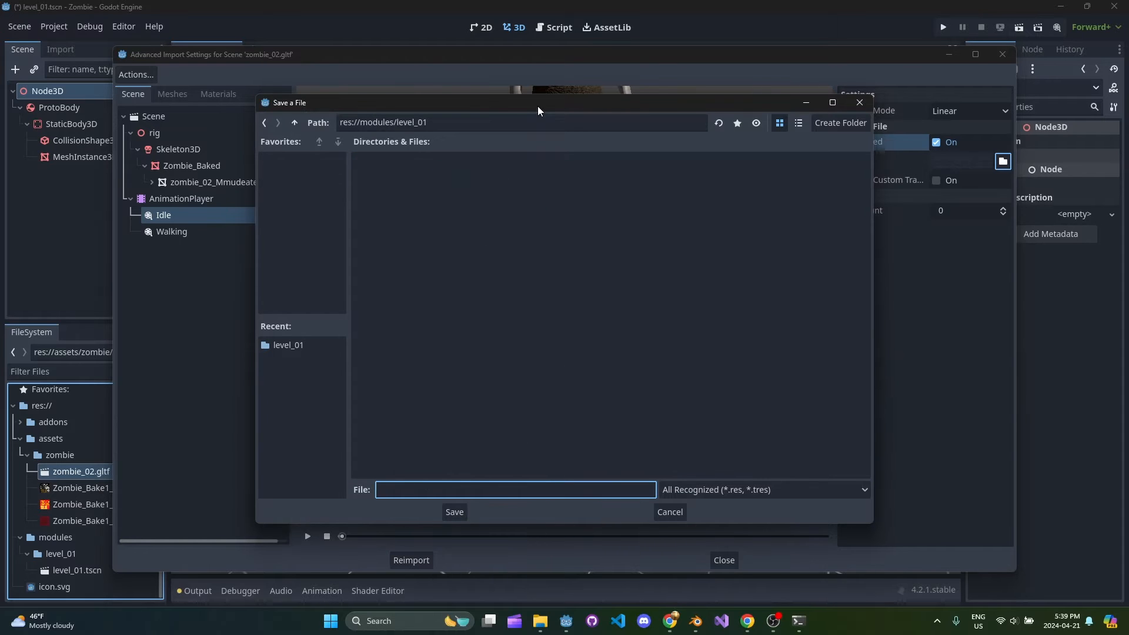
left_click_drag(537, 102, 677, 135)
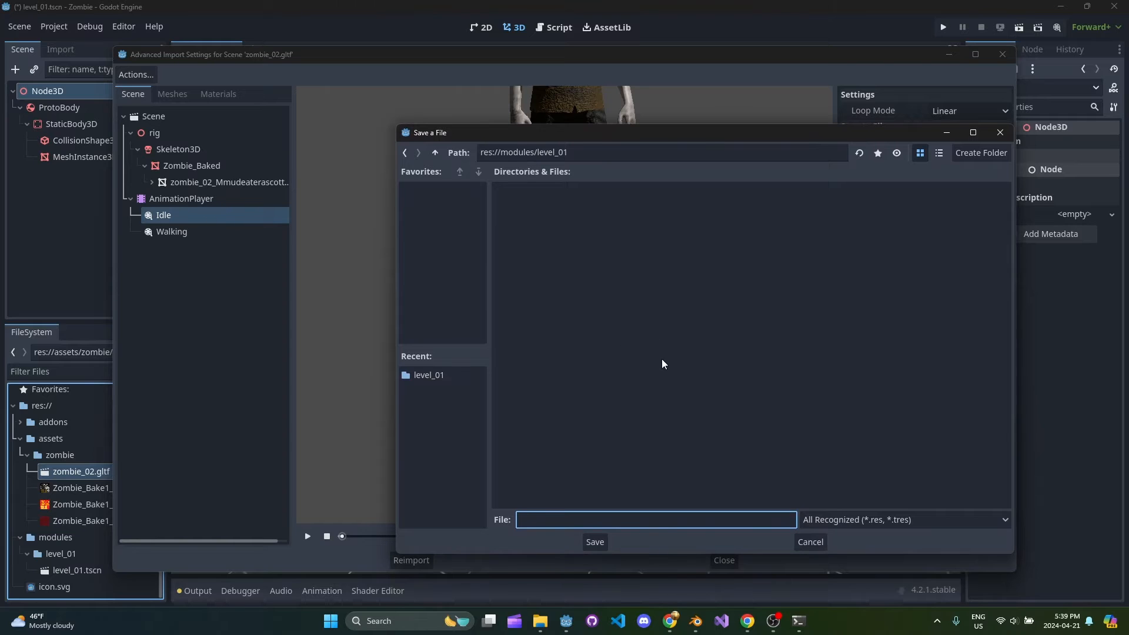
mouse_move(770, 462)
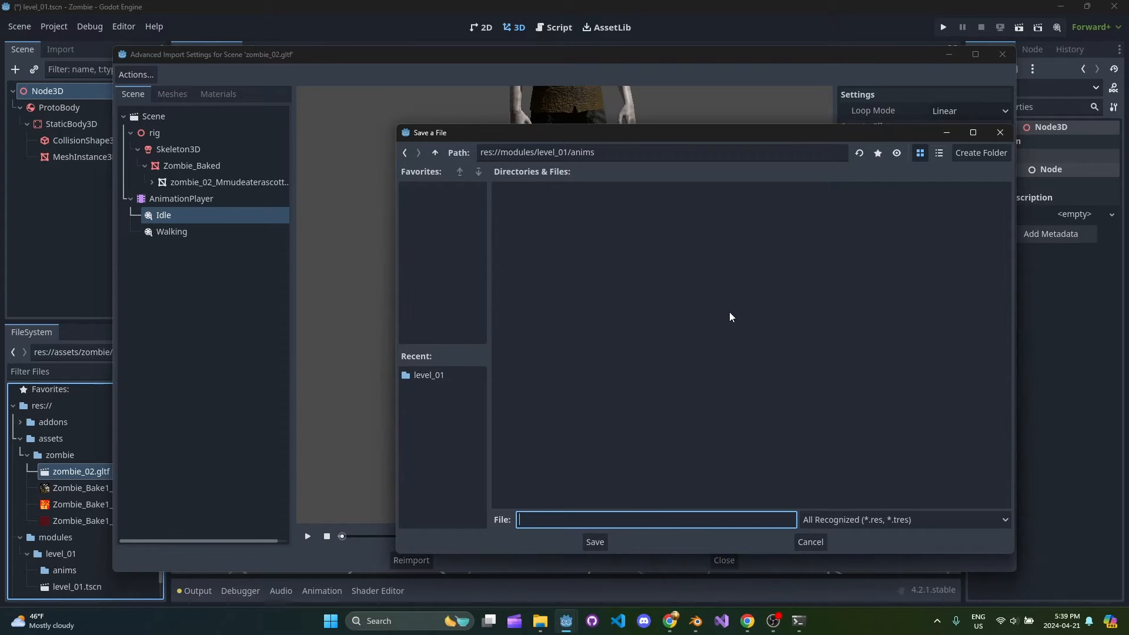
mouse_move(584, 537)
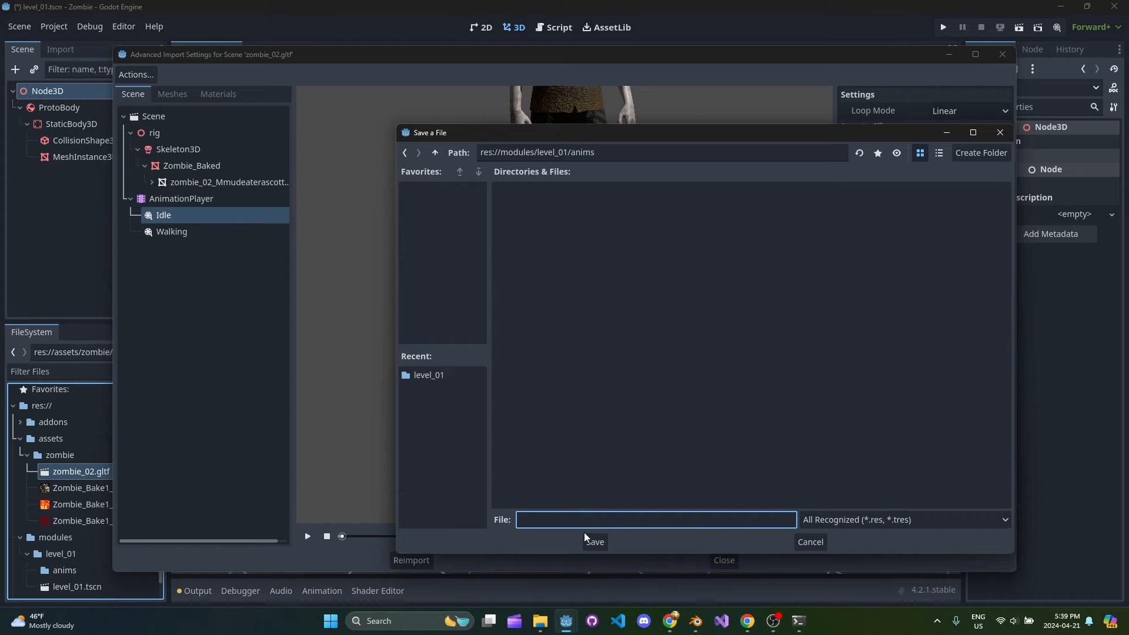
left_click(809, 541)
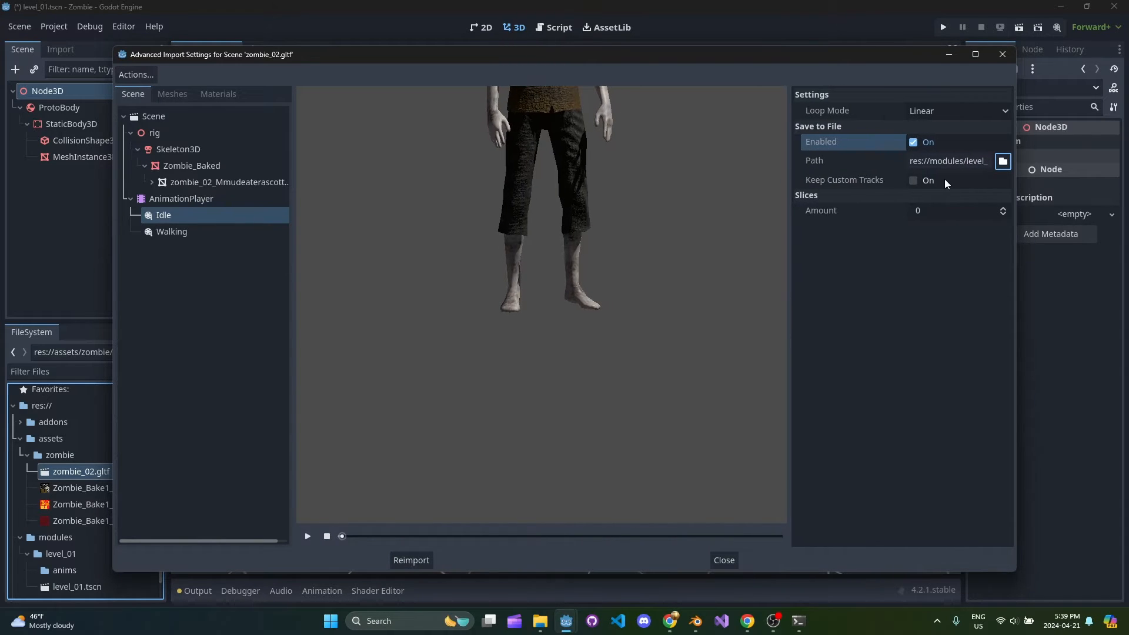
Step: Loop Walking linearly, save it to anims, keep custom tracks, and reimport the model
left_click(171, 231)
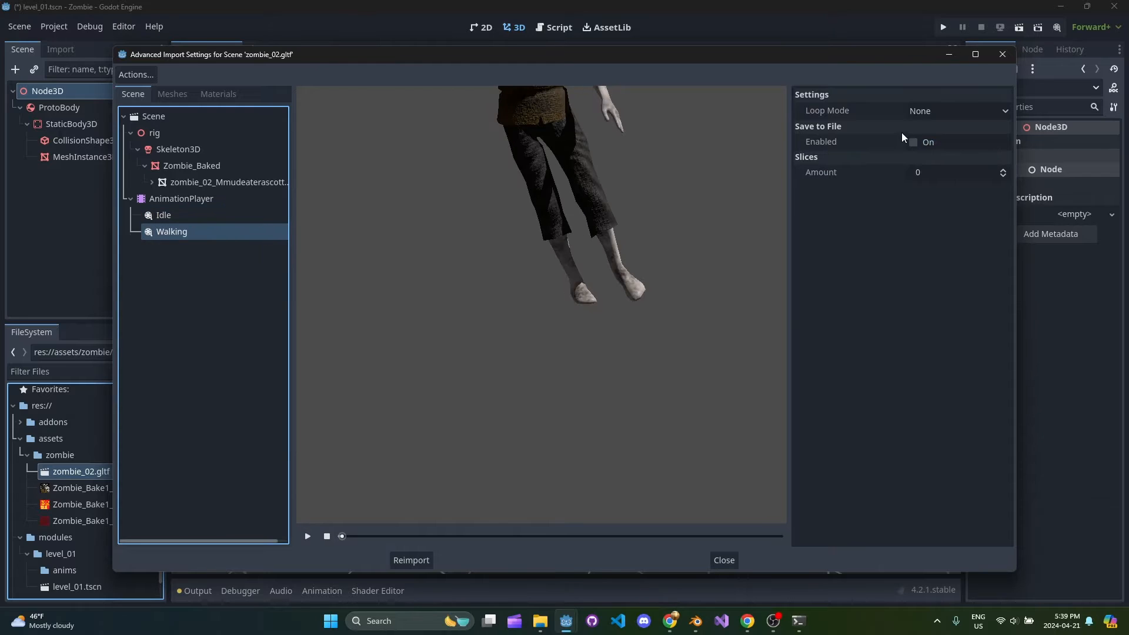
left_click(913, 142)
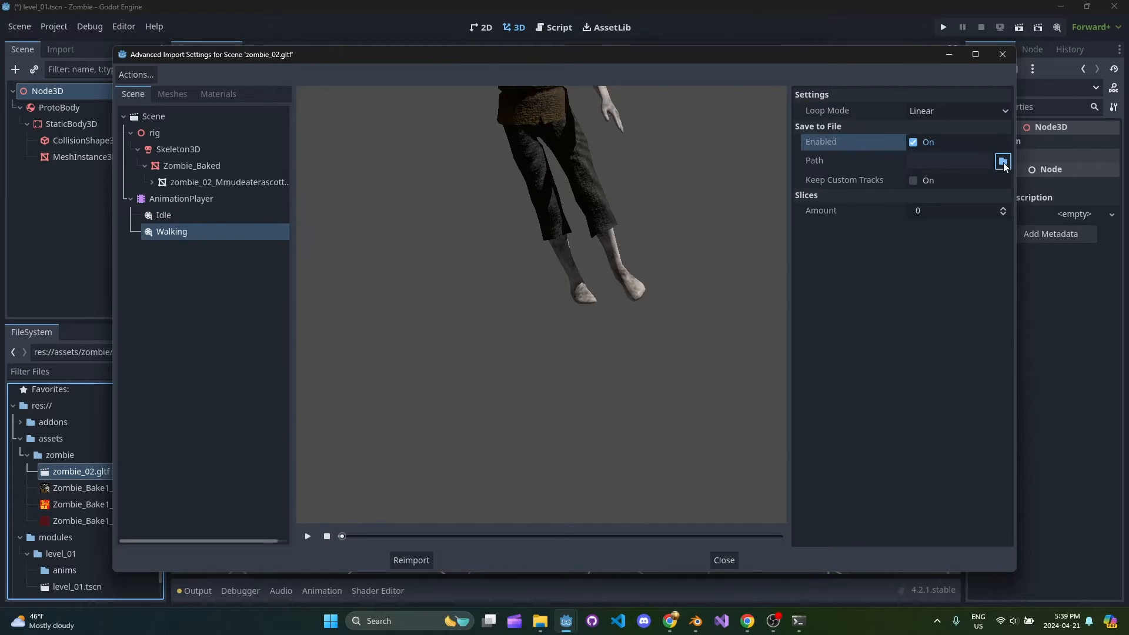
left_click(1002, 160)
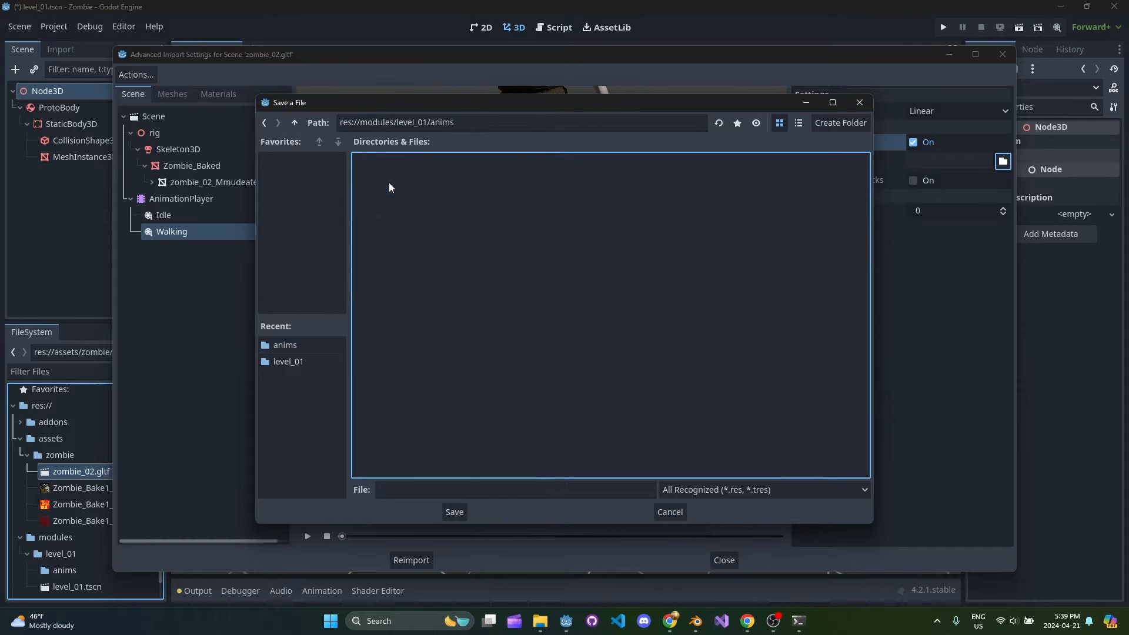
left_click(667, 512)
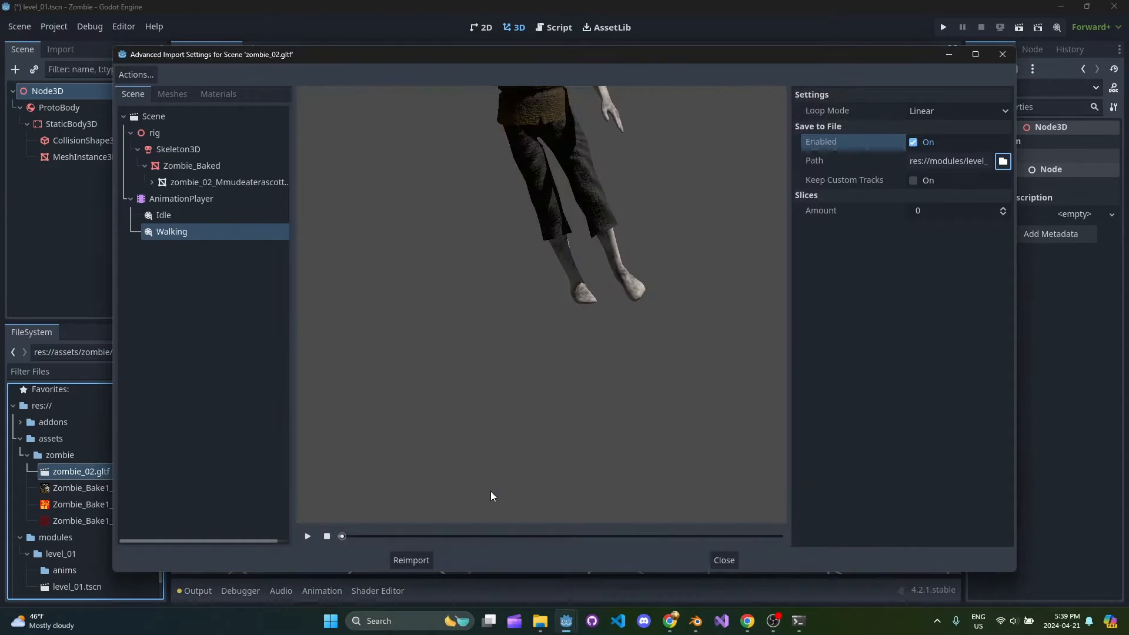
left_click(913, 180)
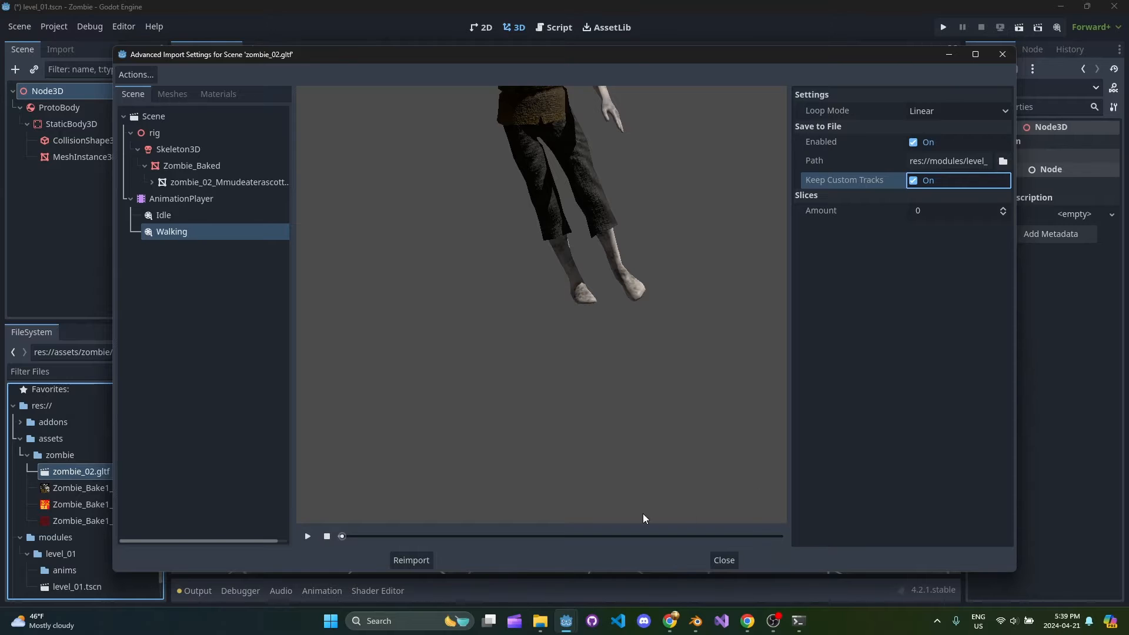
left_click(410, 560)
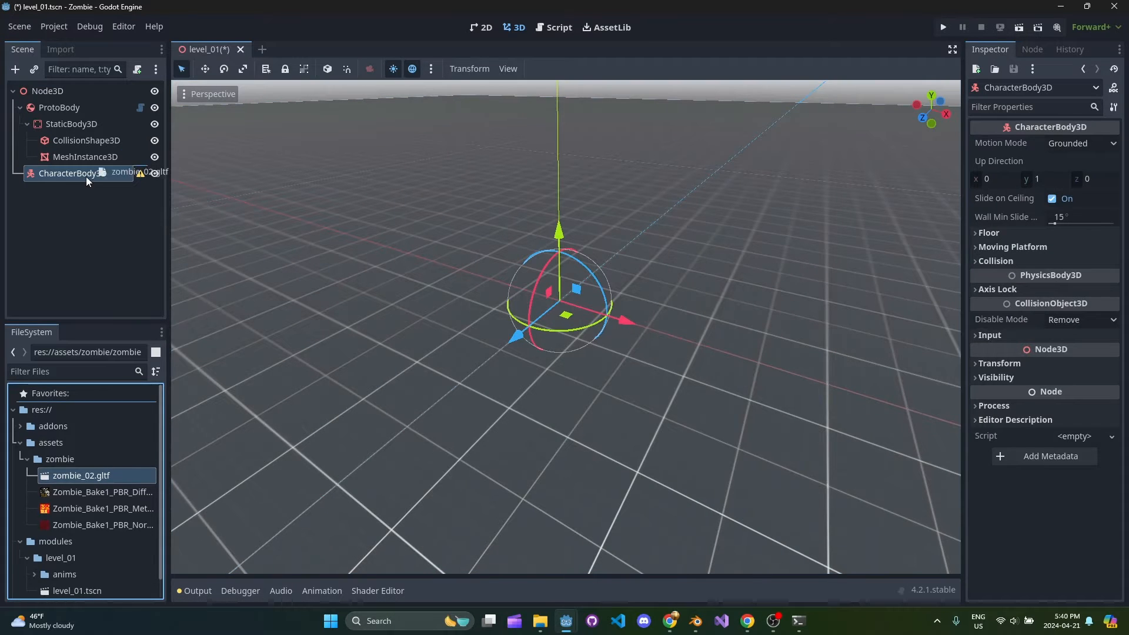
Step: Enable Editable Children on the zombie_02 instance and select its AnimationPlayer
right_click(68, 189)
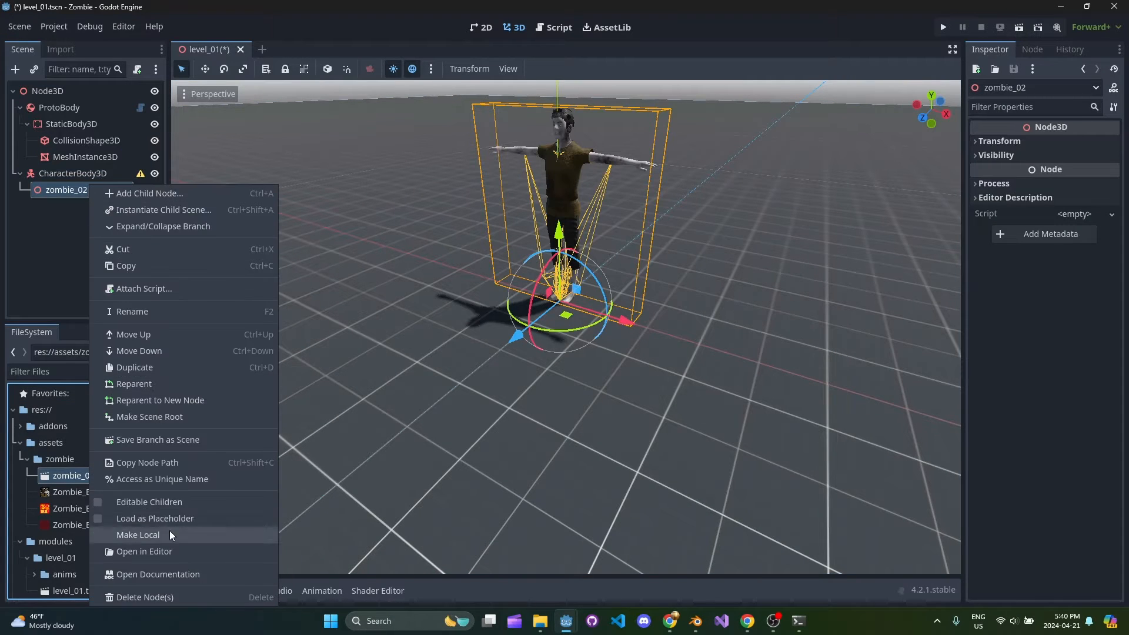
left_click(137, 535)
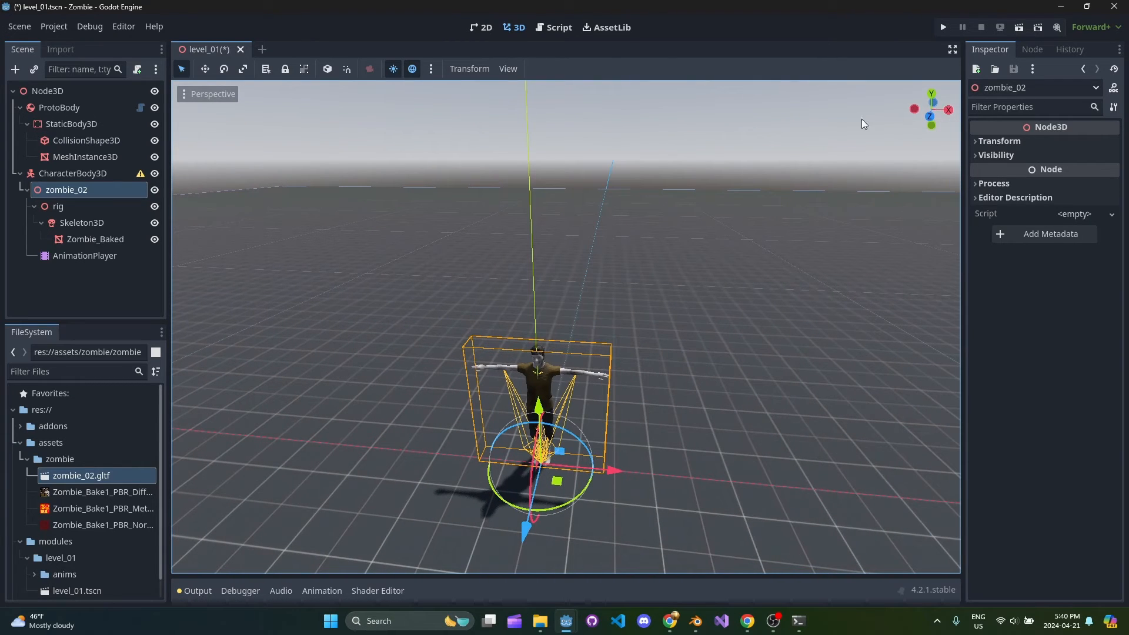
mouse_move(758, 279)
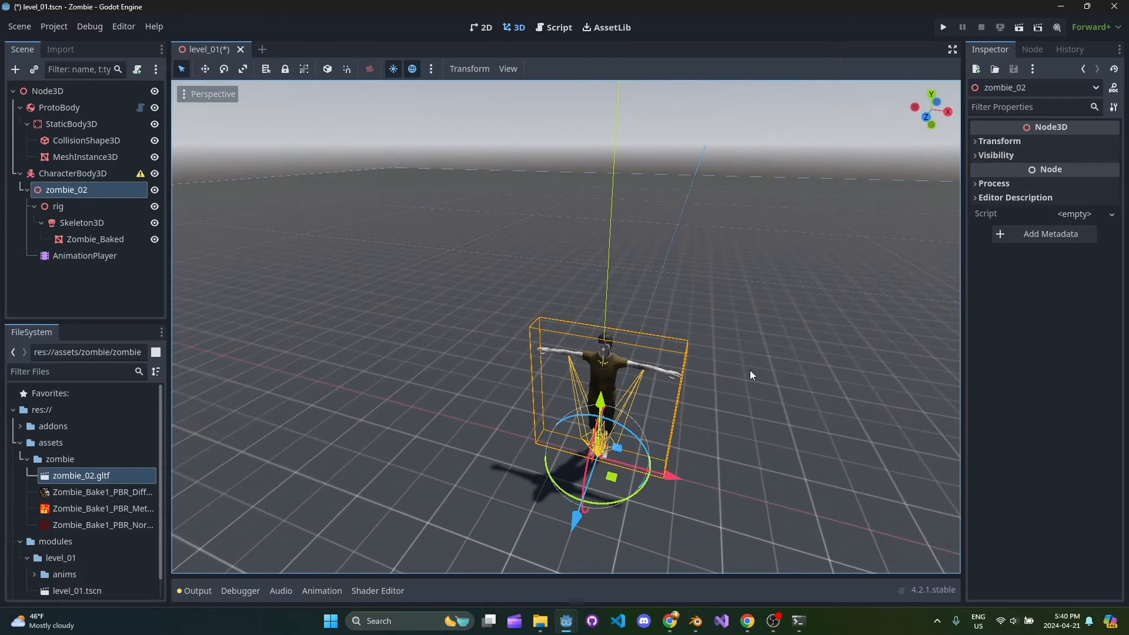
left_click(83, 255)
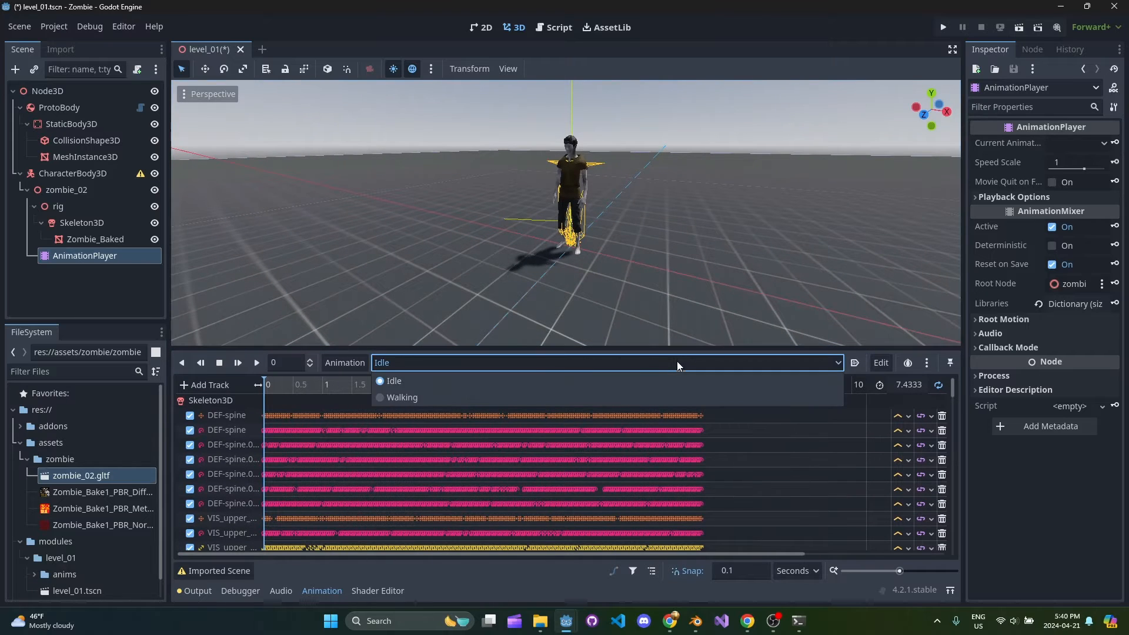
mouse_move(370, 397)
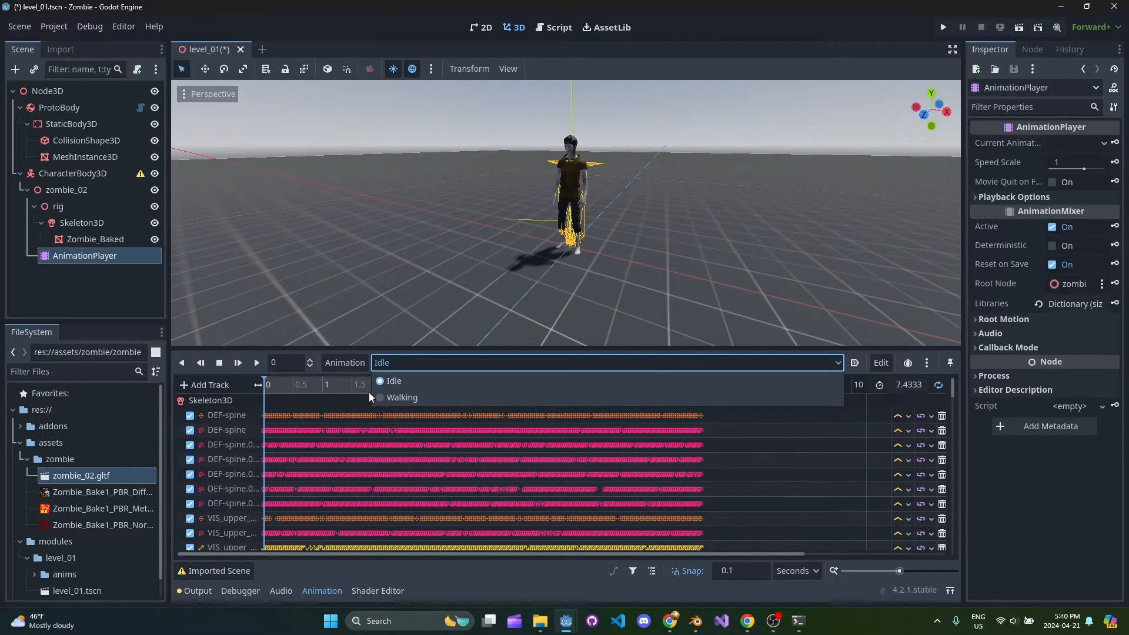
Step: Preview the Idle animation, then set the AnimationPlayer's Default Blend Time to 0.3
left_click(401, 398)
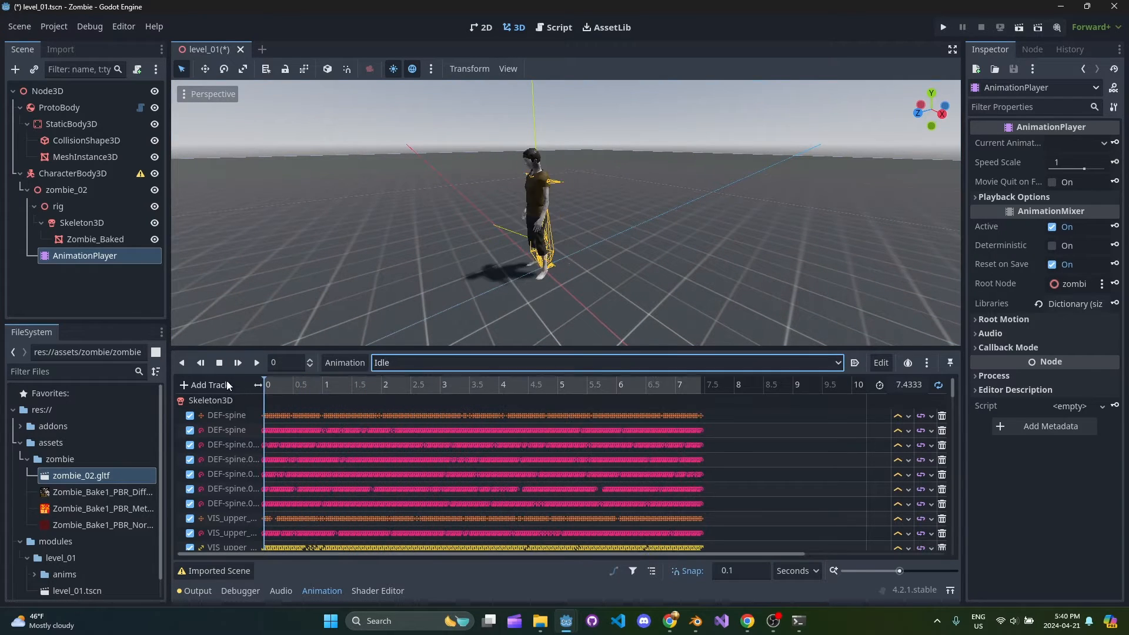
left_click(255, 362)
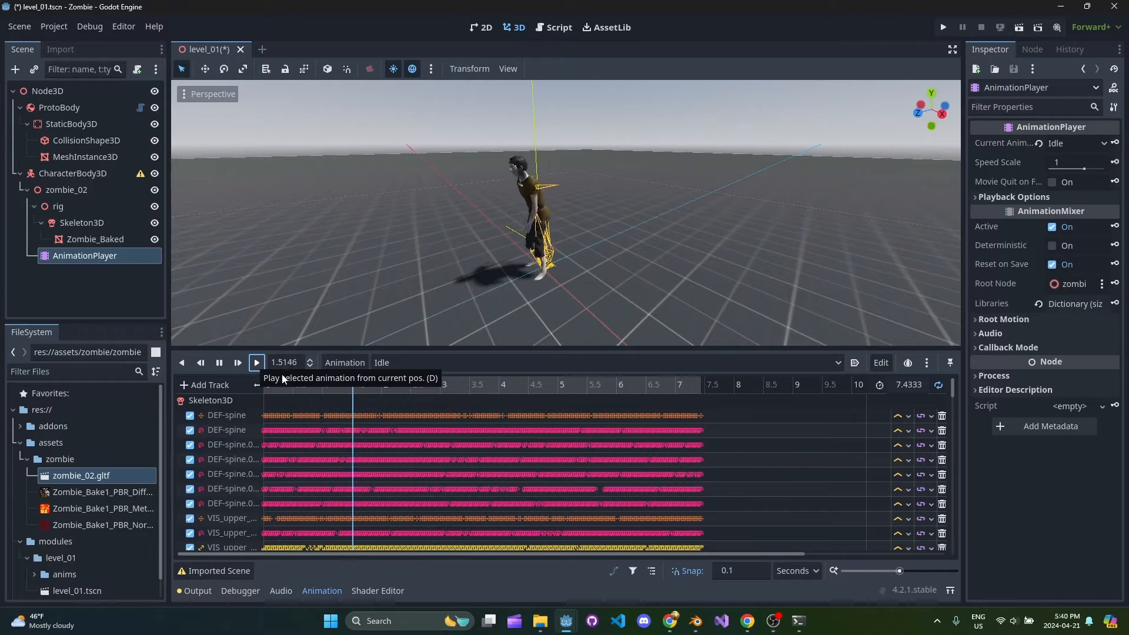
left_click(256, 362)
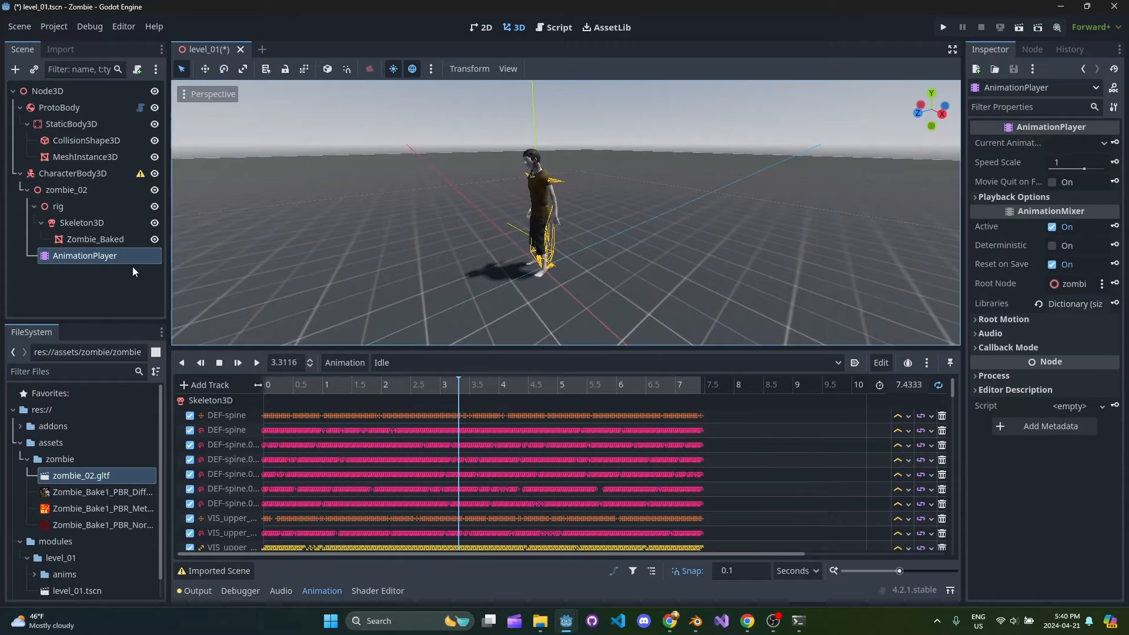
left_click(1014, 196)
type("0.3")
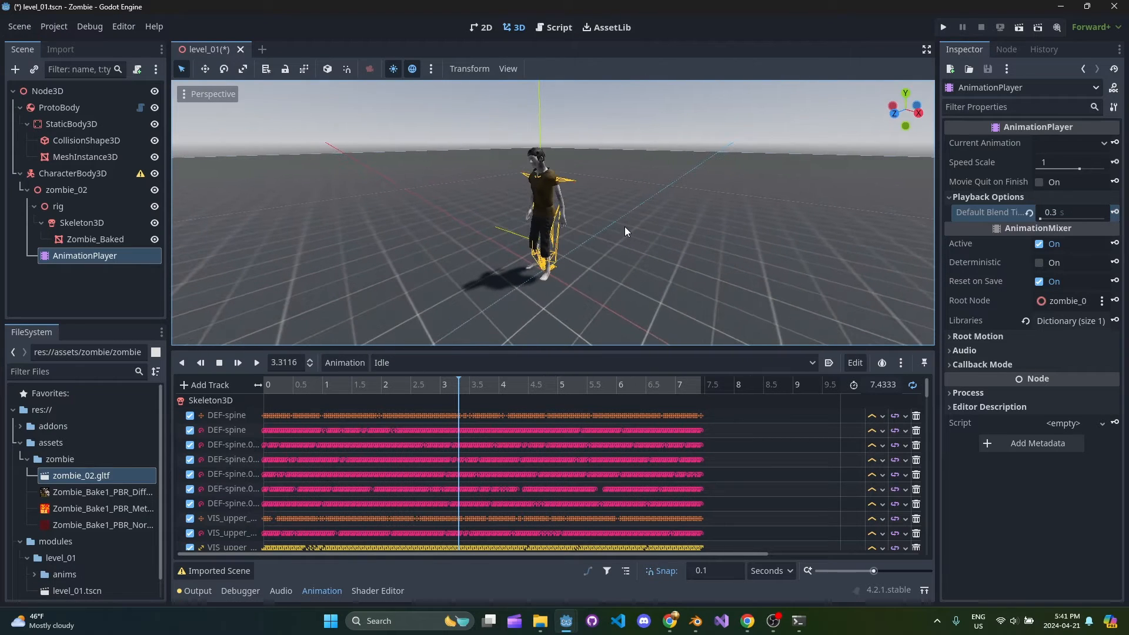
left_click(67, 190)
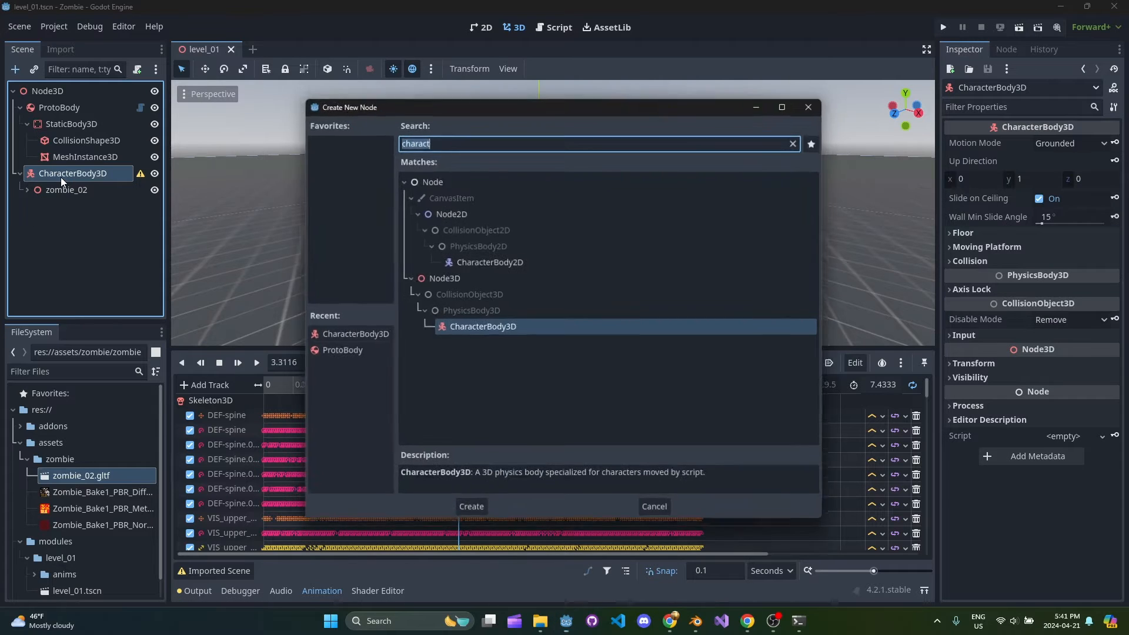
Step: Add a CollisionShape3D with a new CapsuleShape3D and resize it around the zombie
left_click(471, 506)
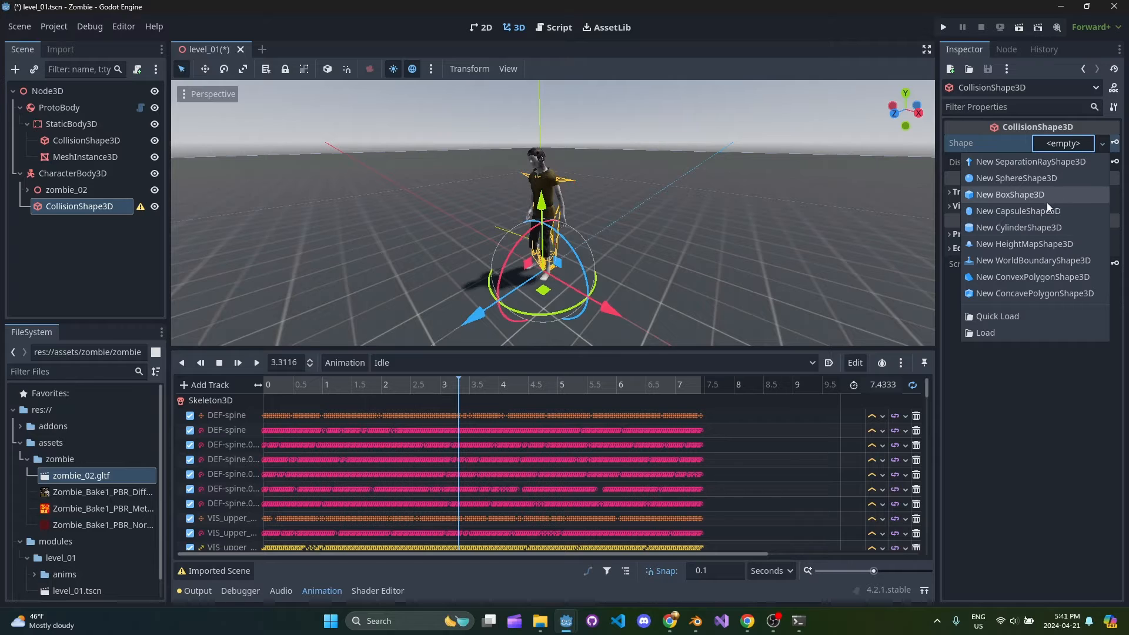
left_click(1020, 211)
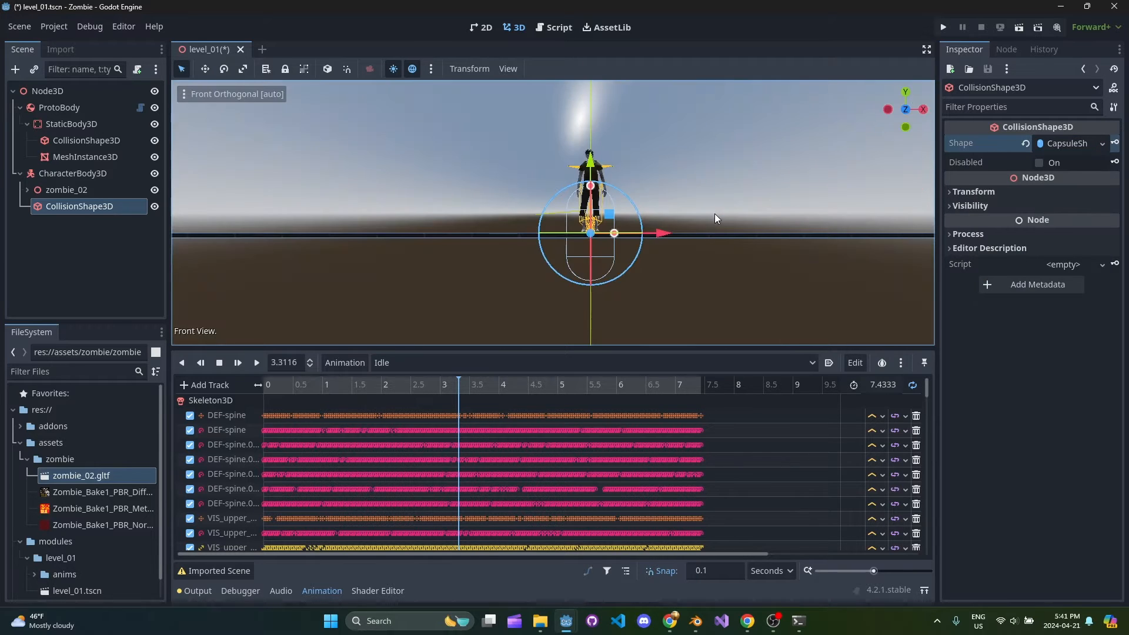
scroll("down", 3)
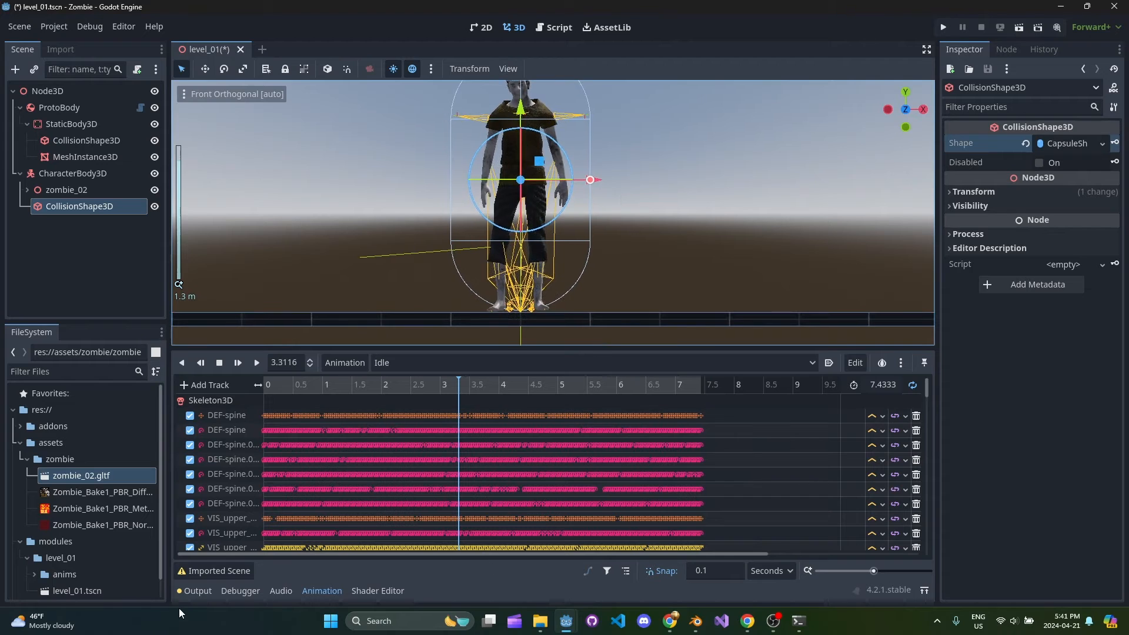
left_click(321, 590)
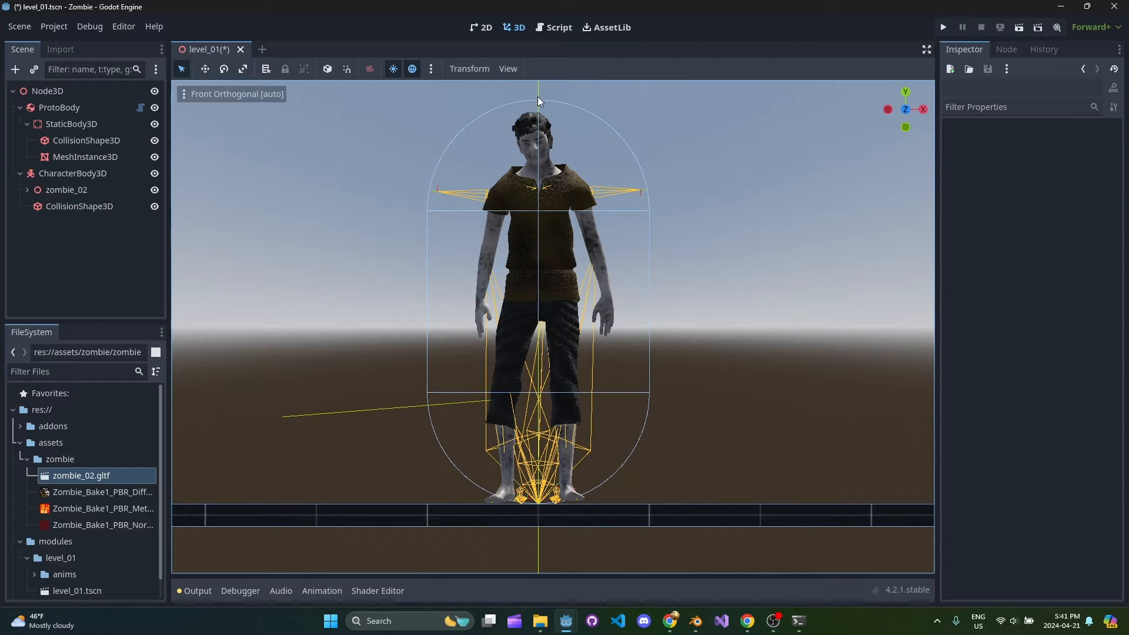
left_click(80, 206)
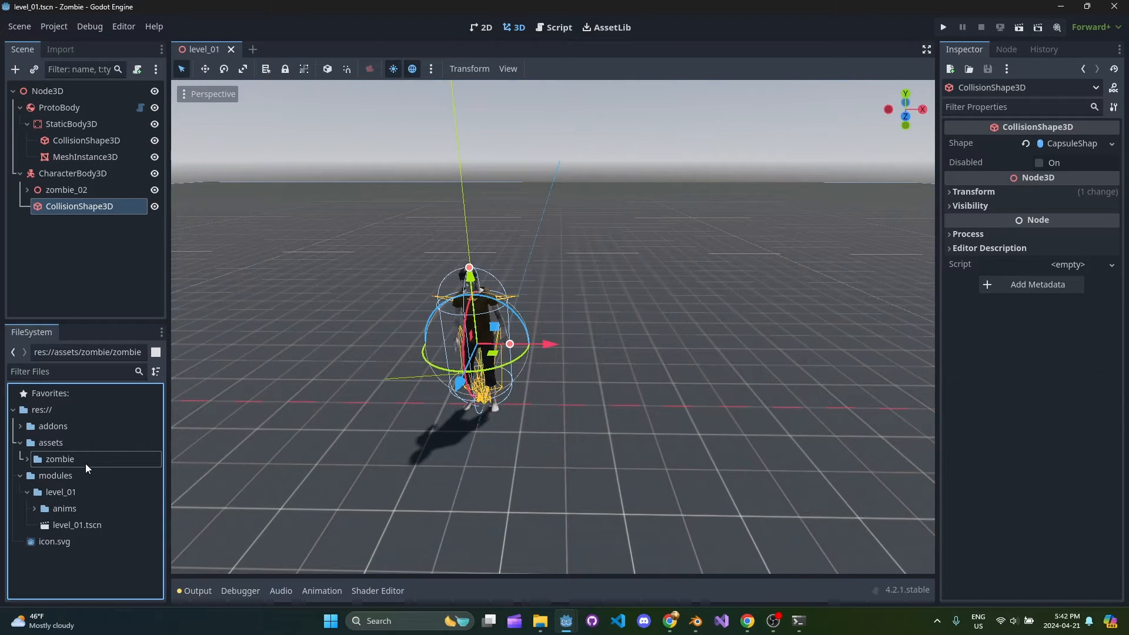
Step: Create a modules/zombie folder and set the new script's path to zombie.gd inside it
left_click(60, 492)
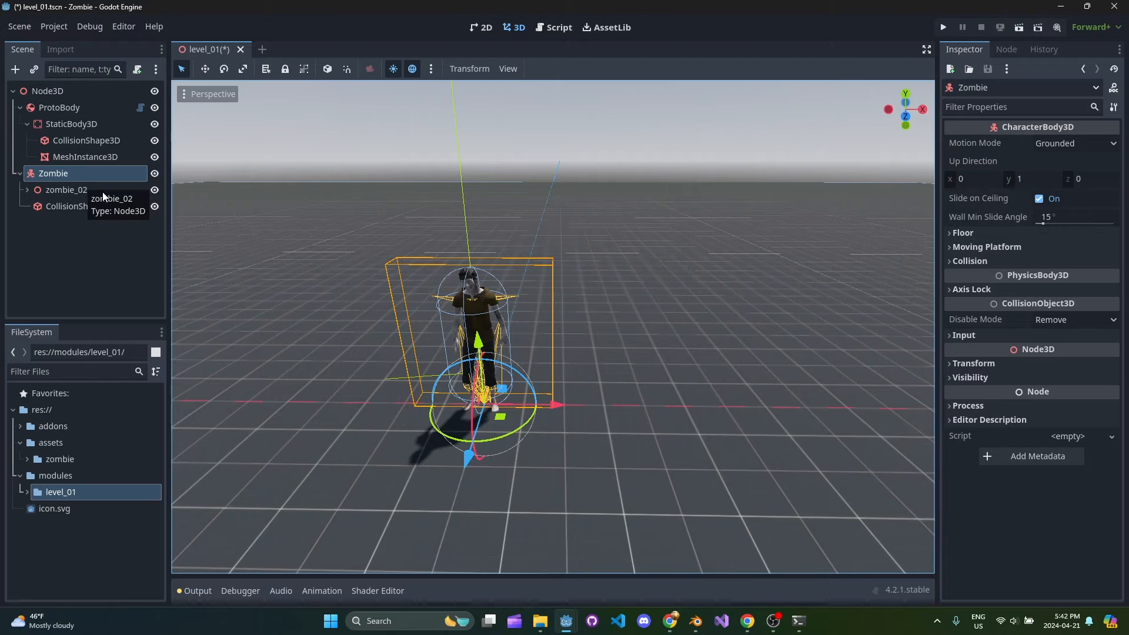
mouse_move(72, 177)
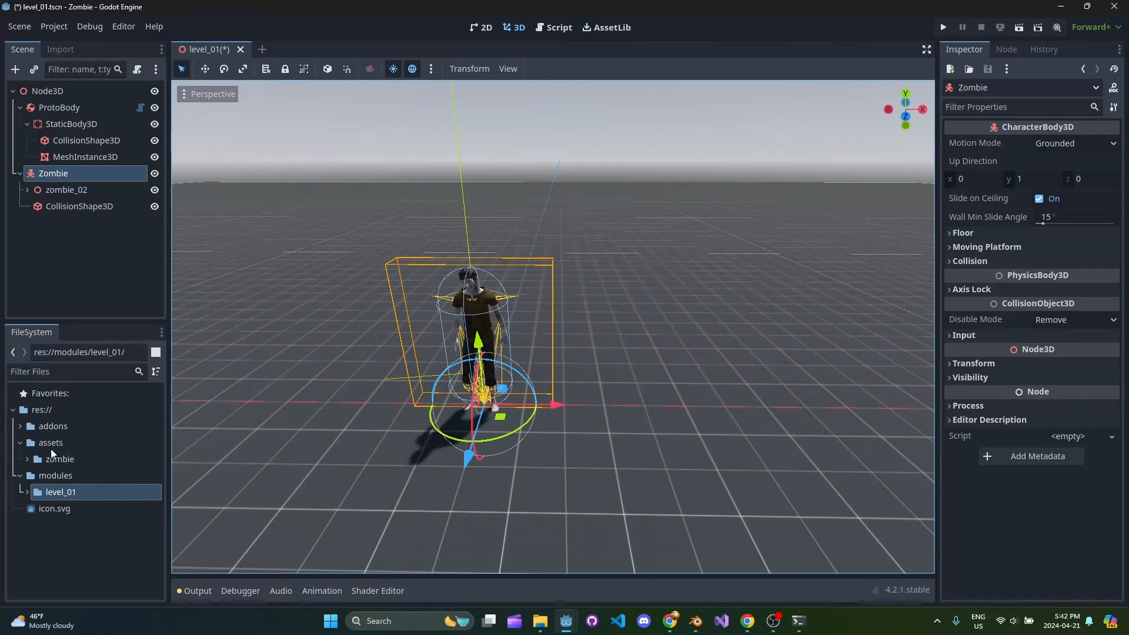
right_click(54, 475)
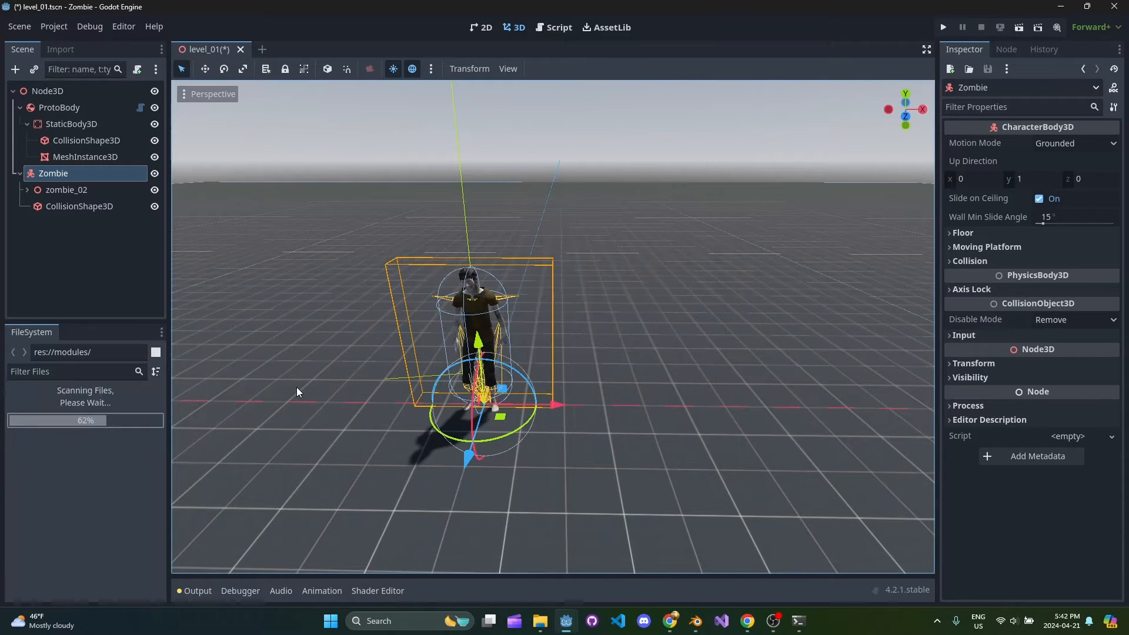
left_click(65, 190)
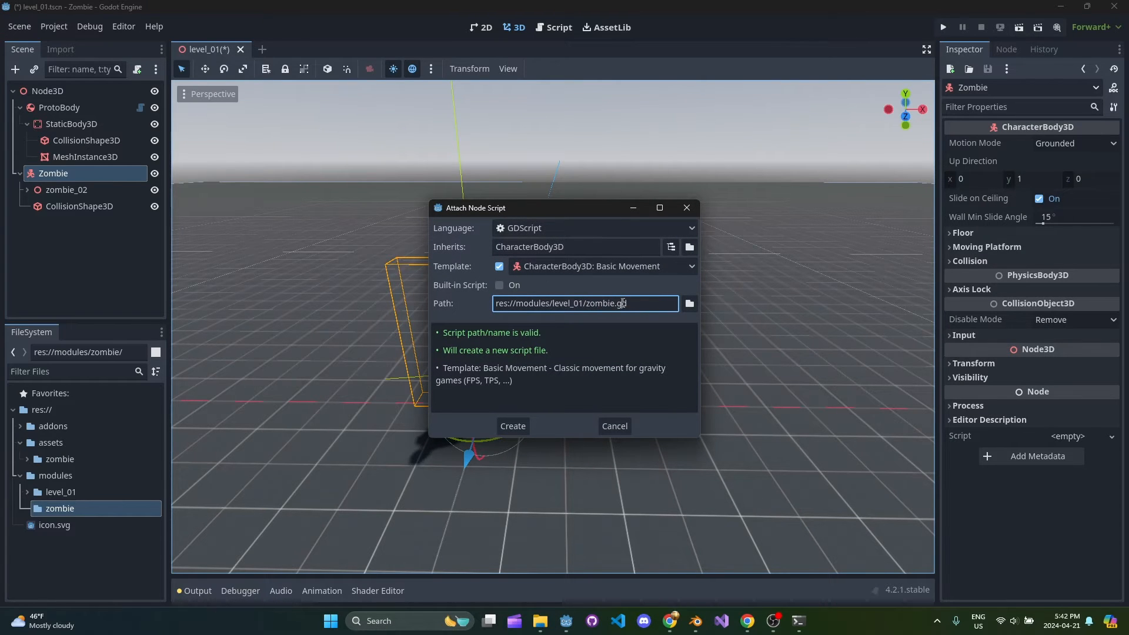
mouse_move(602, 294)
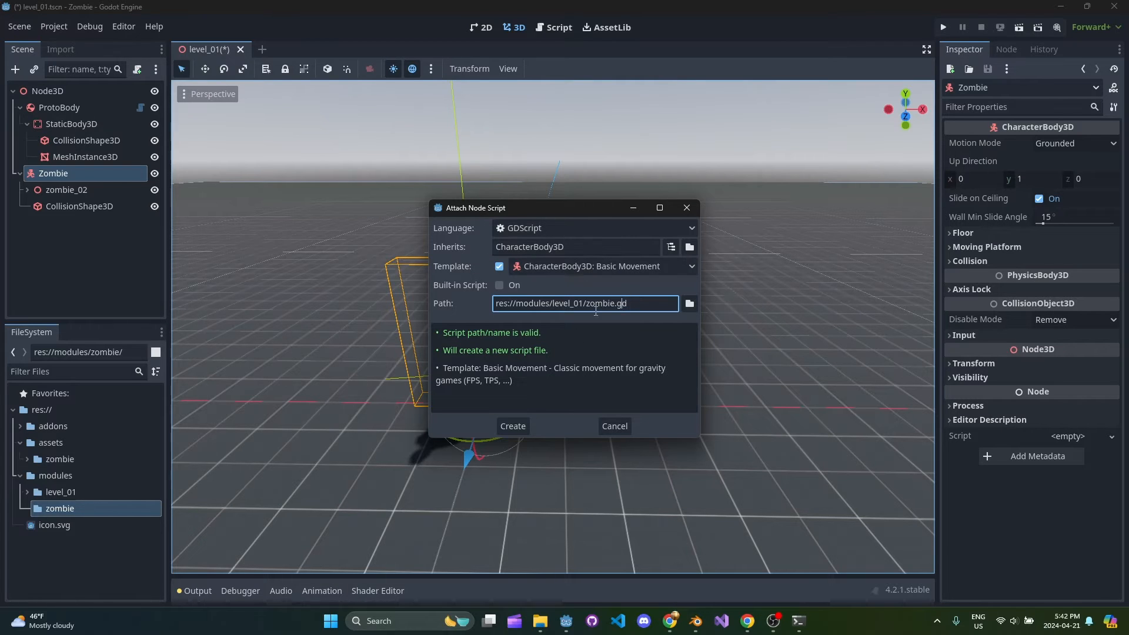
mouse_move(513, 425)
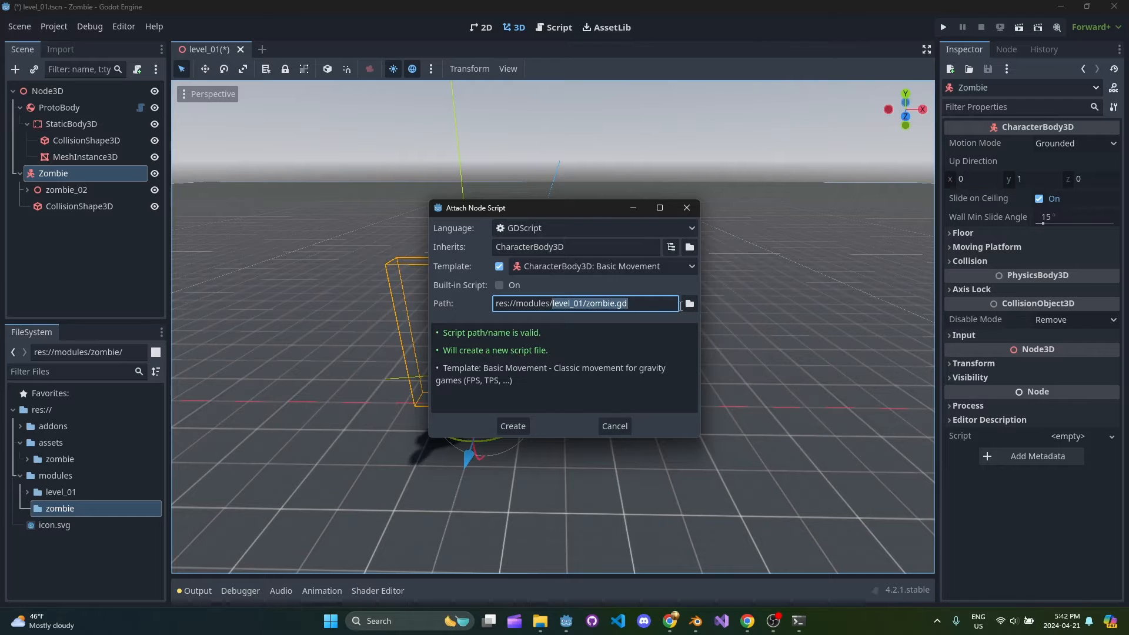
left_click(688, 303)
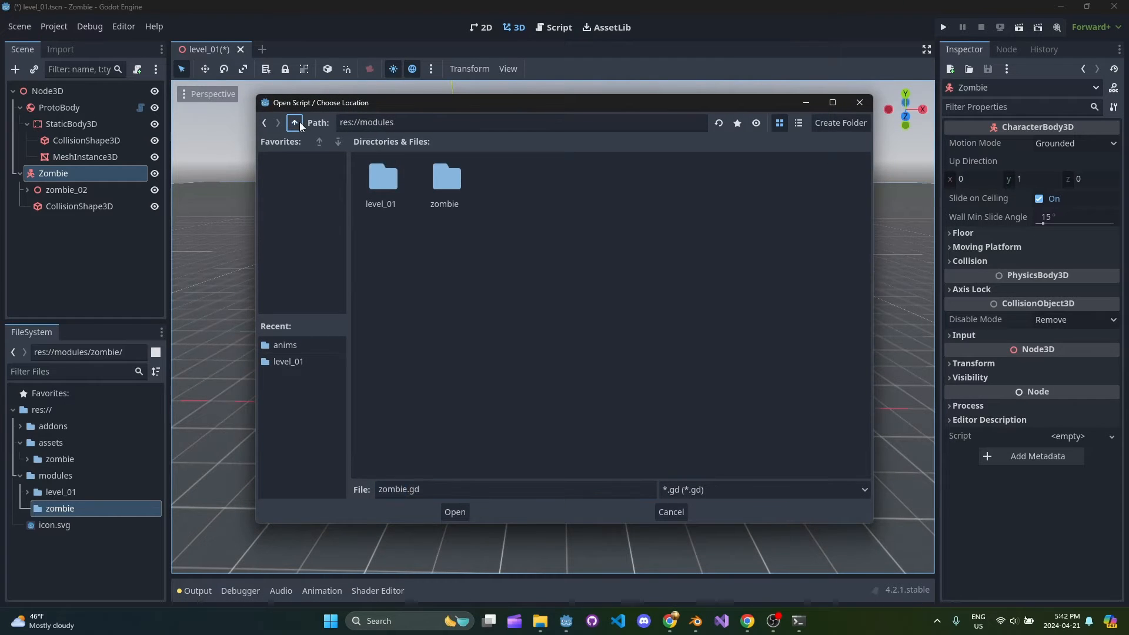
left_click(455, 512)
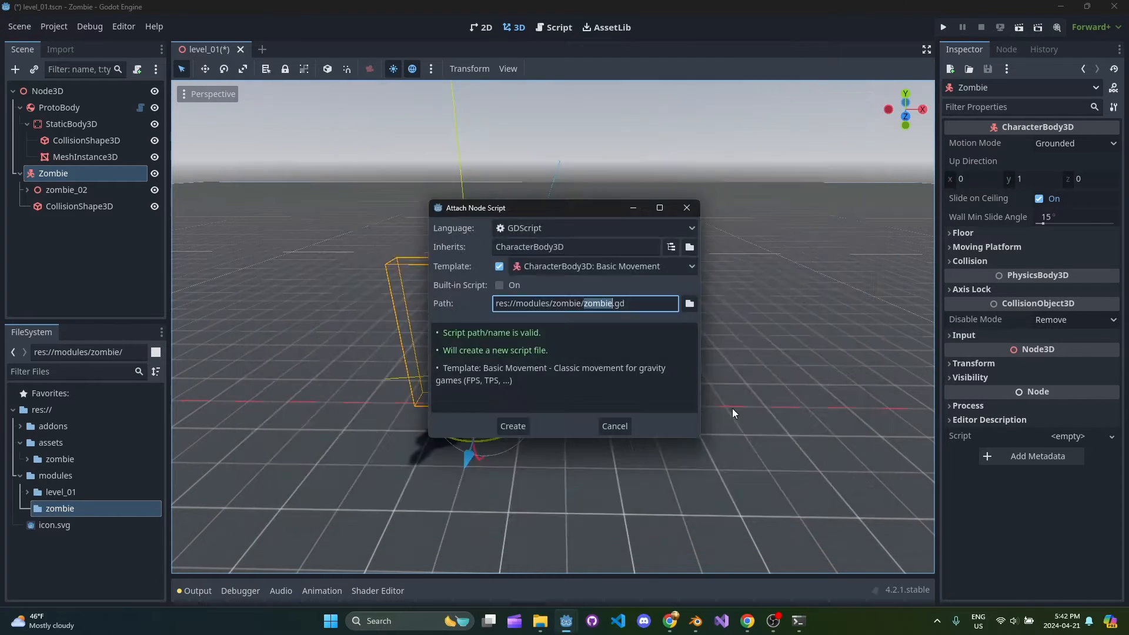
mouse_move(604, 386)
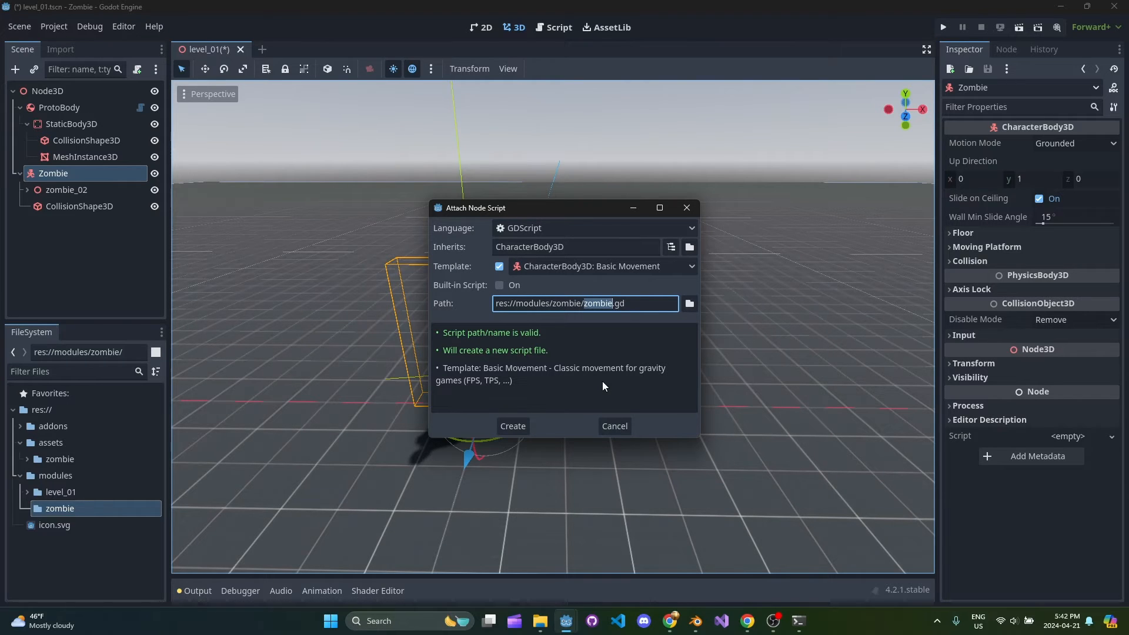
mouse_move(539, 432)
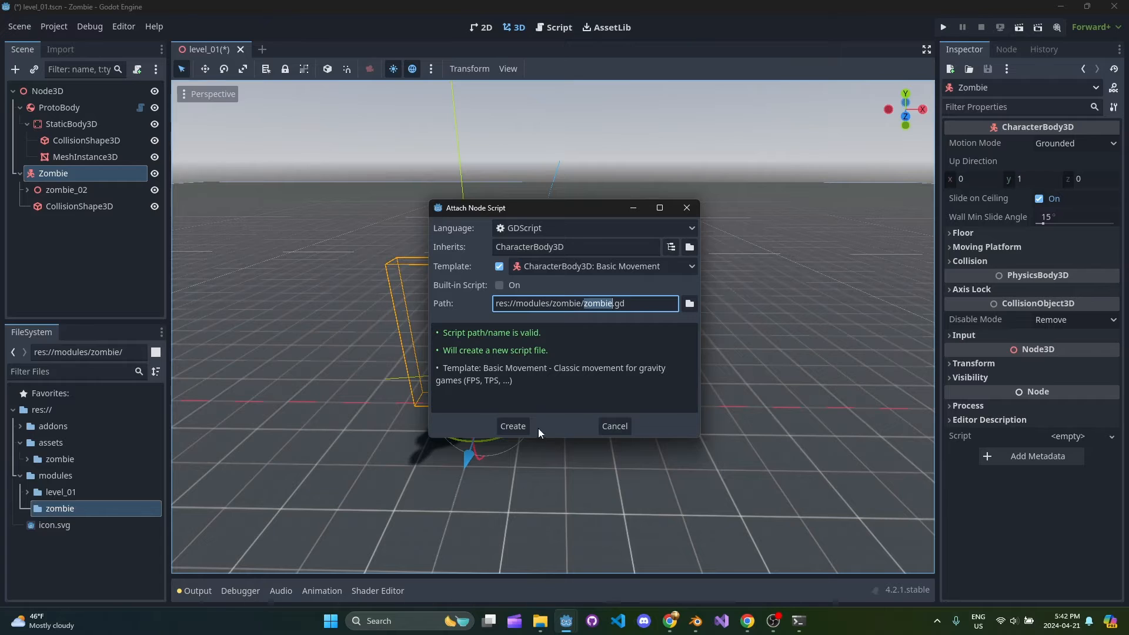
Step: Attach zombie.gd and delete its comments, JUMP_VELOCITY, jump handling and direction block
left_click(512, 426)
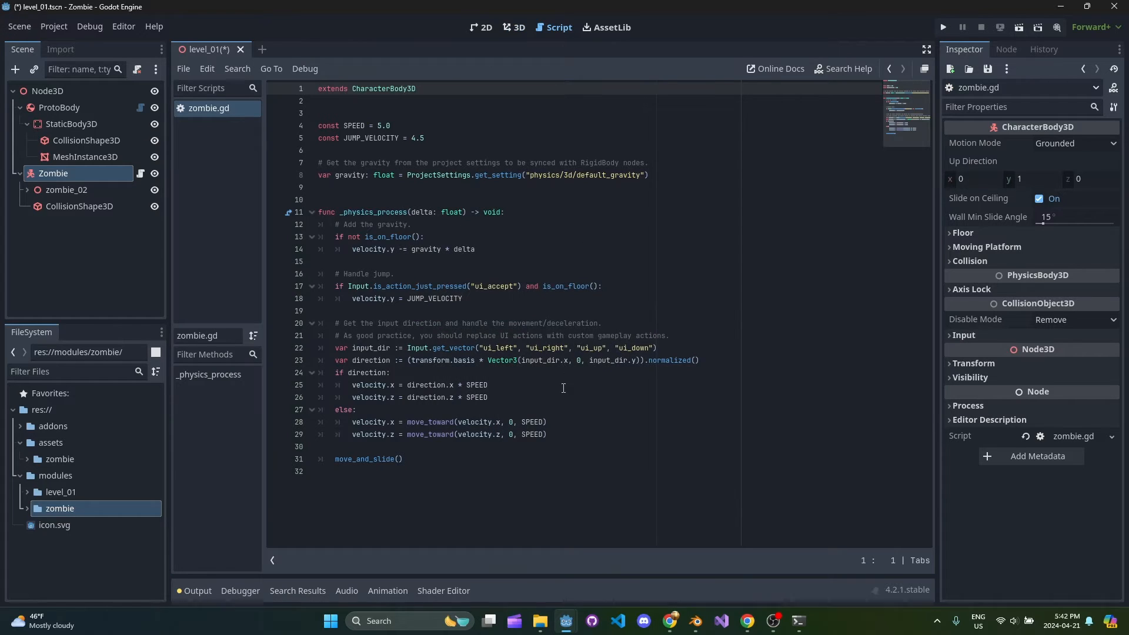
left_click(580, 199)
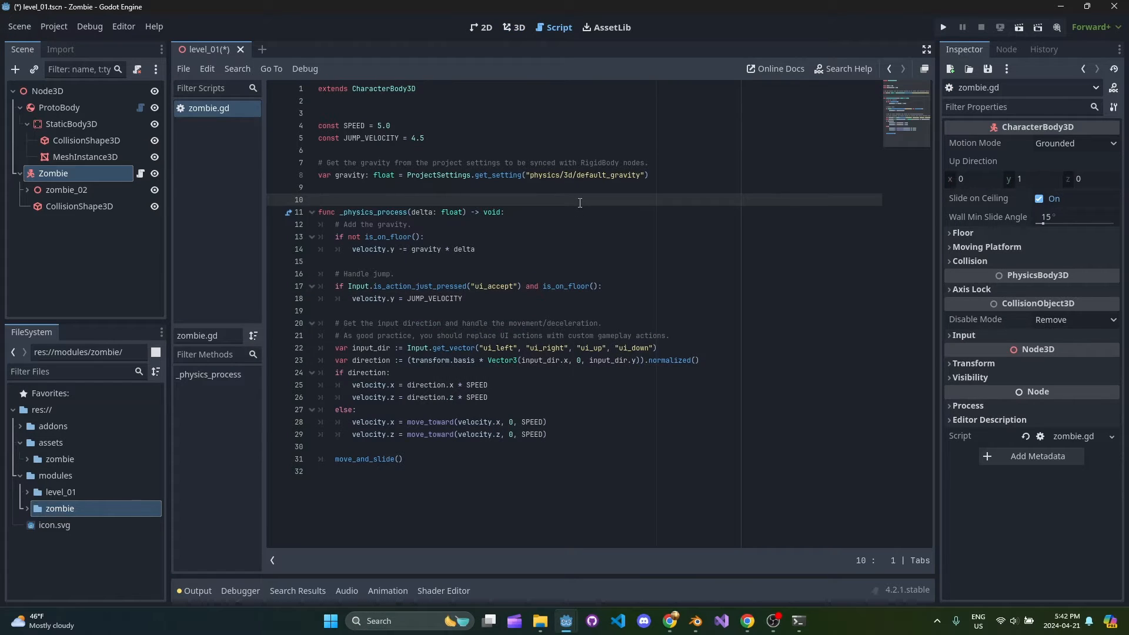
key("Backspace")
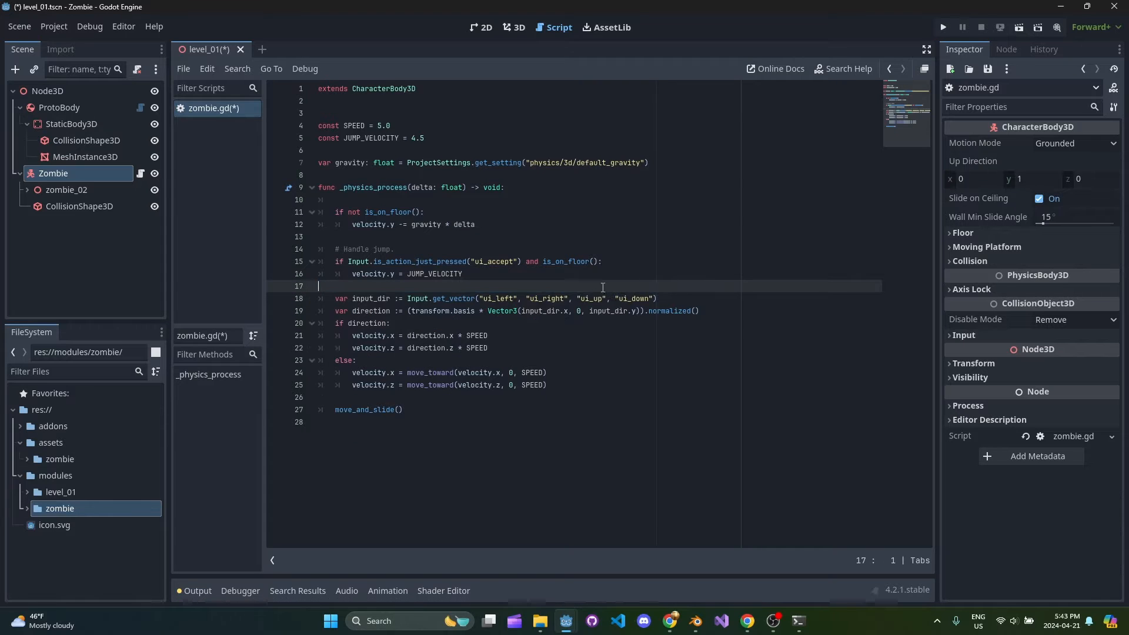
mouse_move(552, 285)
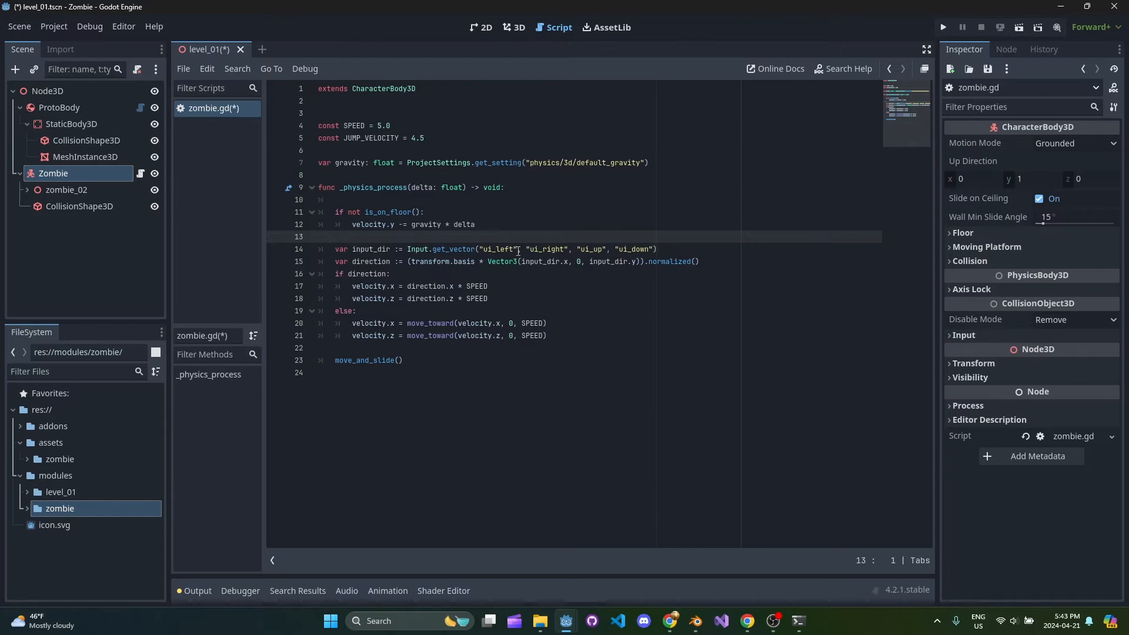
left_click(411, 349)
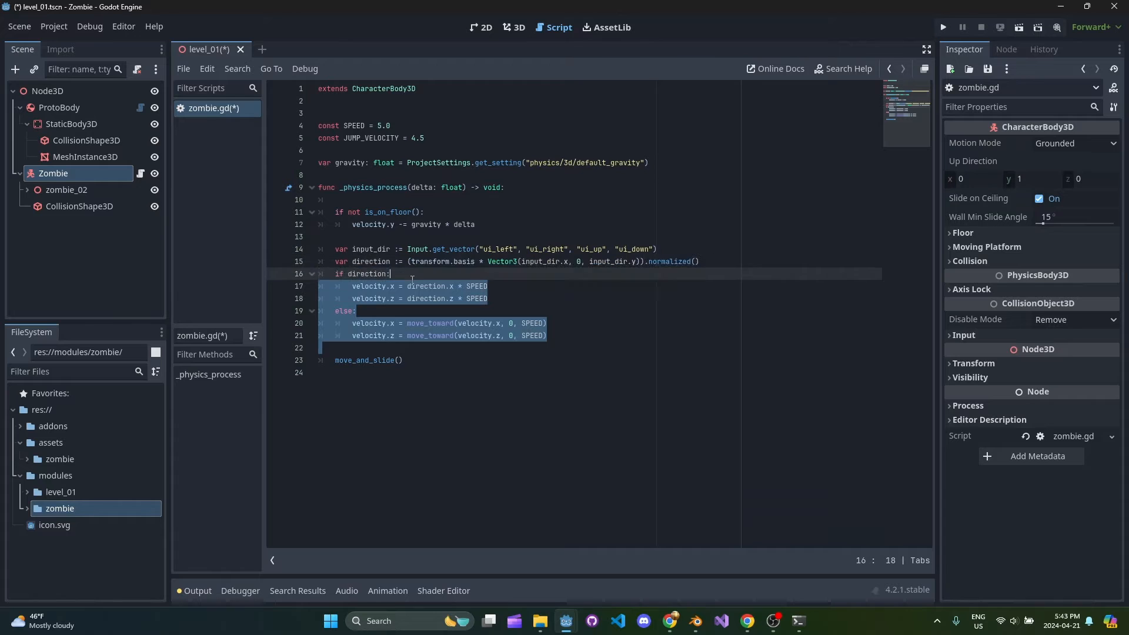
key("Delete")
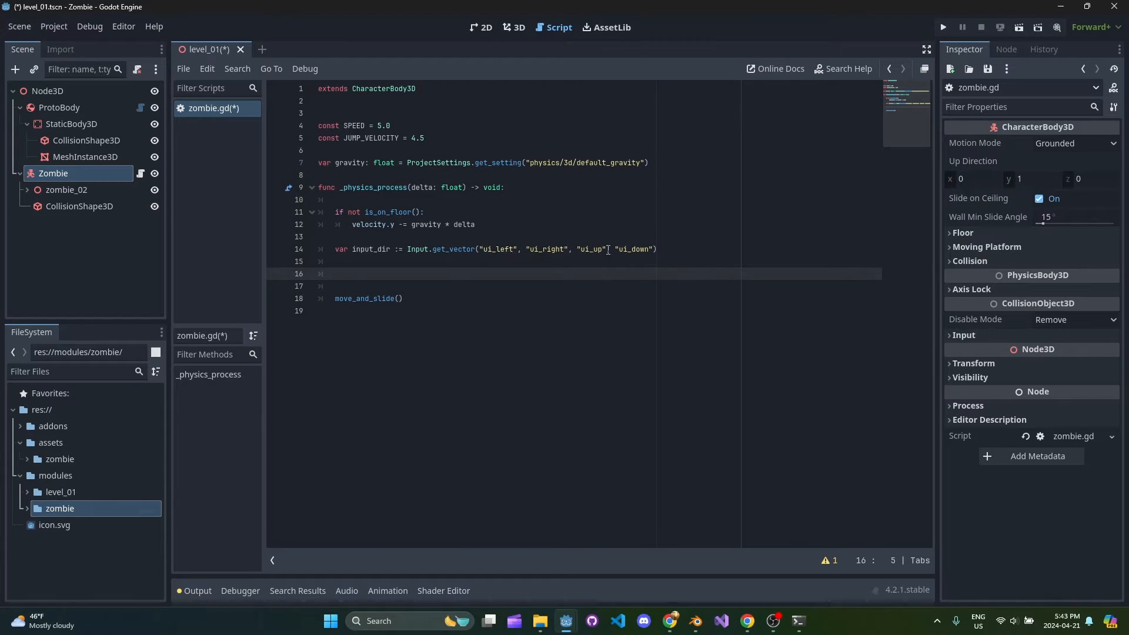
mouse_move(533, 245)
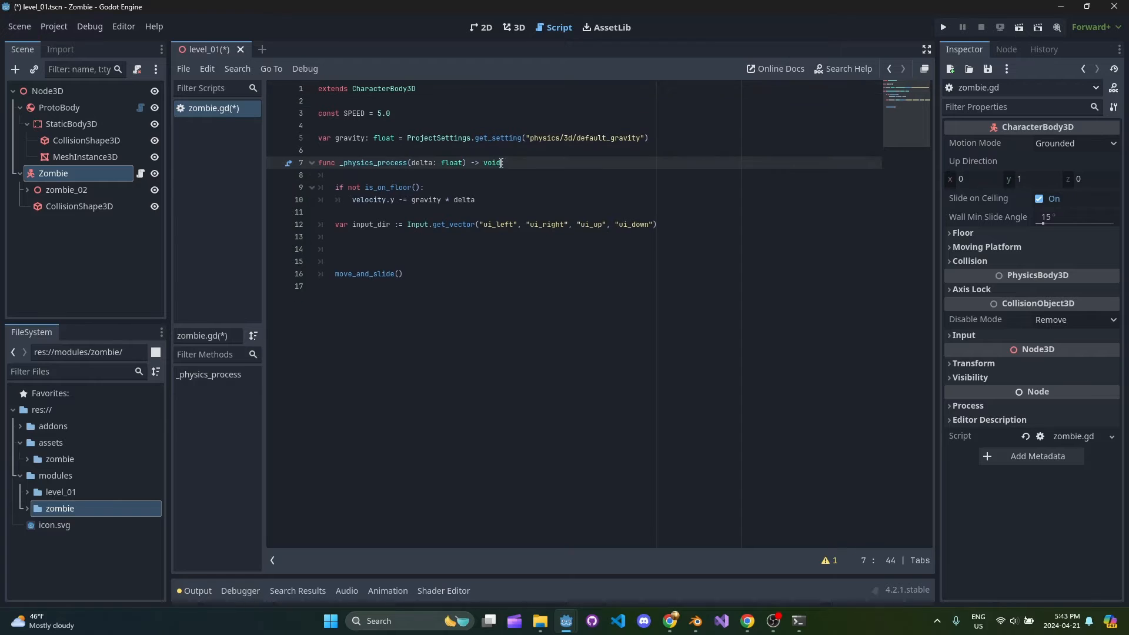
left_click(531, 249)
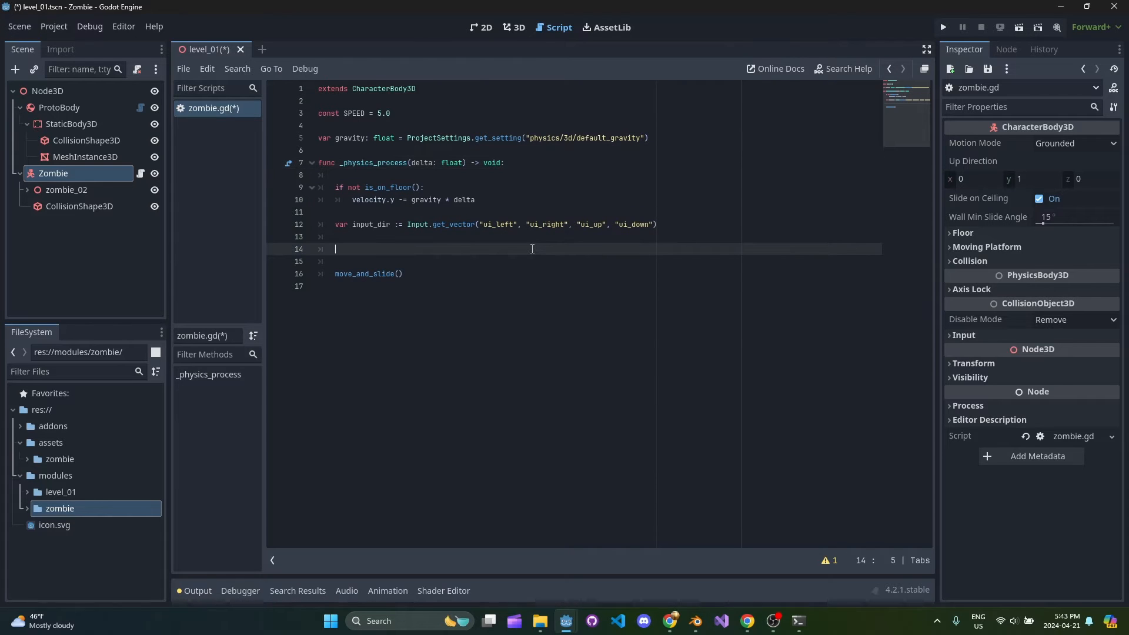
Step: Add left, right, forward and back input actions bound to A/D/W/S keys
left_click(54, 26)
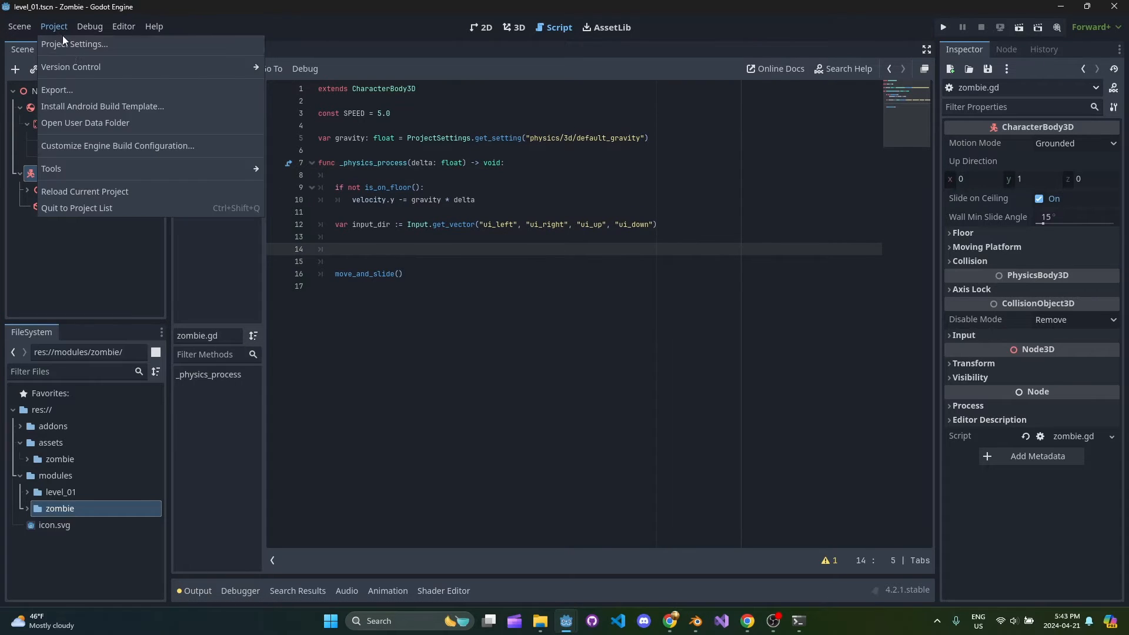
left_click(74, 45)
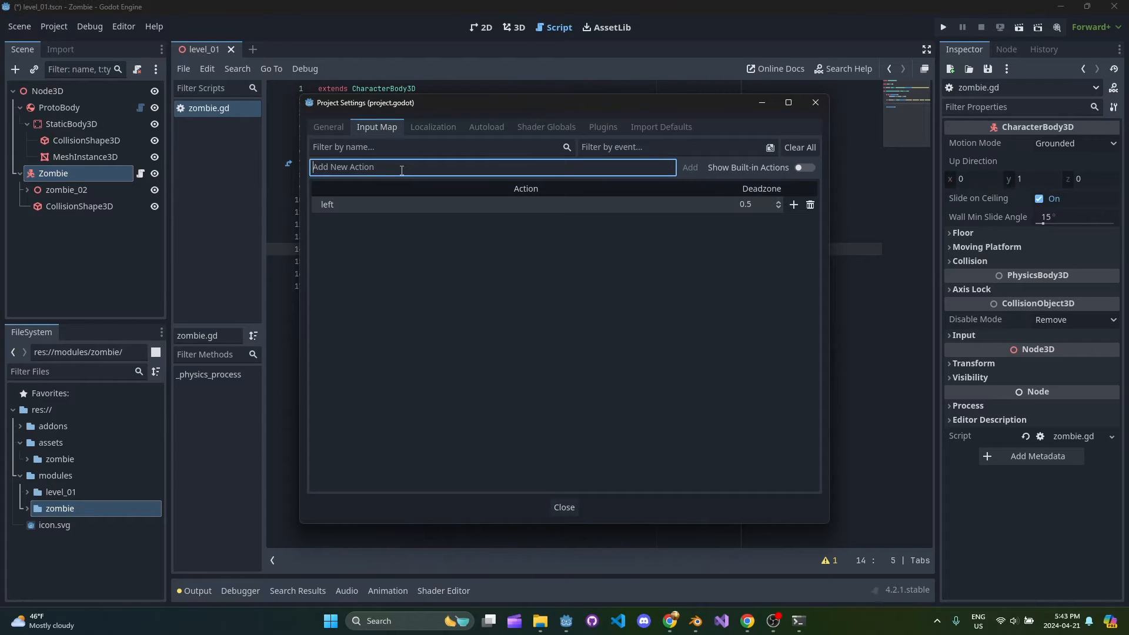
left_click(689, 167)
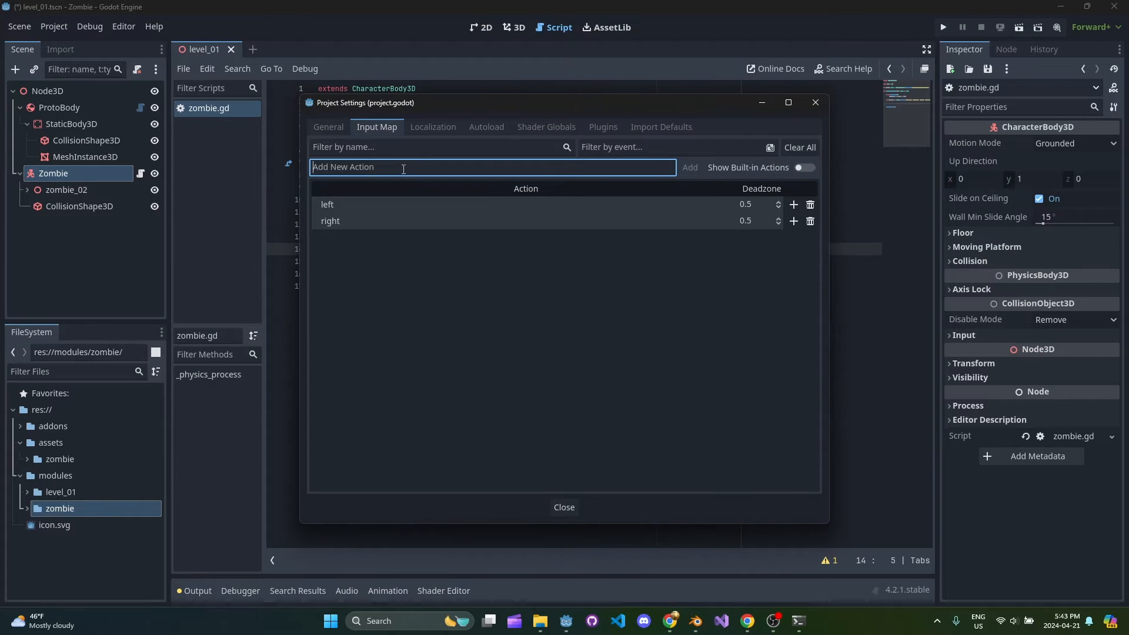
type("back")
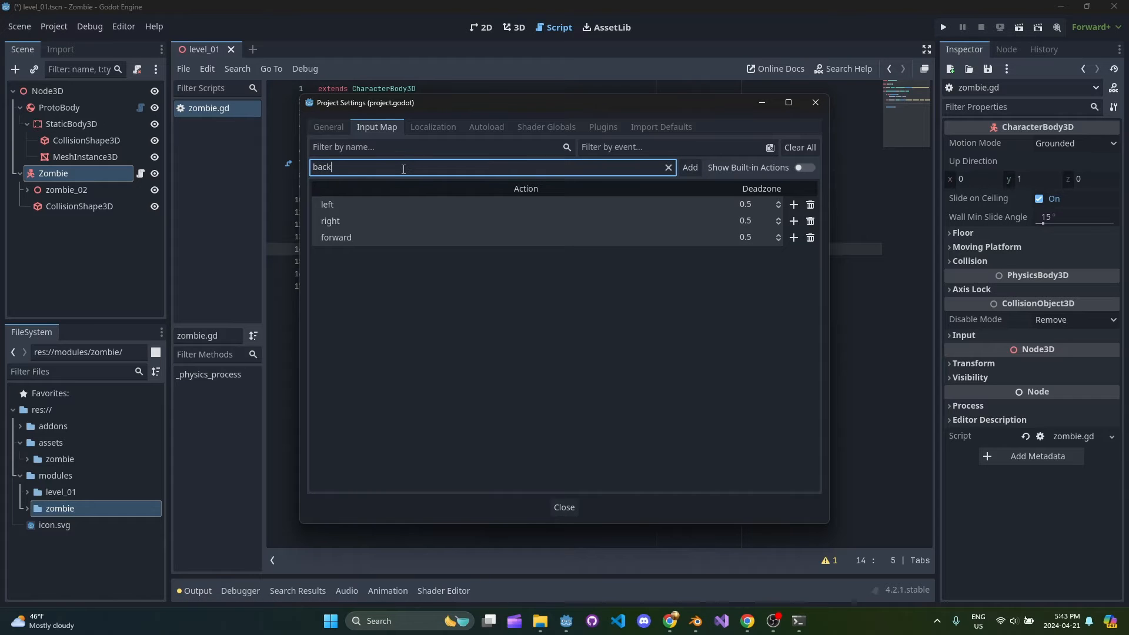
left_click(689, 167)
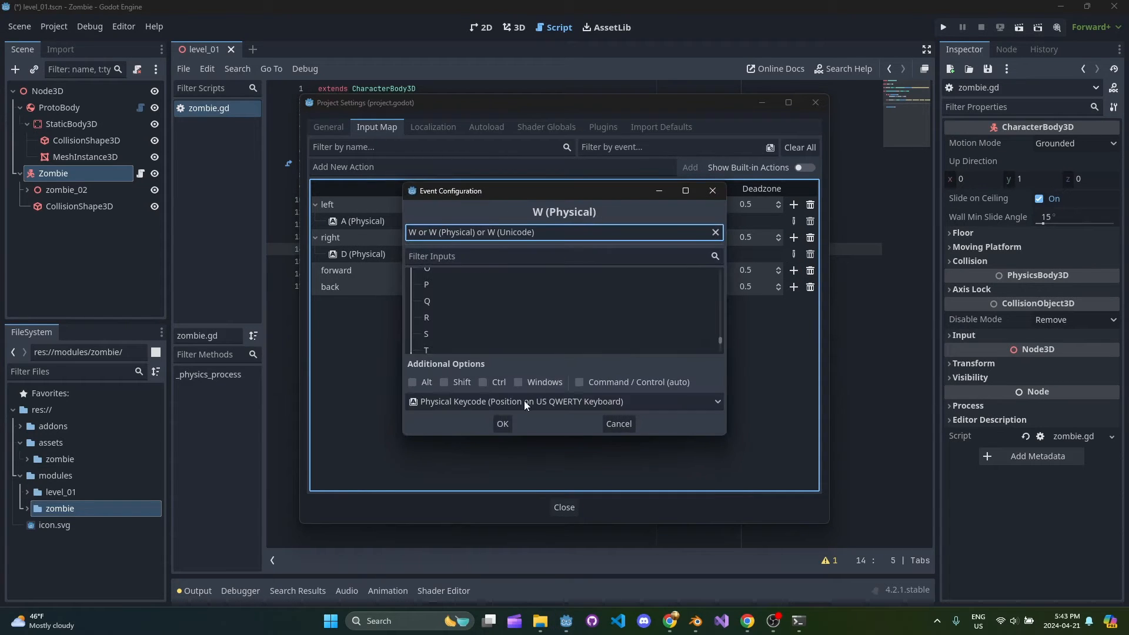
left_click(426, 333)
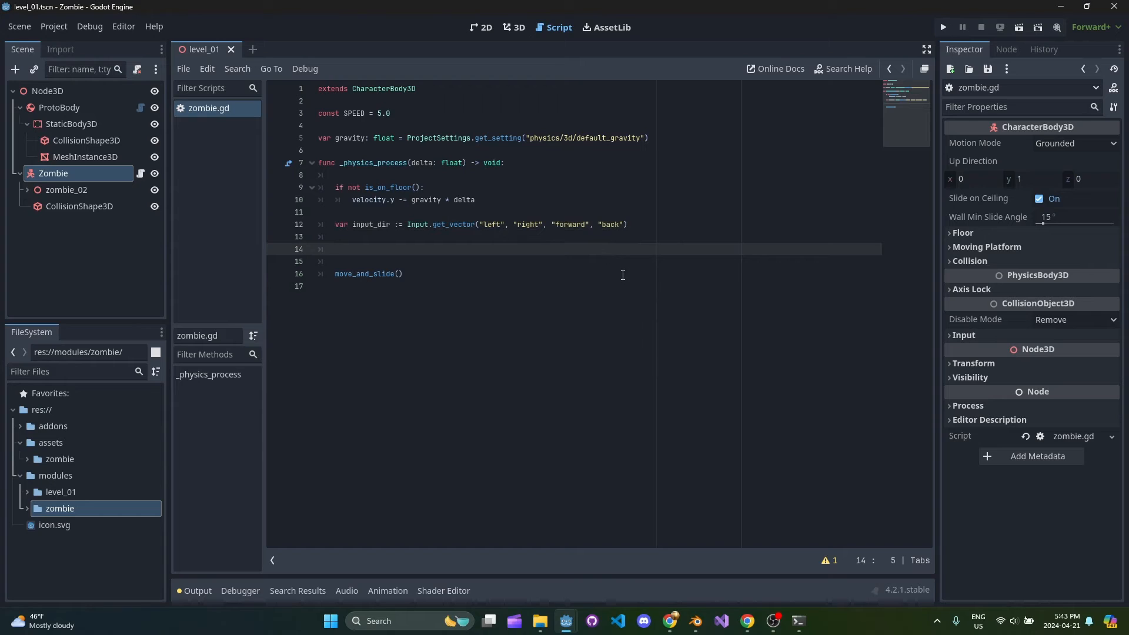
Step: Make the movement code set velocity from the get_vector input_dir
left_click(334, 248)
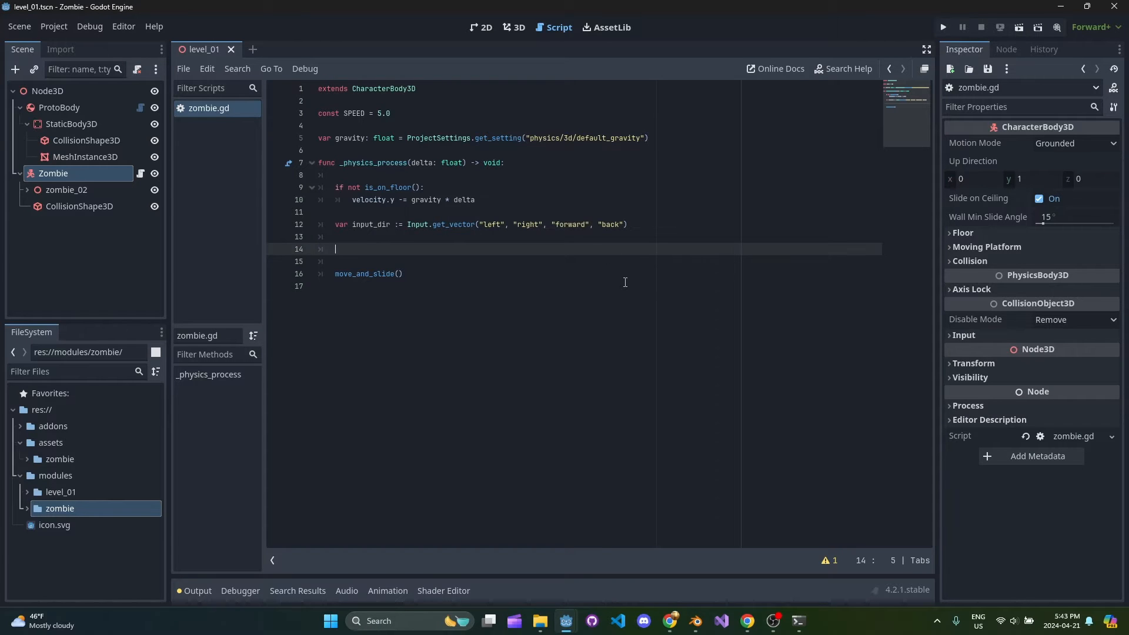
mouse_move(519, 553)
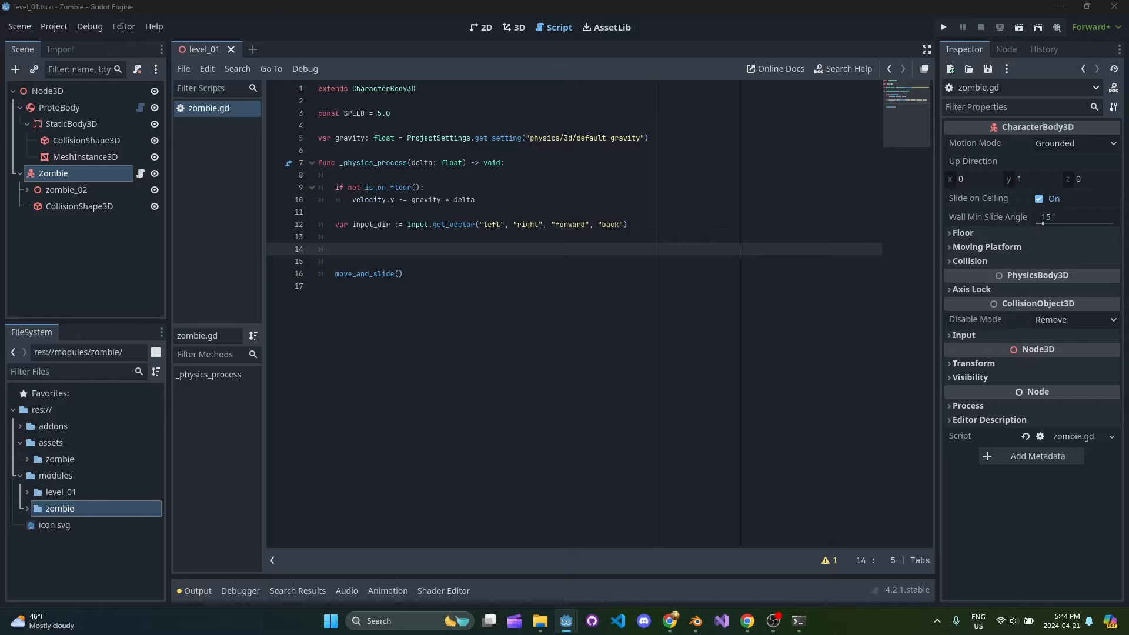
left_click(421, 236)
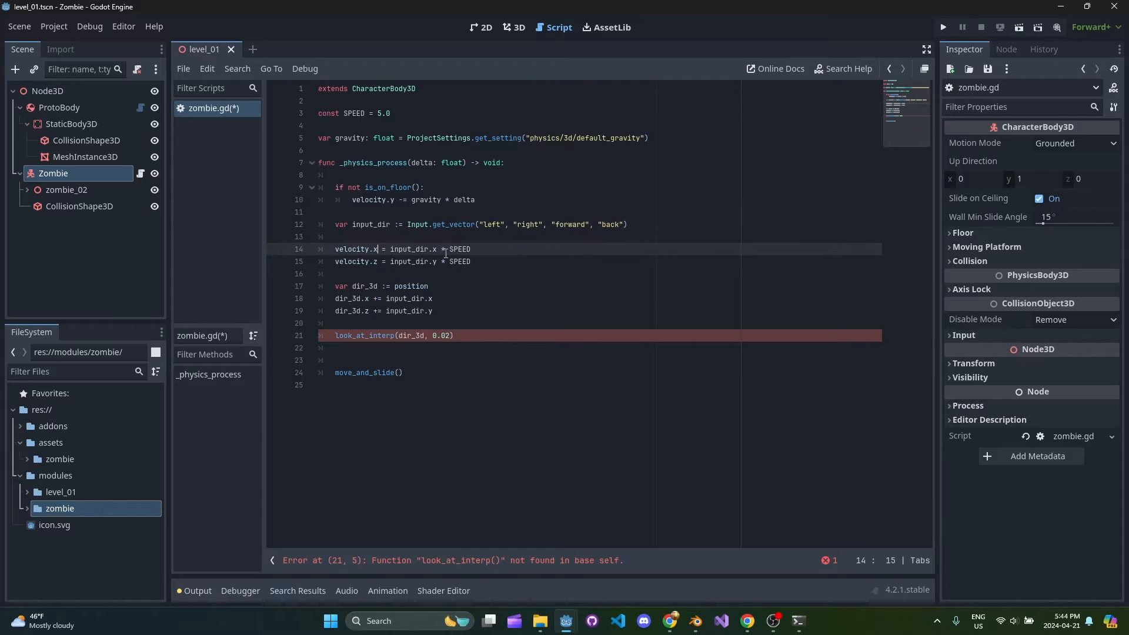
left_click(450, 224)
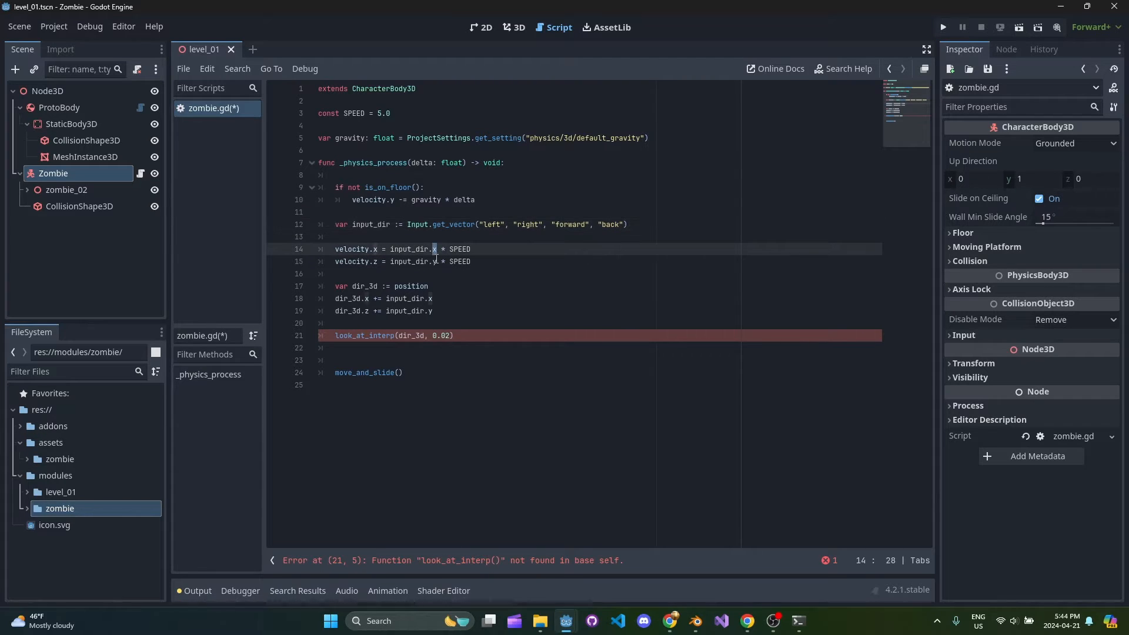
double_click(453, 224)
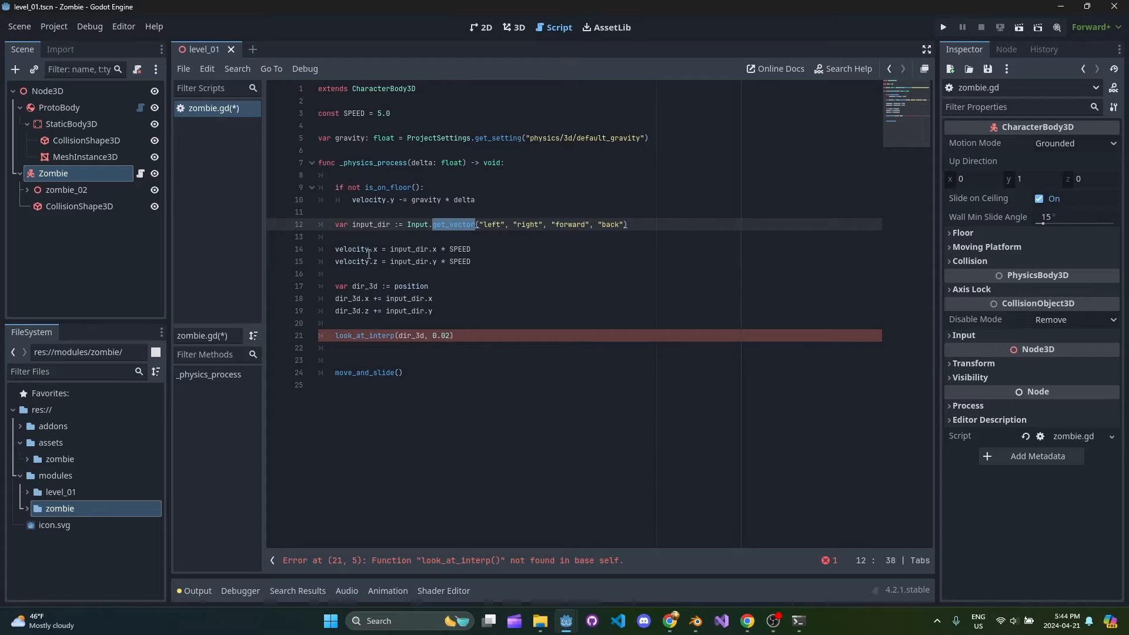
left_click(374, 261)
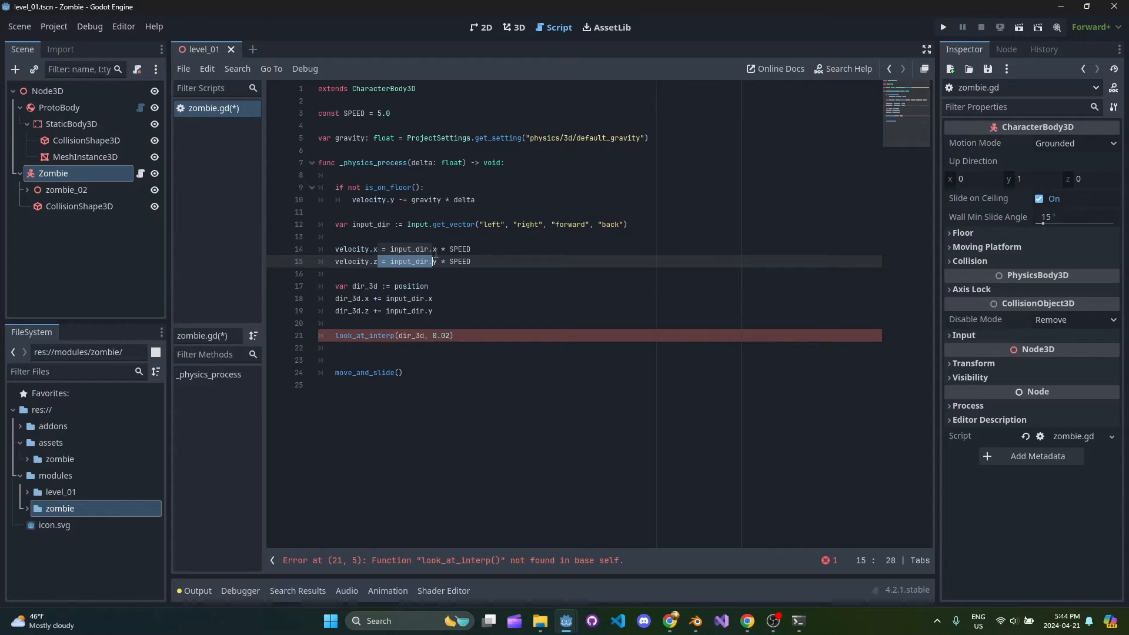
left_click(590, 224)
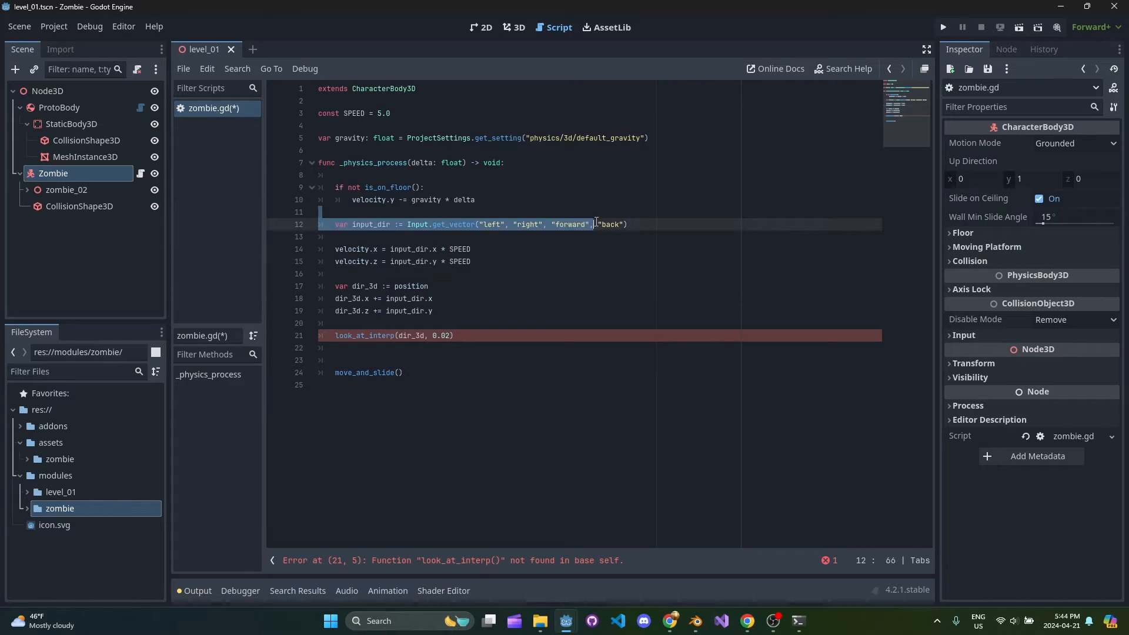
left_click(491, 261)
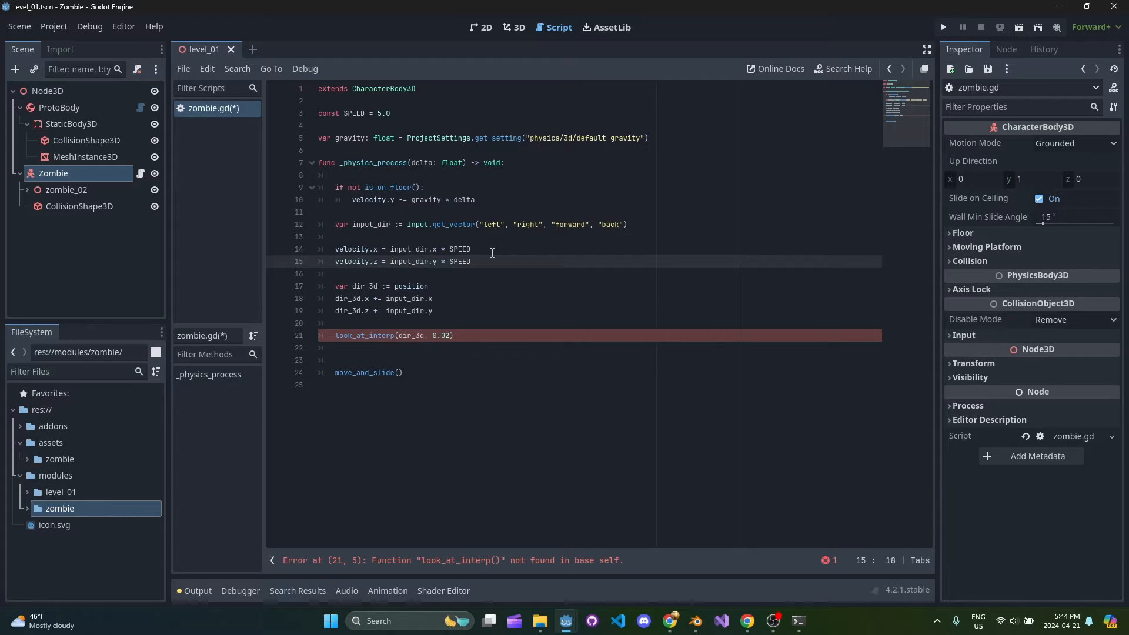
Step: Add the look_at_interp helper above _physics_process and begin a new function line
left_click(335, 323)
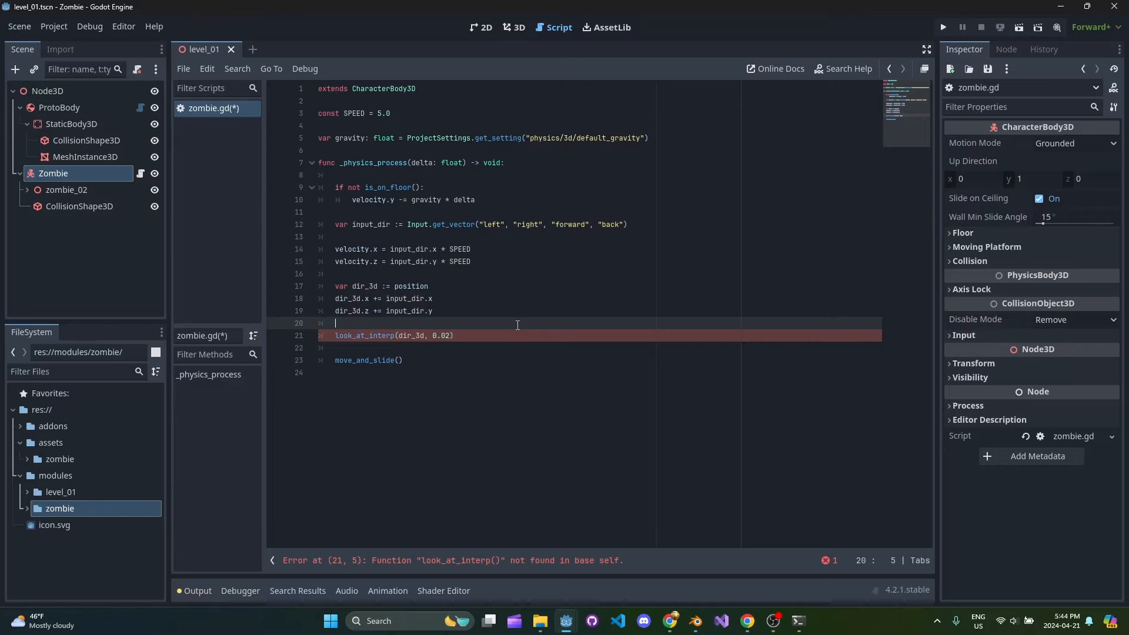
mouse_move(567, 346)
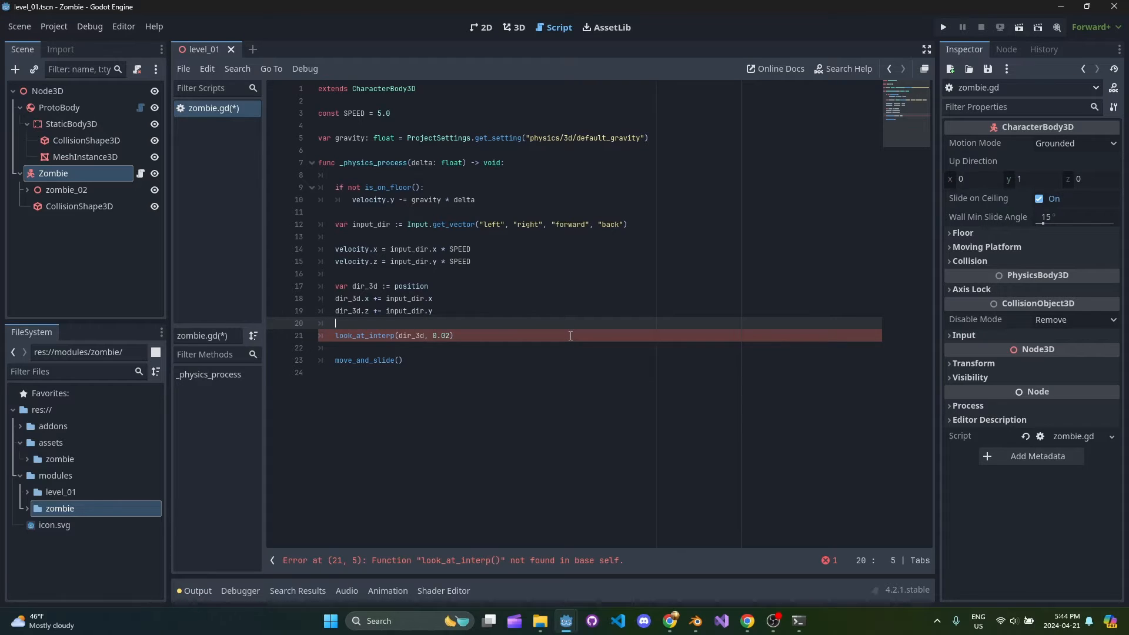
mouse_move(563, 339)
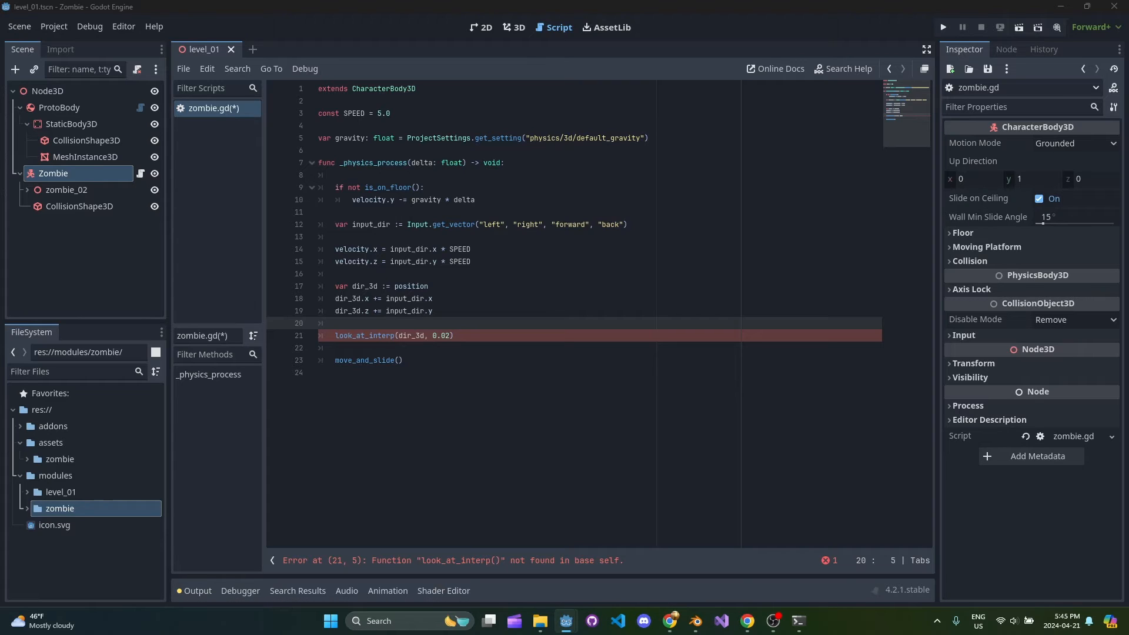
mouse_move(414, 148)
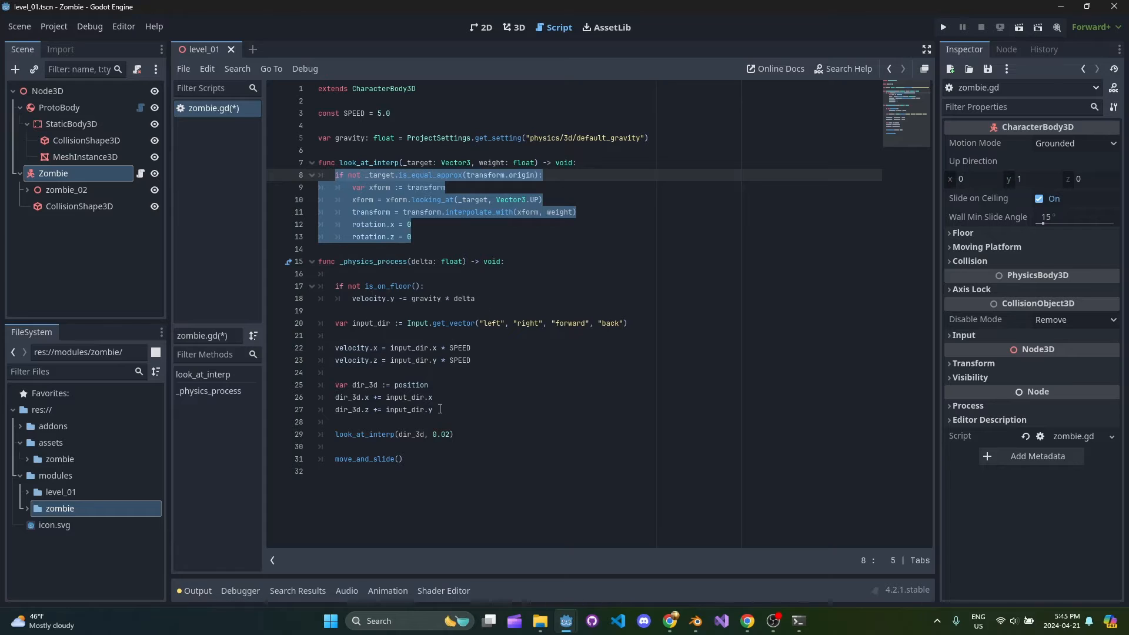
double_click(409, 385)
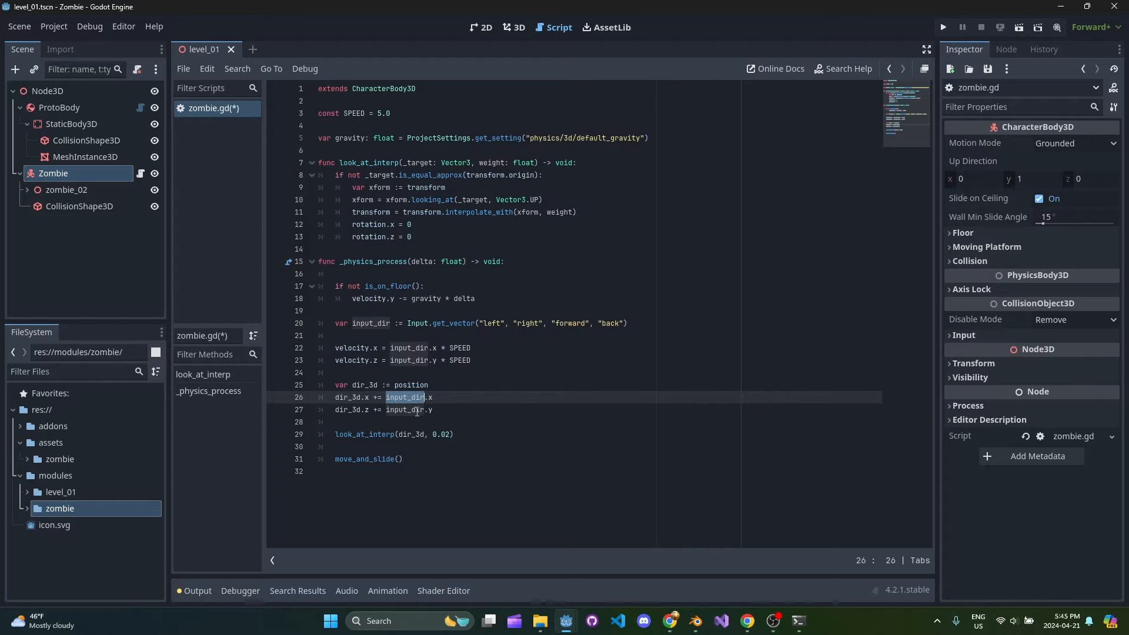
left_click(427, 433)
type("func")
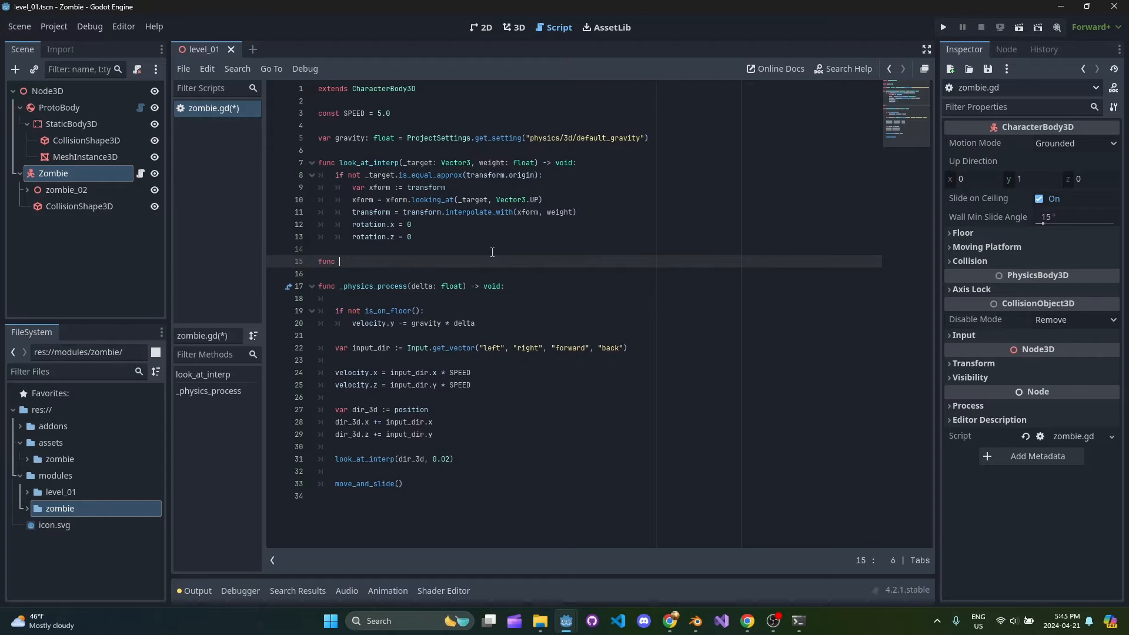
Step: Declare play_anim(anim: String) and begin an if check on animation_player.current
type("play_anim")
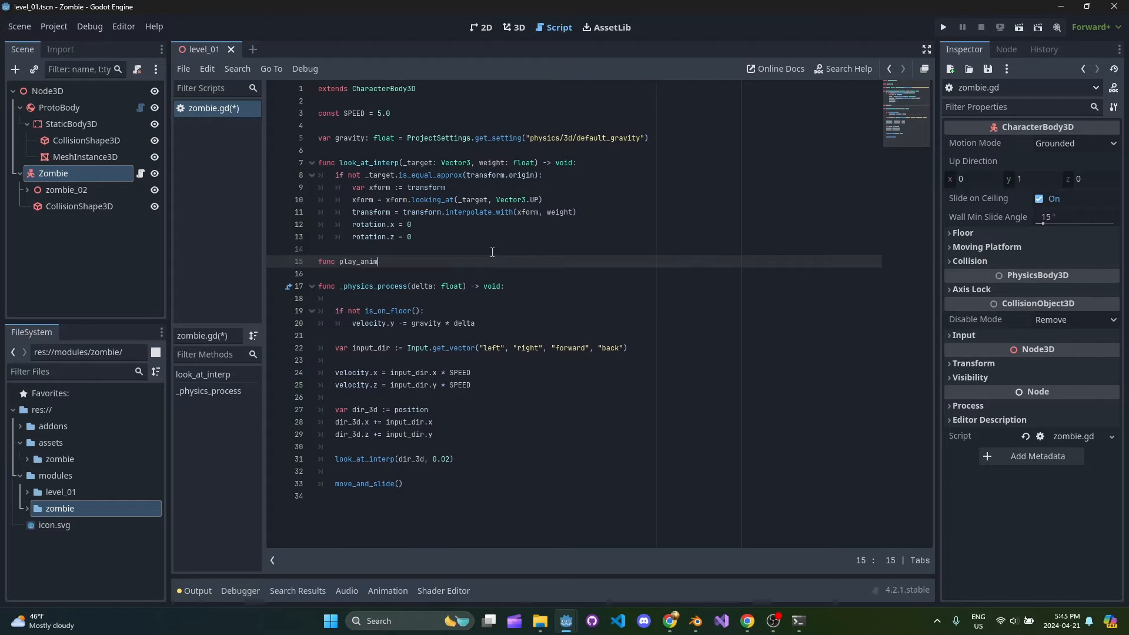
type("(anim: String) -> void:")
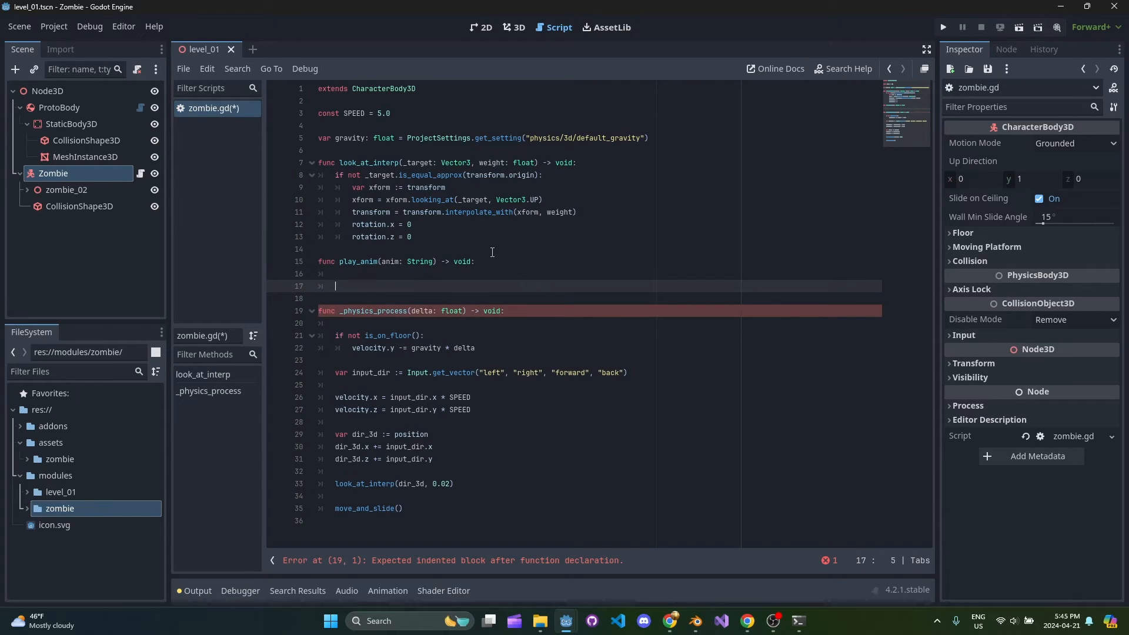
type("if animation_pla")
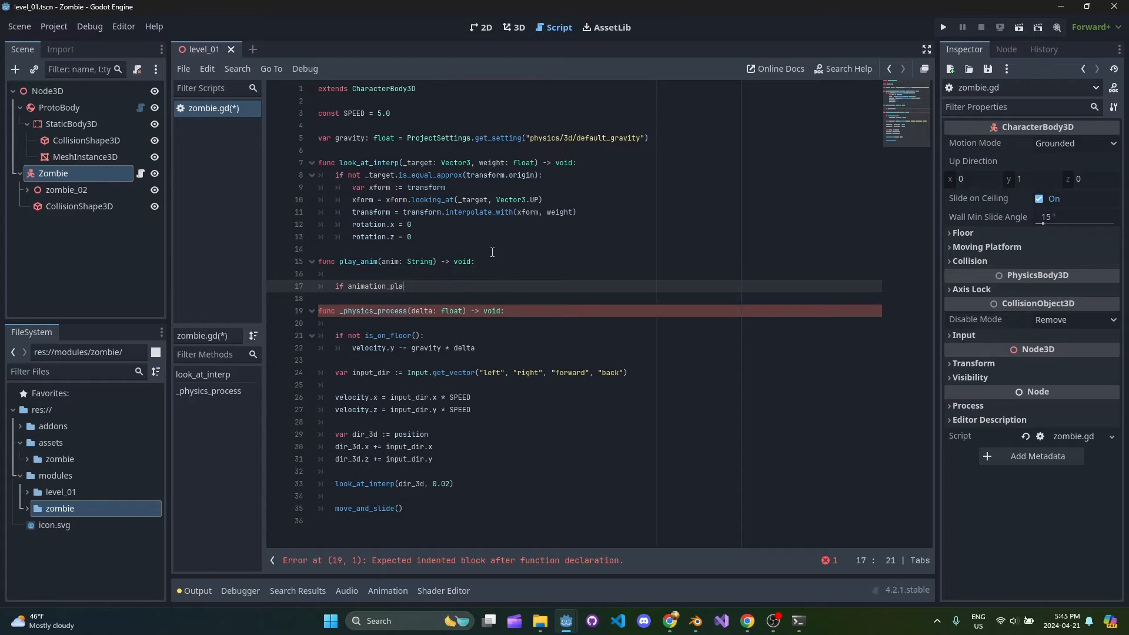
type("yer.c")
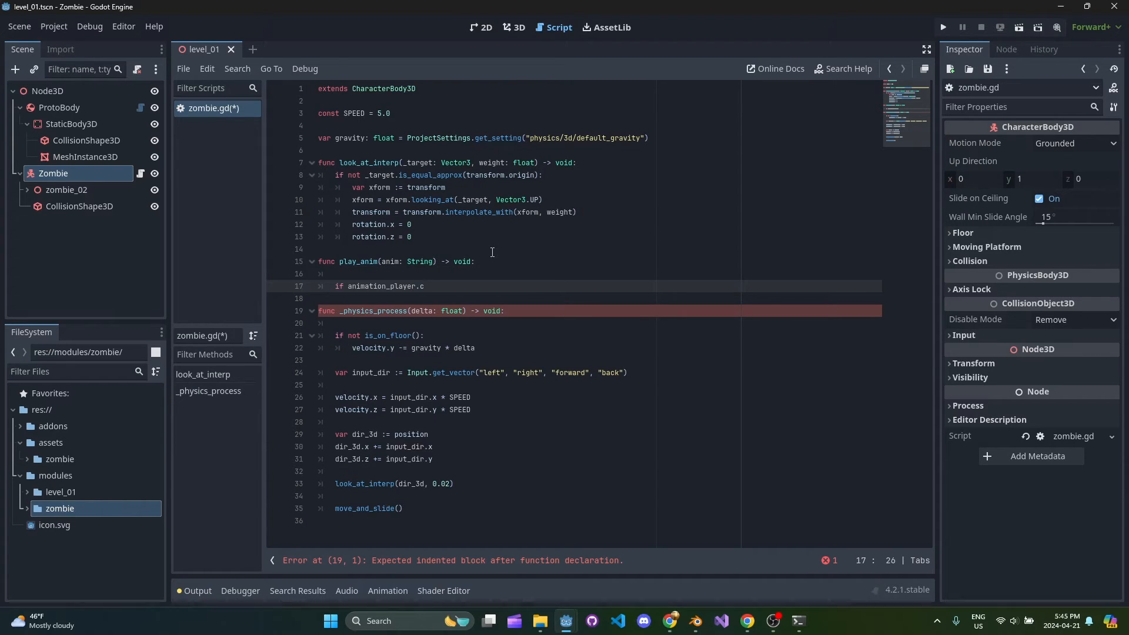
type("urre")
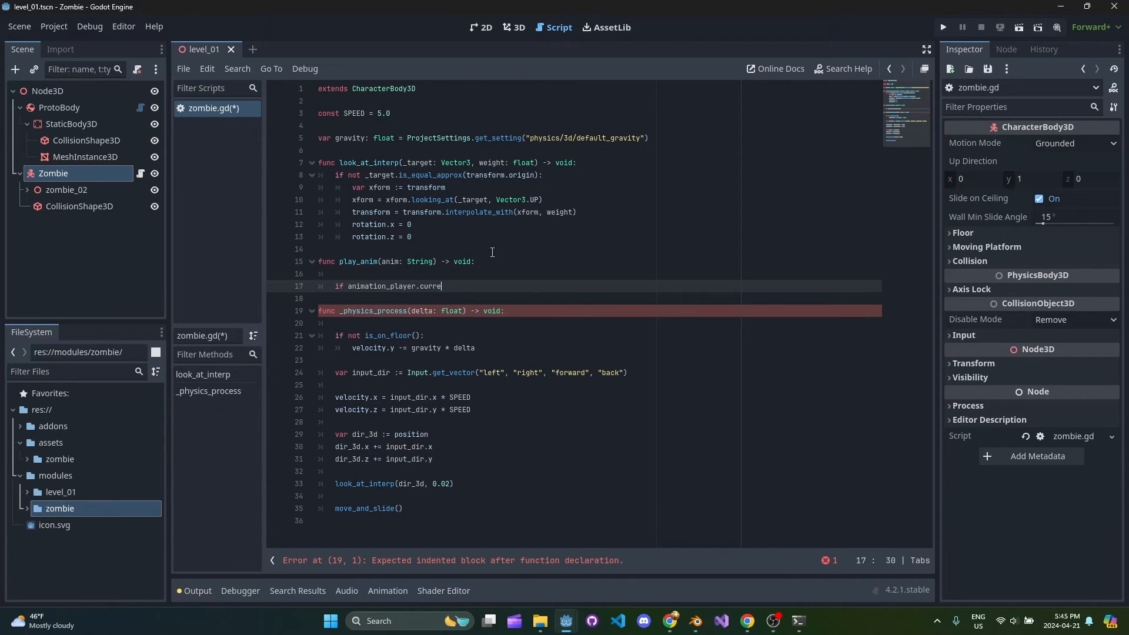
left_click(27, 189)
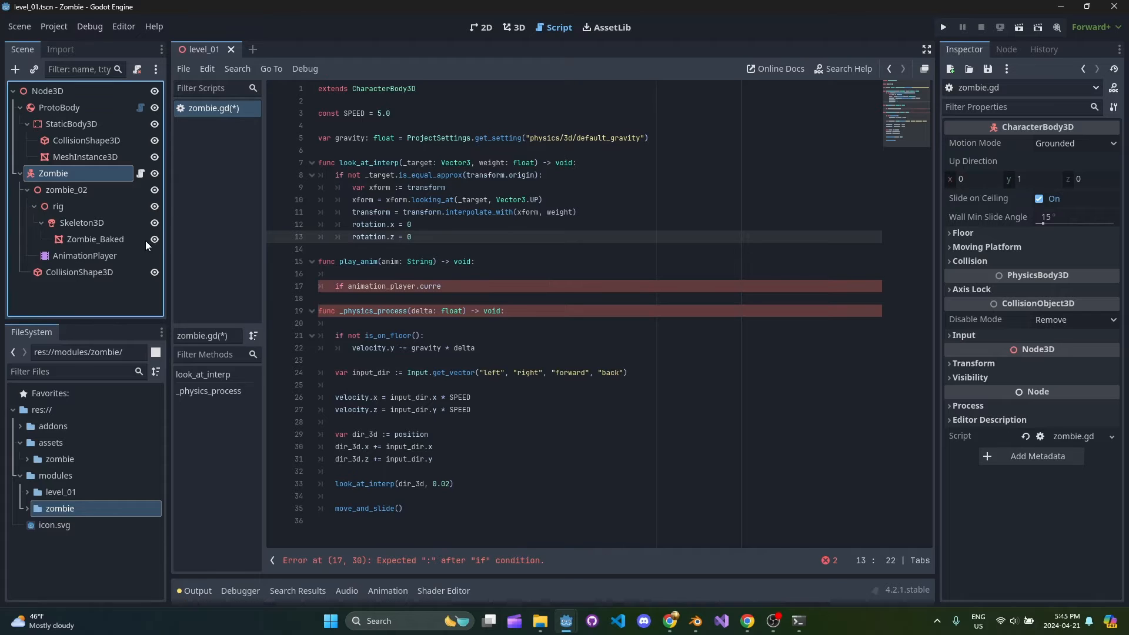
left_click(83, 256)
type("nt_animation != anim:")
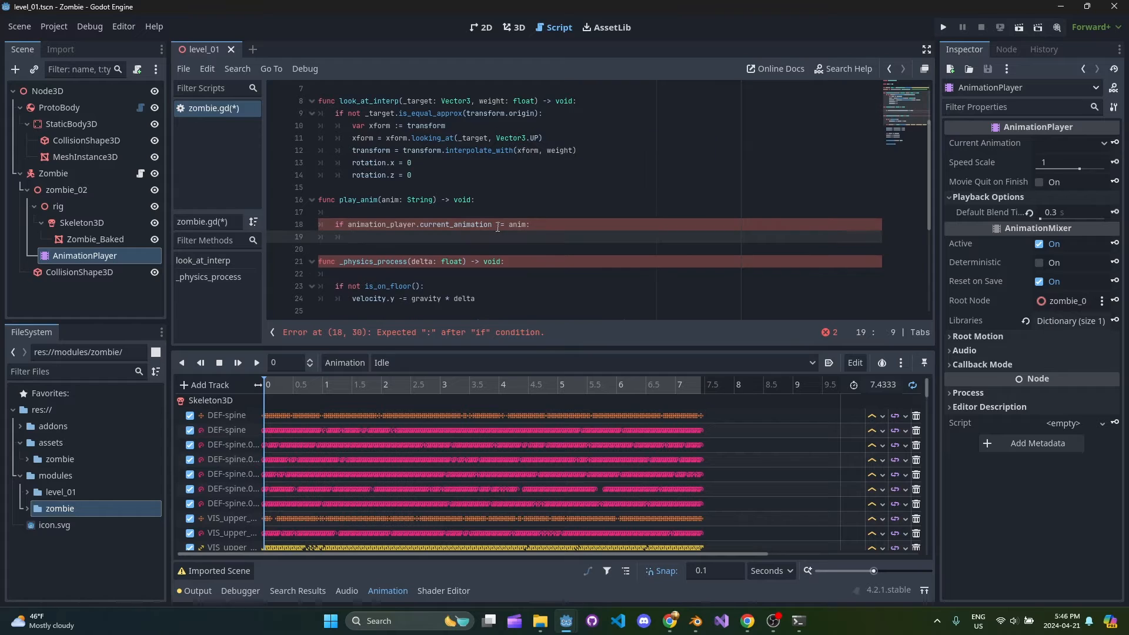
type("animation_player.play(anim")
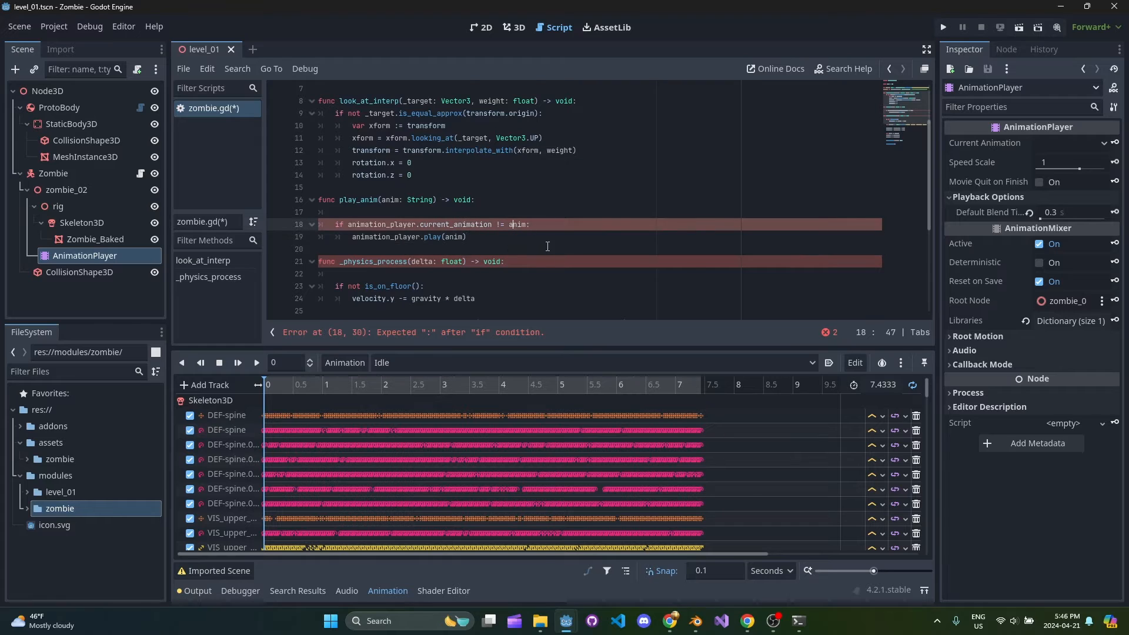
scroll("down", 3)
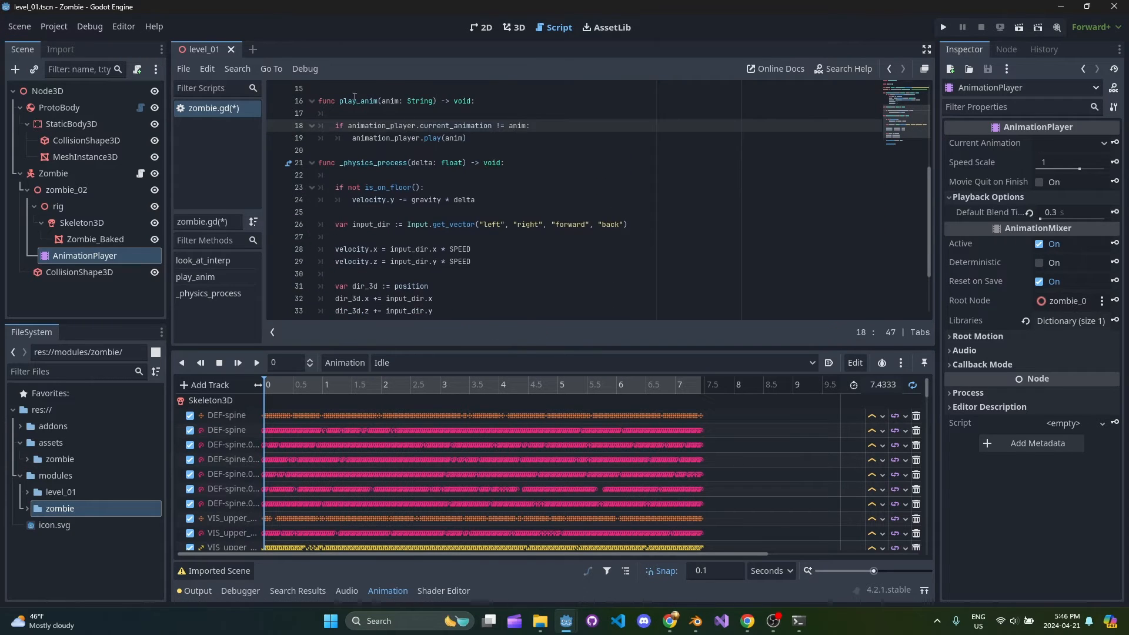
scroll("up", 3)
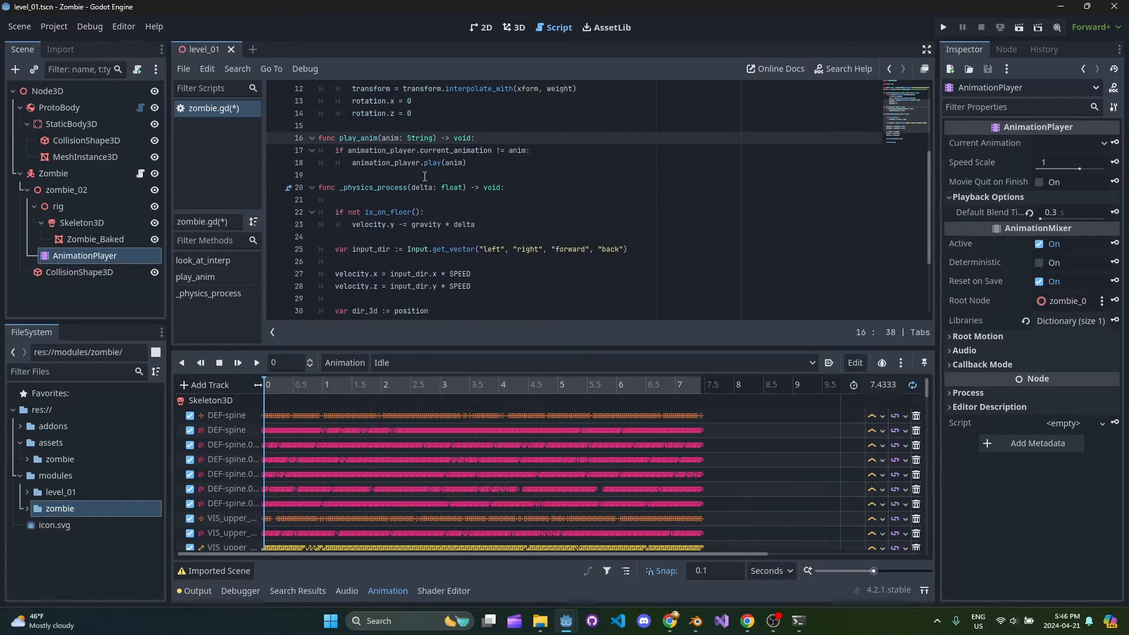
scroll("up", 3)
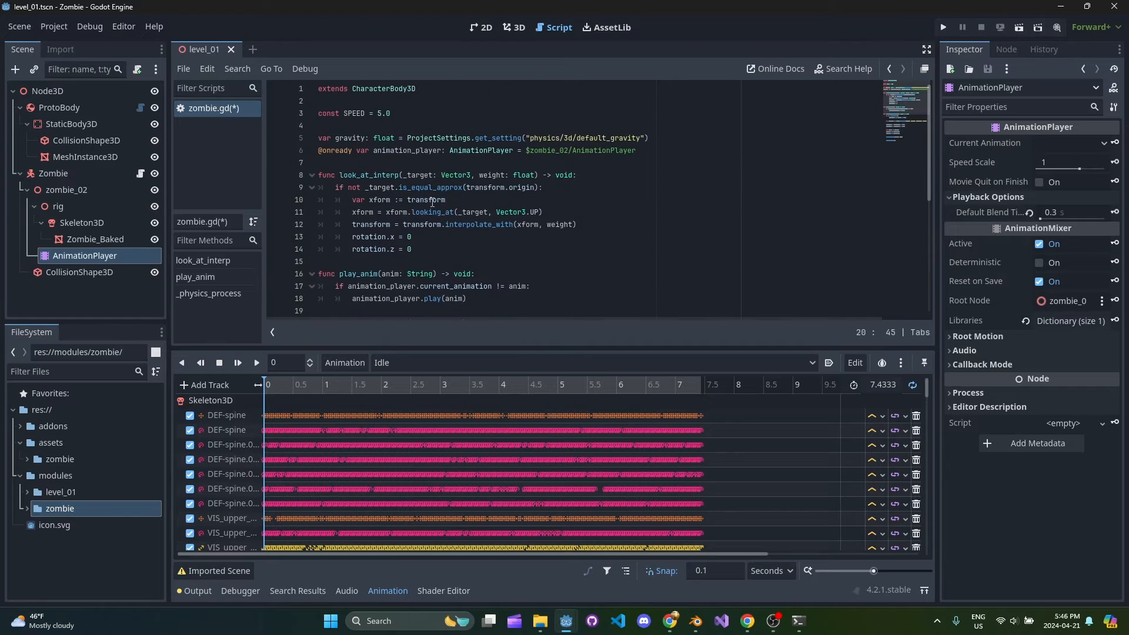
scroll("down", 3)
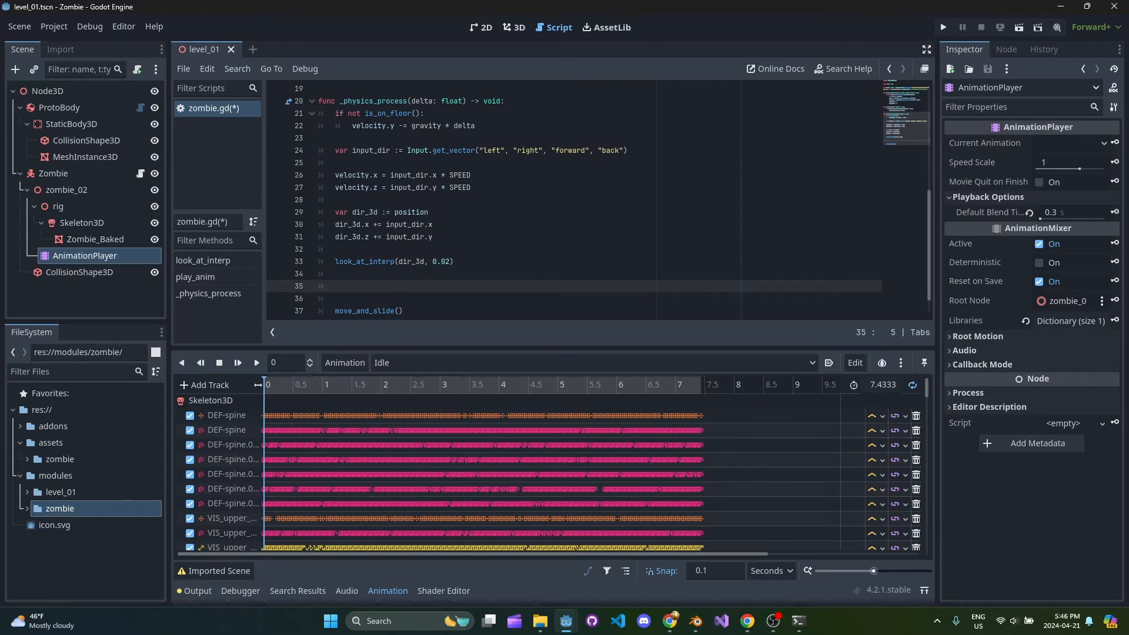
Step: Make zombie.gd play Walking when velocity exceeds 0.1, else Idle, then return to 3D
type("if ve")
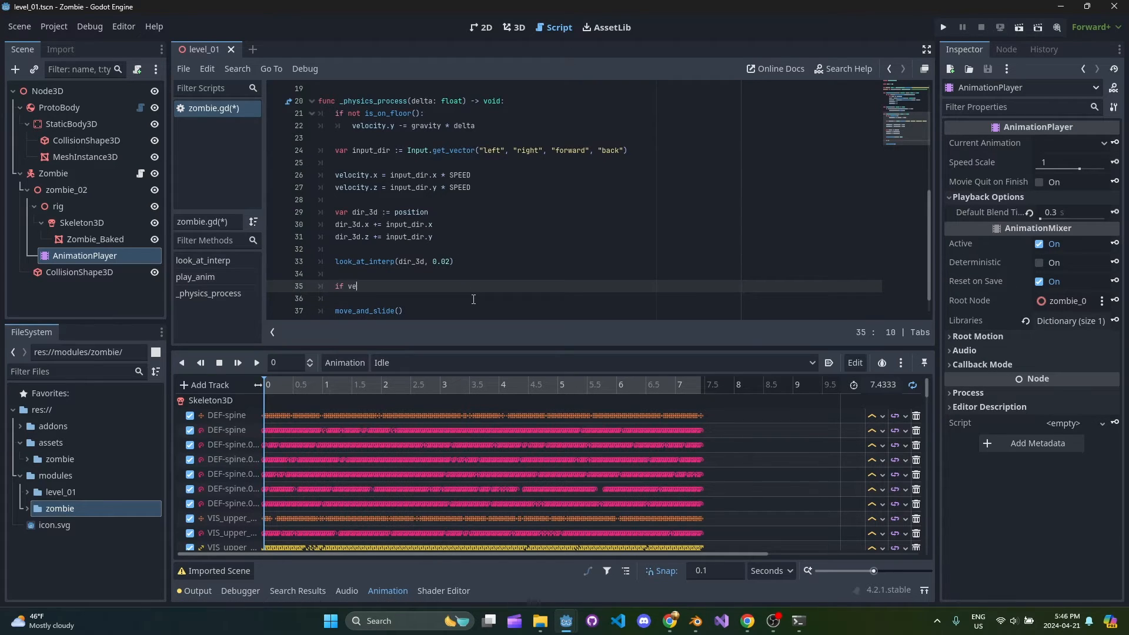
type("locity.length()")
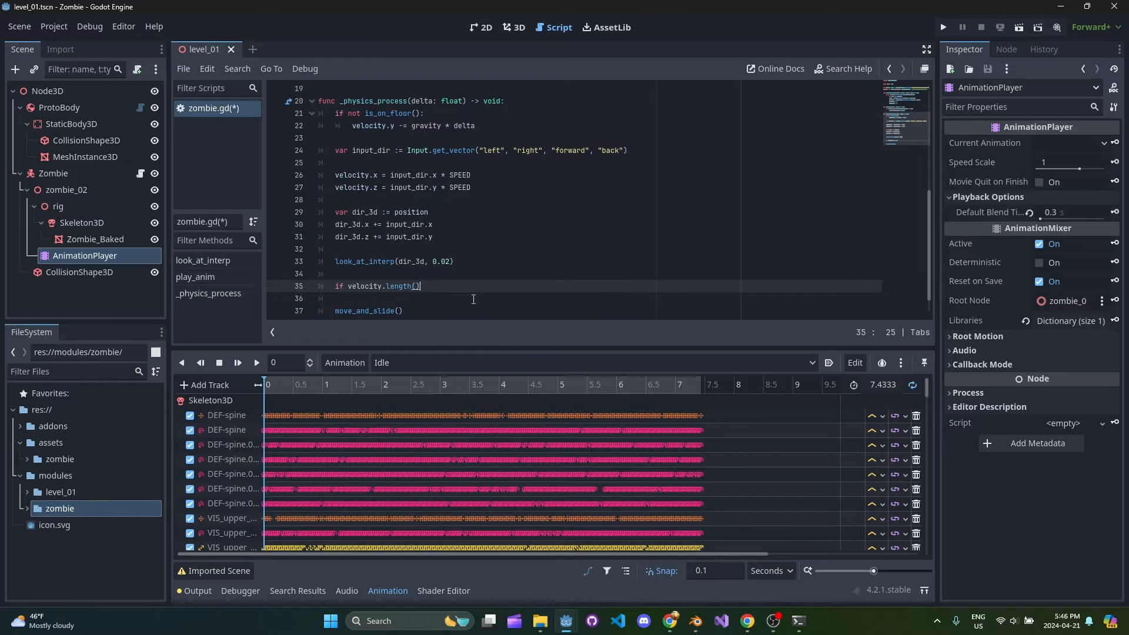
type("> 0.1:")
left_click(606, 298)
type("play_anim(\"Walkin")
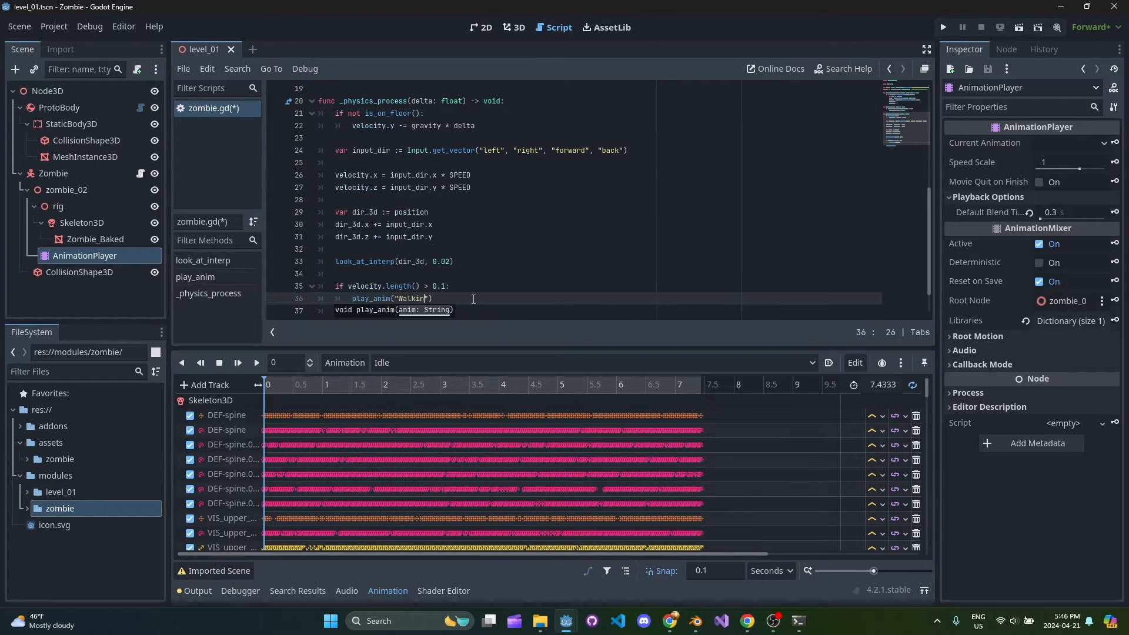
type("else:\"")
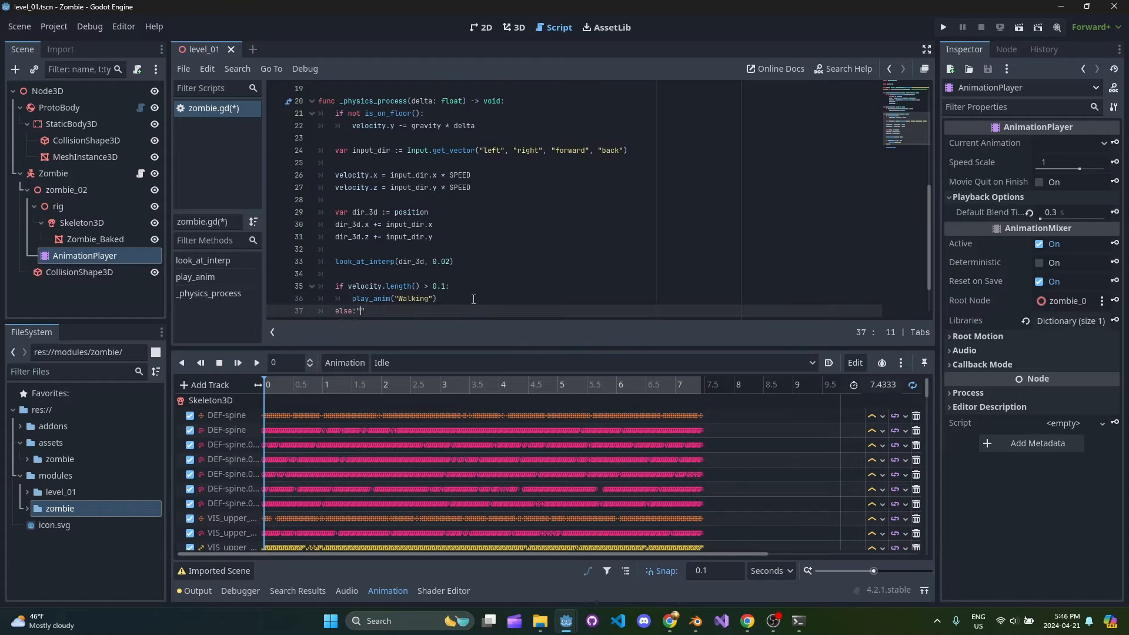
key("enter")
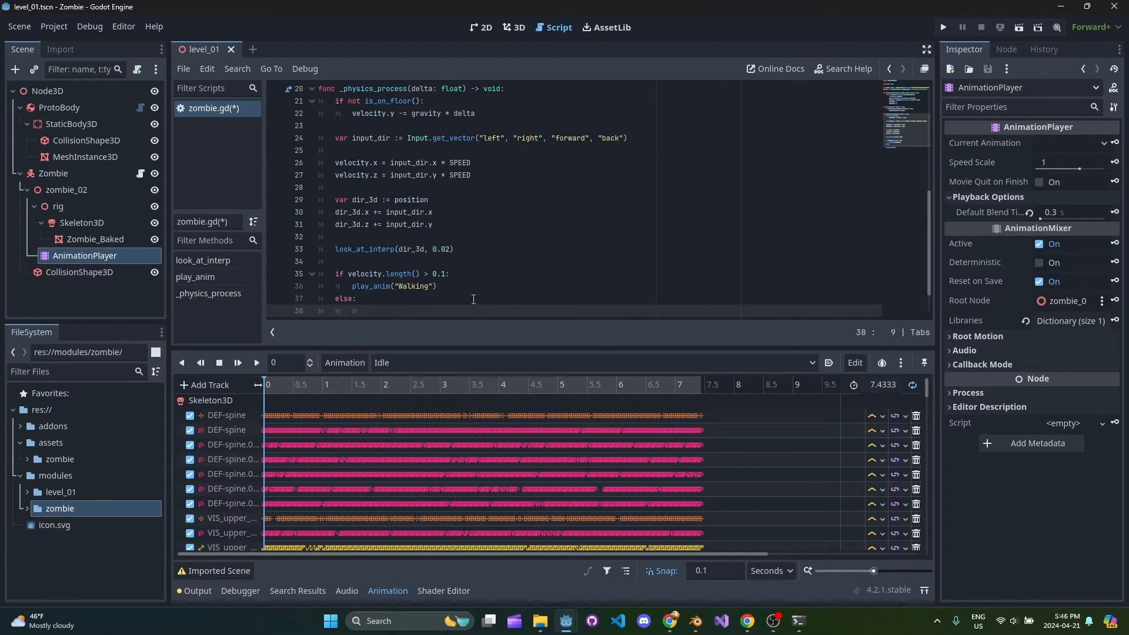
type("play_anim()")
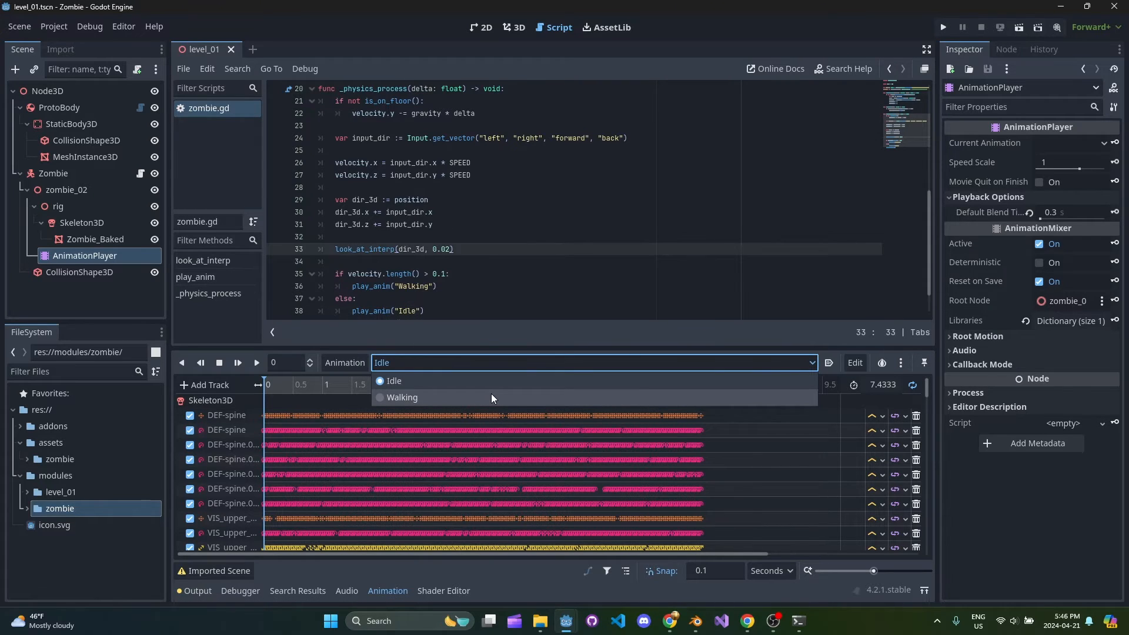
mouse_move(518, 398)
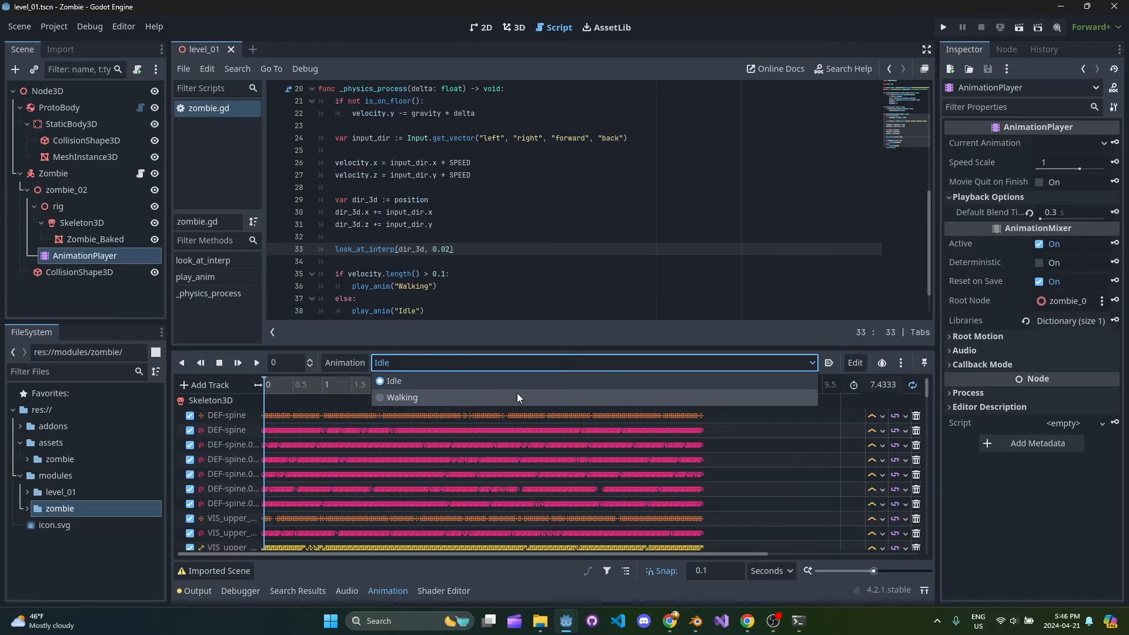
mouse_move(535, 394)
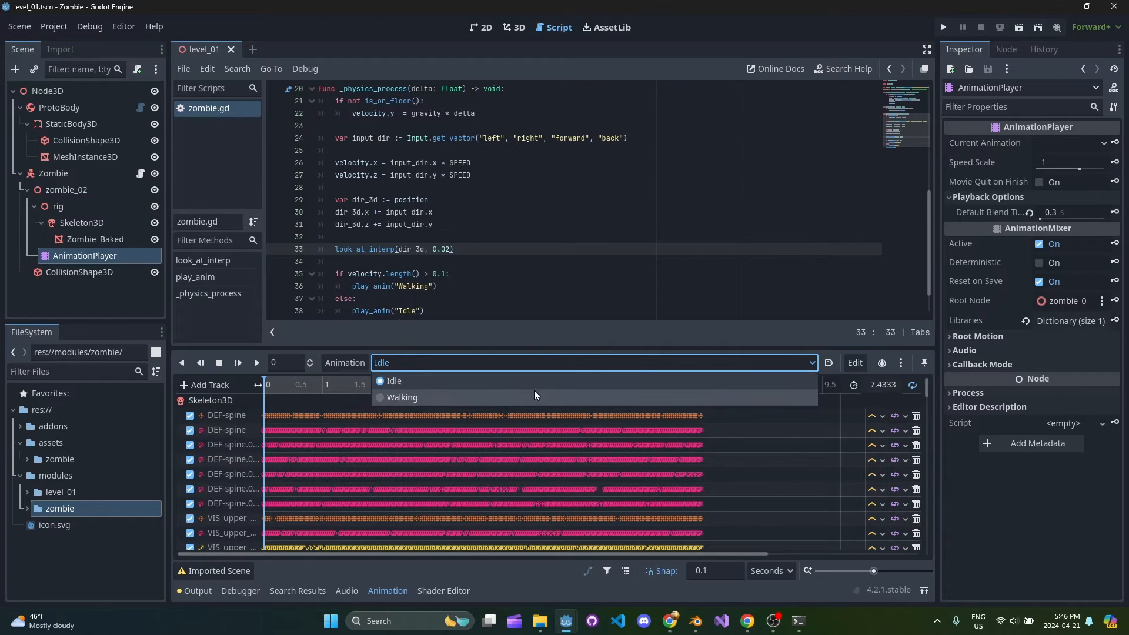
mouse_move(503, 359)
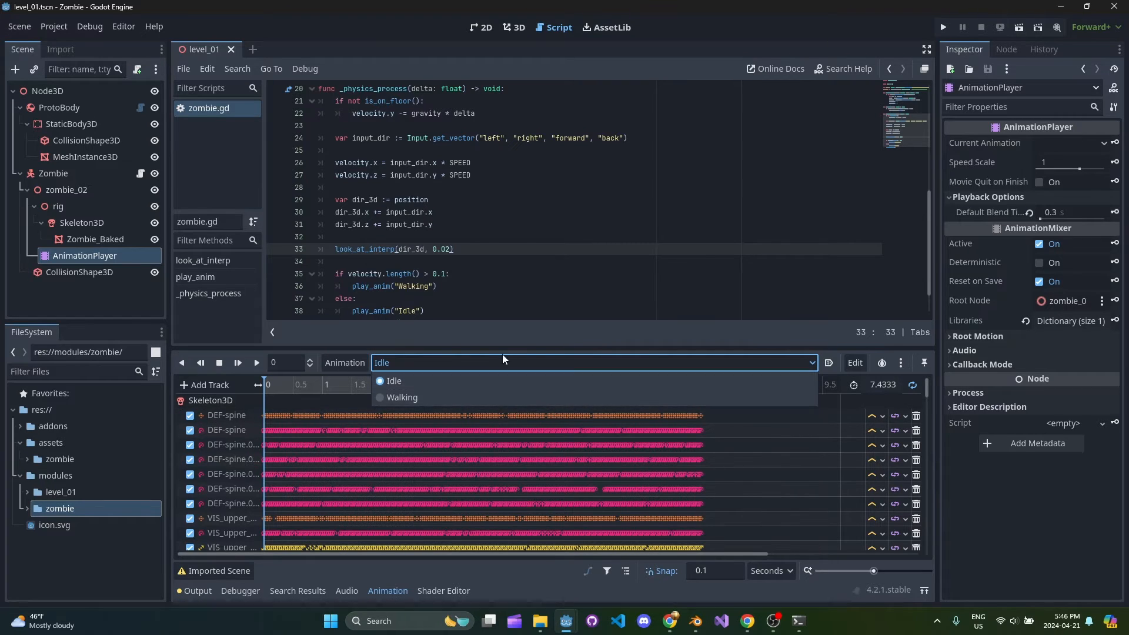
mouse_move(506, 286)
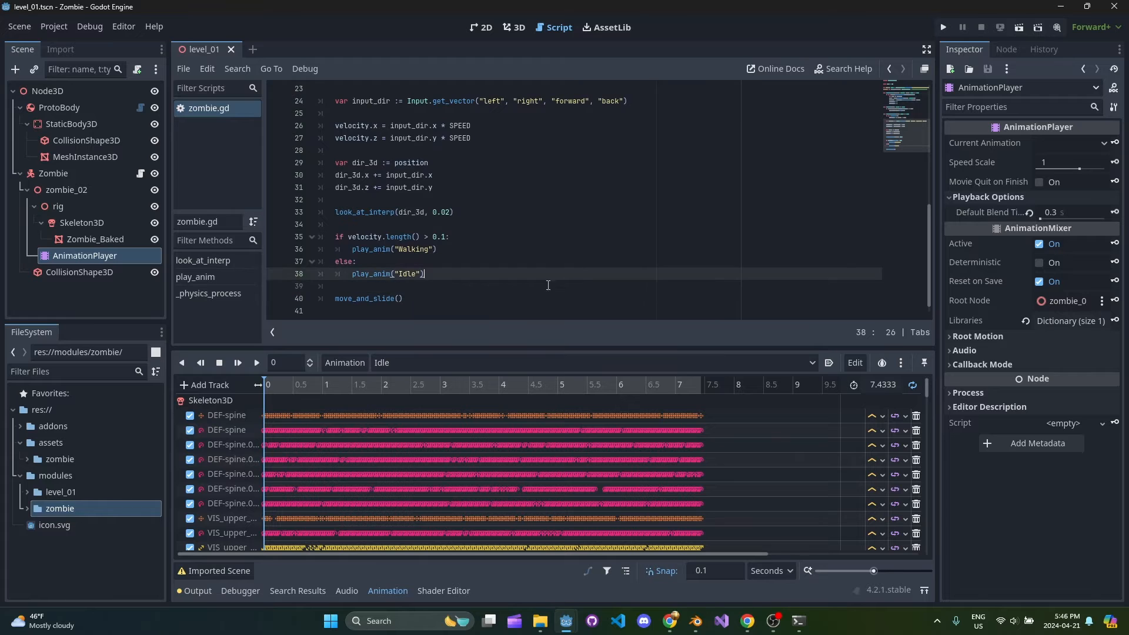
scroll("up", 3)
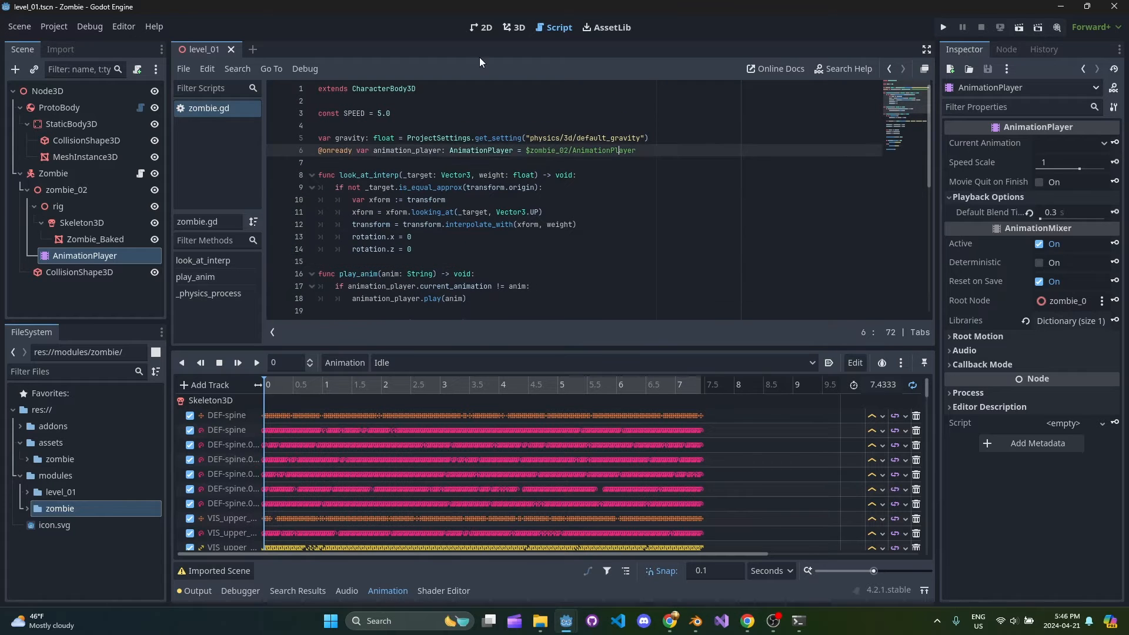
left_click(515, 28)
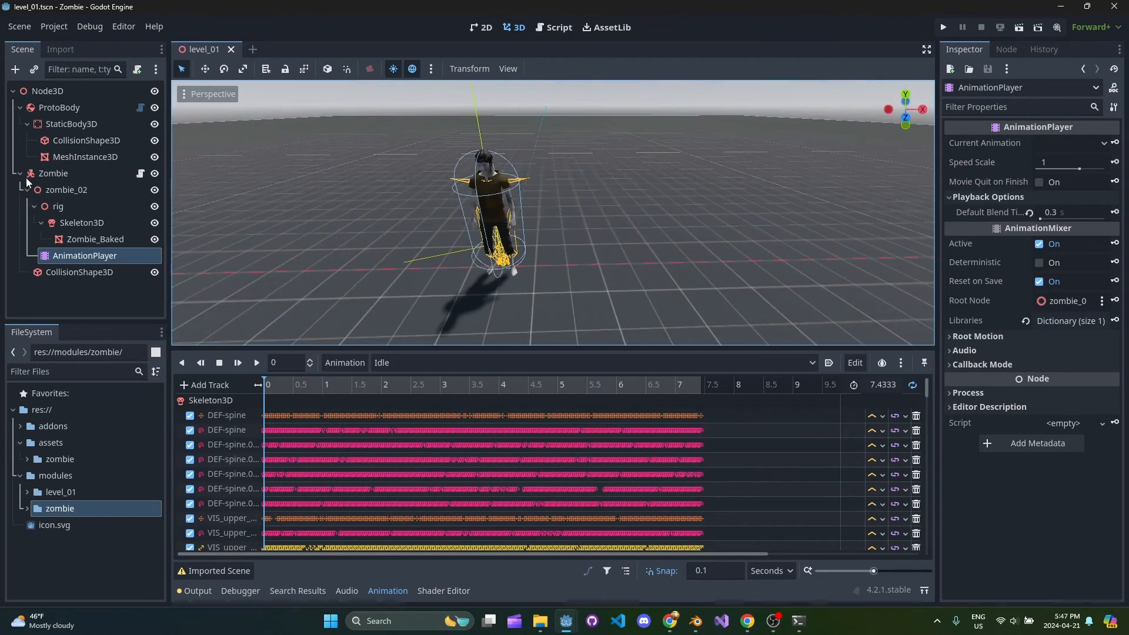
Step: Collapse the Zombie node and select the root Node3D as the new node's parent
left_click(65, 189)
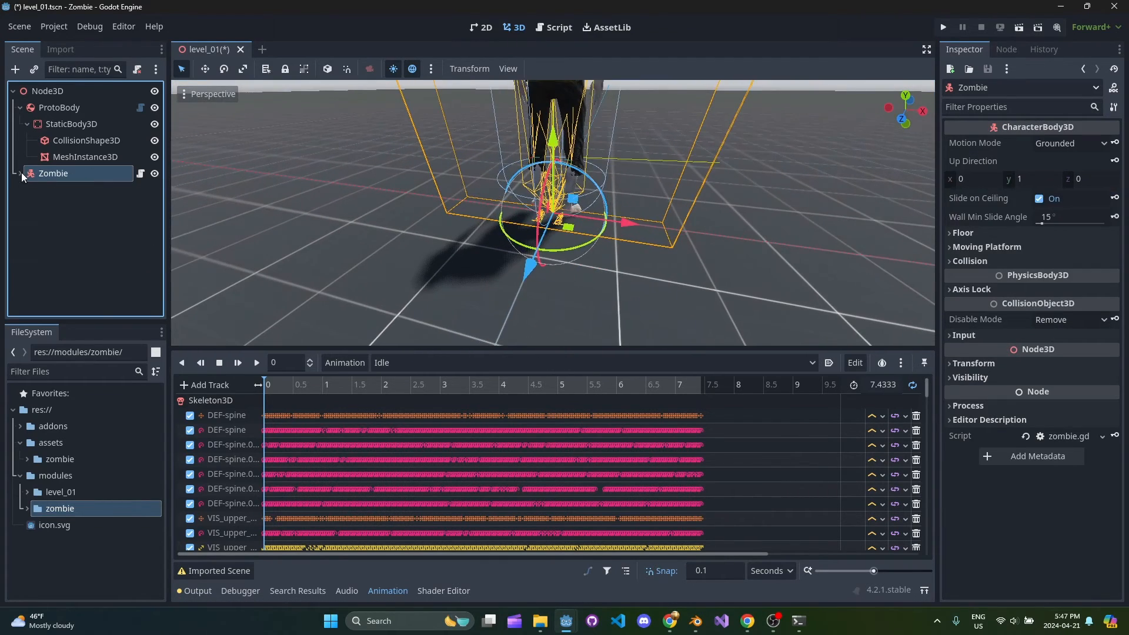
left_click(60, 107)
type("camera3")
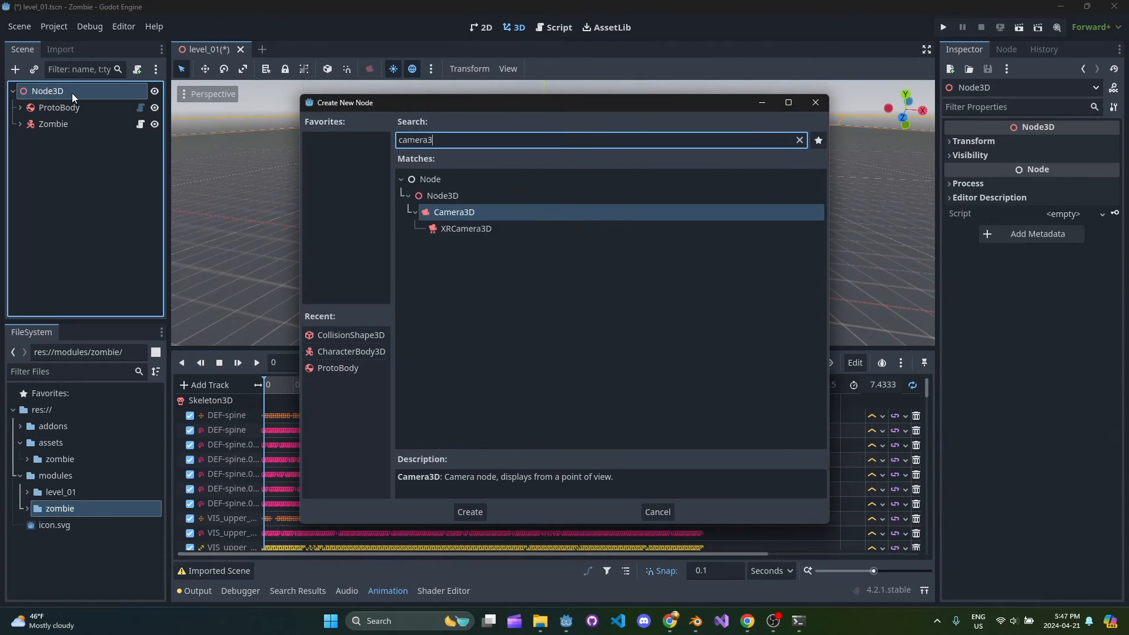
Step: Add a Camera3D at position (0, 3, 2.5), tilted −30° on X, and preview through it
left_click(469, 512)
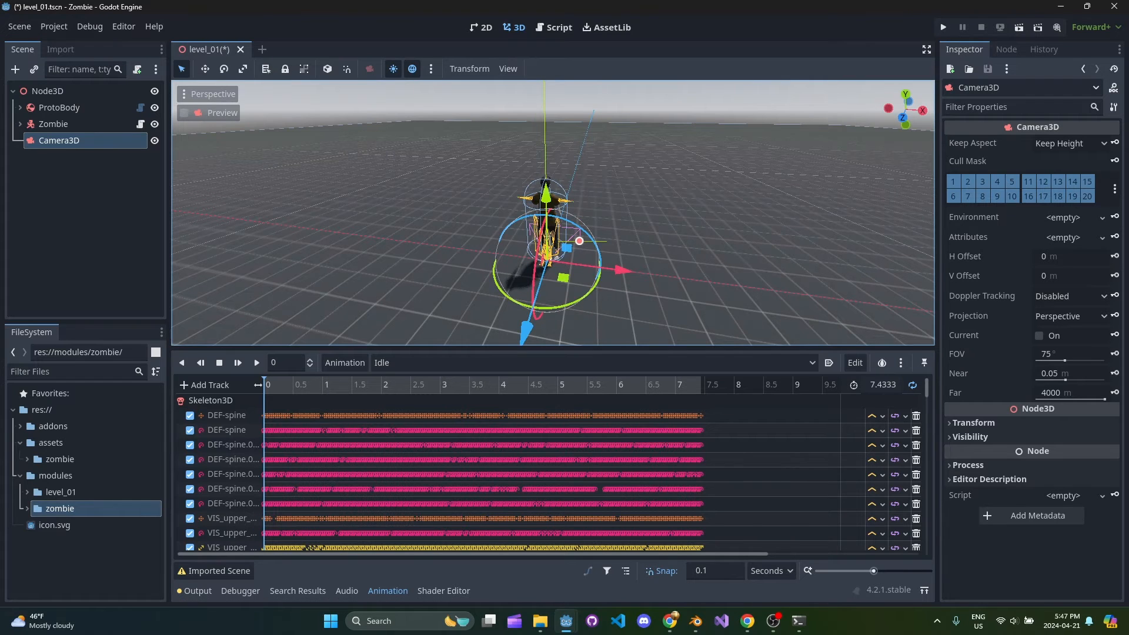
mouse_move(539, 188)
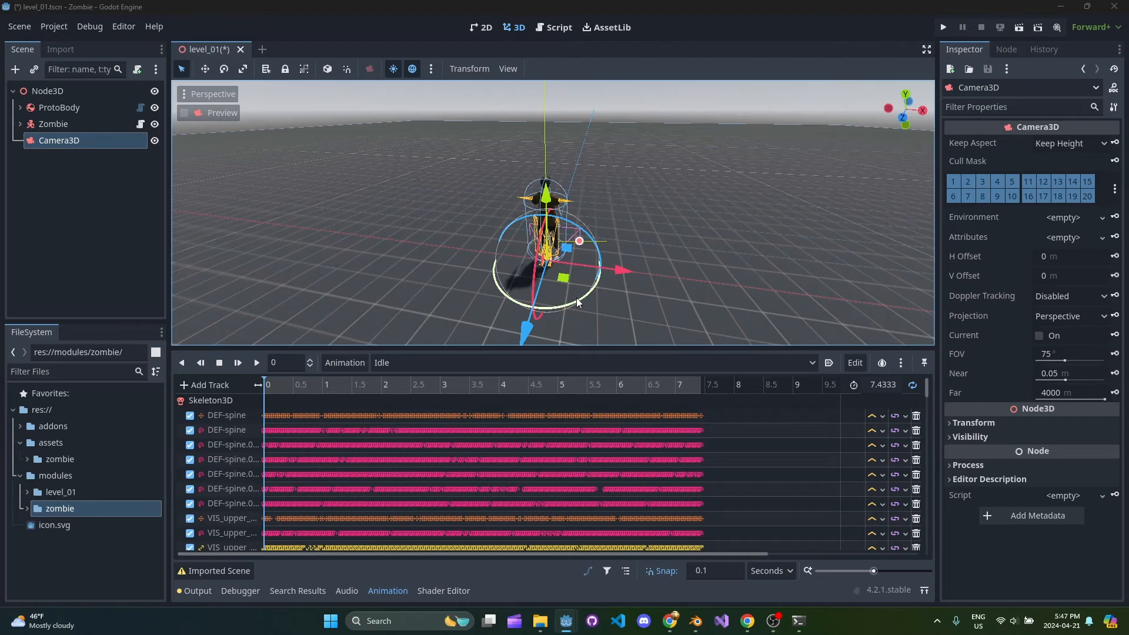
left_click(973, 422)
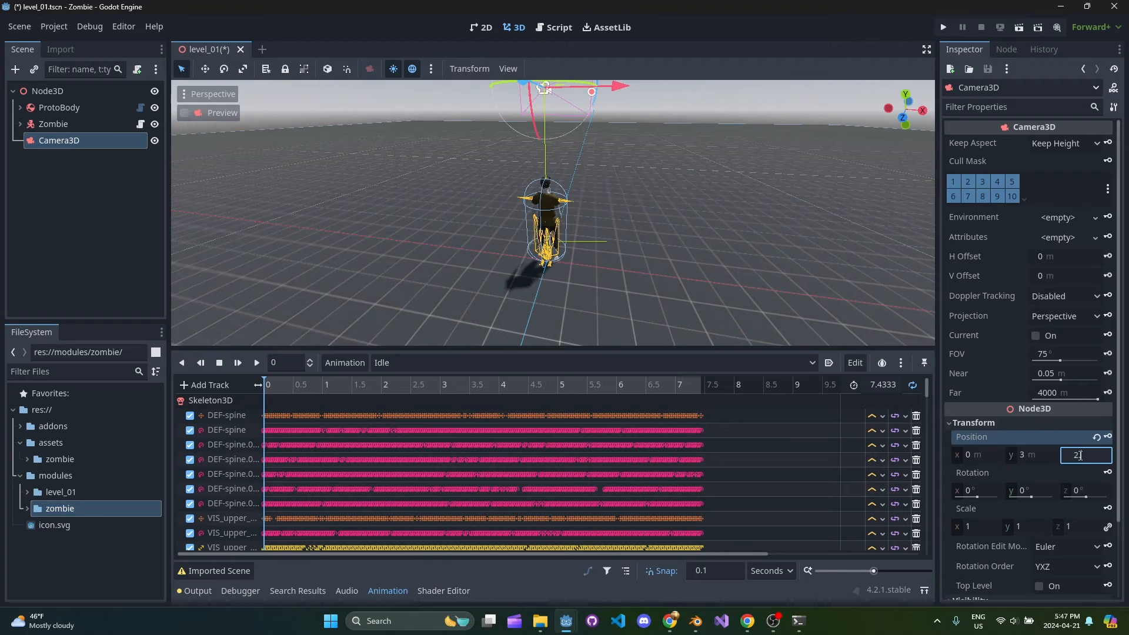
type("2.5 m")
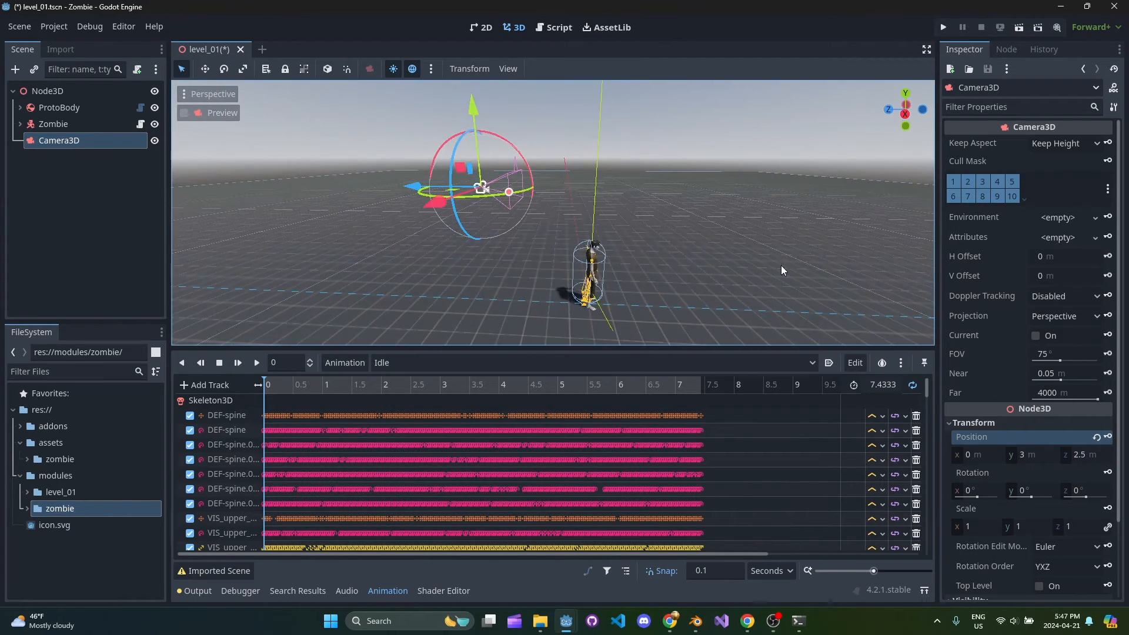
mouse_move(1003, 489)
type("-30")
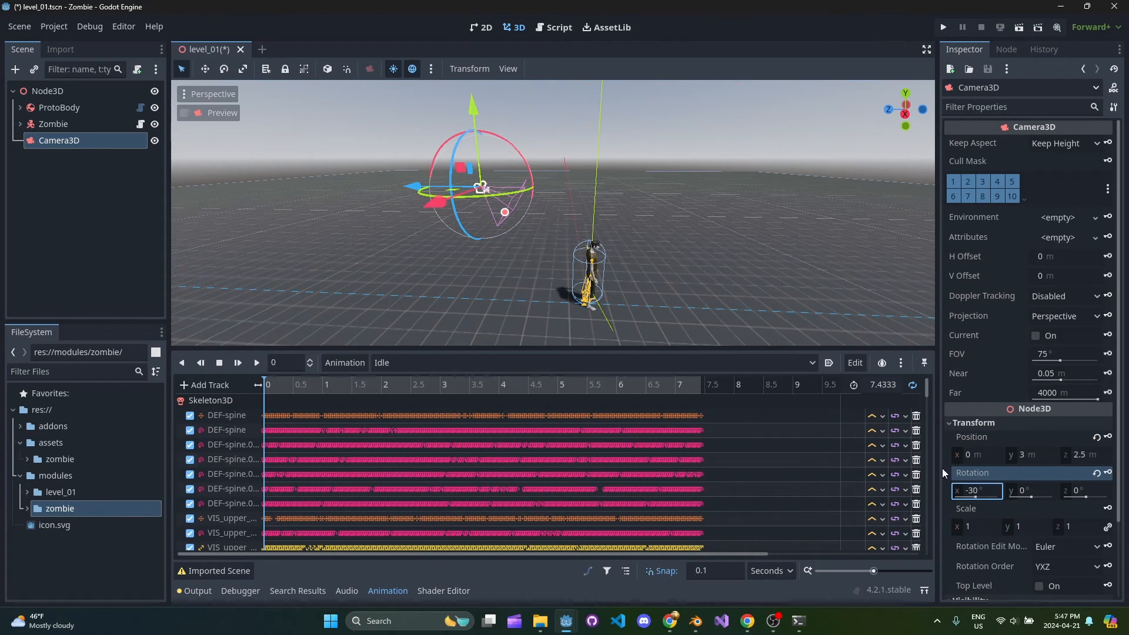
left_click(20, 107)
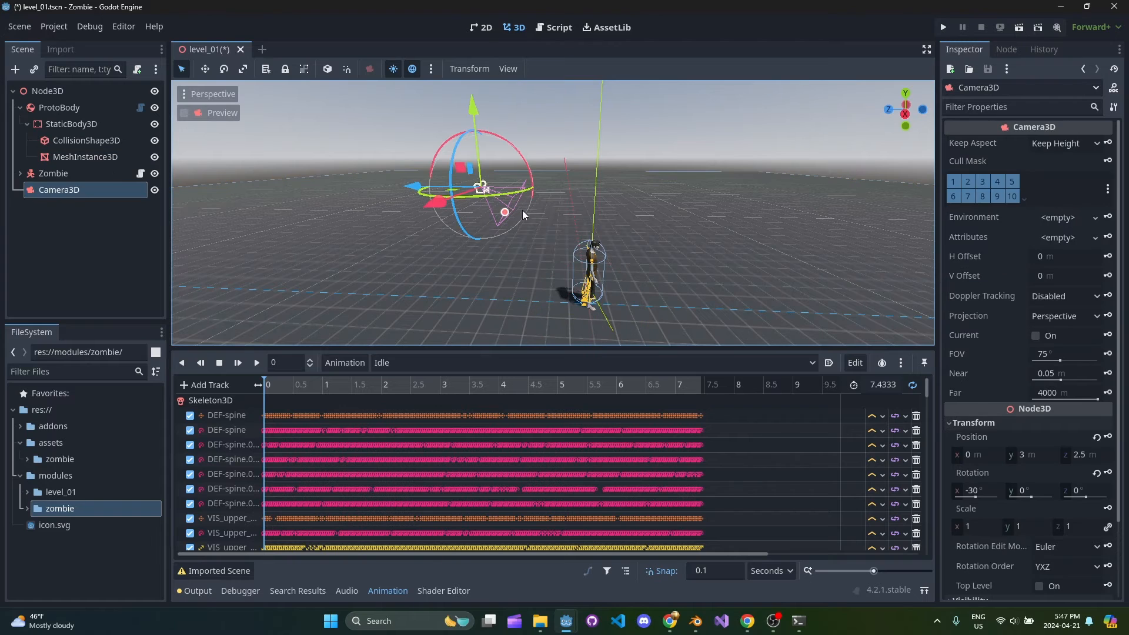
left_click(185, 112)
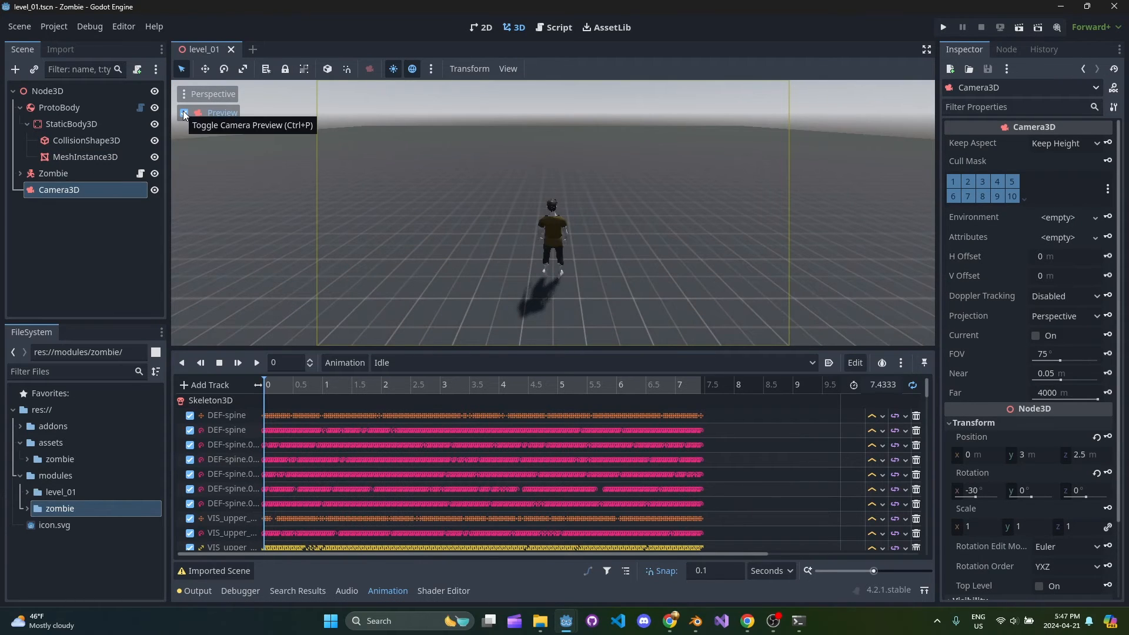
Step: Toggle the camera preview off, hide the Animation panel, and check the preview again
left_click(185, 113)
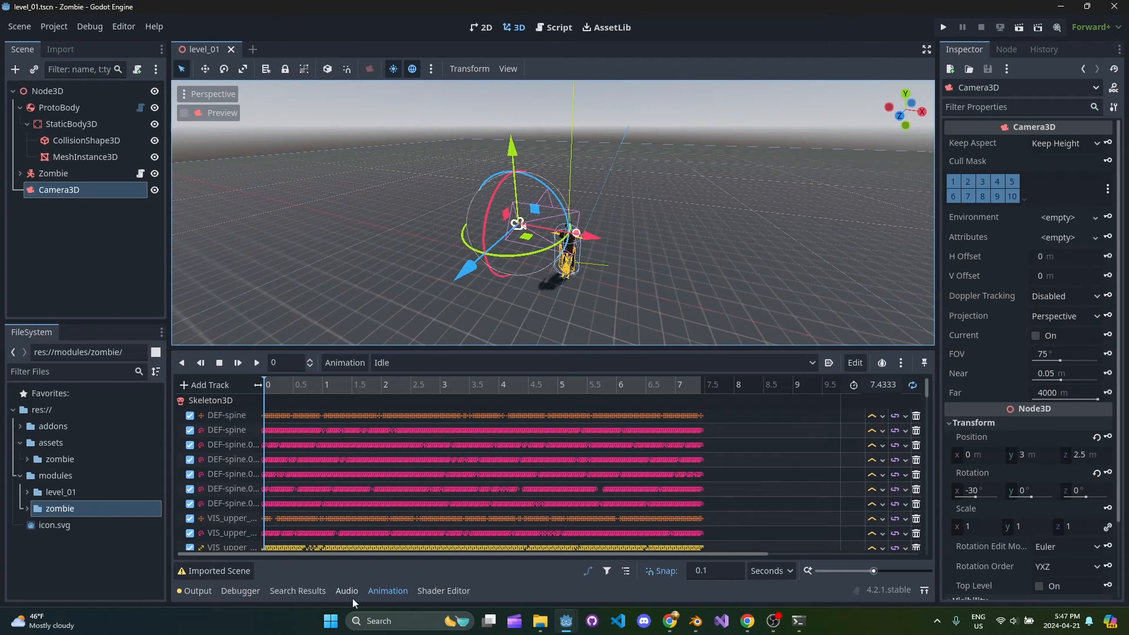
left_click(386, 590)
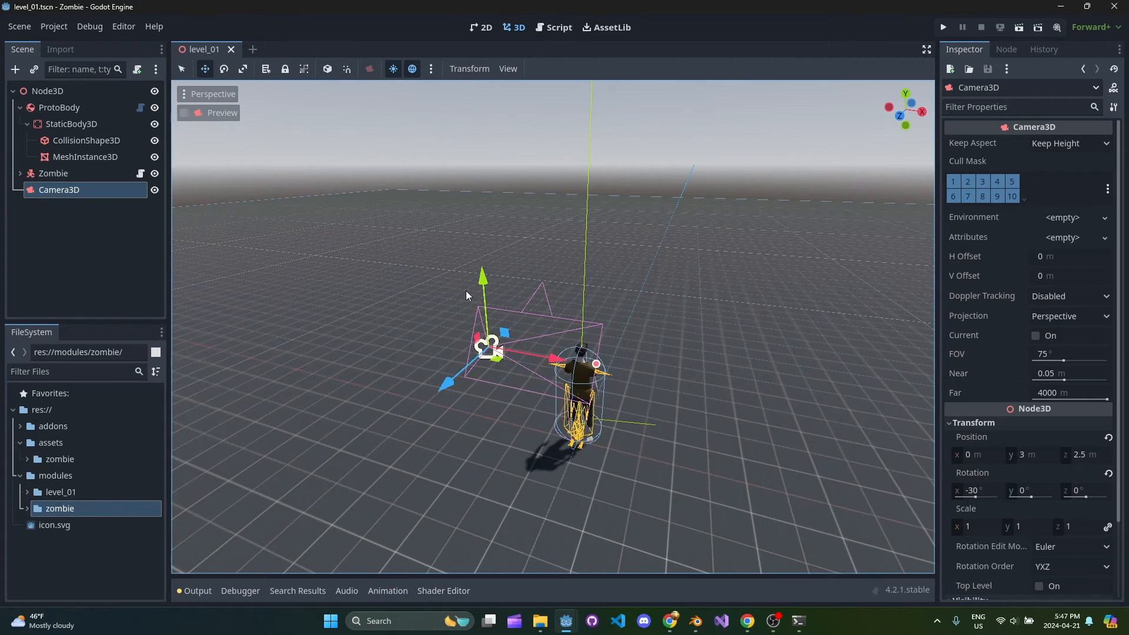
left_click(184, 113)
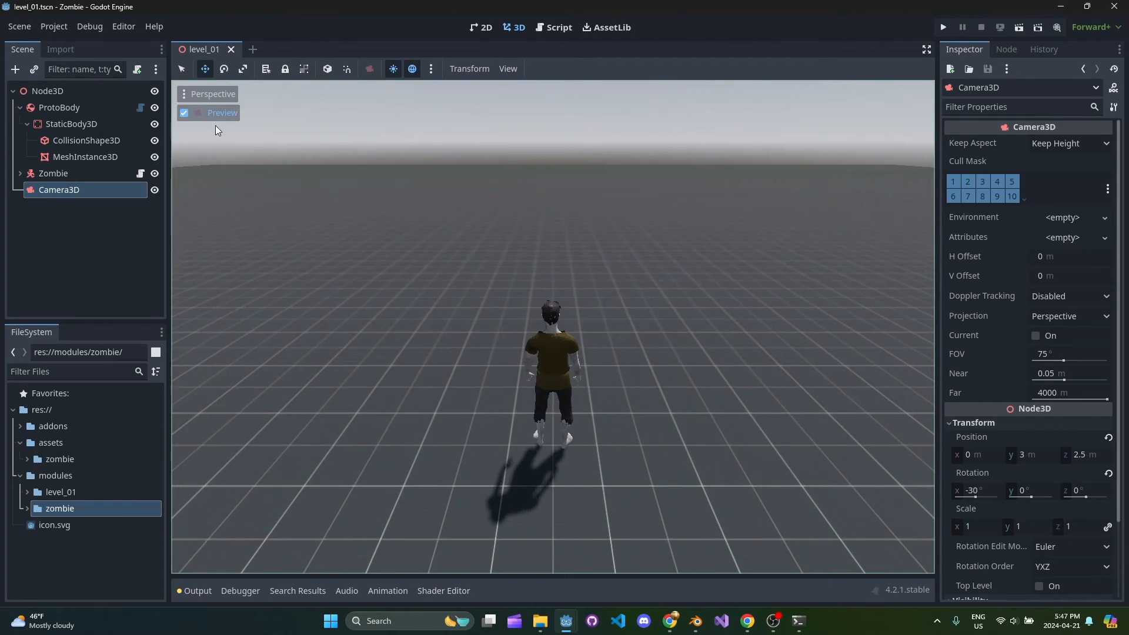
left_click(183, 113)
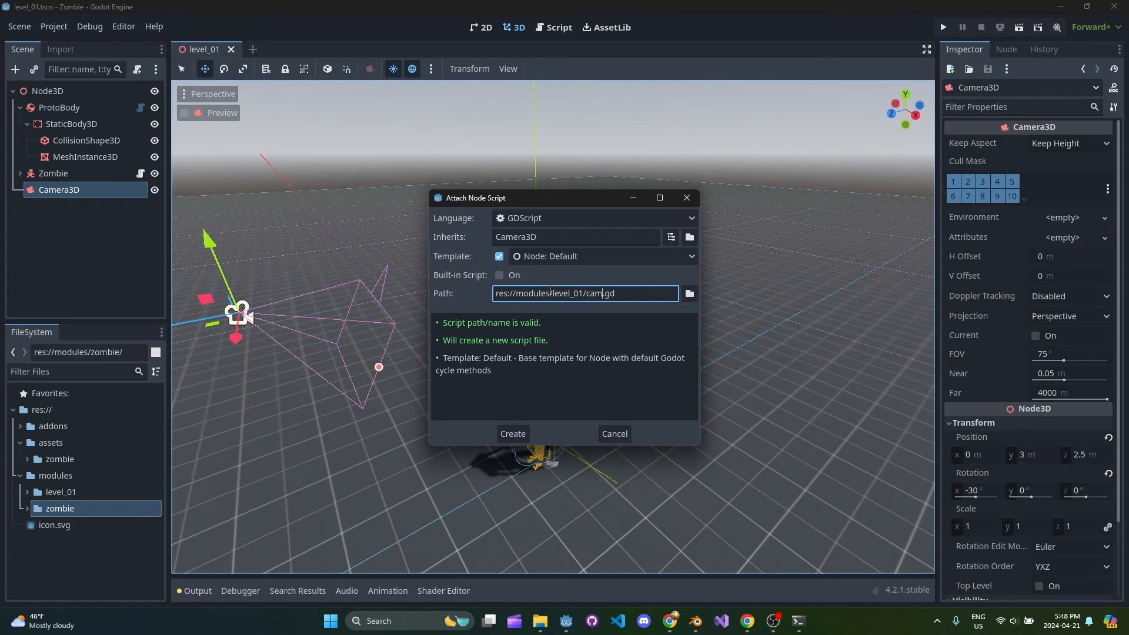
Step: Create cam.gd with 'var offset := Vector3(0,0,0)' and set offset to the starting position
left_click(512, 433)
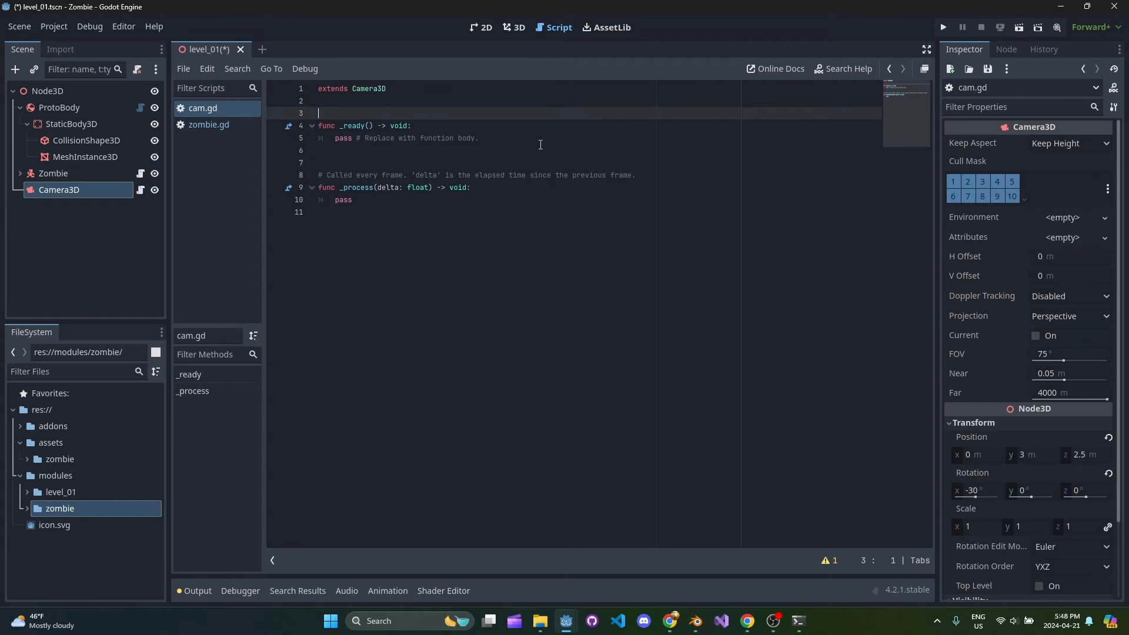
type("var o")
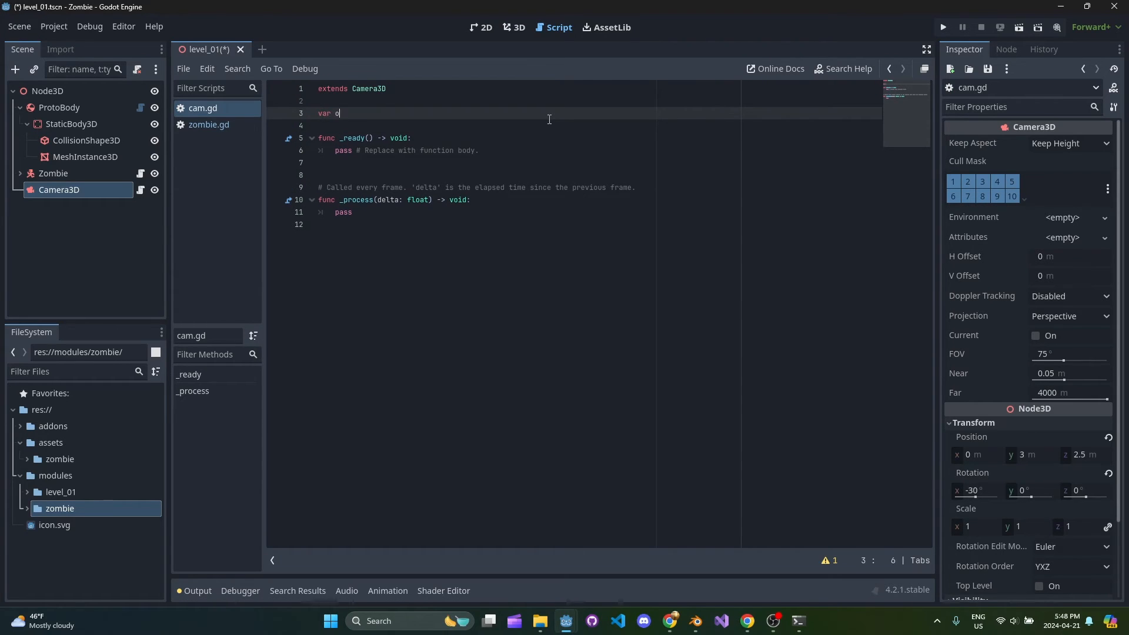
type("ffset :=")
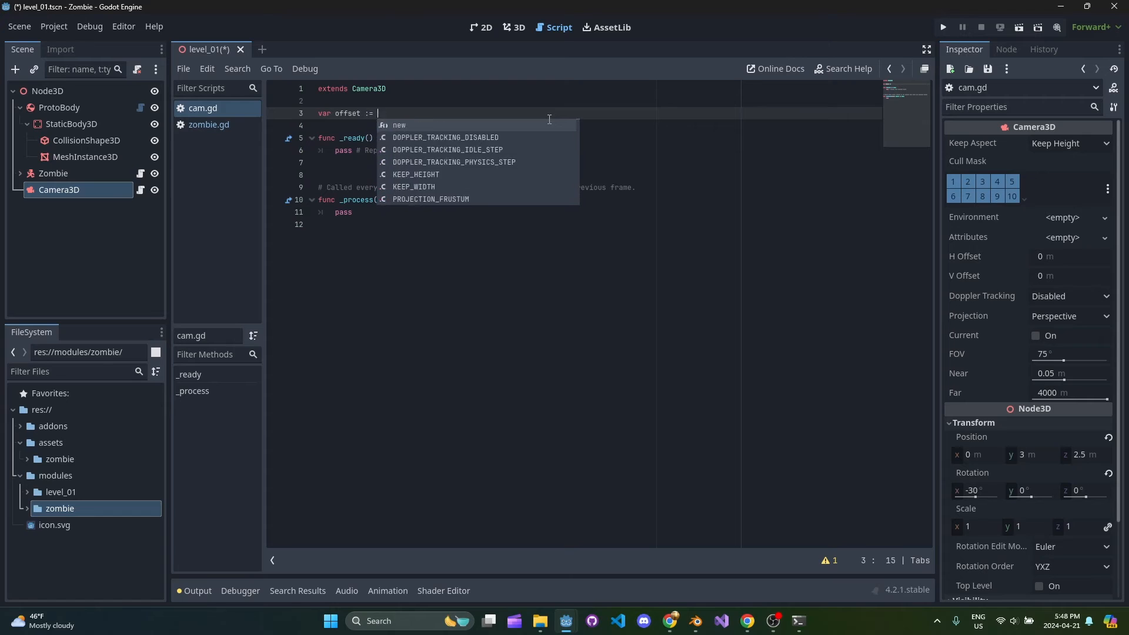
type("Vector3(0,0,0)")
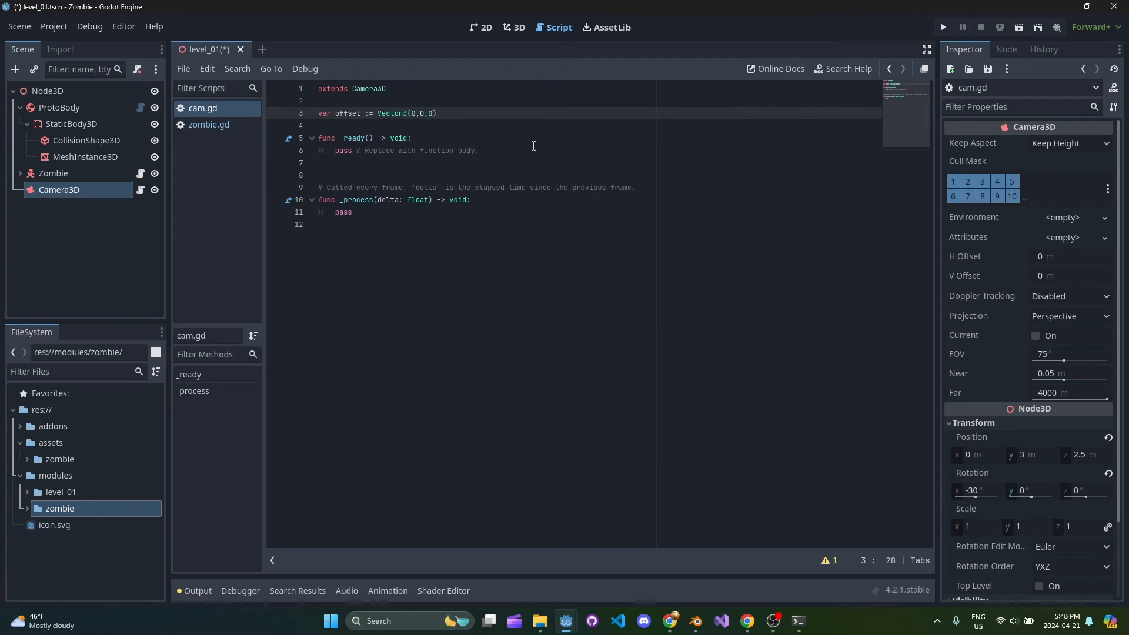
type("offset = pos")
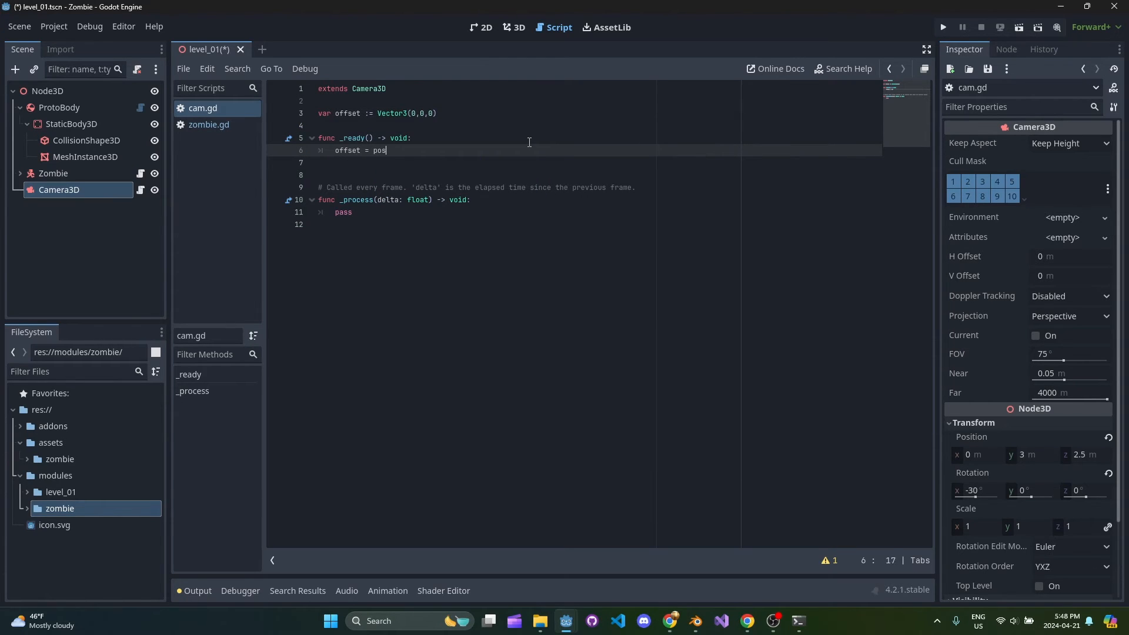
type("ition")
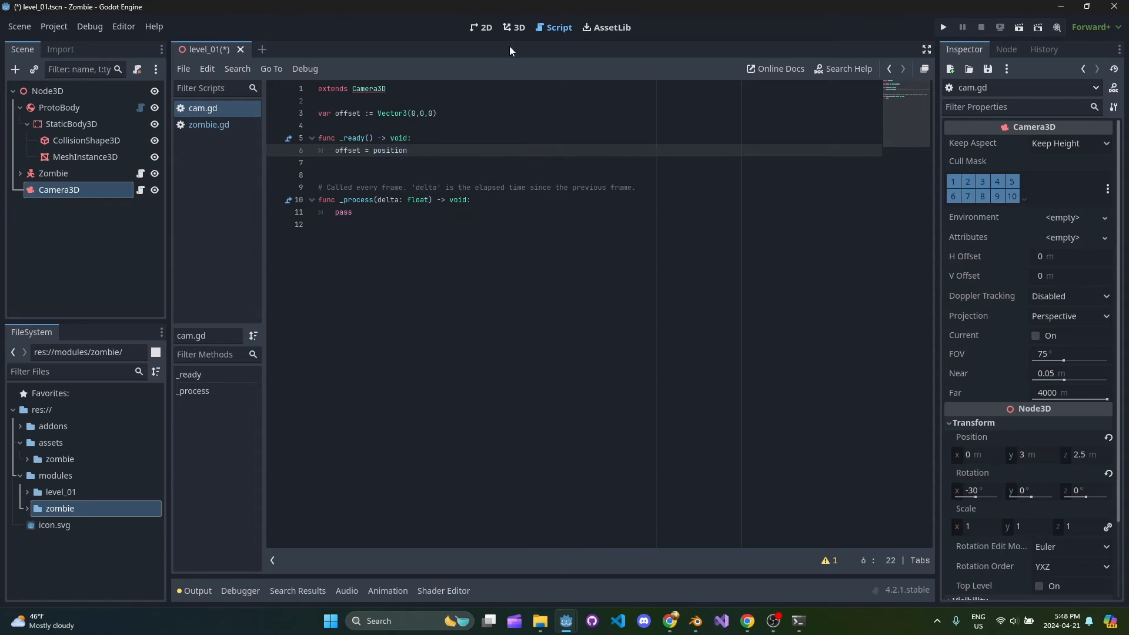
Step: Reference the Zombie node and set 'position = zombie.position + offset' in _process
left_click(514, 28)
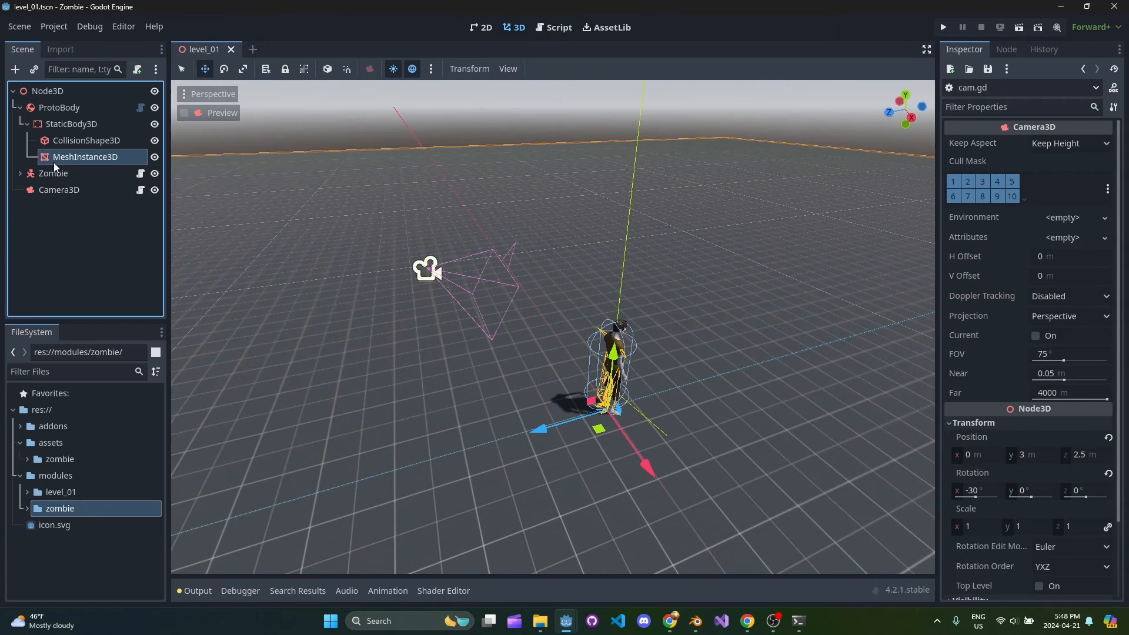
left_click(58, 189)
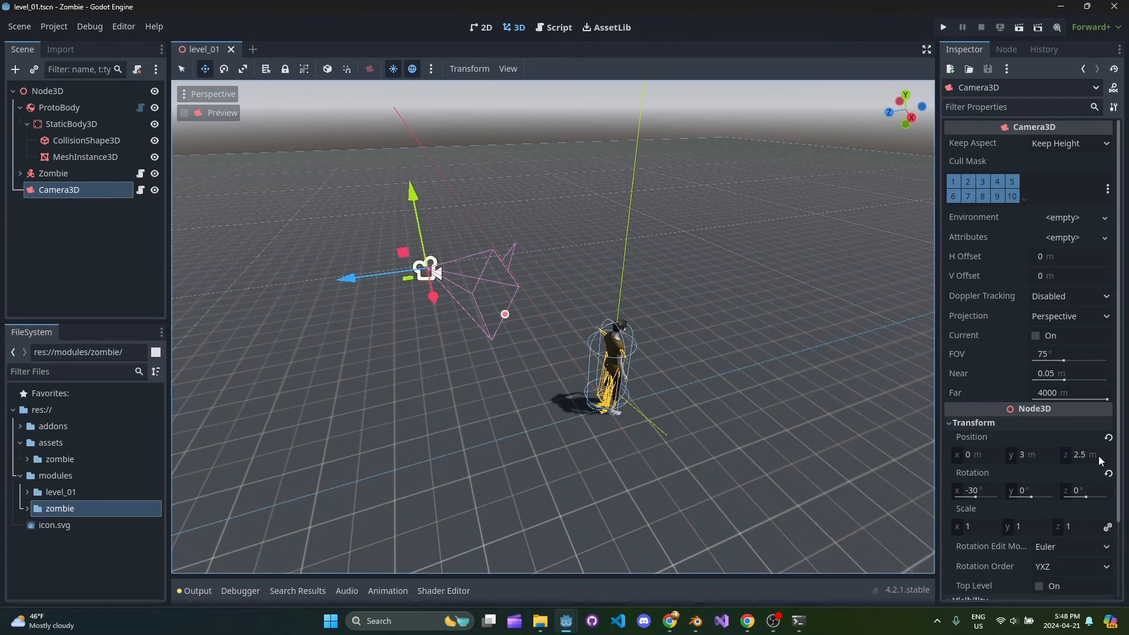
mouse_move(789, 376)
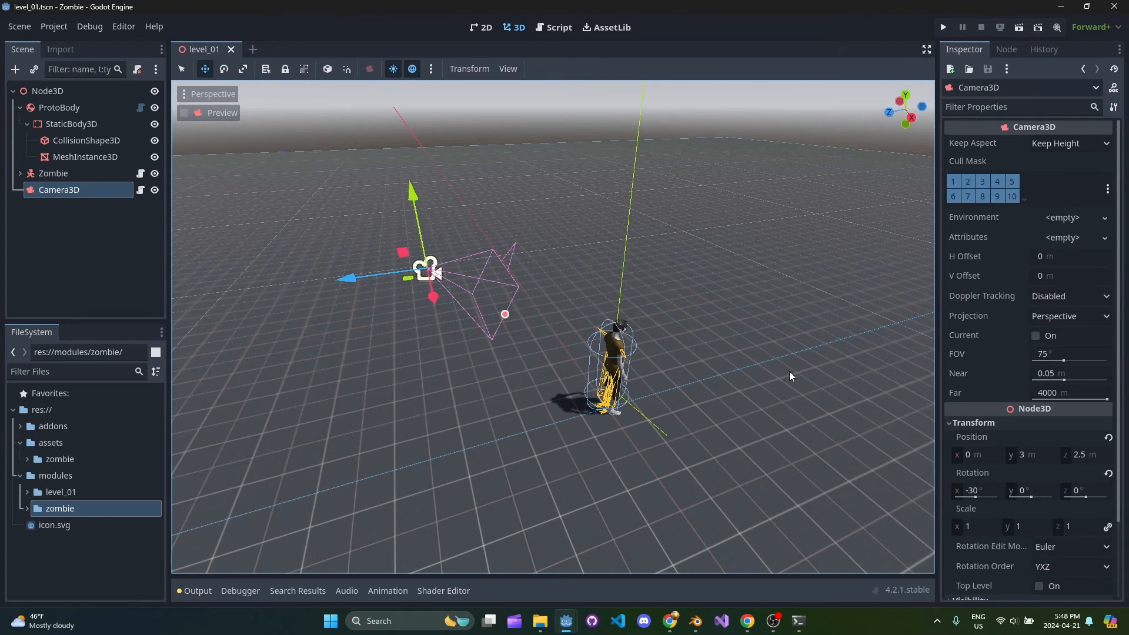
left_click(558, 27)
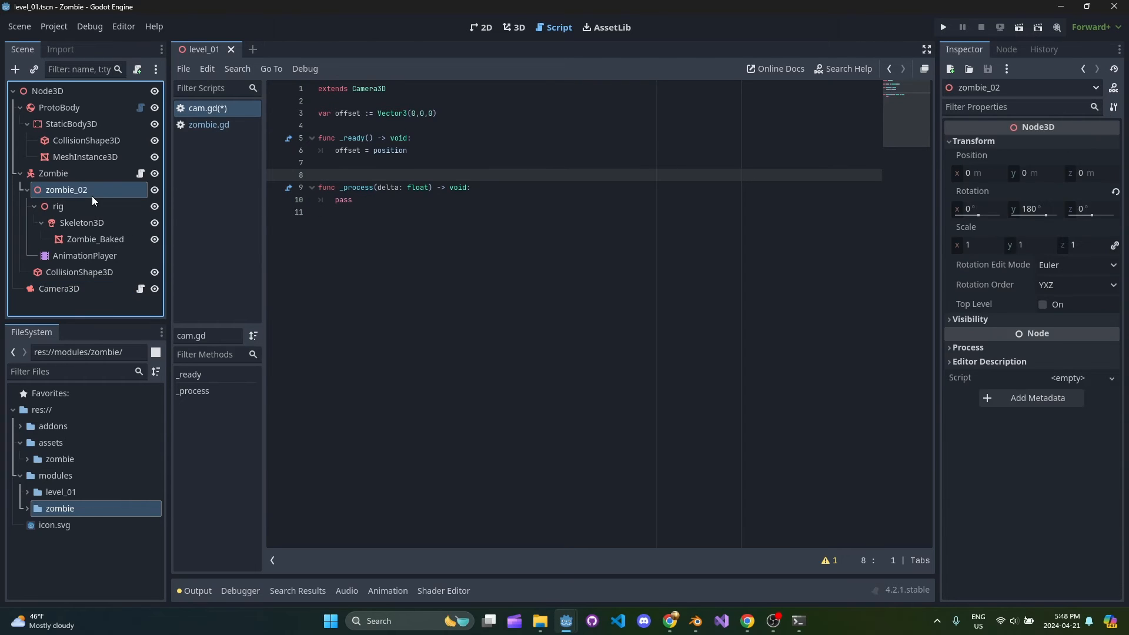
left_click(53, 173)
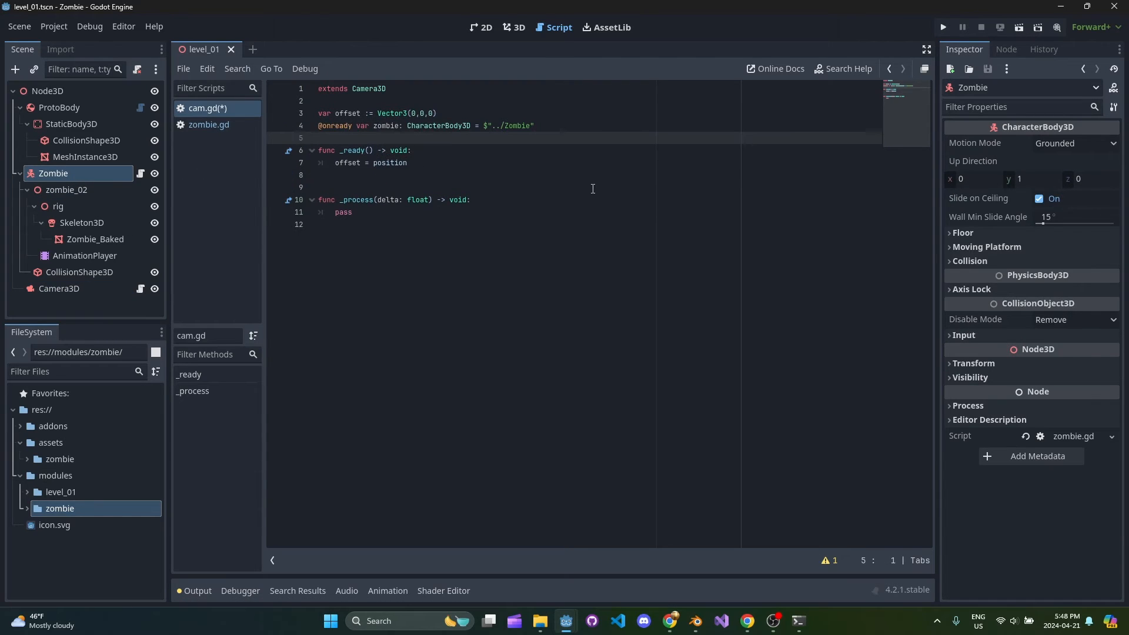
key("enter")
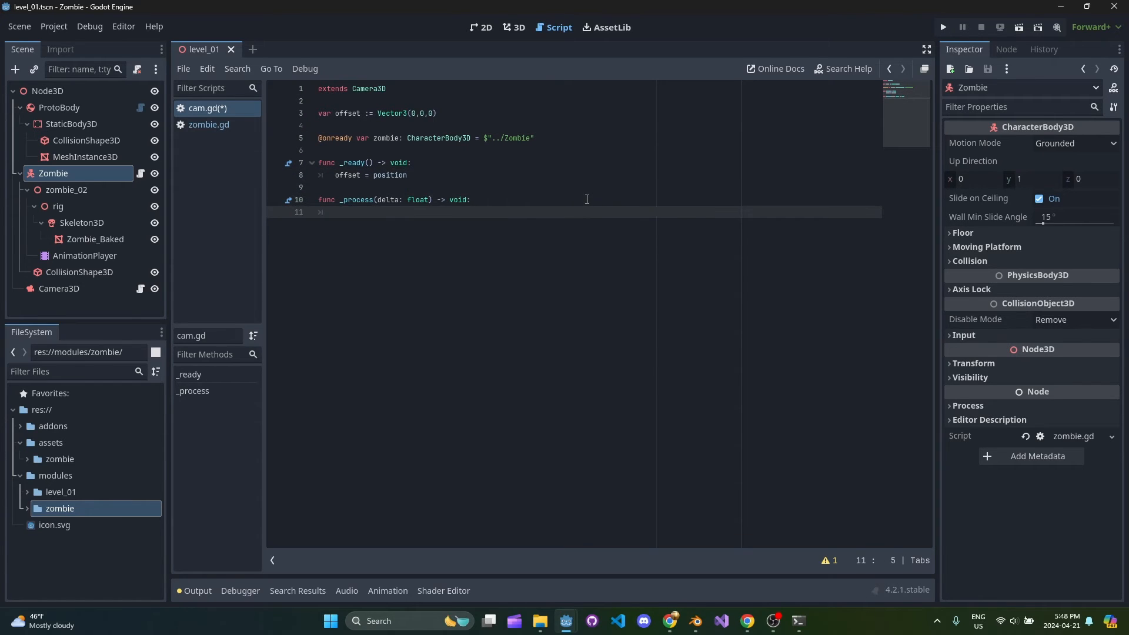
type("position = zombie.position + offset")
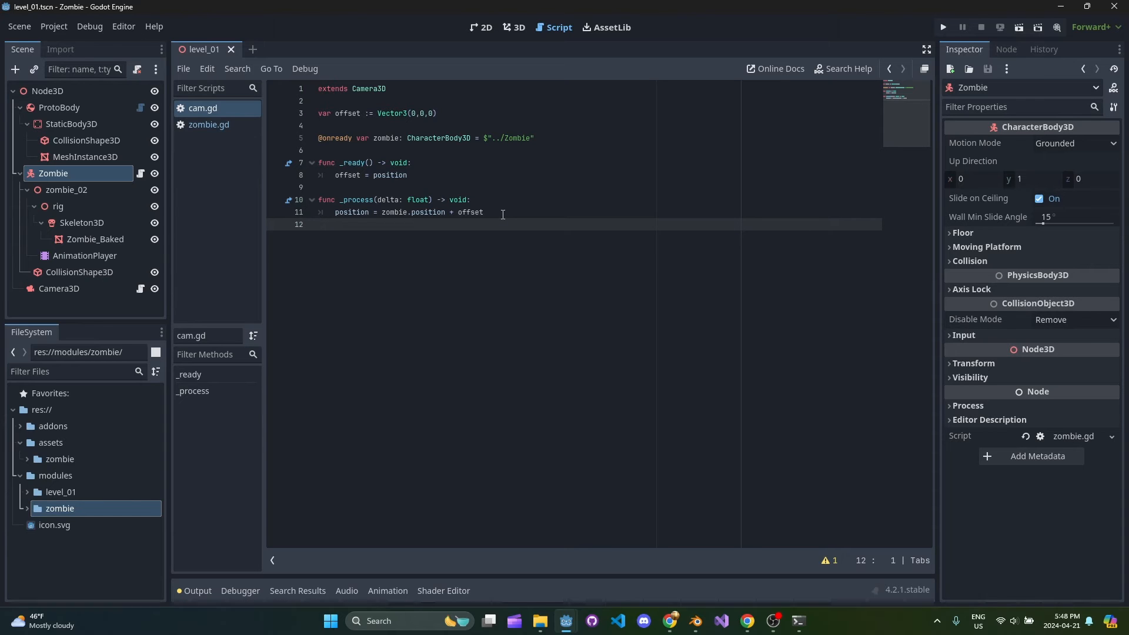
left_click(514, 28)
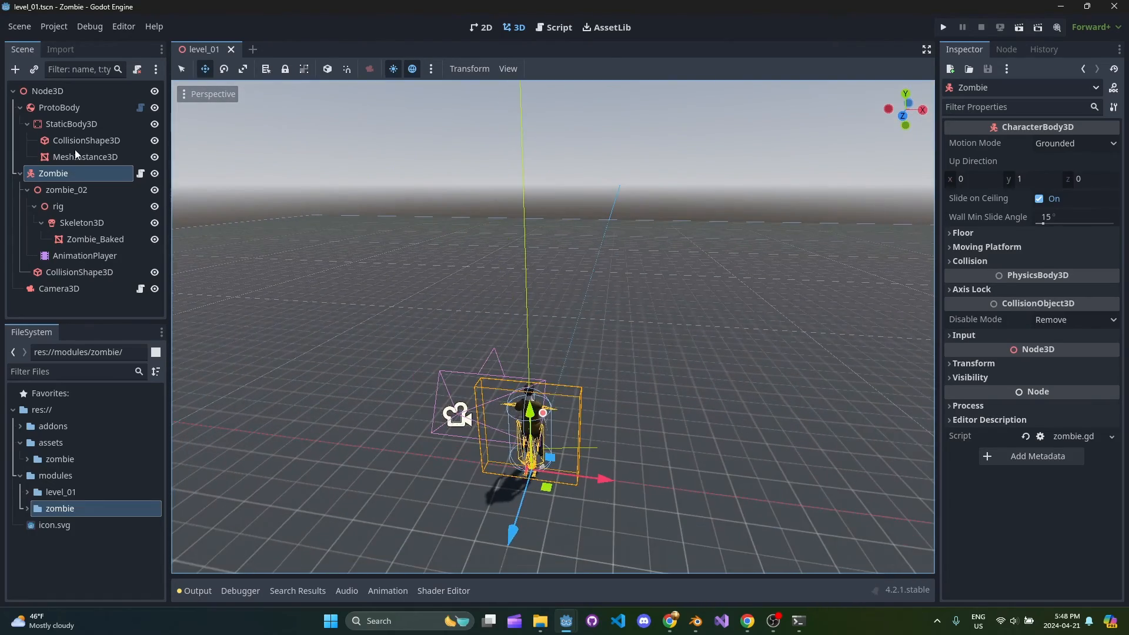
Step: Add the preview sun and environment to Node3D as DirectionalLight3D and WorldEnvironment
left_click(47, 91)
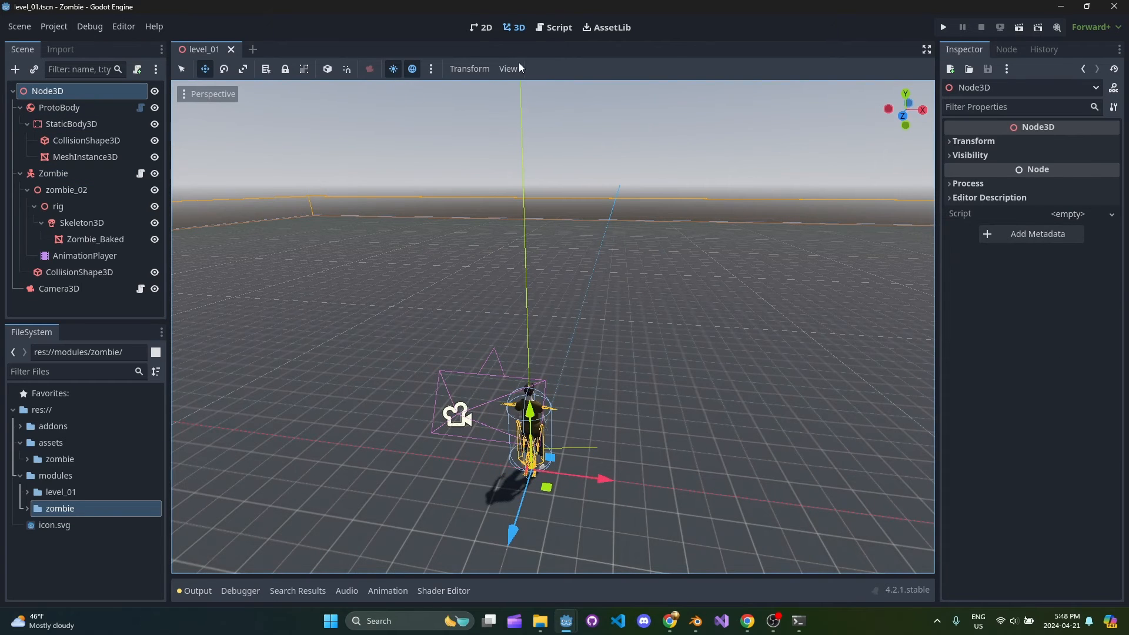
left_click(392, 70)
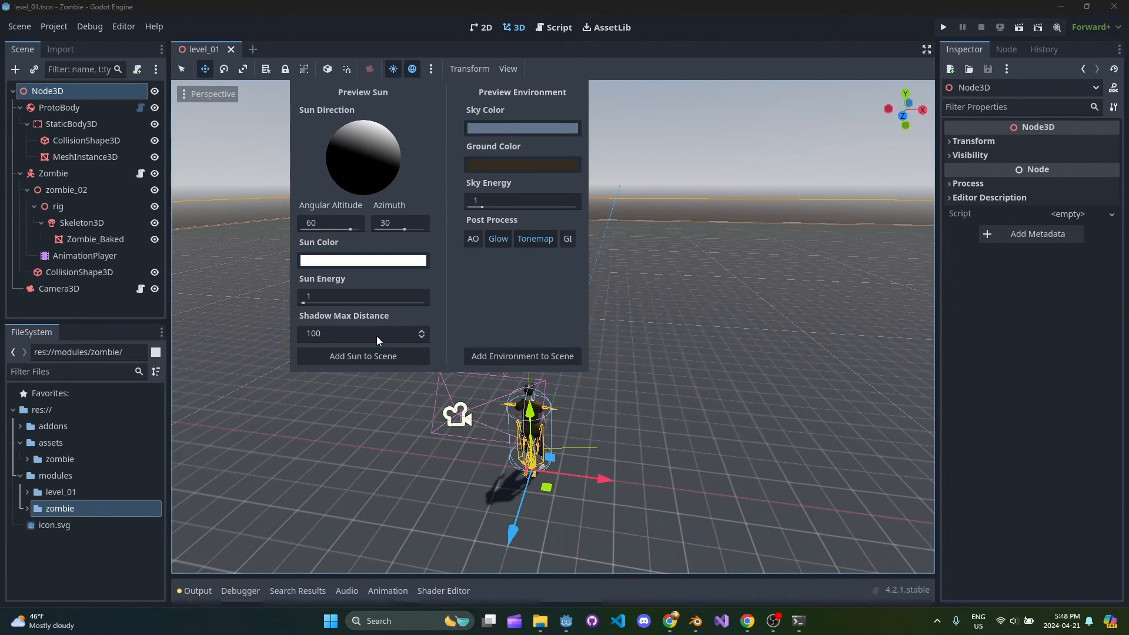
left_click(522, 356)
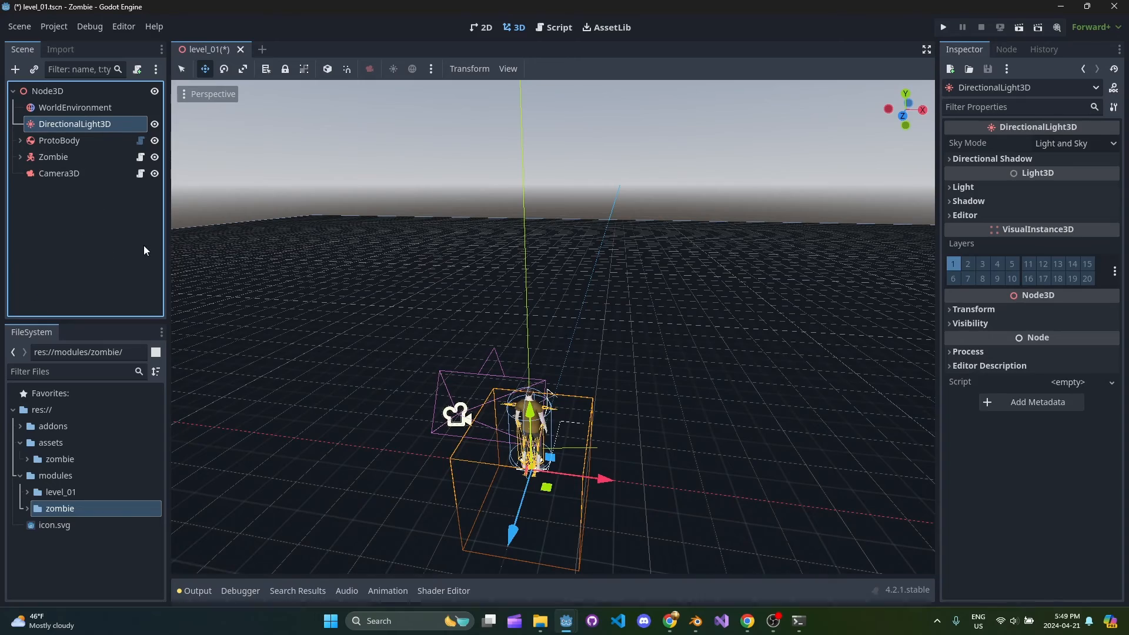
Step: Give DirectionalLight3D Orthogonal shadows, max distance 4.4, pancake size 8, and save level_01
left_click(58, 141)
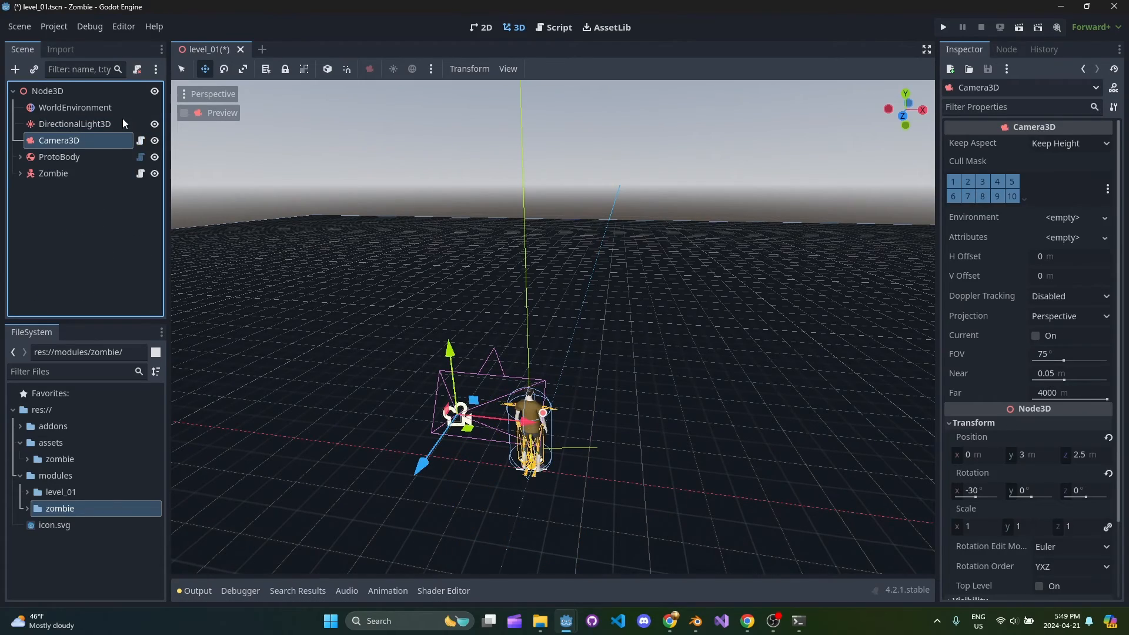
left_click(75, 123)
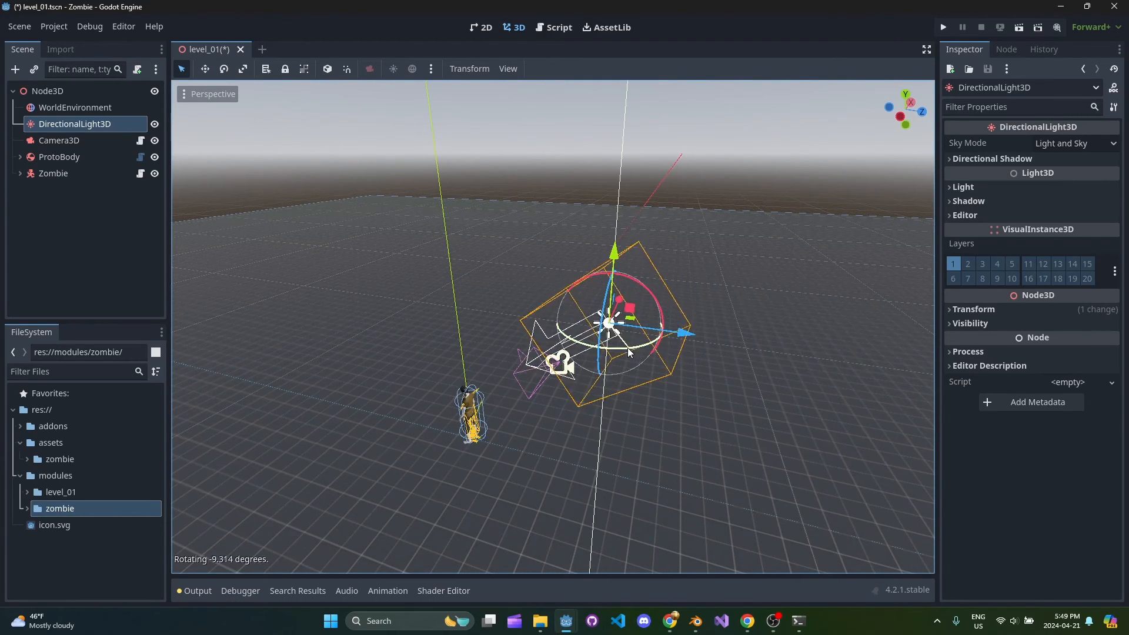
left_click(991, 158)
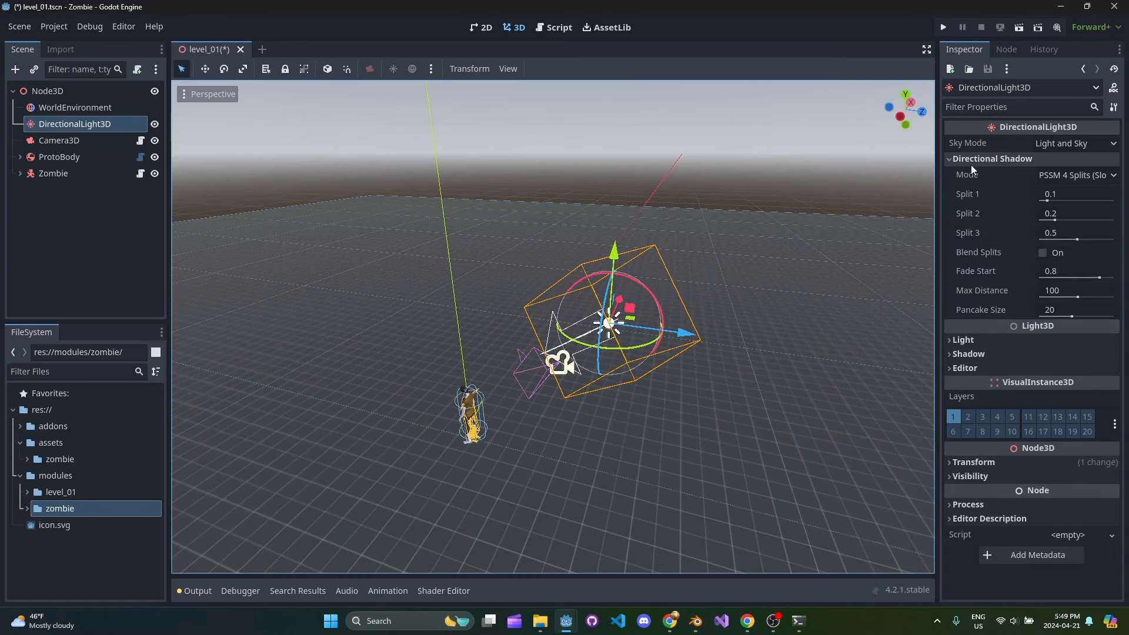
left_click(1074, 174)
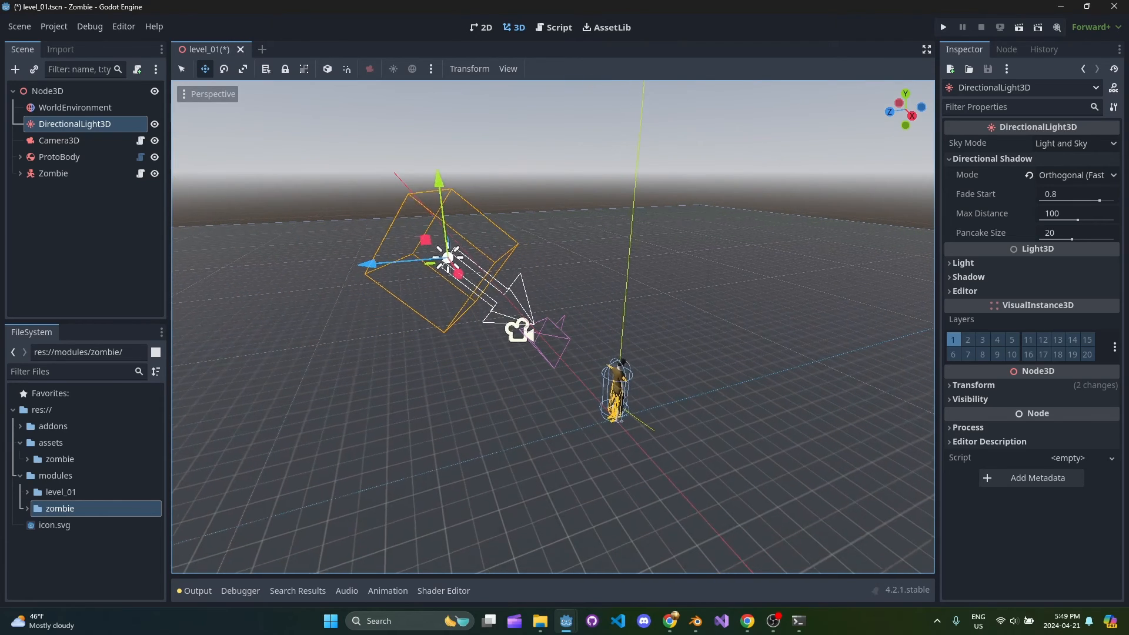
left_click(968, 276)
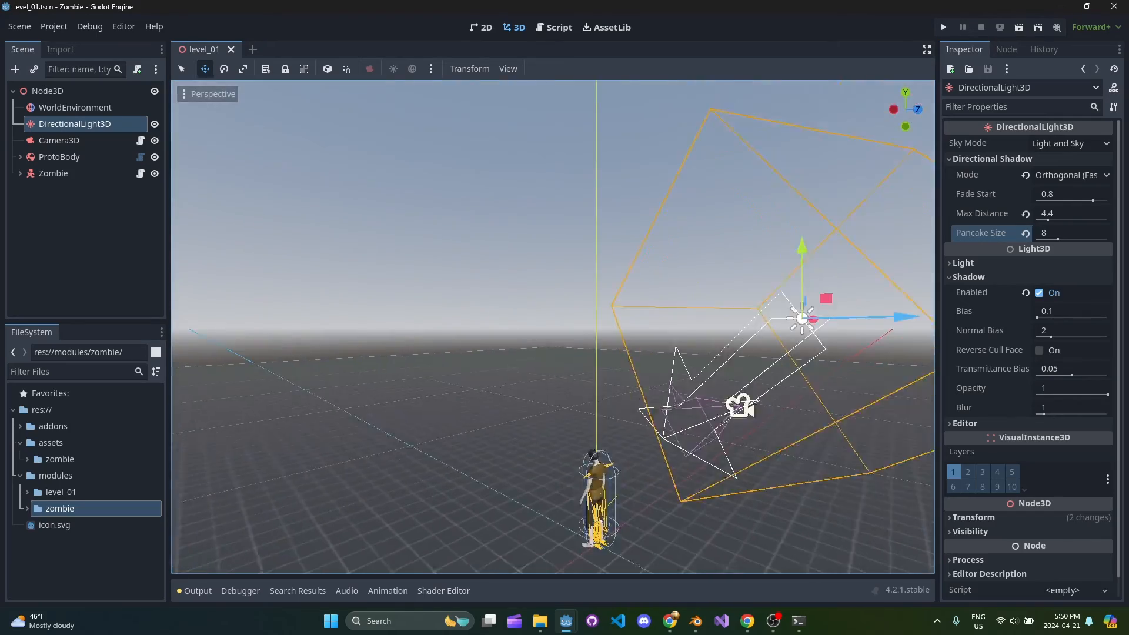
key("ctrl+s")
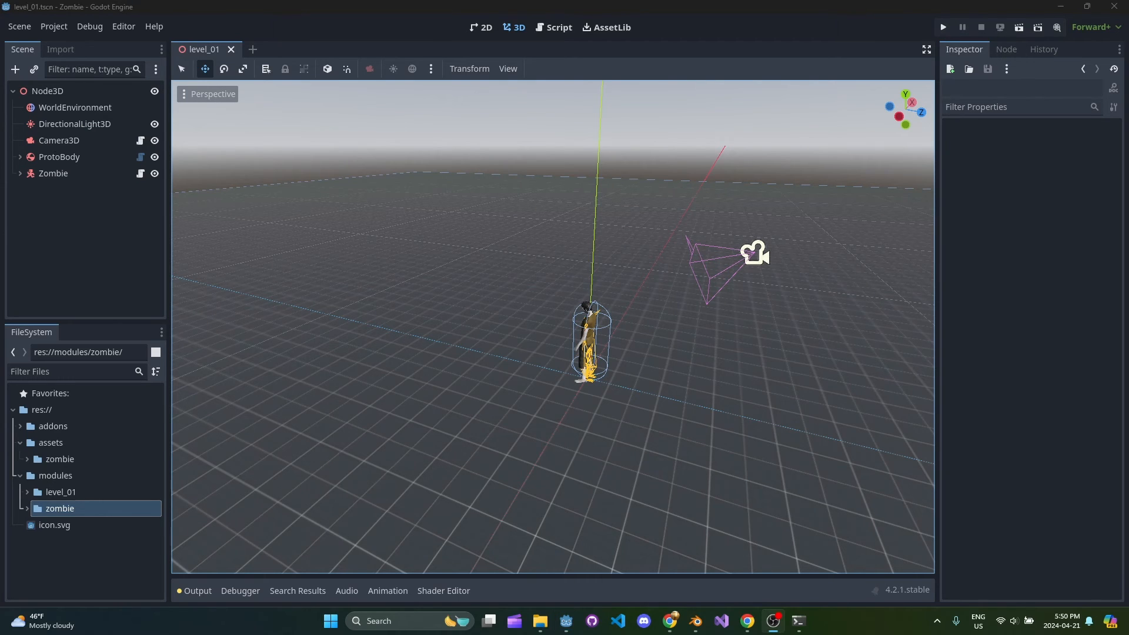
Step: Run the project with level_01 selected as main scene and maximize the game window
left_click(941, 26)
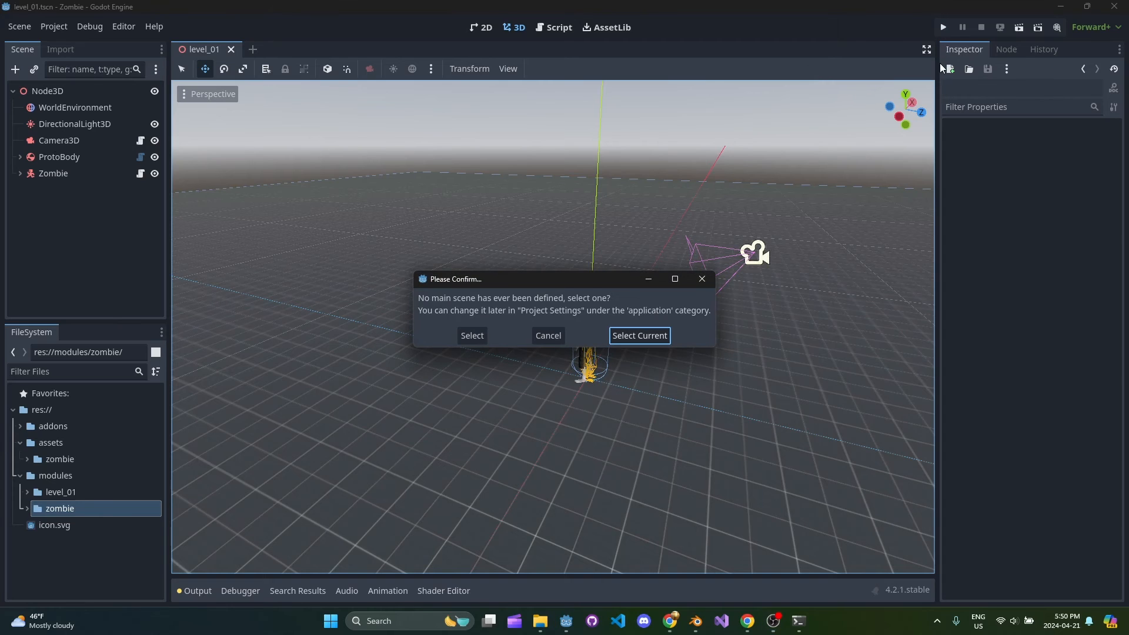
left_click(637, 336)
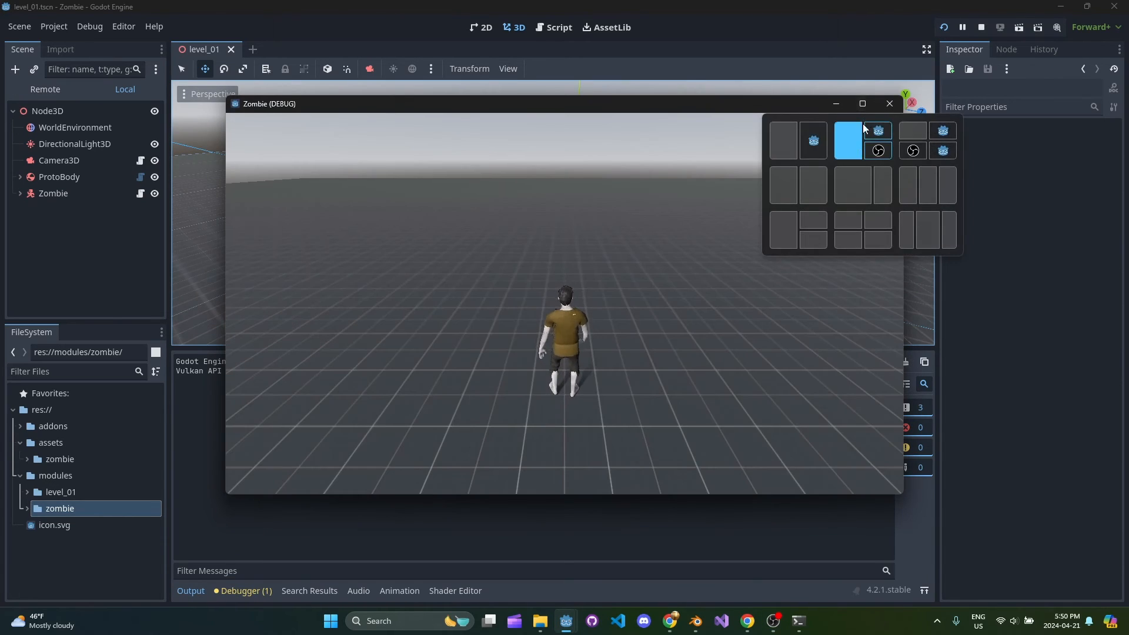
left_click(860, 103)
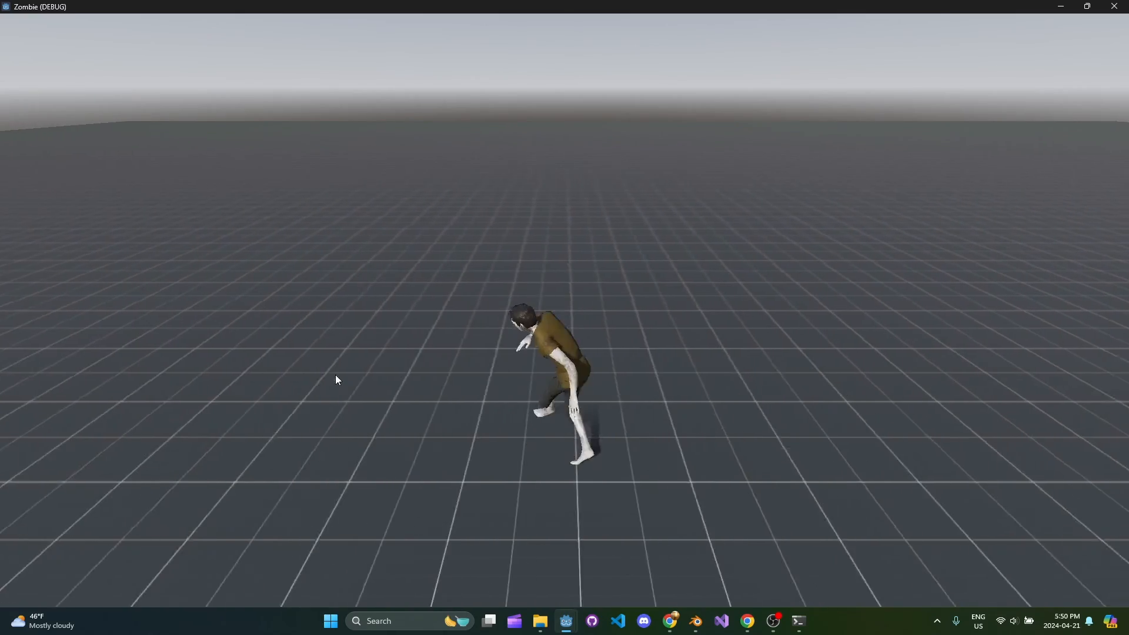
mouse_move(674, 436)
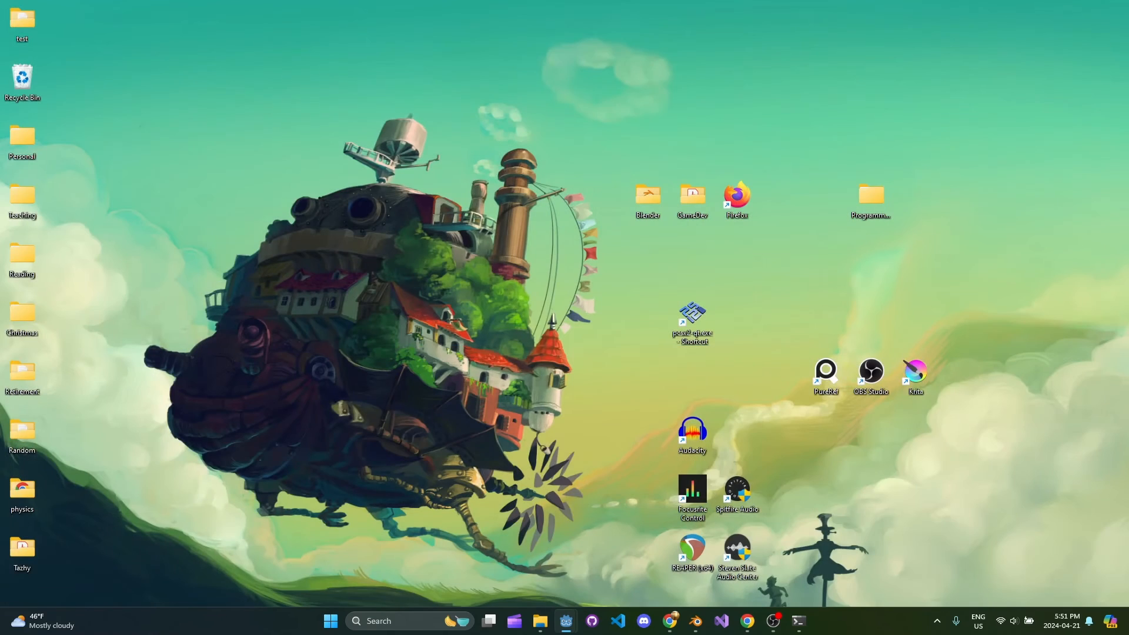
Step: Change const SPEED in zombie.gd from 5.0 to 1.35
left_click(565, 621)
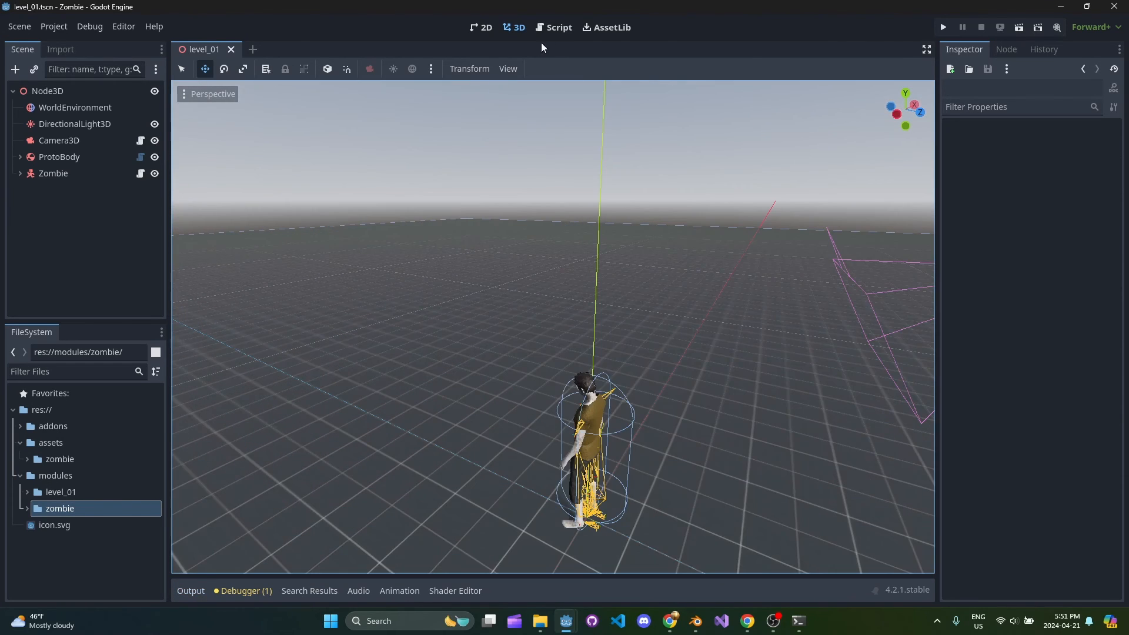
left_click(558, 27)
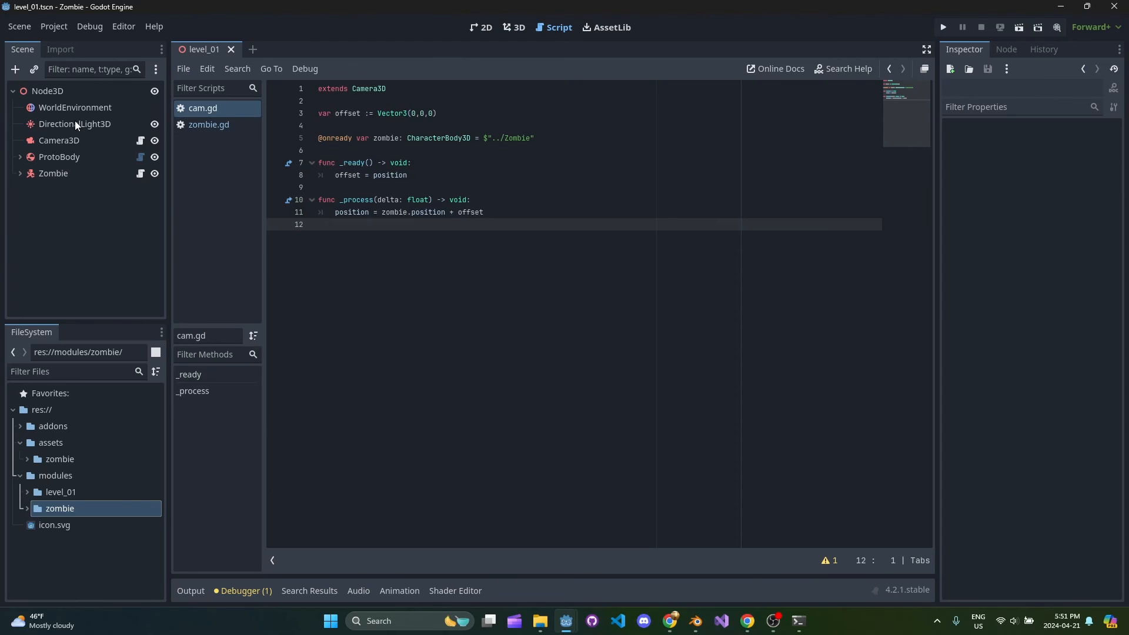
left_click(59, 140)
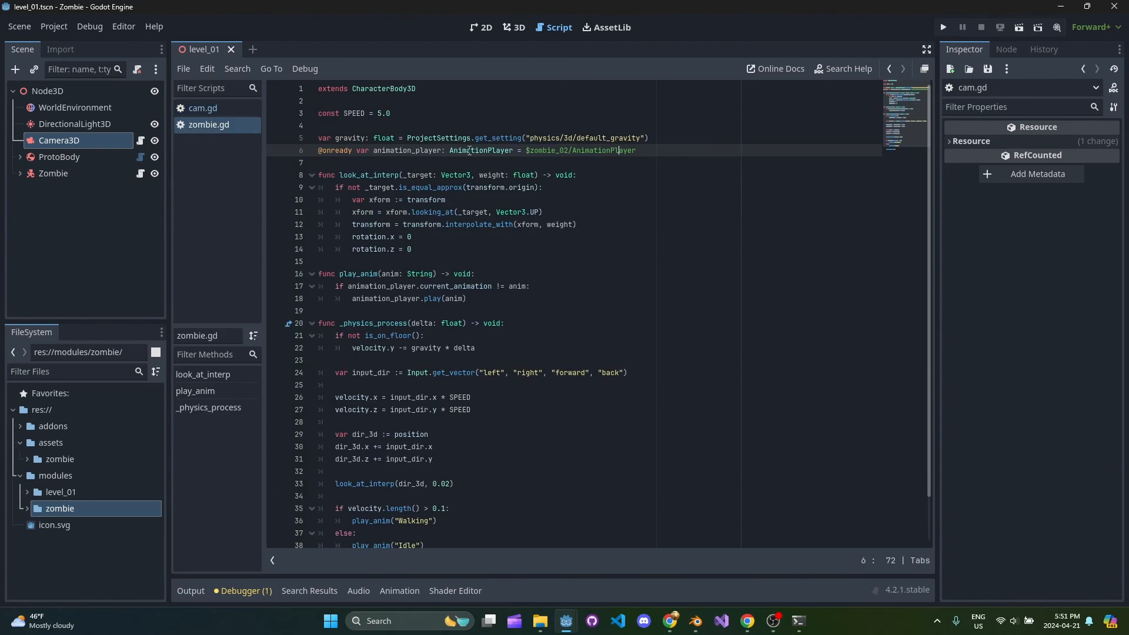
double_click(384, 113)
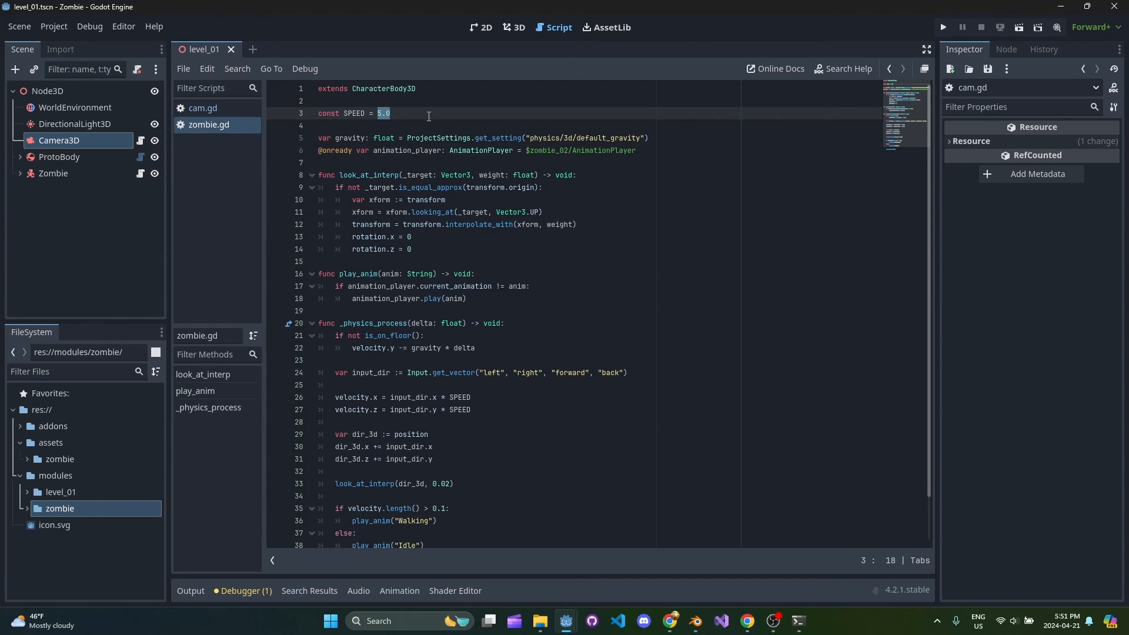
type("1.35")
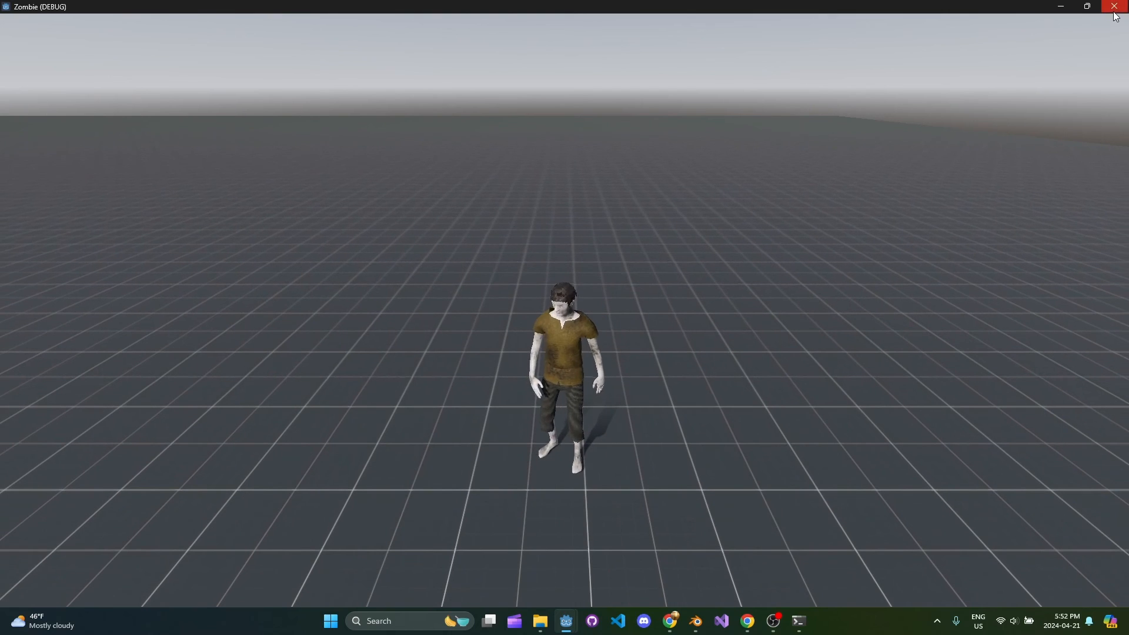
Step: Save the light's shadow settings (max distance 10.8, pancake 3.8) and rerun the game maximized
left_click(1115, 6)
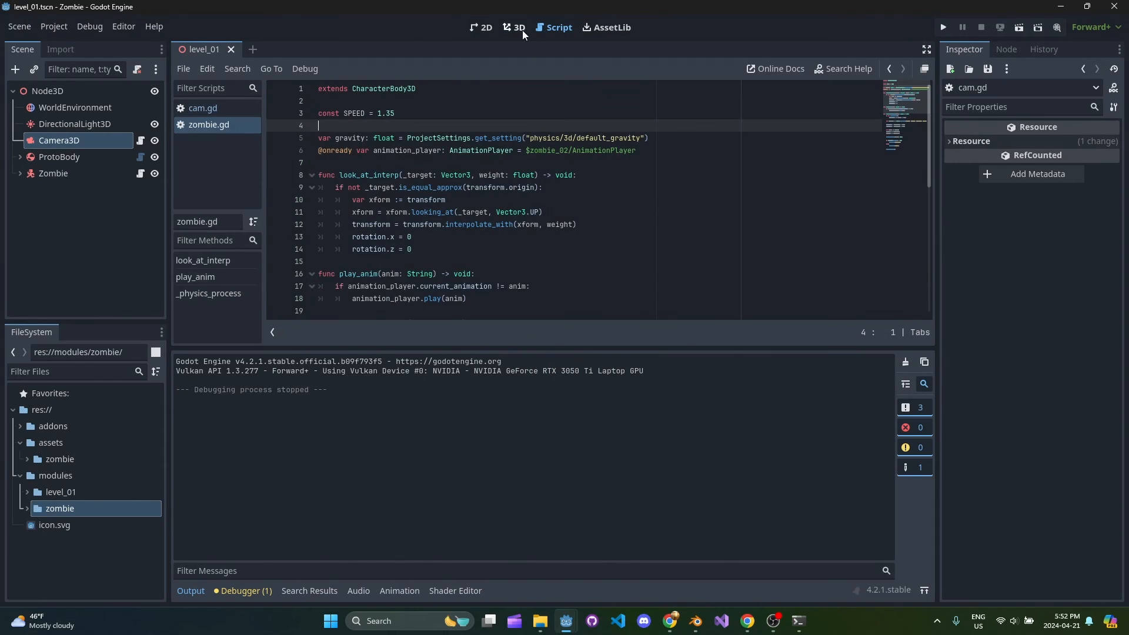
left_click(514, 27)
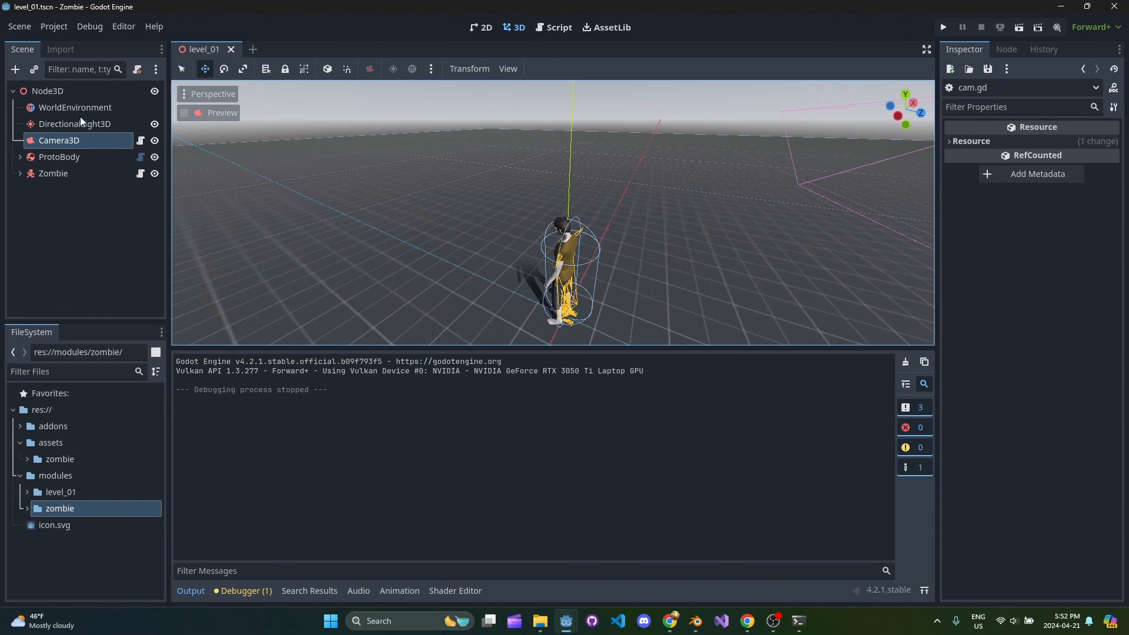
left_click(74, 124)
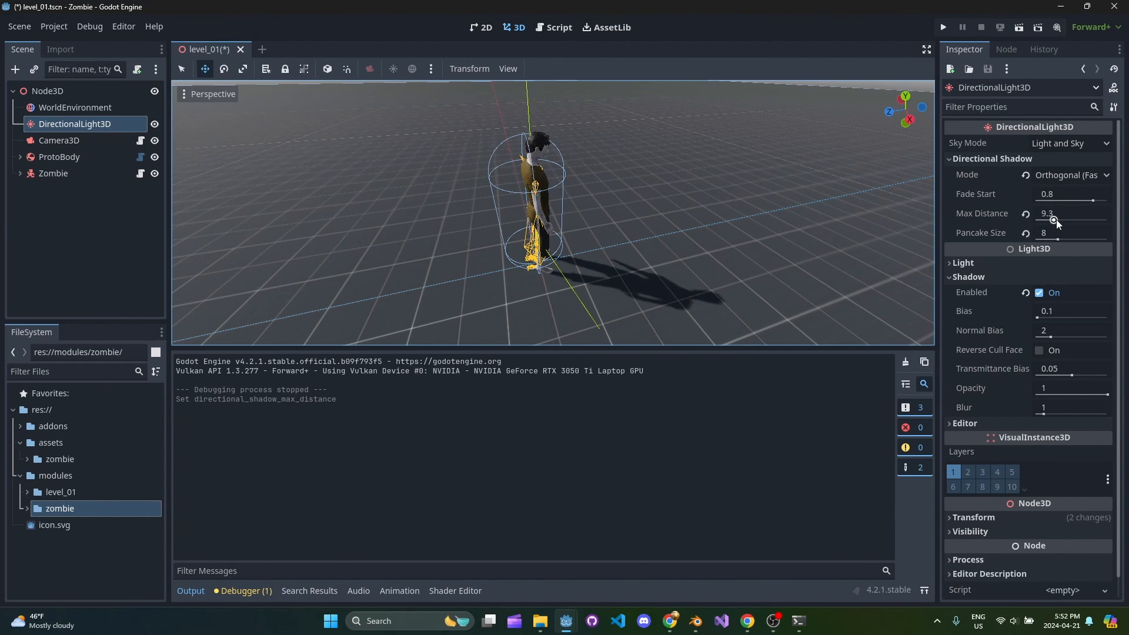
key("ctrl+s")
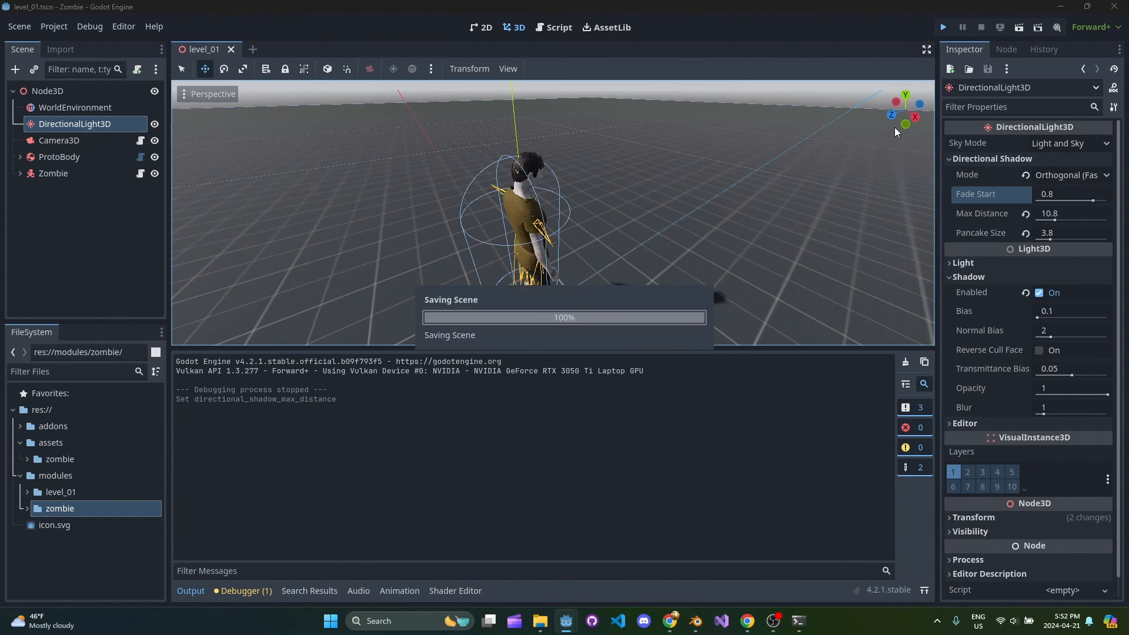
left_click(942, 27)
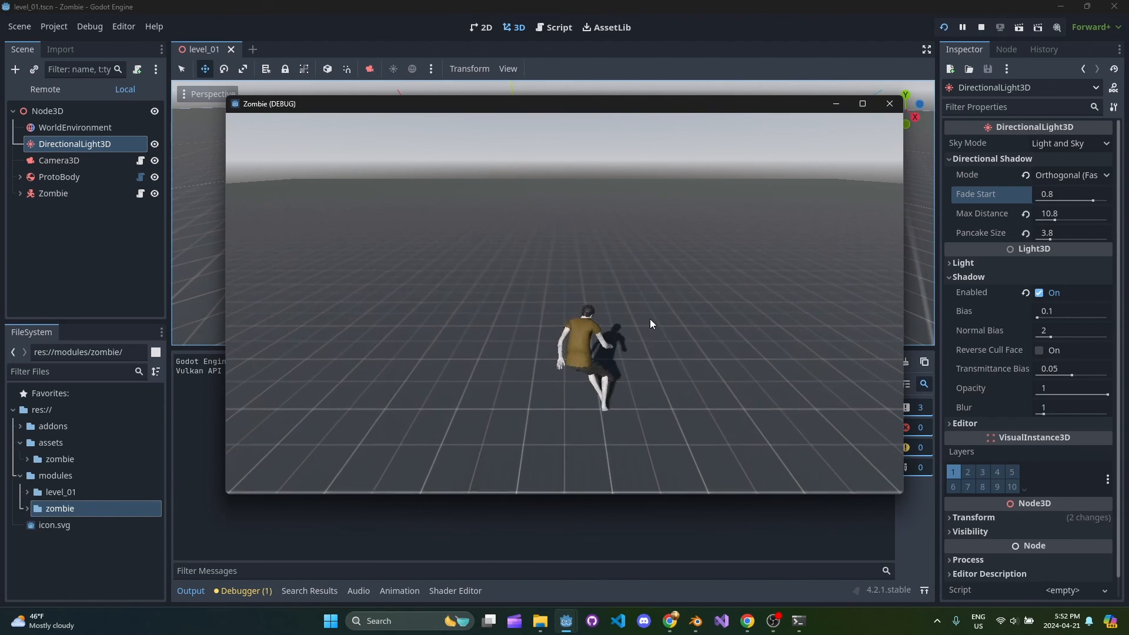
left_click(861, 103)
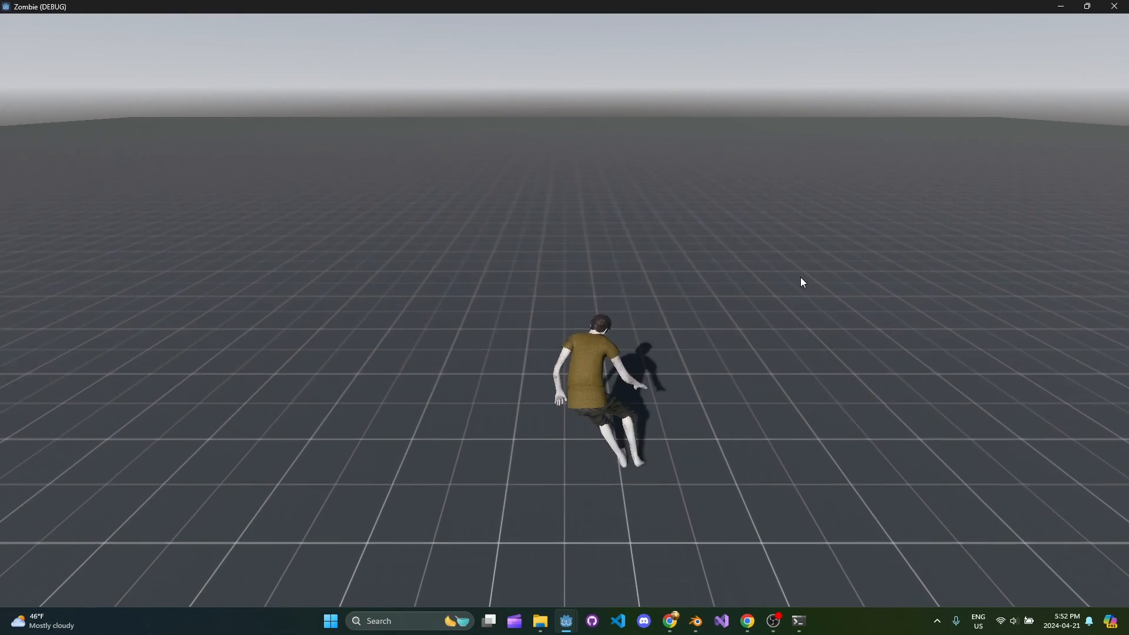